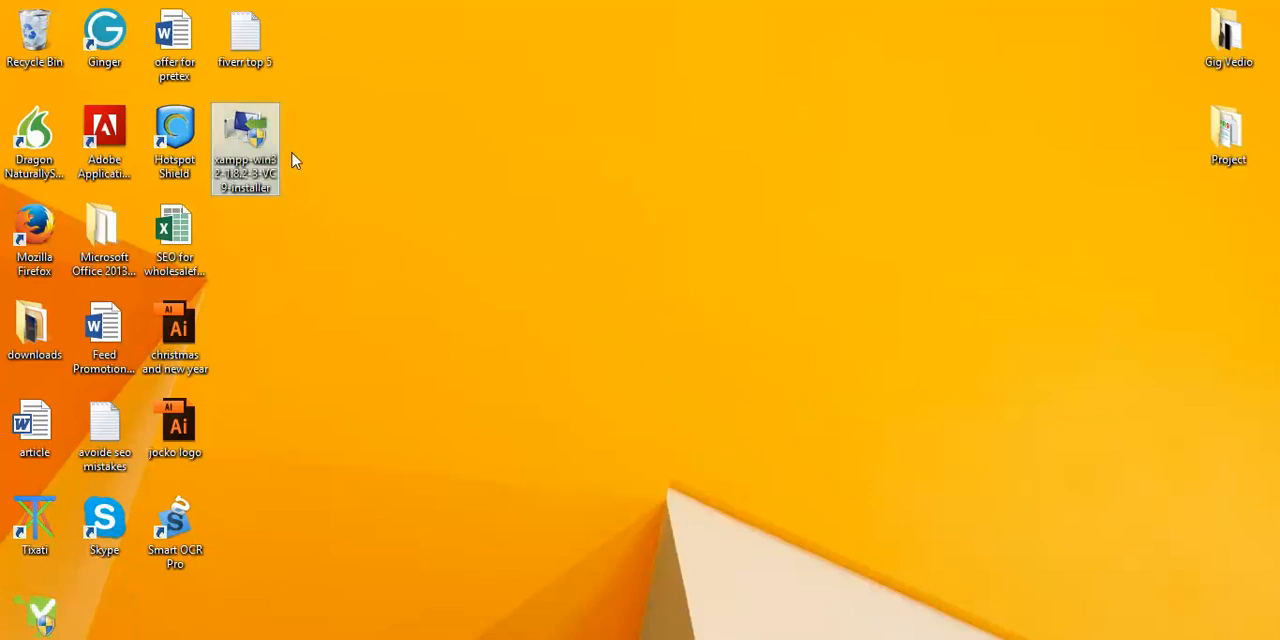
pyautogui.moveTo(328, 185)
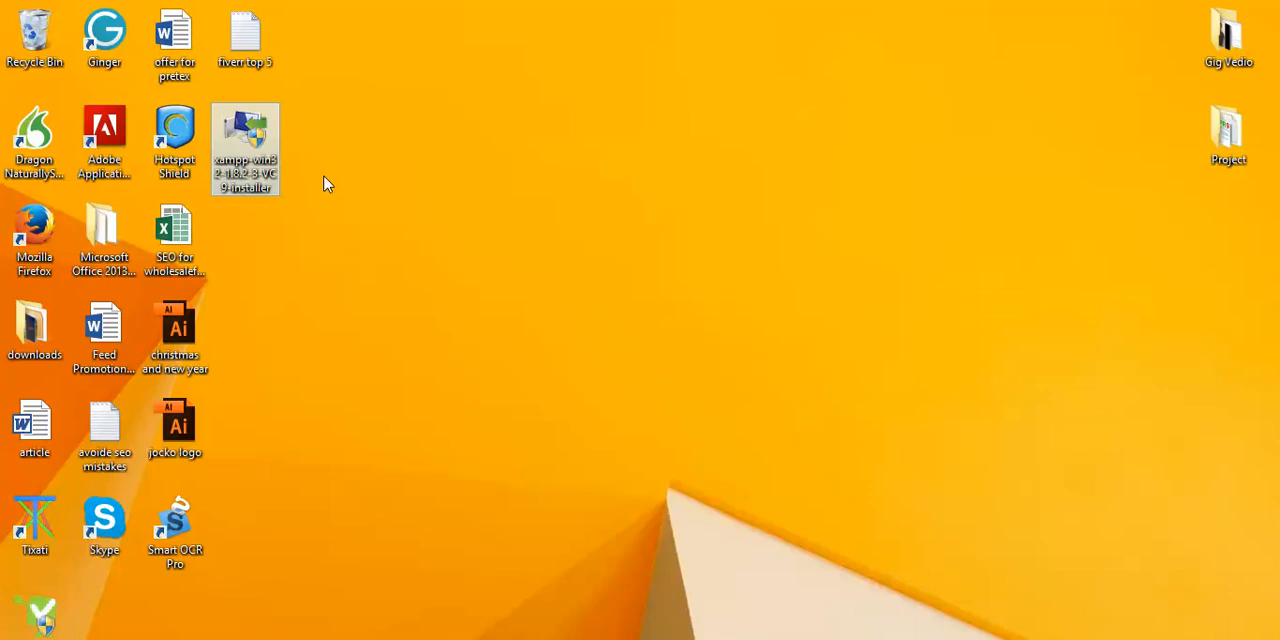
pyautogui.moveTo(318, 155)
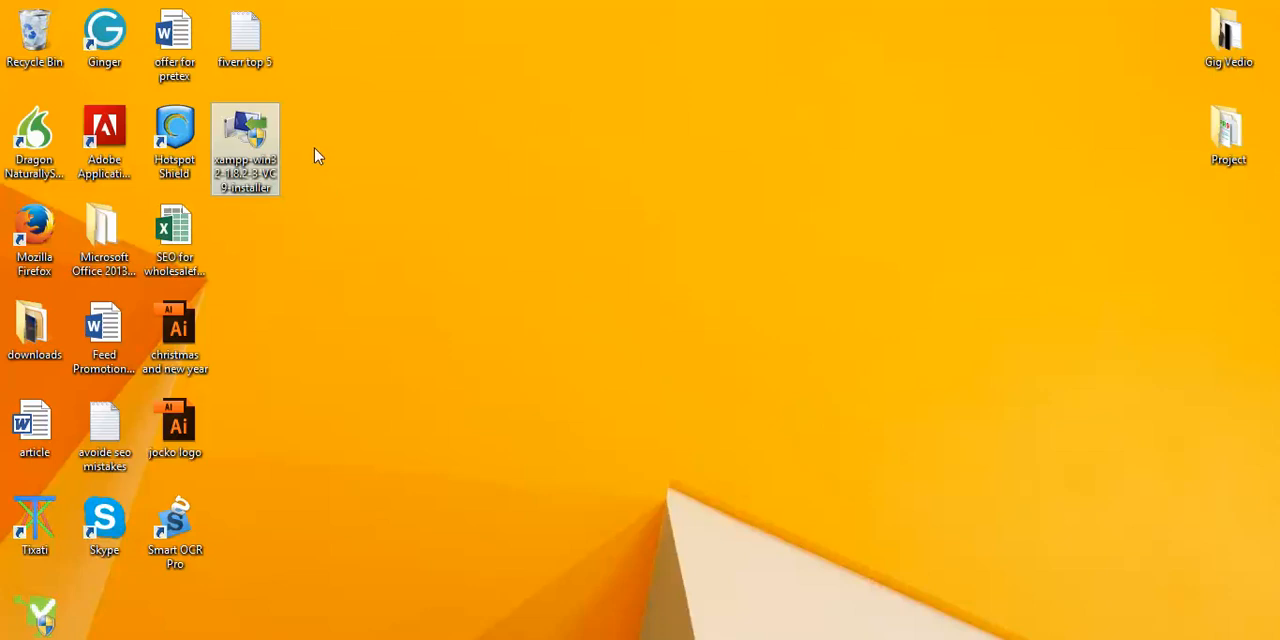
pyautogui.moveTo(5, 8)
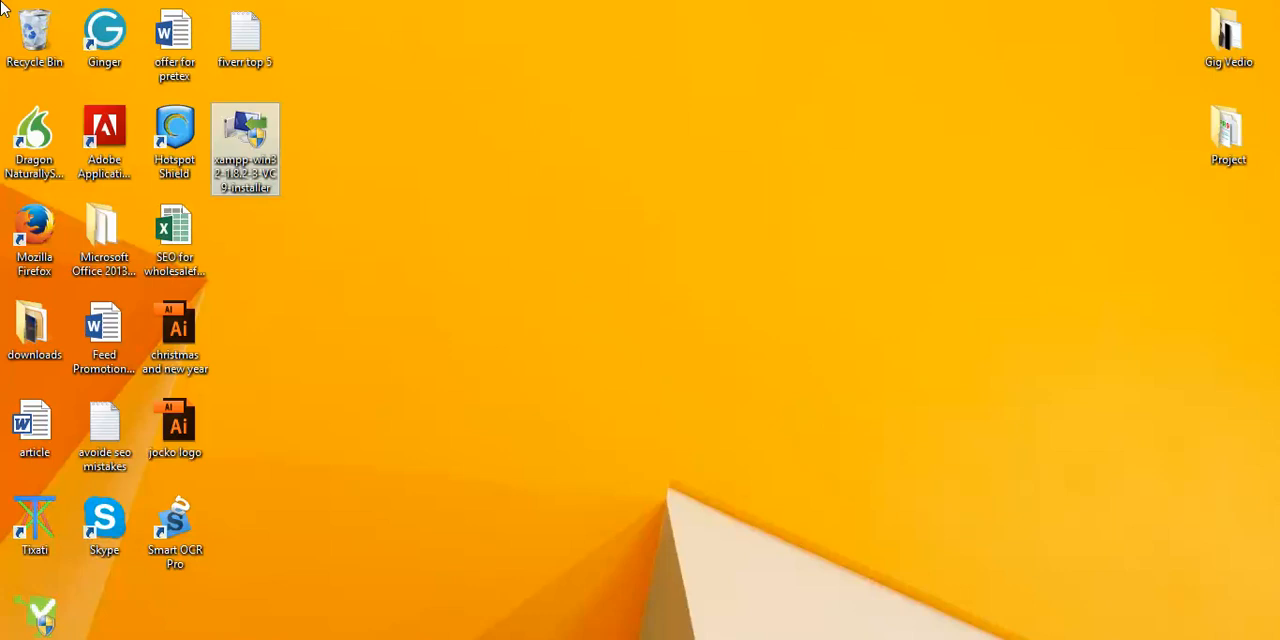
pyautogui.moveTo(432, 395)
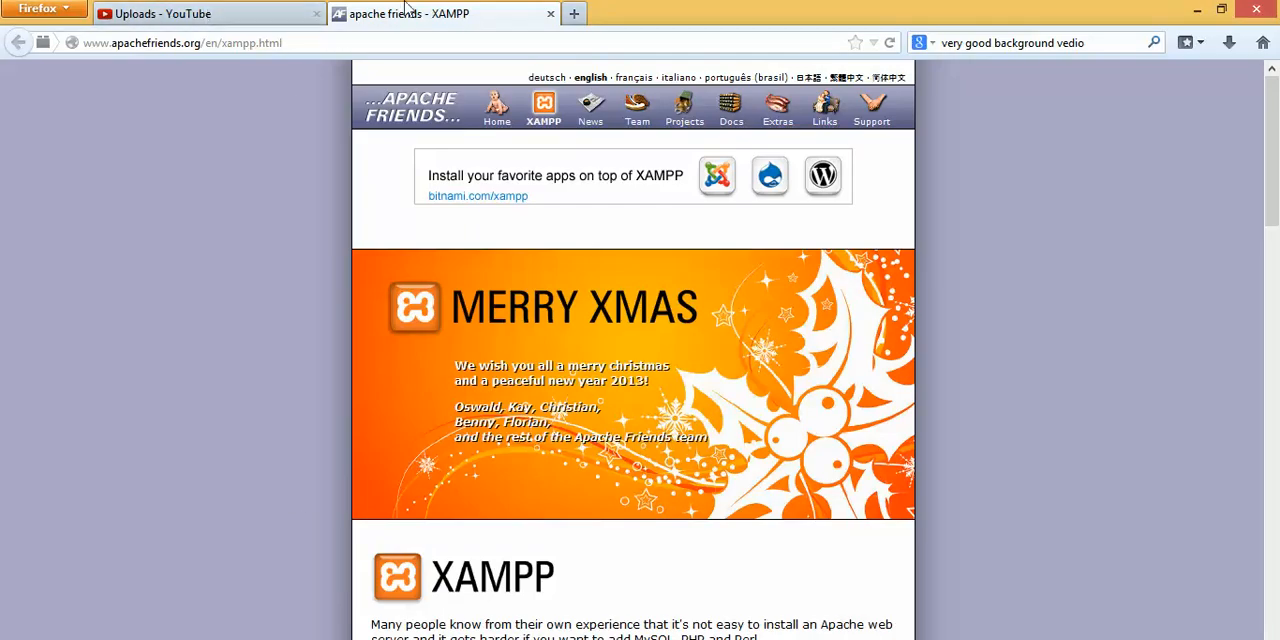
pyautogui.moveTo(405, 13)
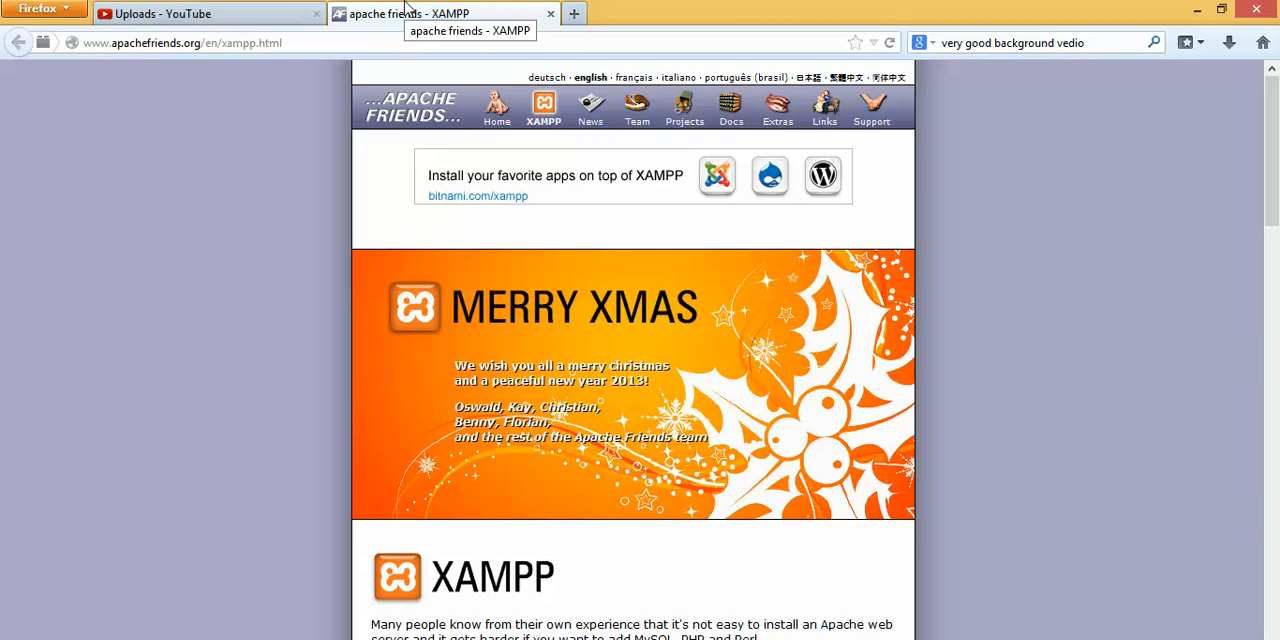
# Step: Replace the old web search query with 'xampp' in Firefox's search bar
pyautogui.scroll(-3)
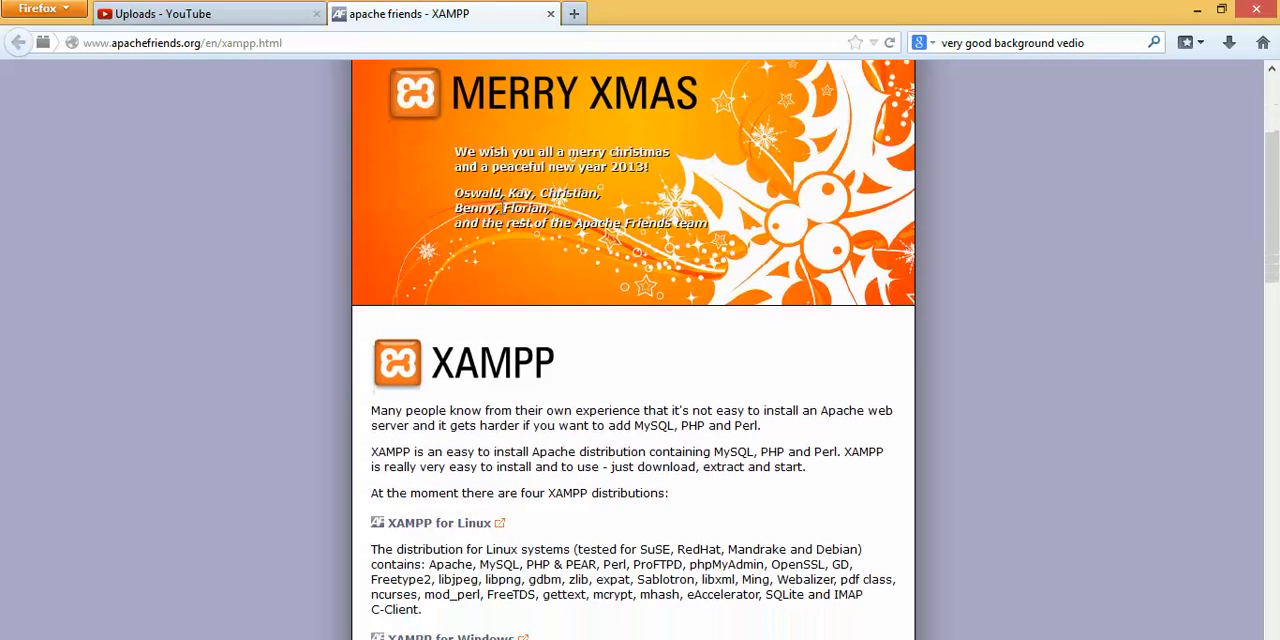
pyautogui.moveTo(314, 124)
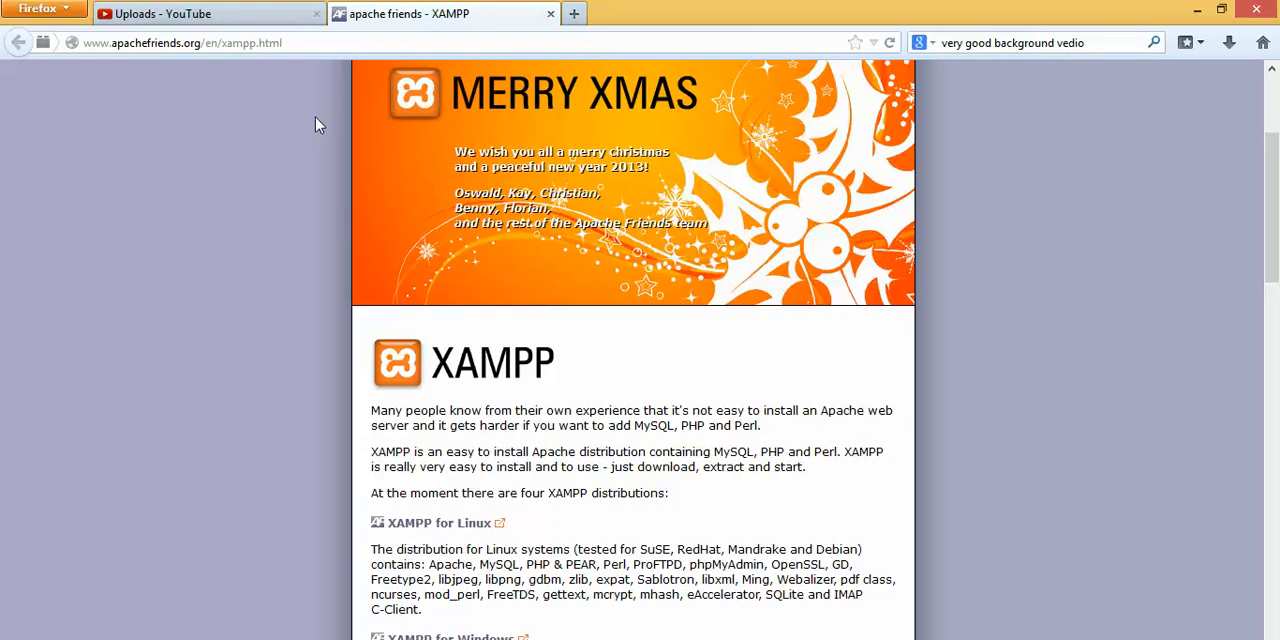
pyautogui.moveTo(185, 138)
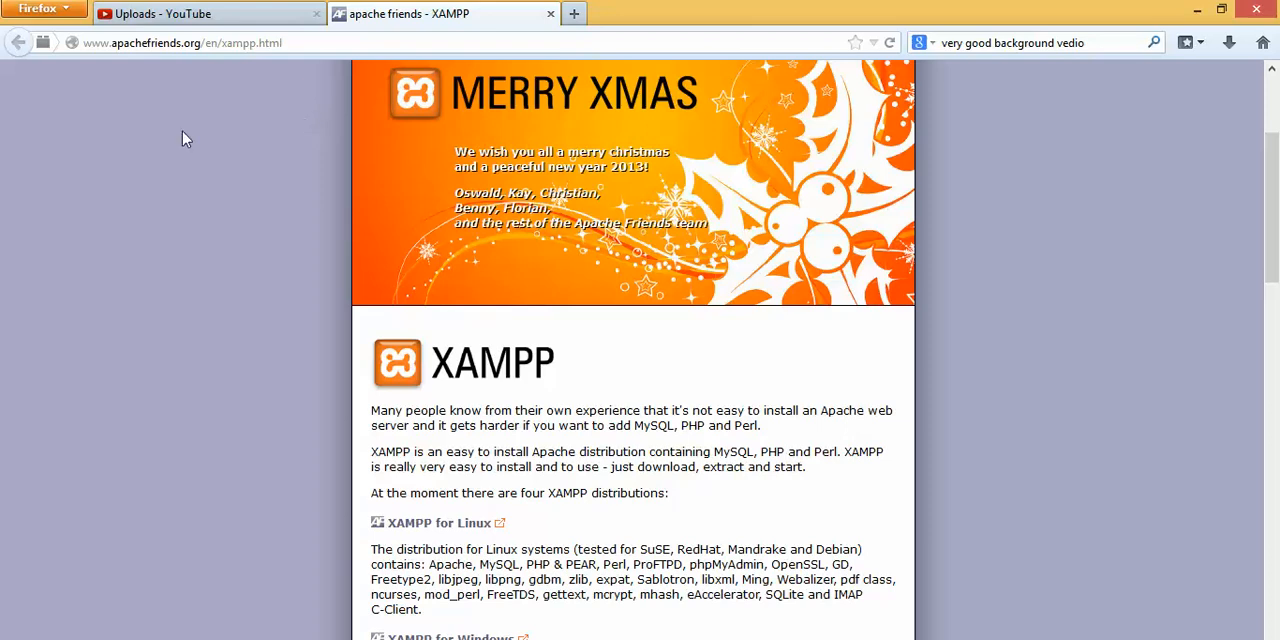
pyautogui.scroll(-3)
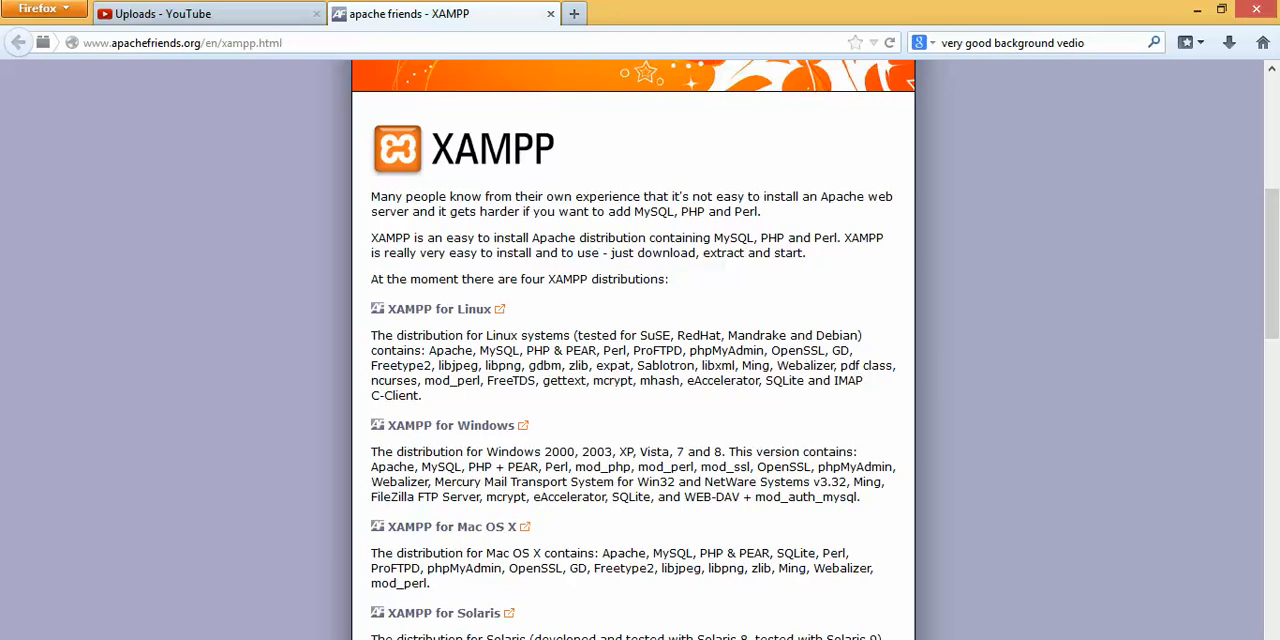
pyautogui.moveTo(1017, 621)
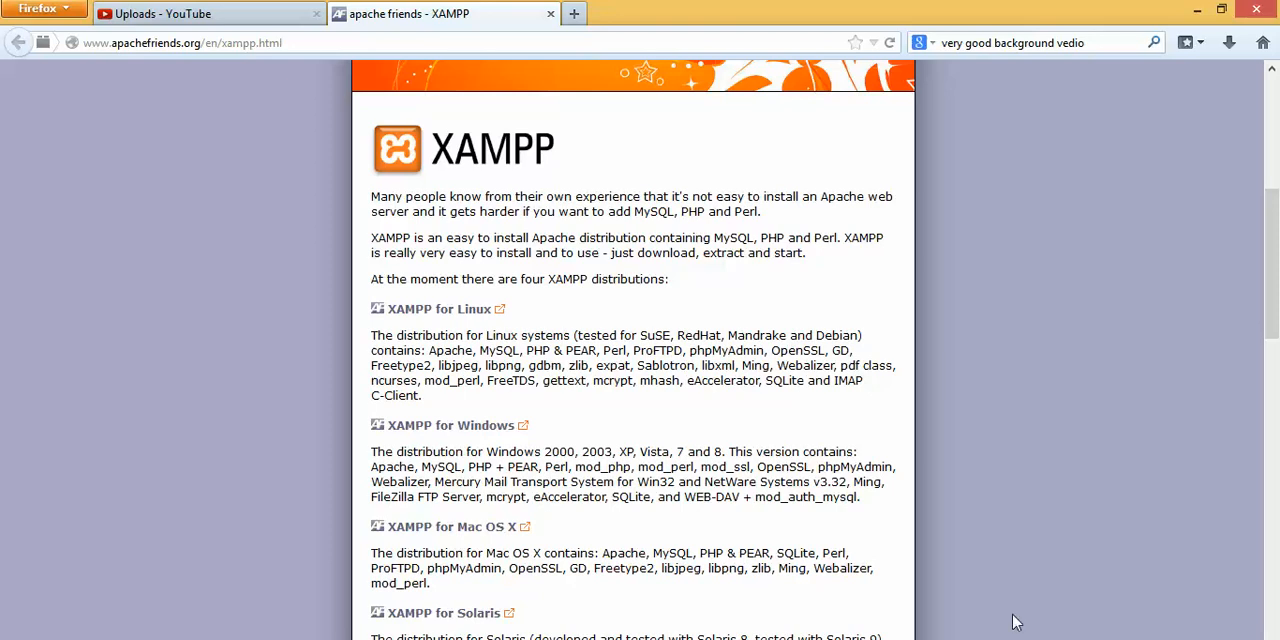
pyautogui.moveTo(1033, 597)
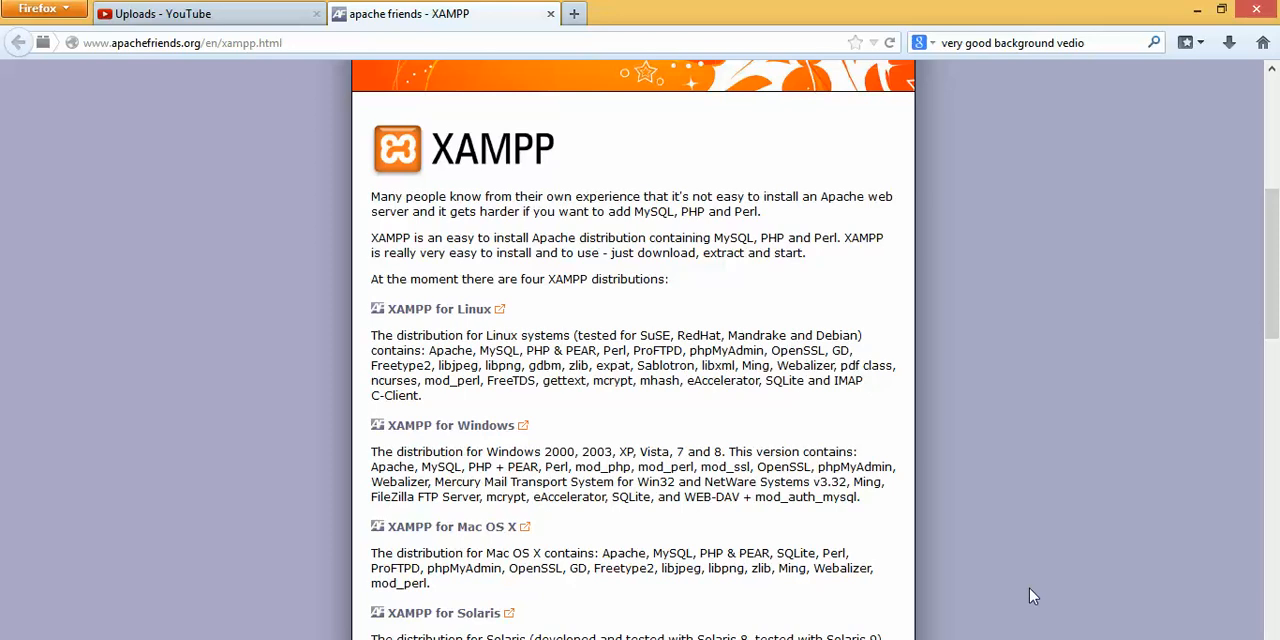
pyautogui.moveTo(1168, 550)
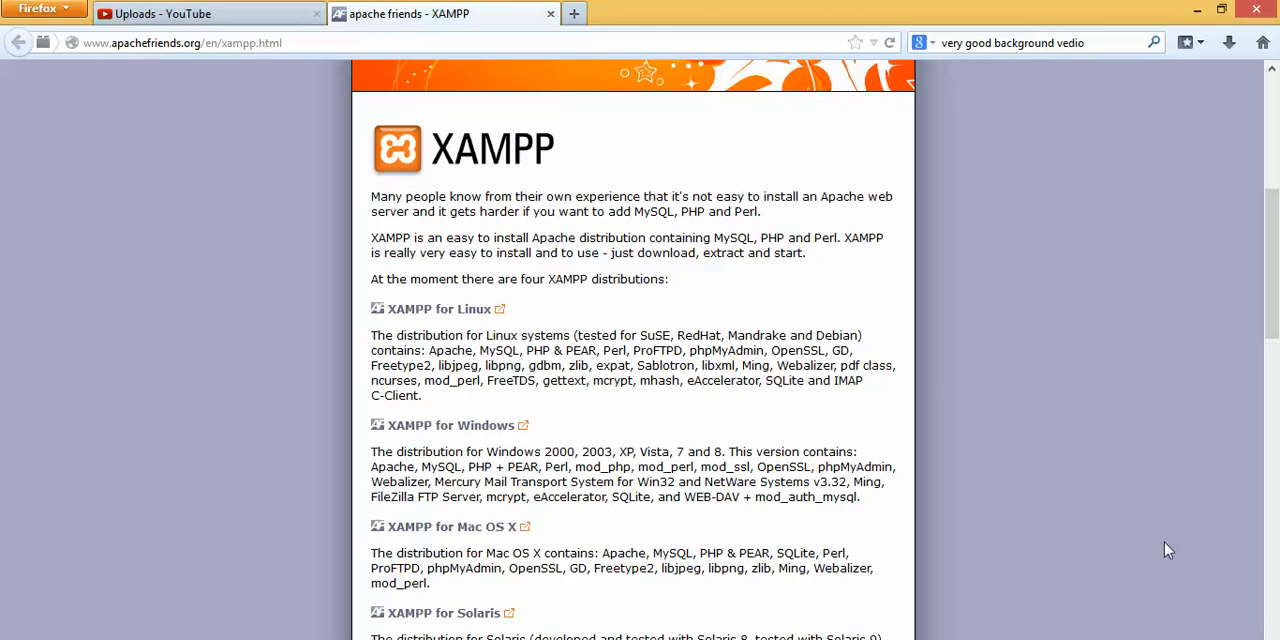
pyautogui.scroll(3)
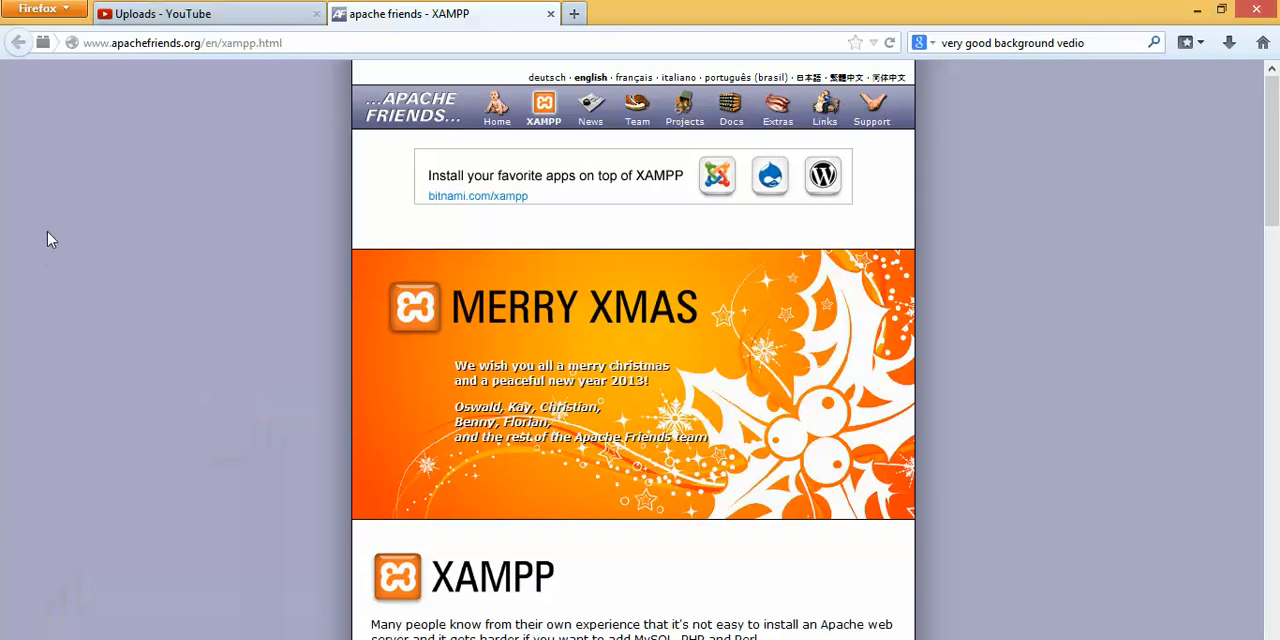
pyautogui.moveTo(193, 238)
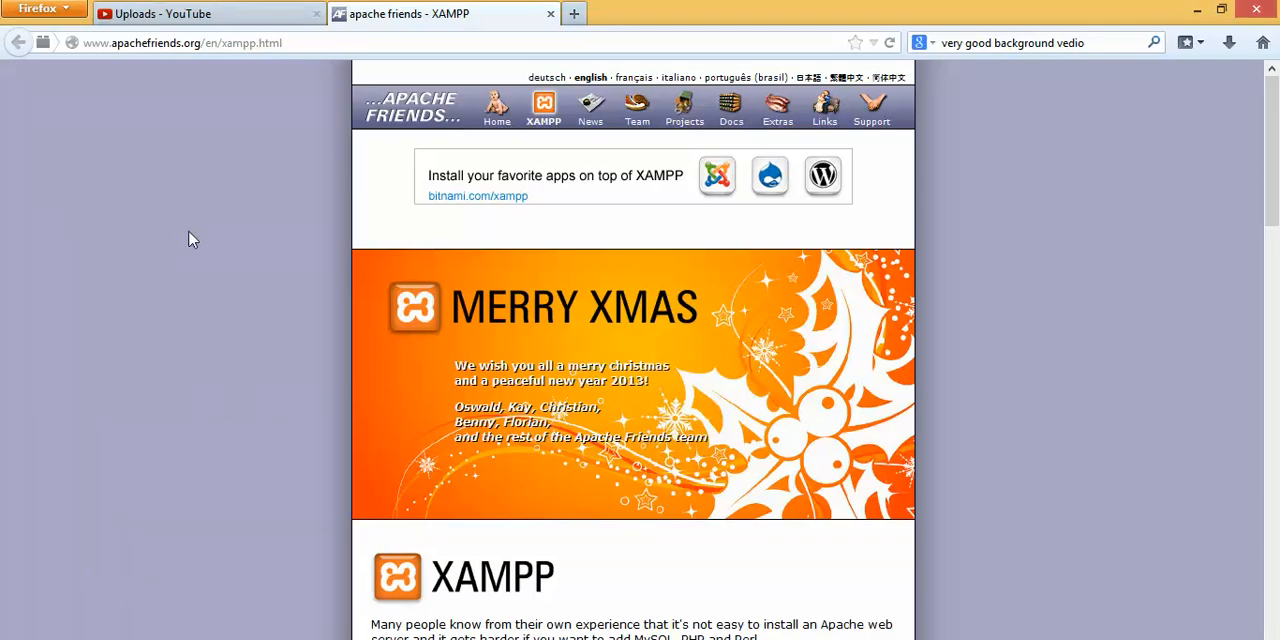
pyautogui.moveTo(180, 103)
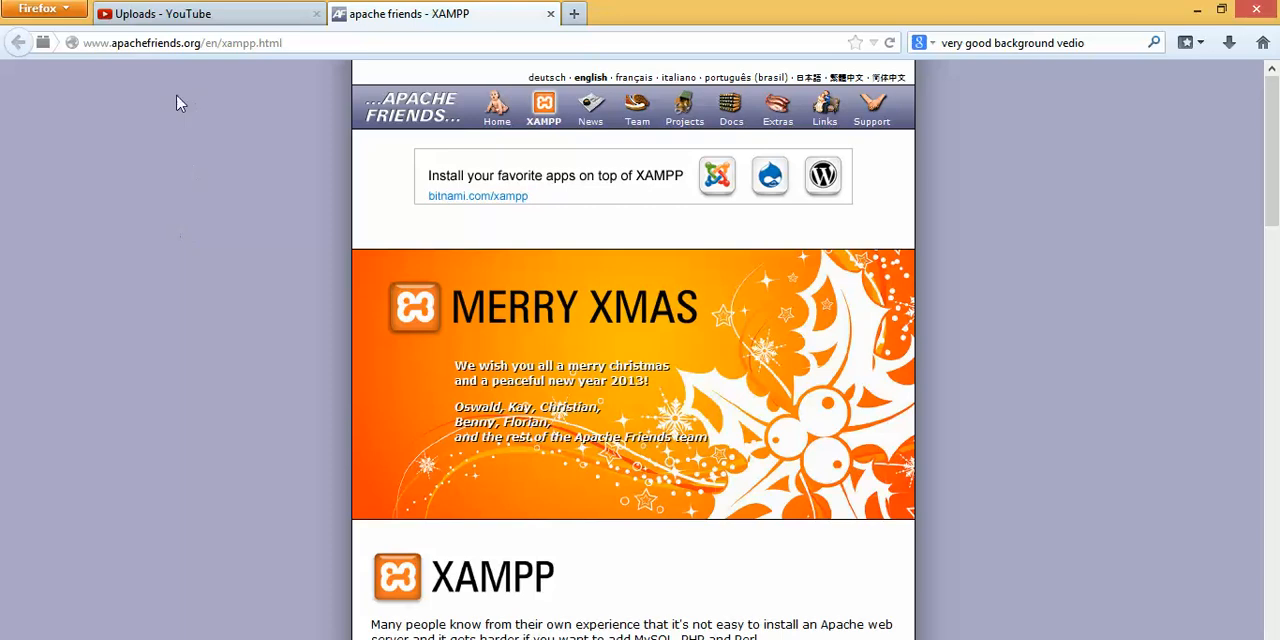
pyautogui.moveTo(573, 14)
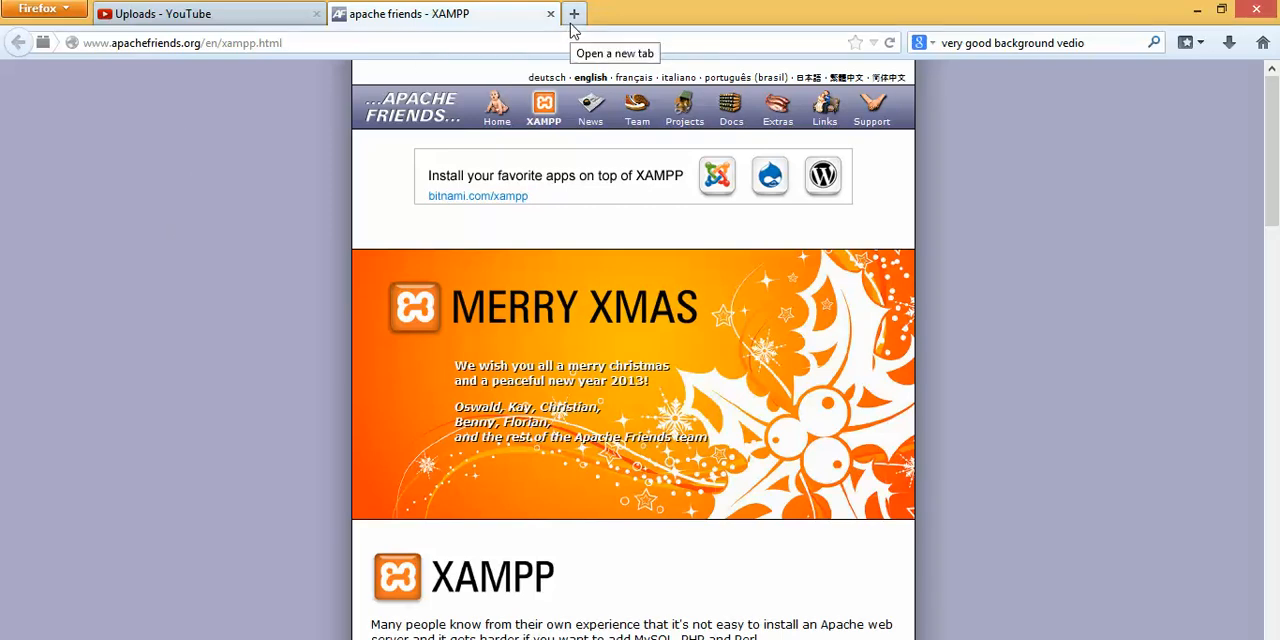
pyautogui.moveTo(92, 42)
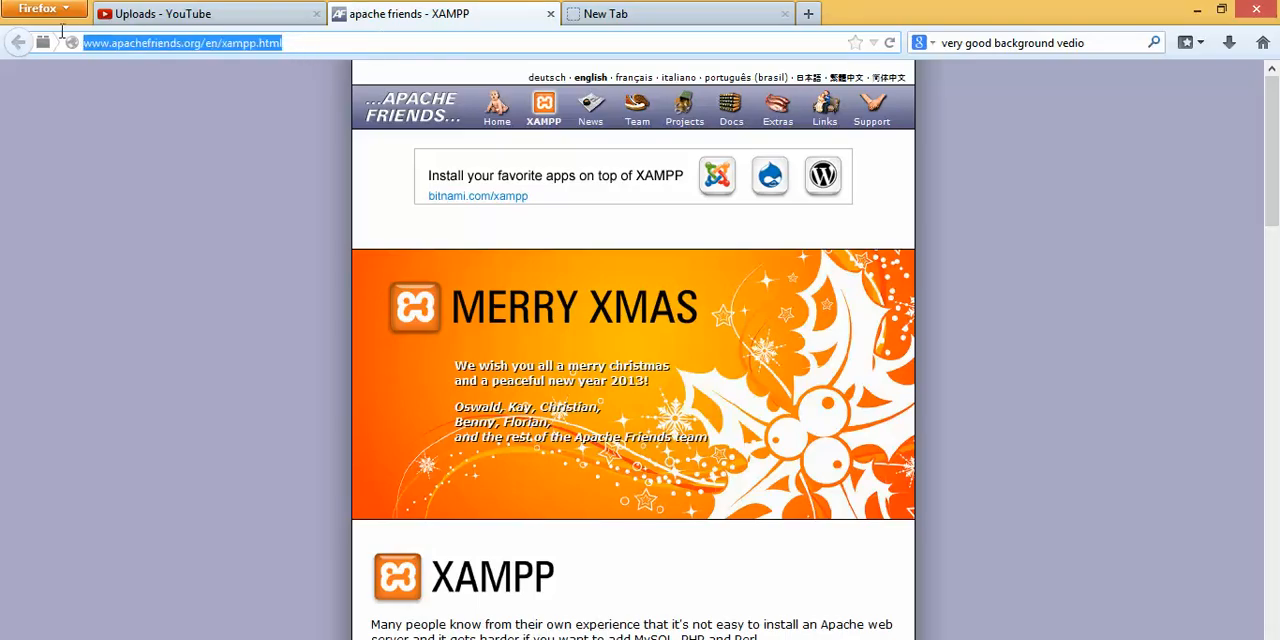
pyautogui.click(677, 13)
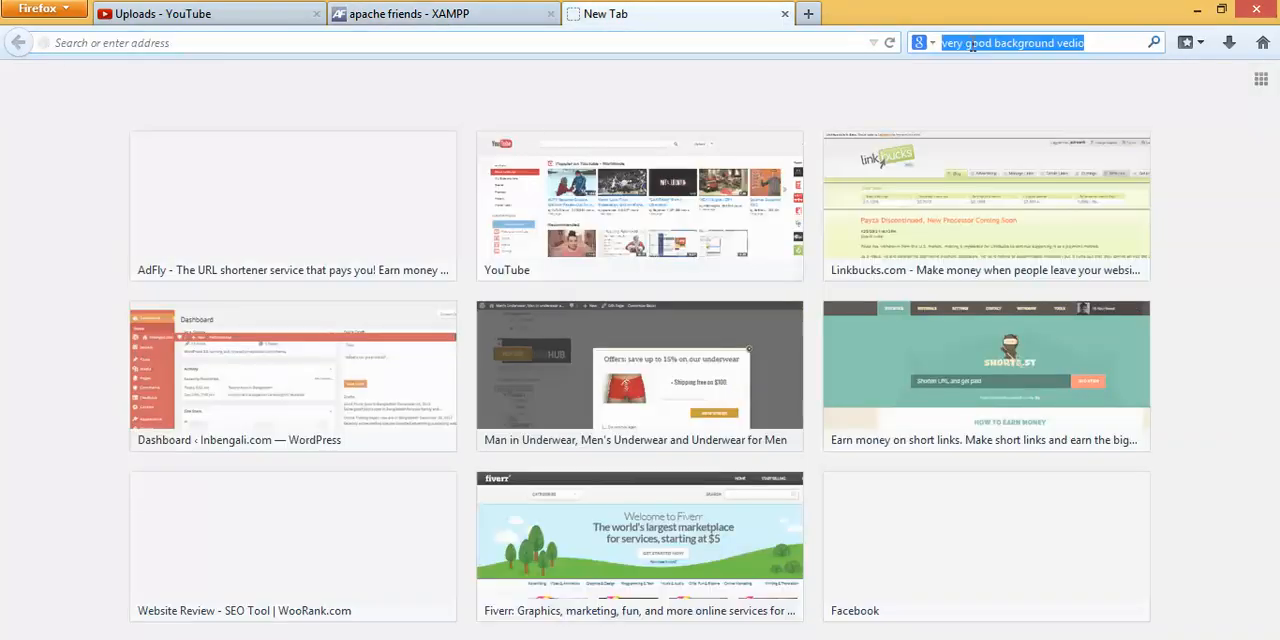
pyautogui.write('x')
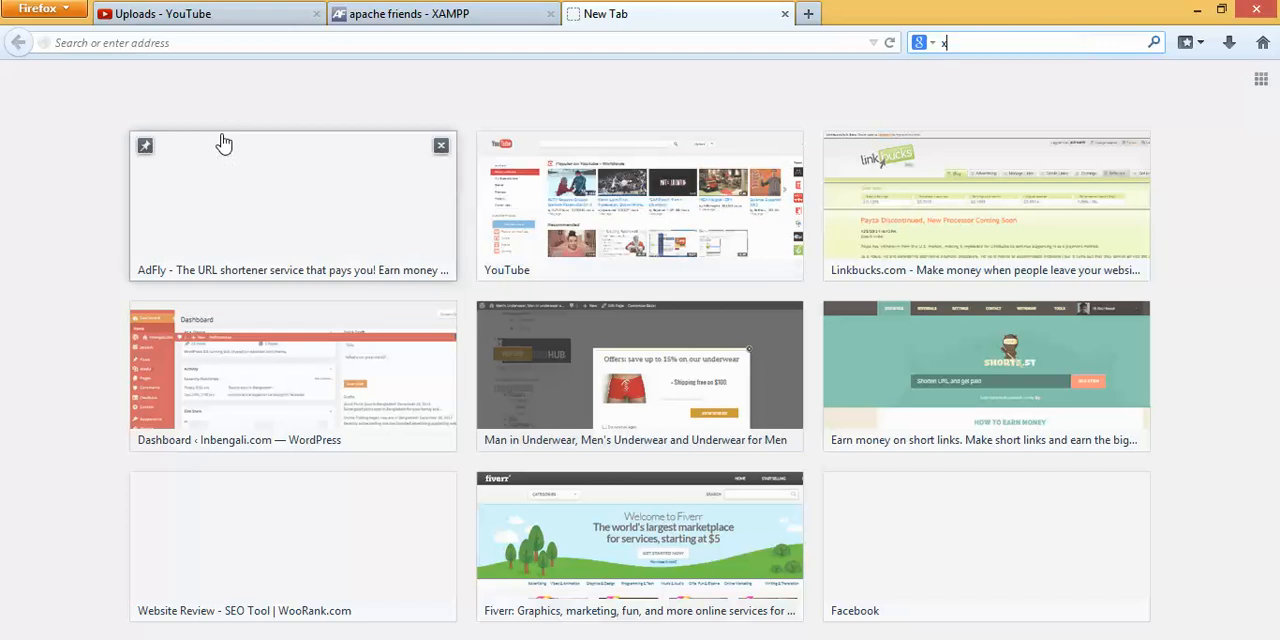
pyautogui.write('ampp')
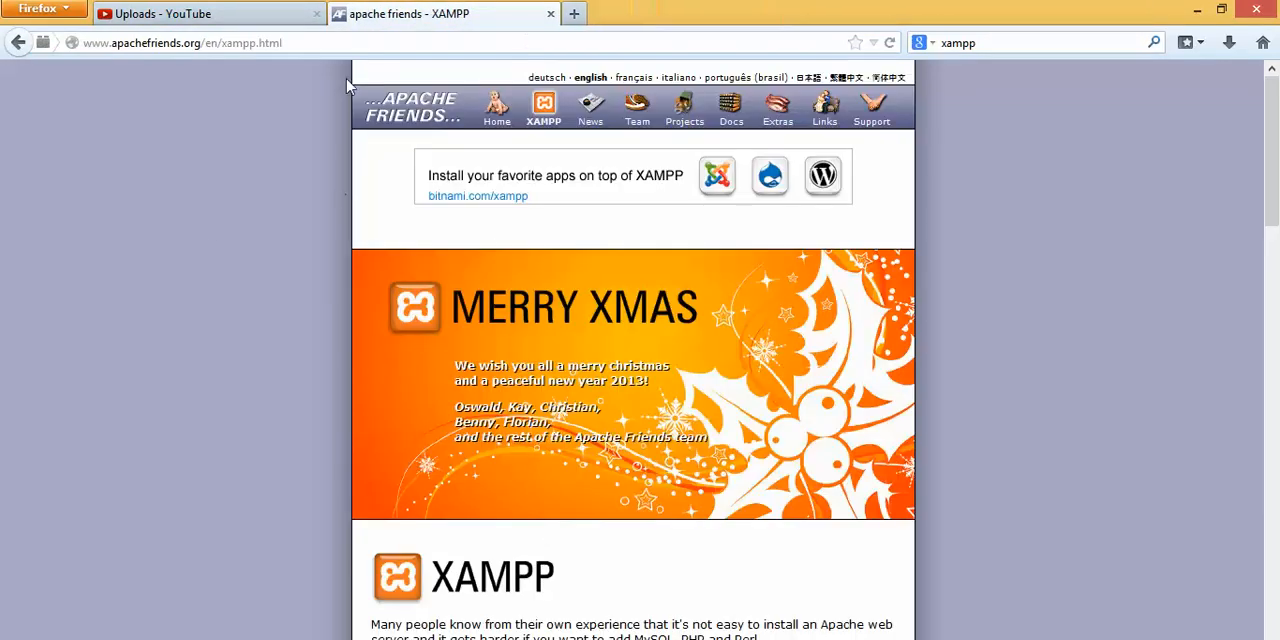
pyautogui.moveTo(588, 247)
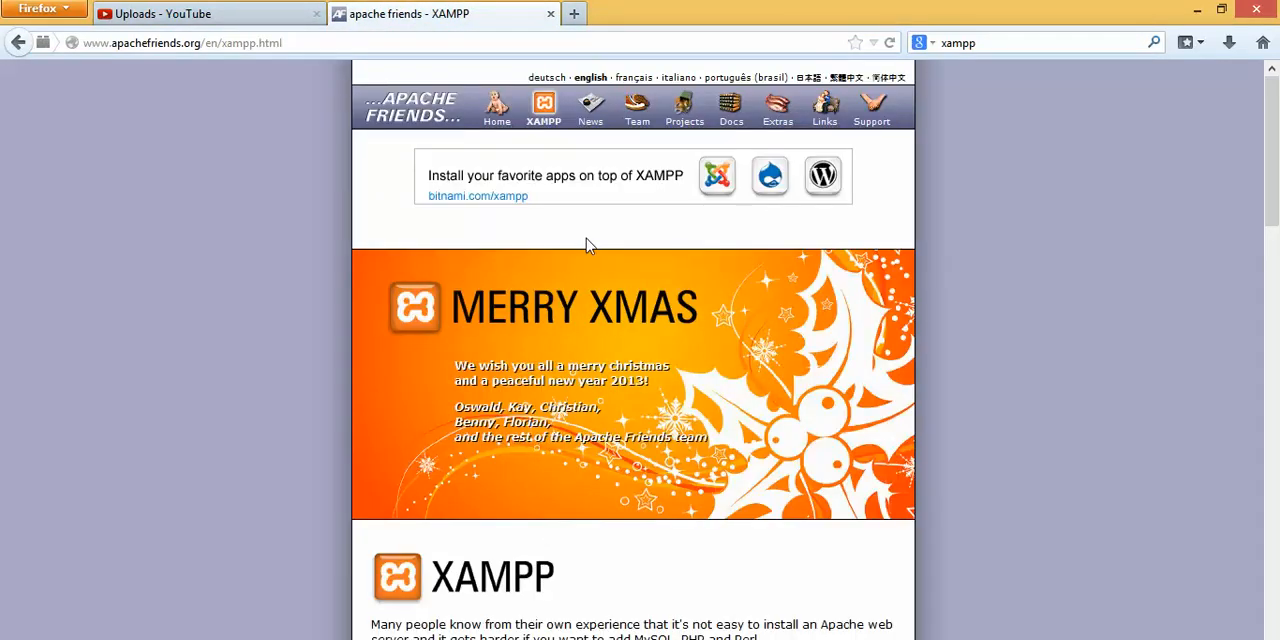
# Step: Scroll the Apache Friends XAMPP page down to its list of four distributions
pyautogui.scroll(-3)
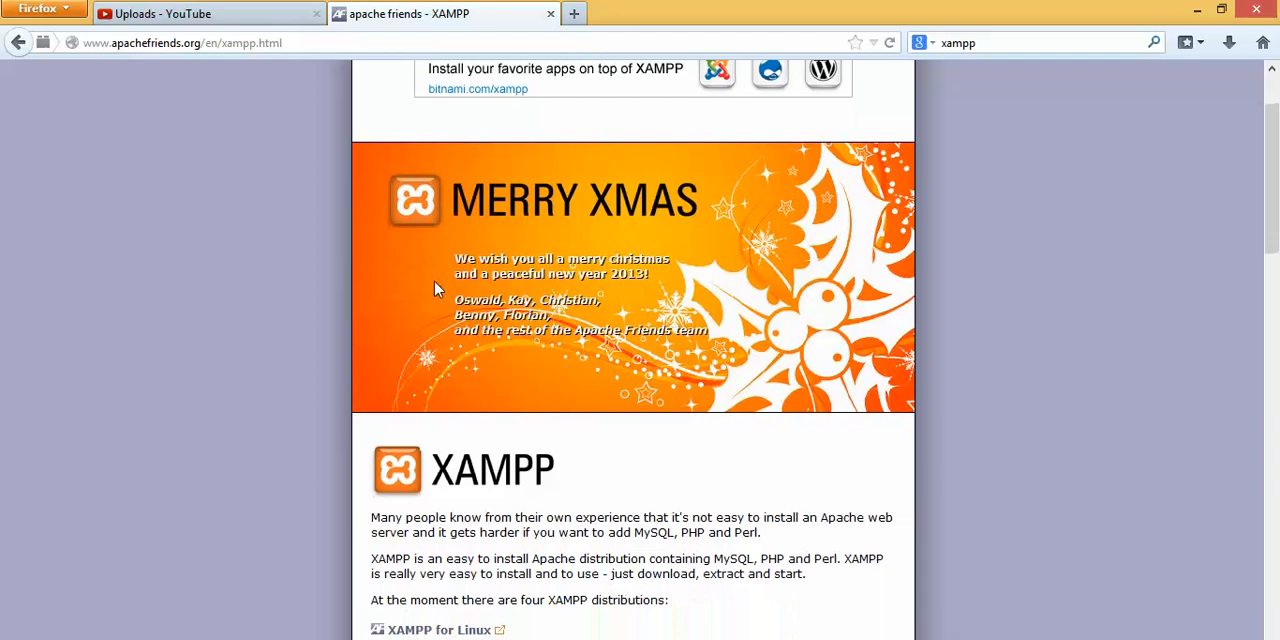
pyautogui.moveTo(698, 270)
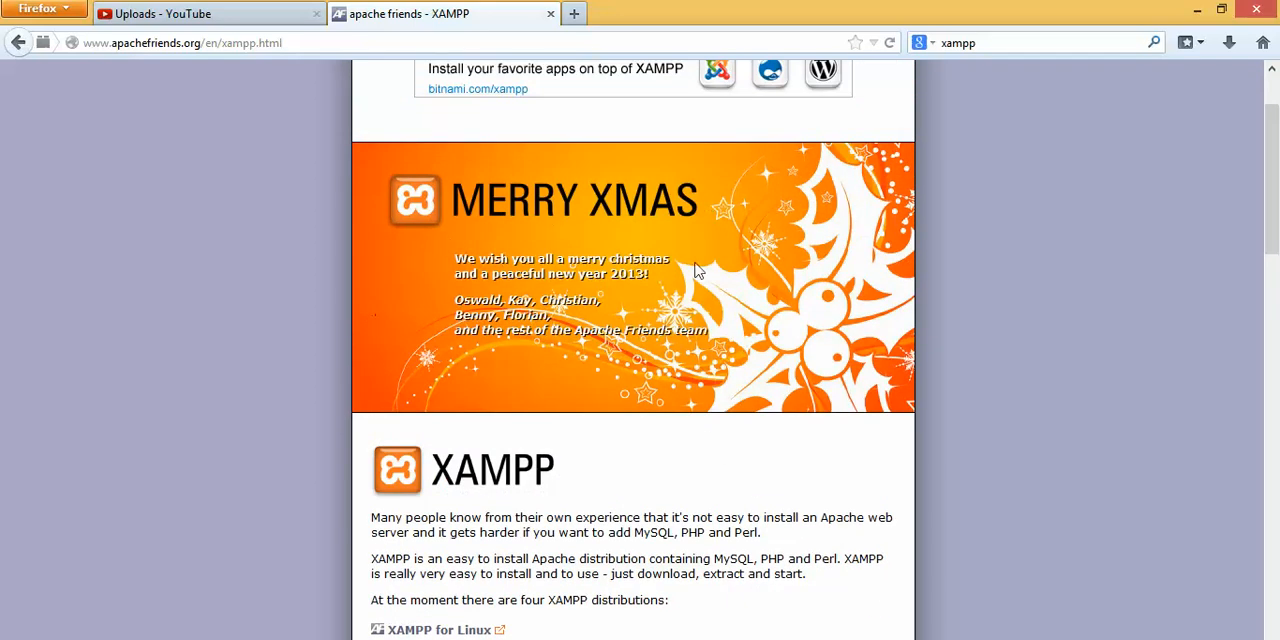
pyautogui.moveTo(513, 218)
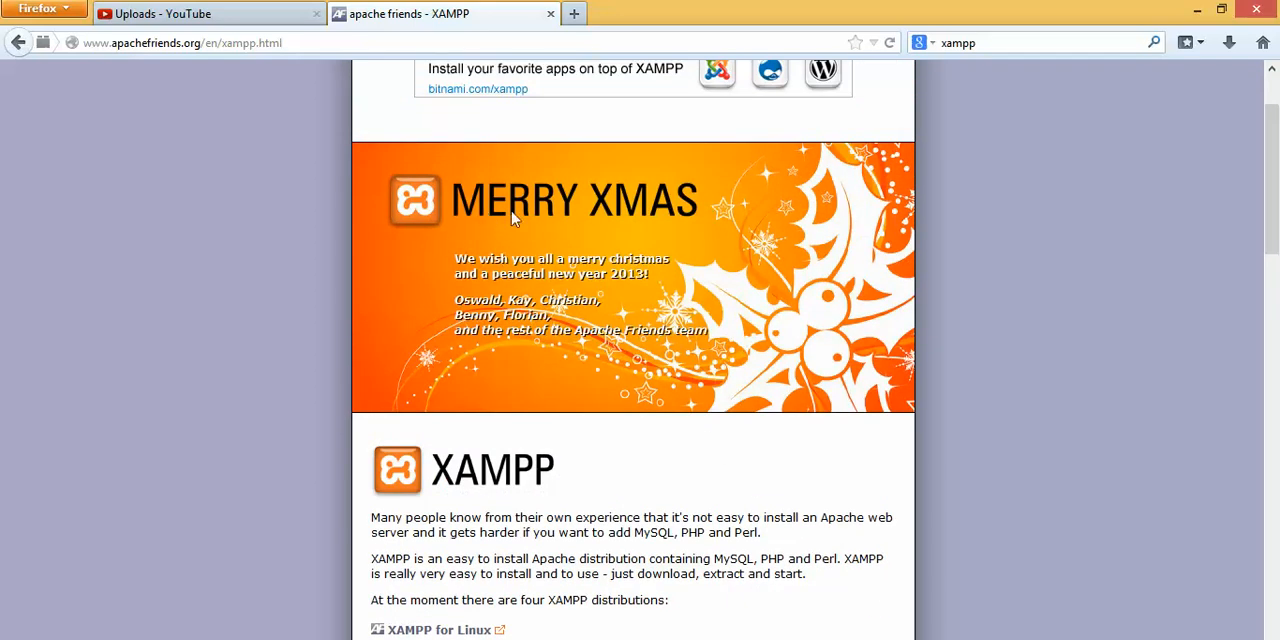
pyautogui.scroll(-3)
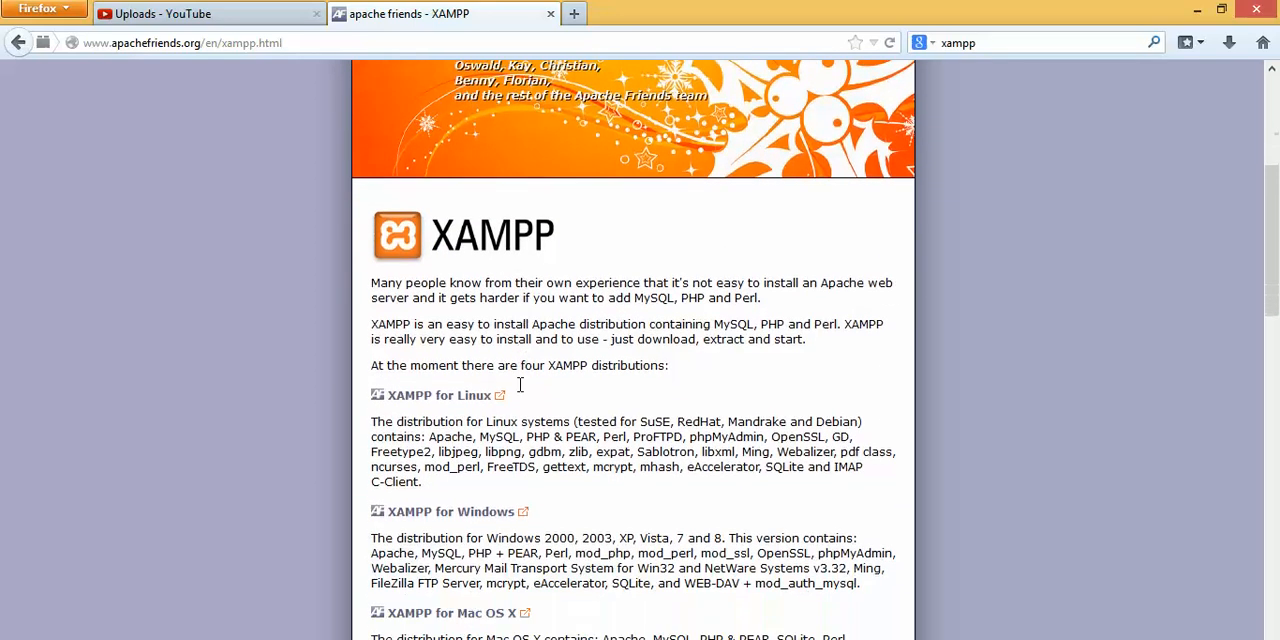
pyautogui.scroll(-3)
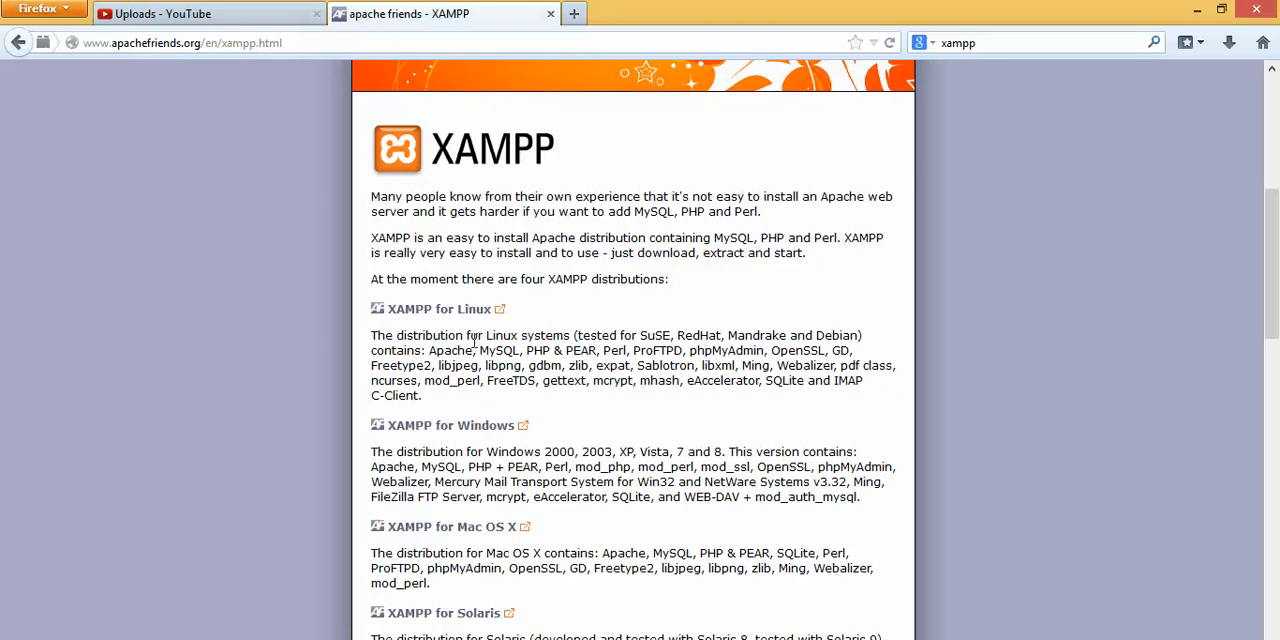
pyautogui.moveTo(515, 548)
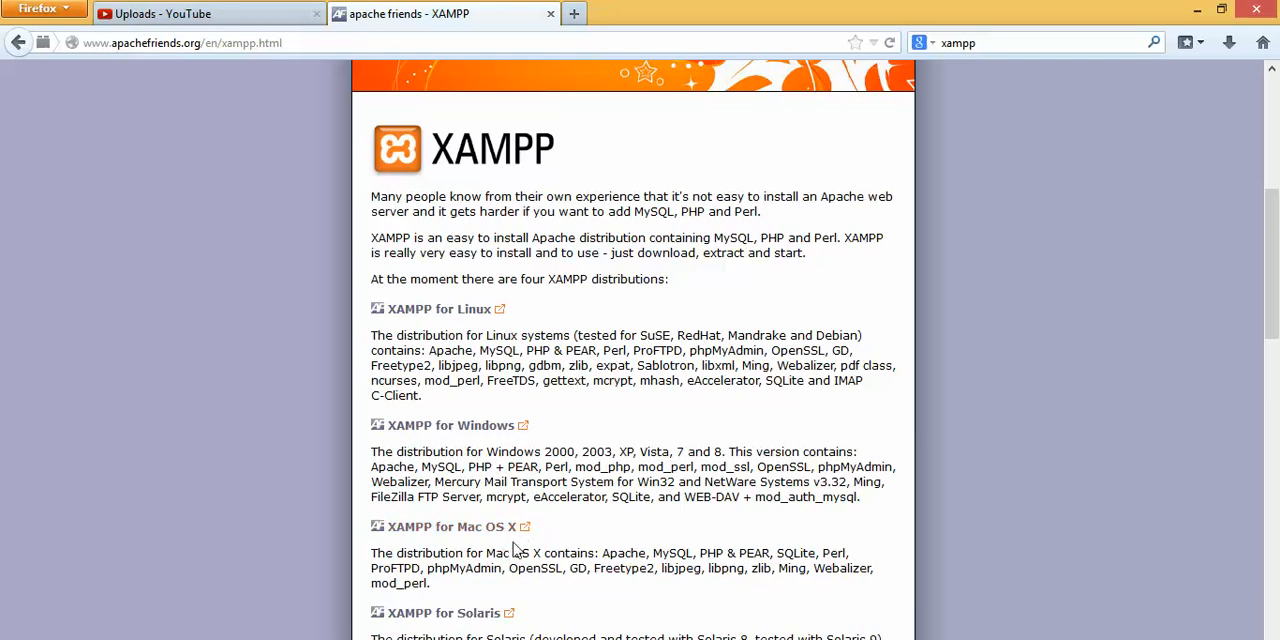
pyautogui.moveTo(448, 293)
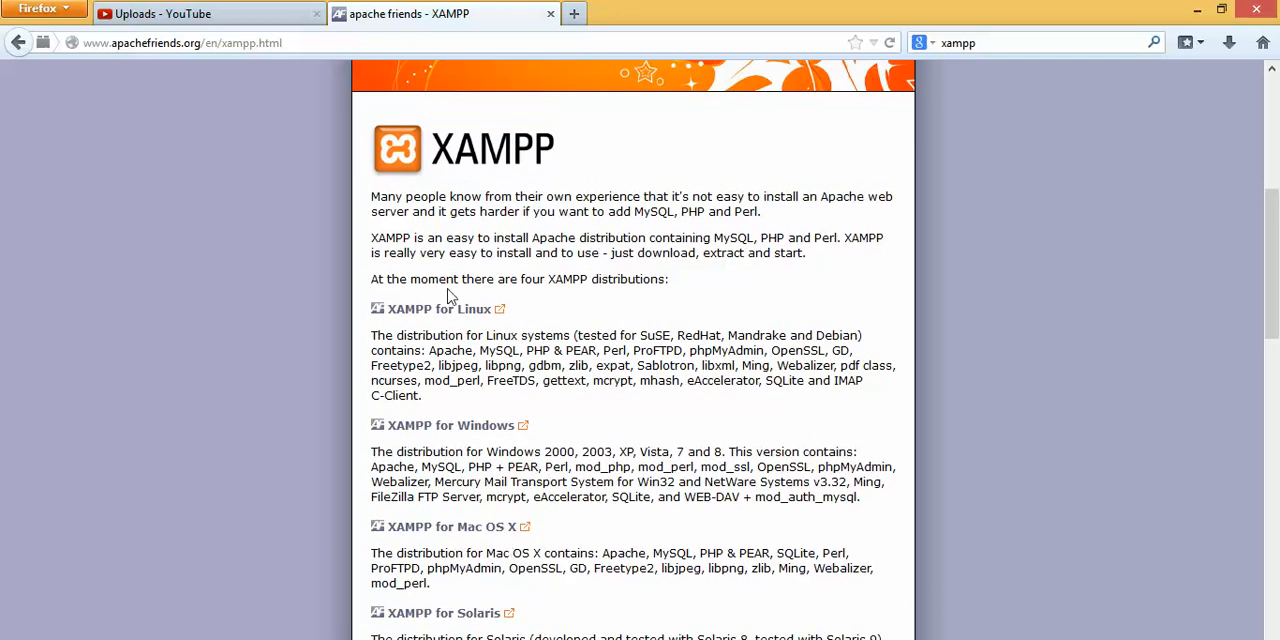
pyautogui.moveTo(483, 478)
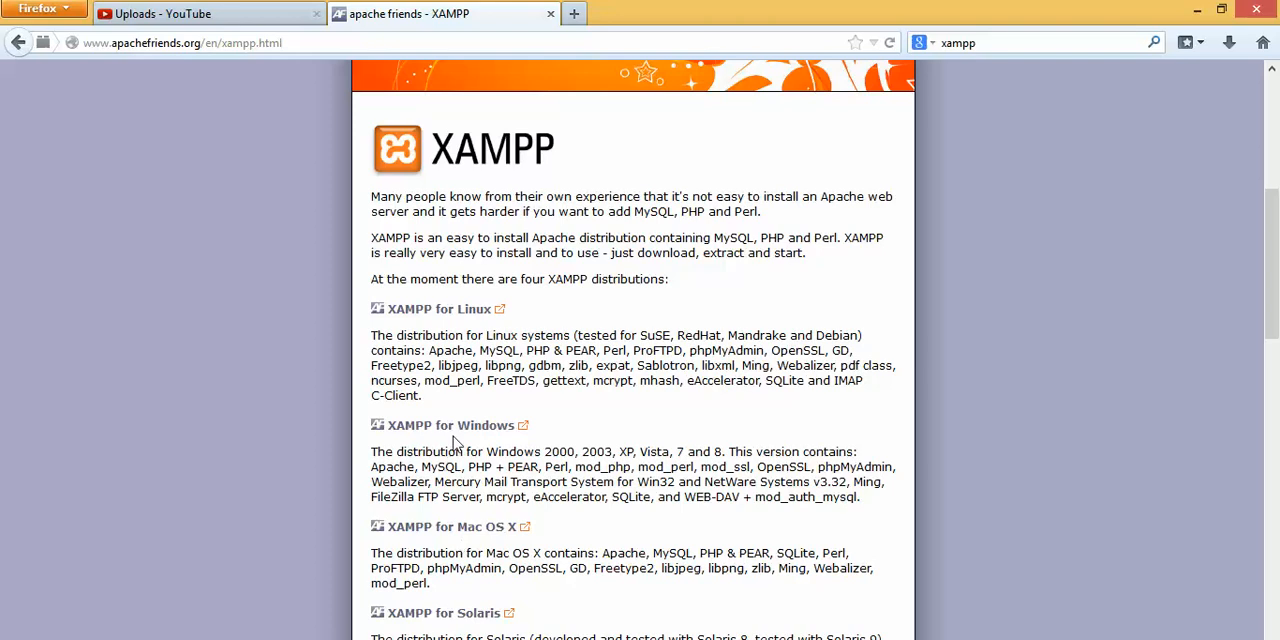
pyautogui.moveTo(436, 440)
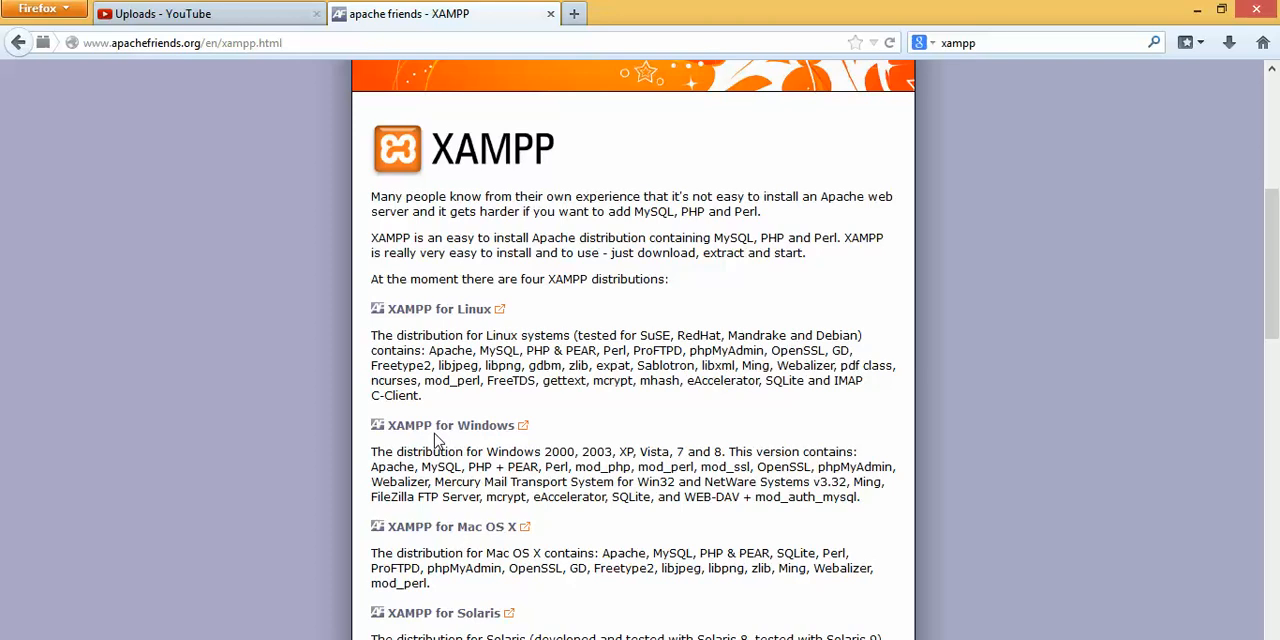
pyautogui.moveTo(440, 425)
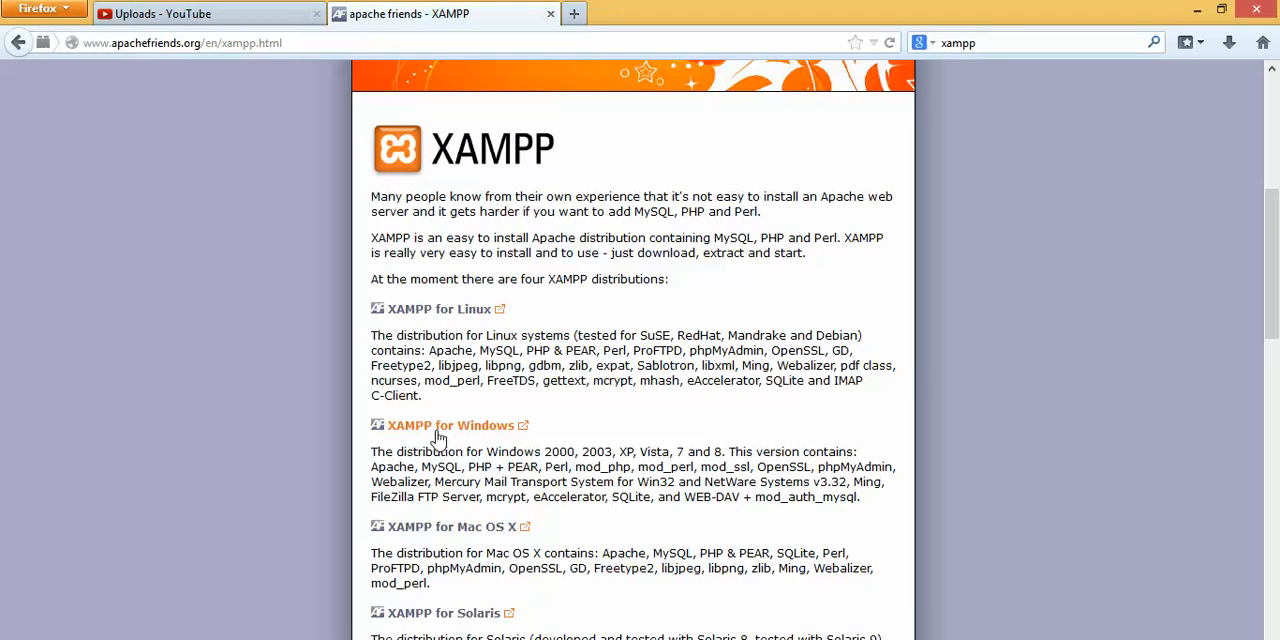
# Step: Go to the XAMPP for Windows page and scroll past the 1.8.2 release notes to the download links
pyautogui.click(438, 425)
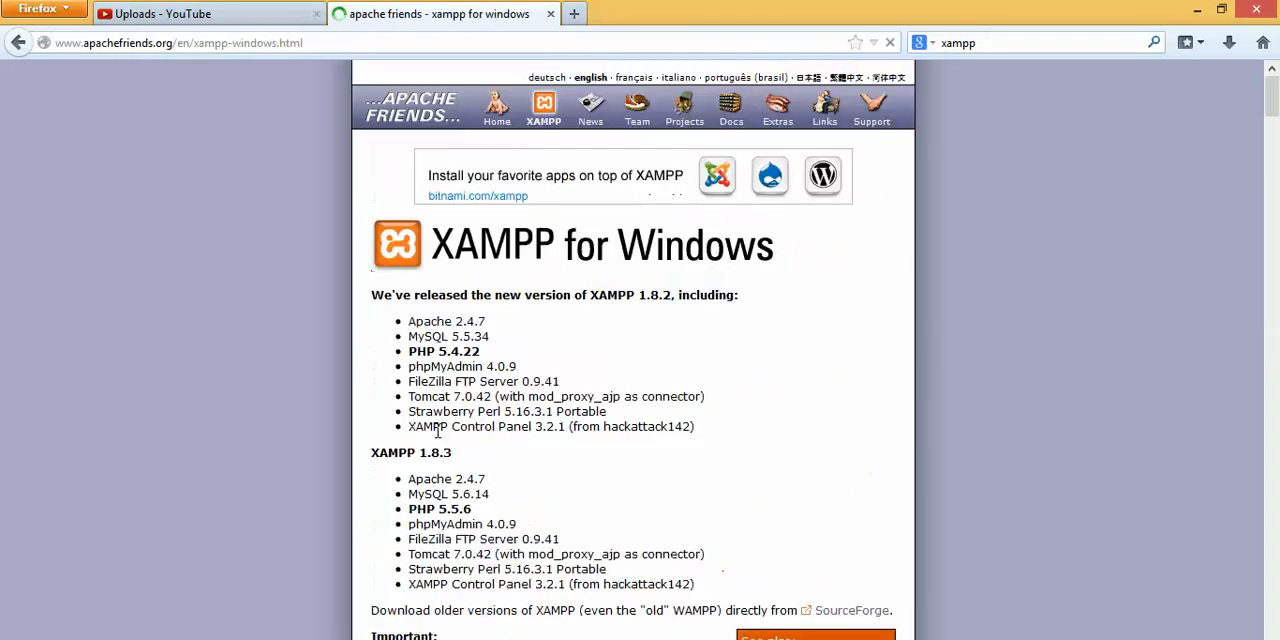
pyautogui.moveTo(595, 360)
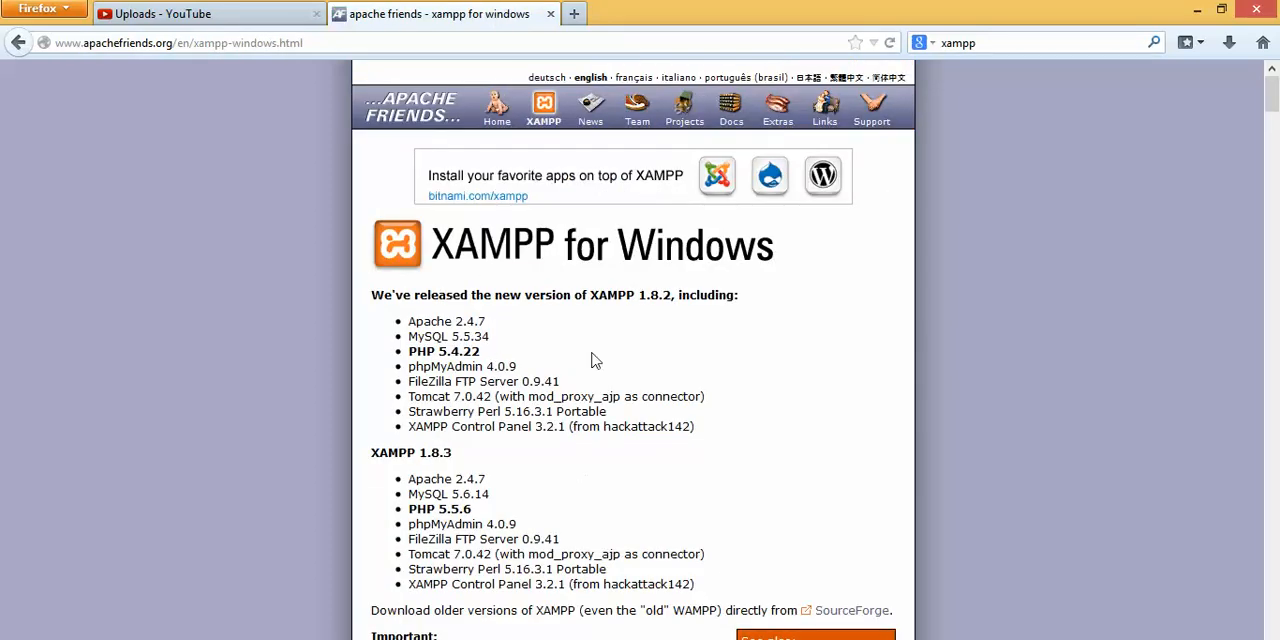
pyautogui.moveTo(505, 345)
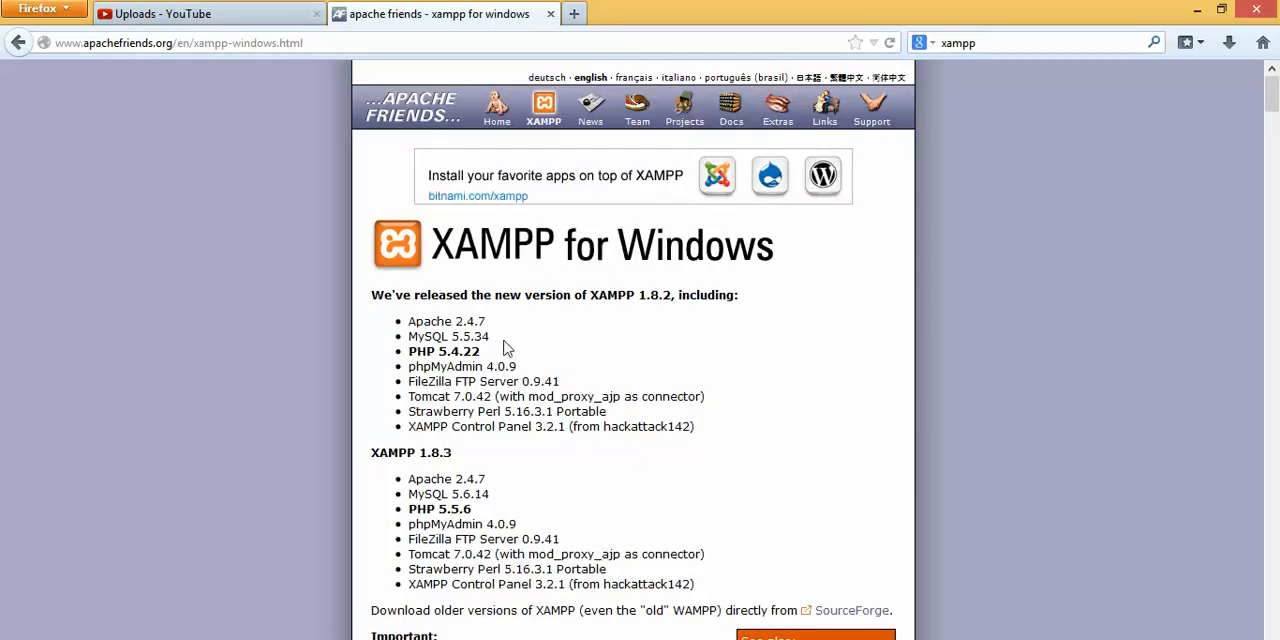
pyautogui.scroll(-3)
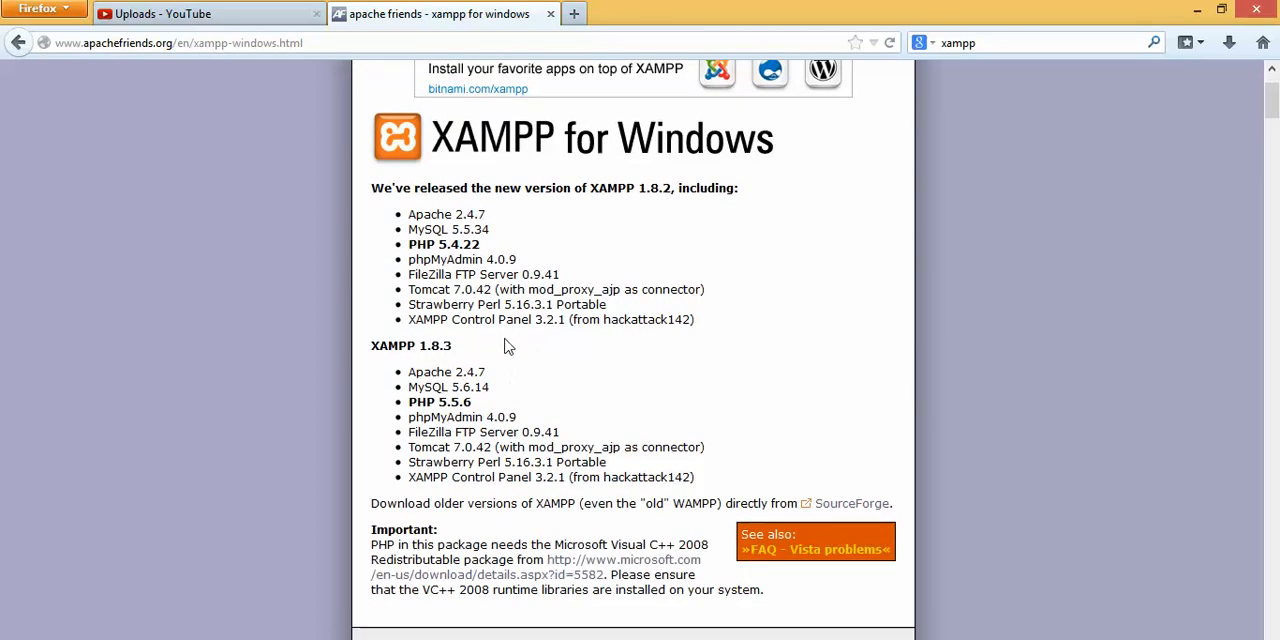
pyautogui.moveTo(385, 208)
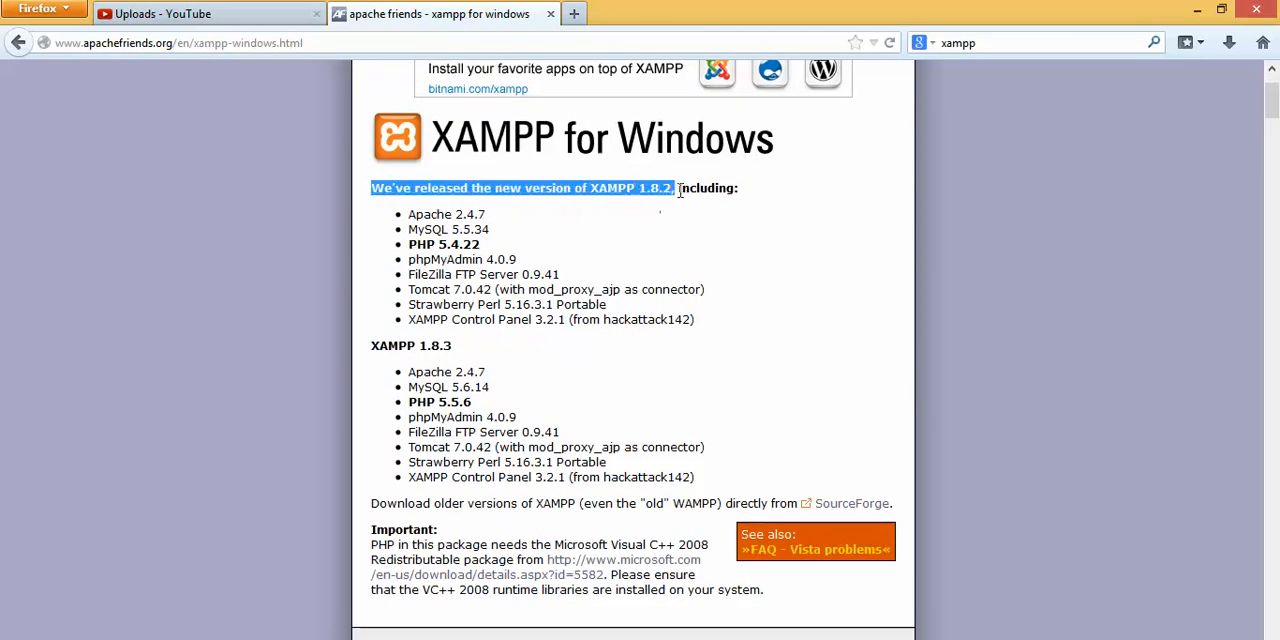
pyautogui.moveTo(675, 188); pyautogui.dragTo(738, 188)
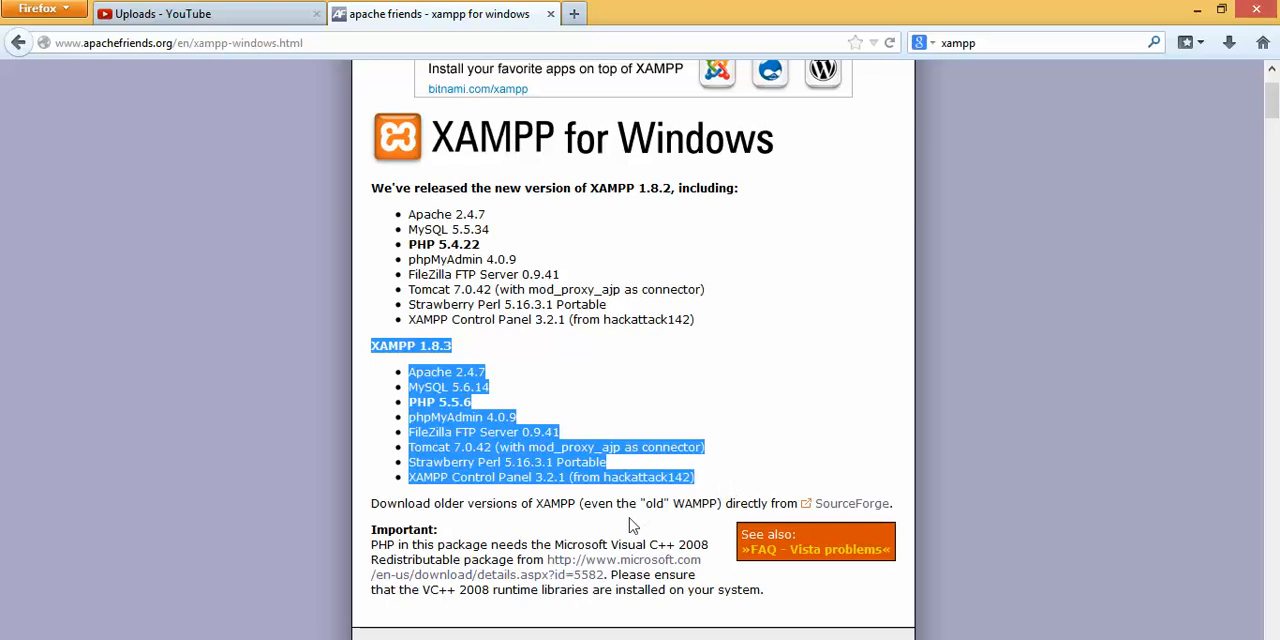
pyautogui.scroll(-3)
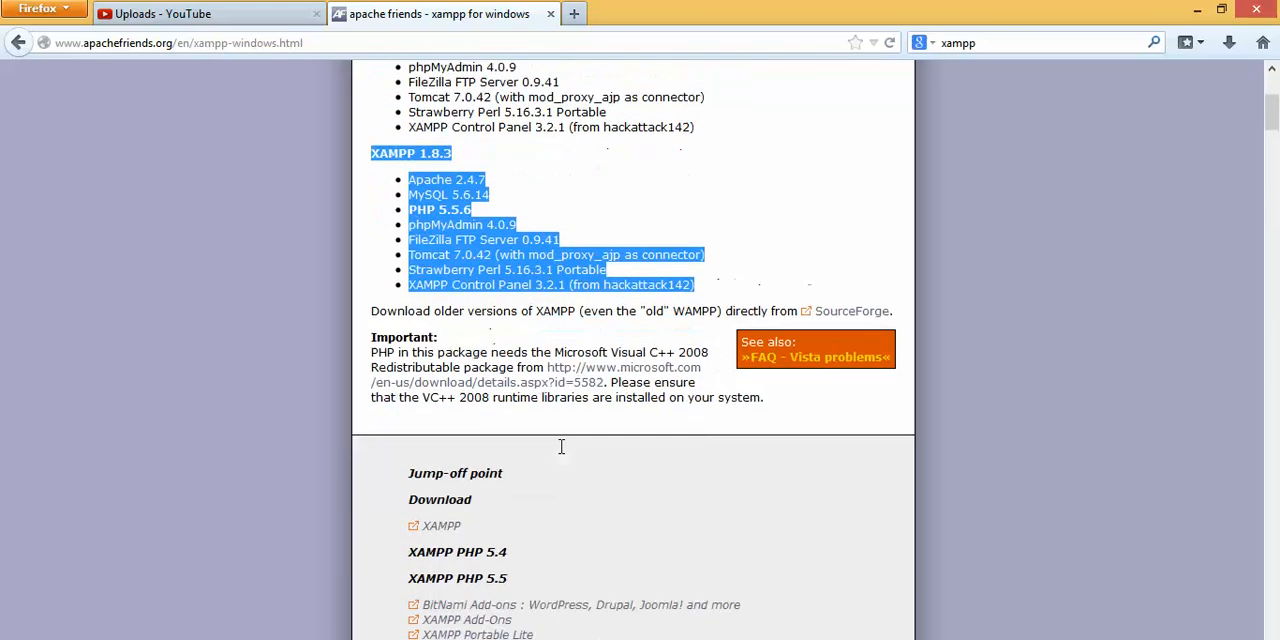
pyautogui.scroll(-3)
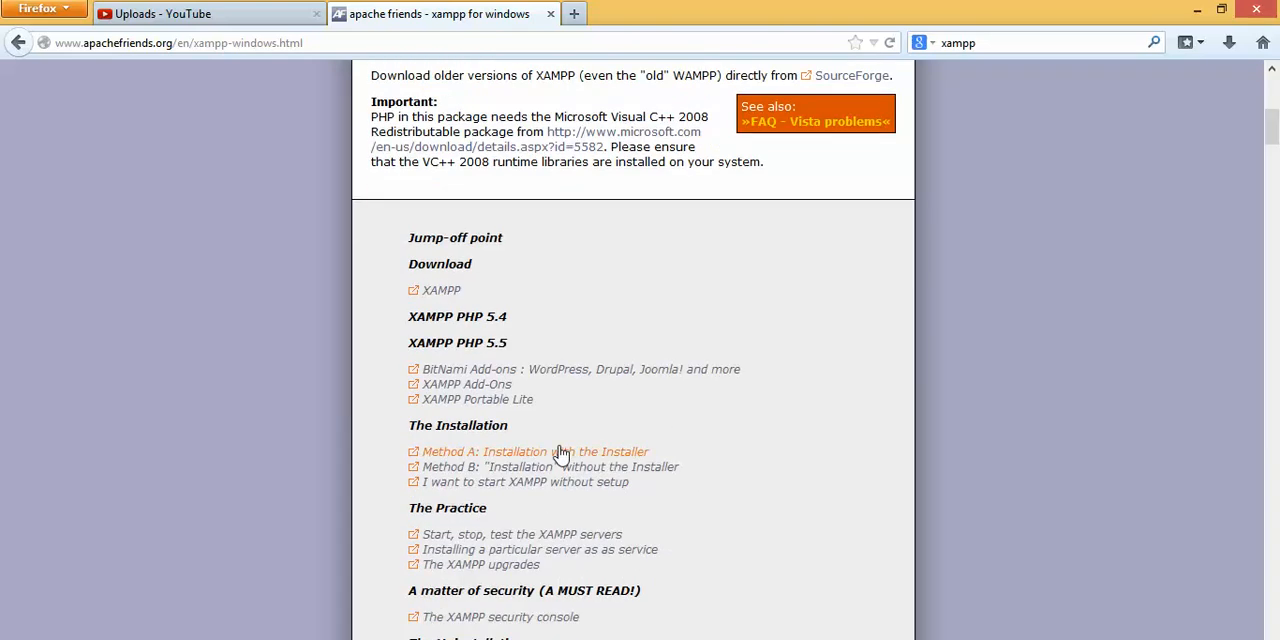
pyautogui.moveTo(438, 291)
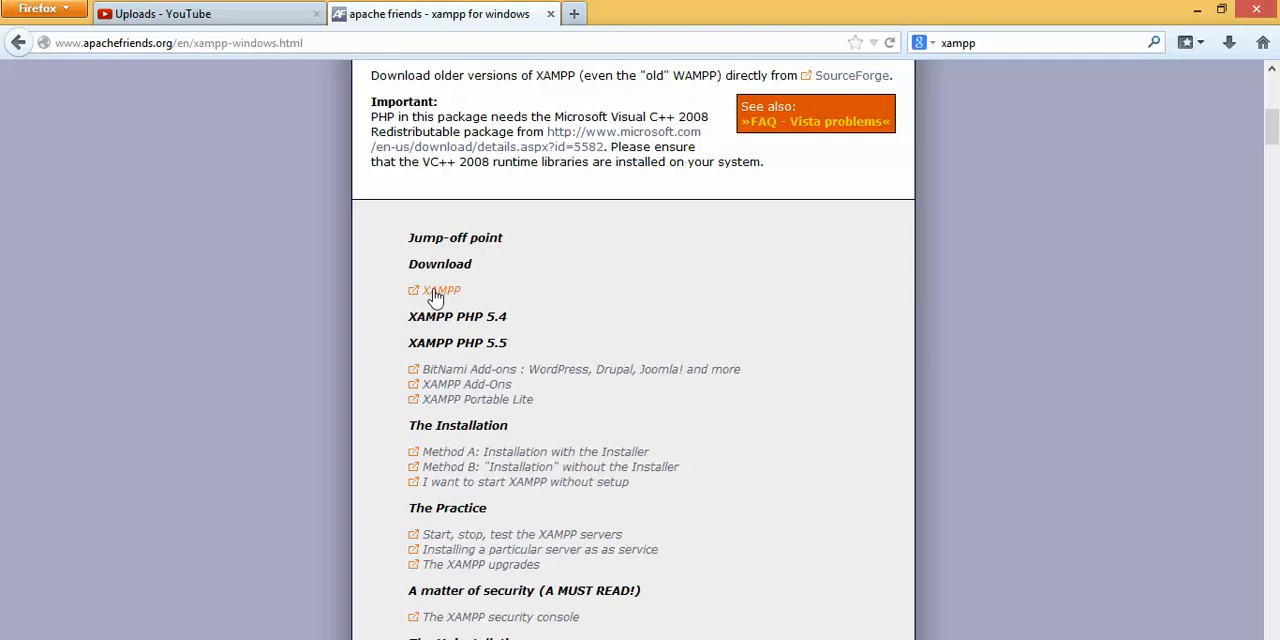
# Step: Jump to the download section and highlight the 1.8.2 PHP 5.4 package heading and release date
pyautogui.click(440, 290)
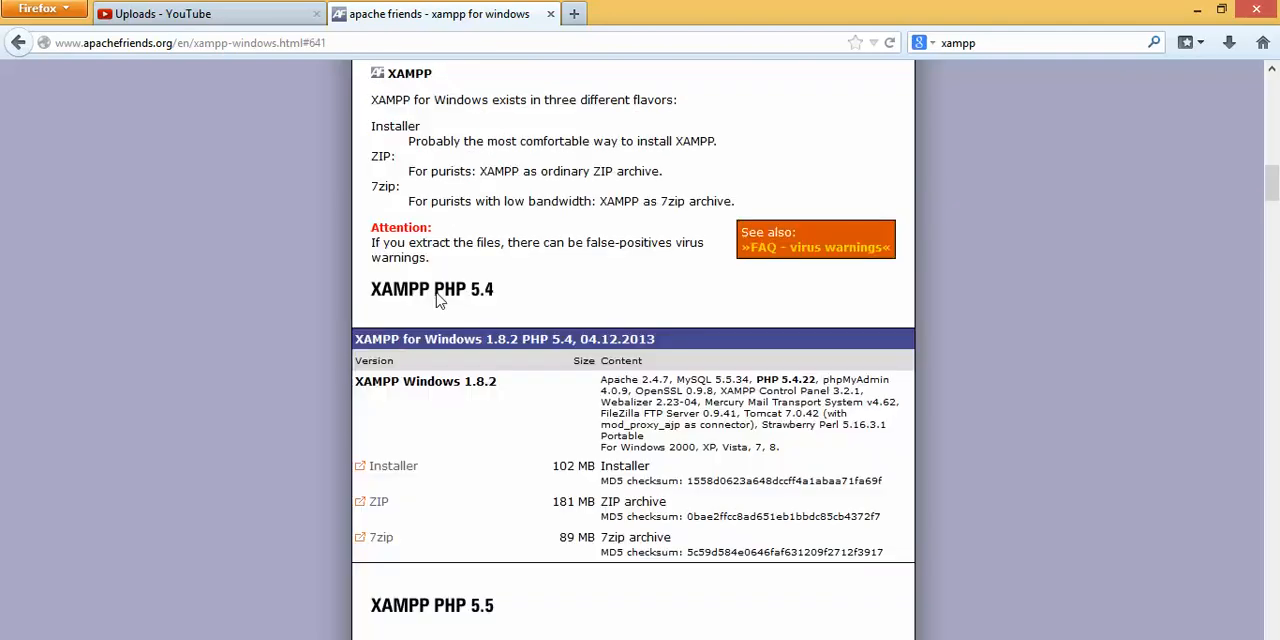
pyautogui.moveTo(439, 247)
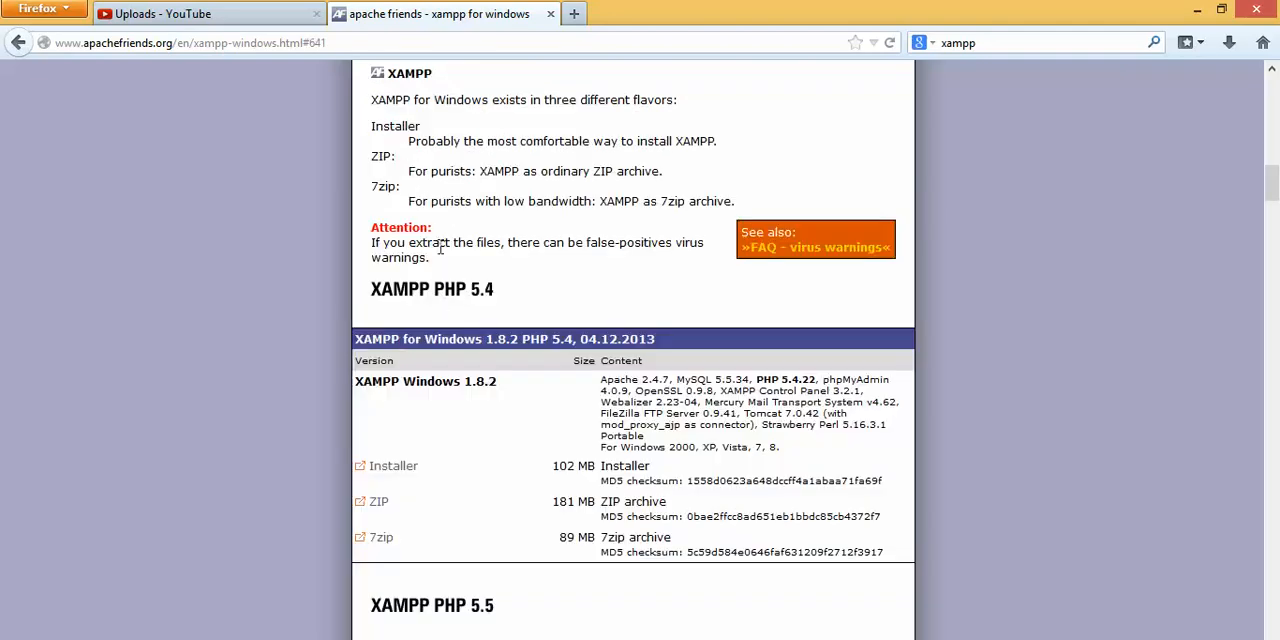
pyautogui.scroll(-3)
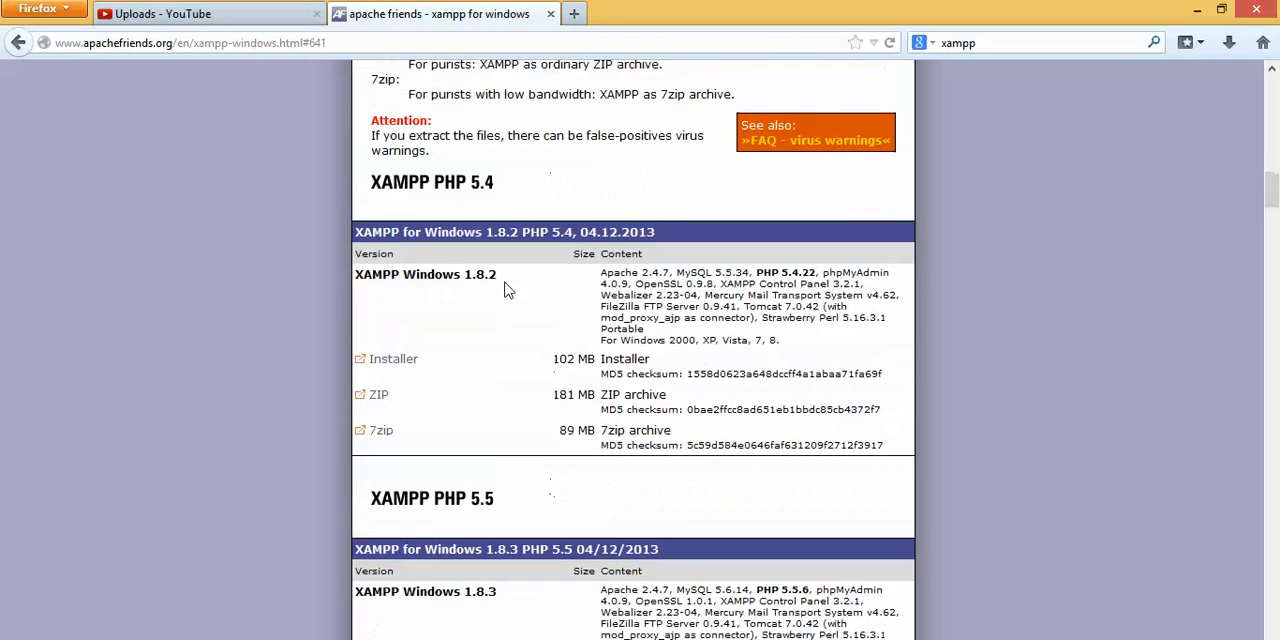
pyautogui.scroll(-3)
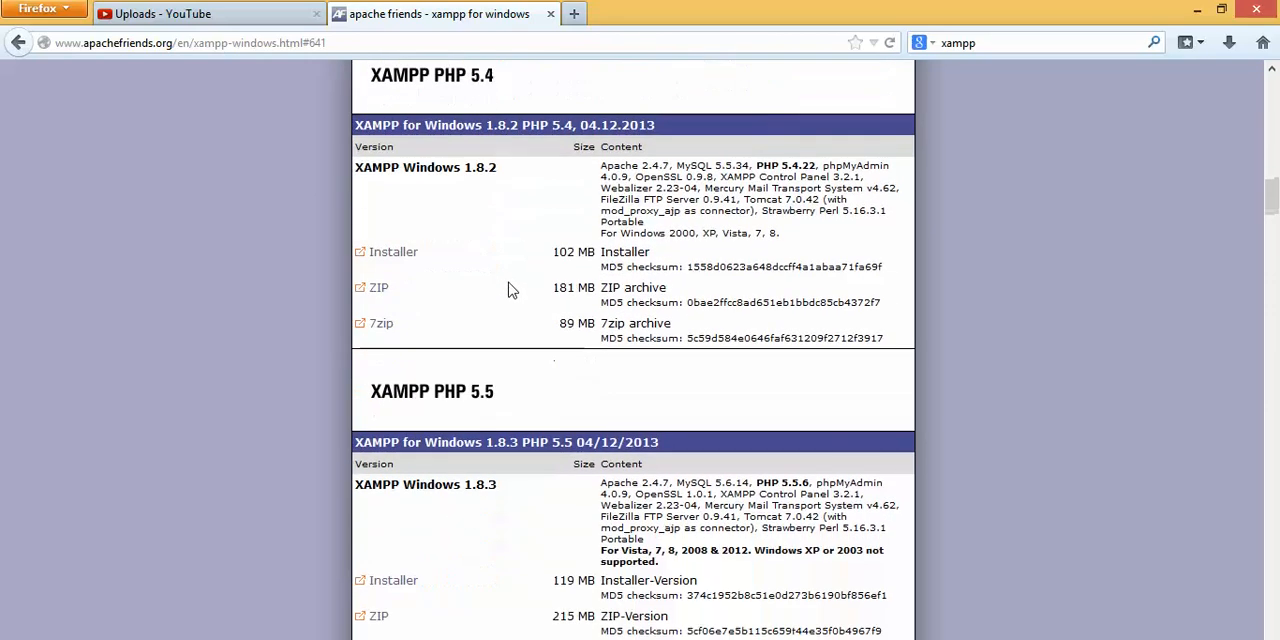
pyautogui.scroll(3)
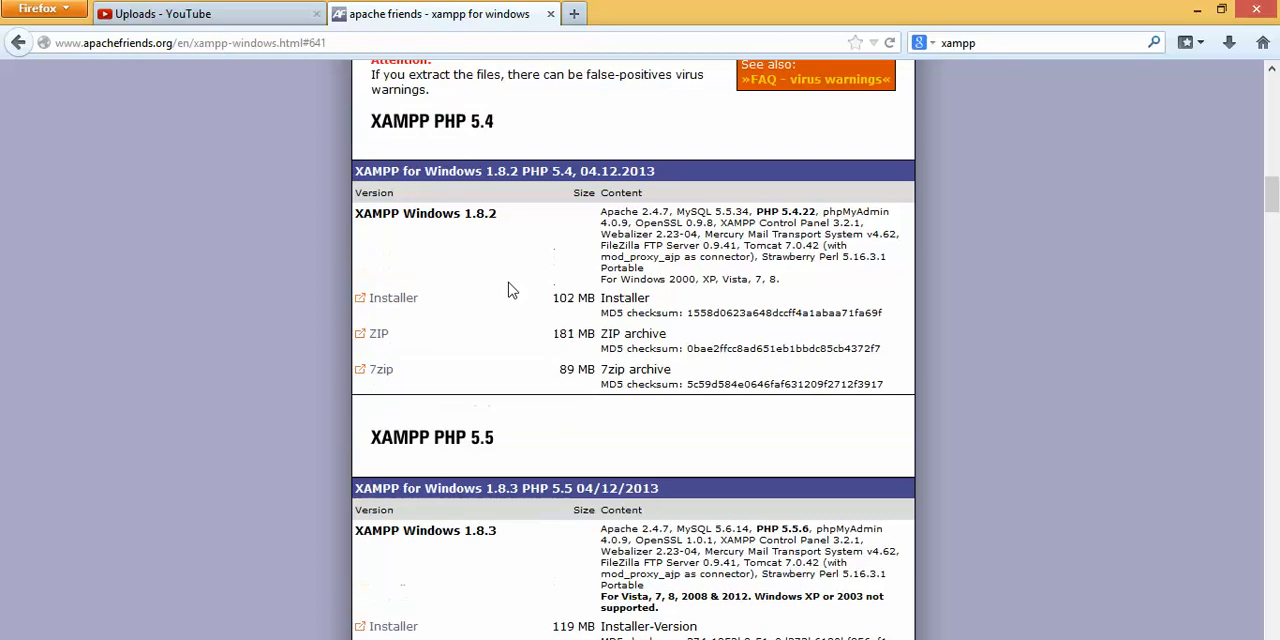
pyautogui.scroll(3)
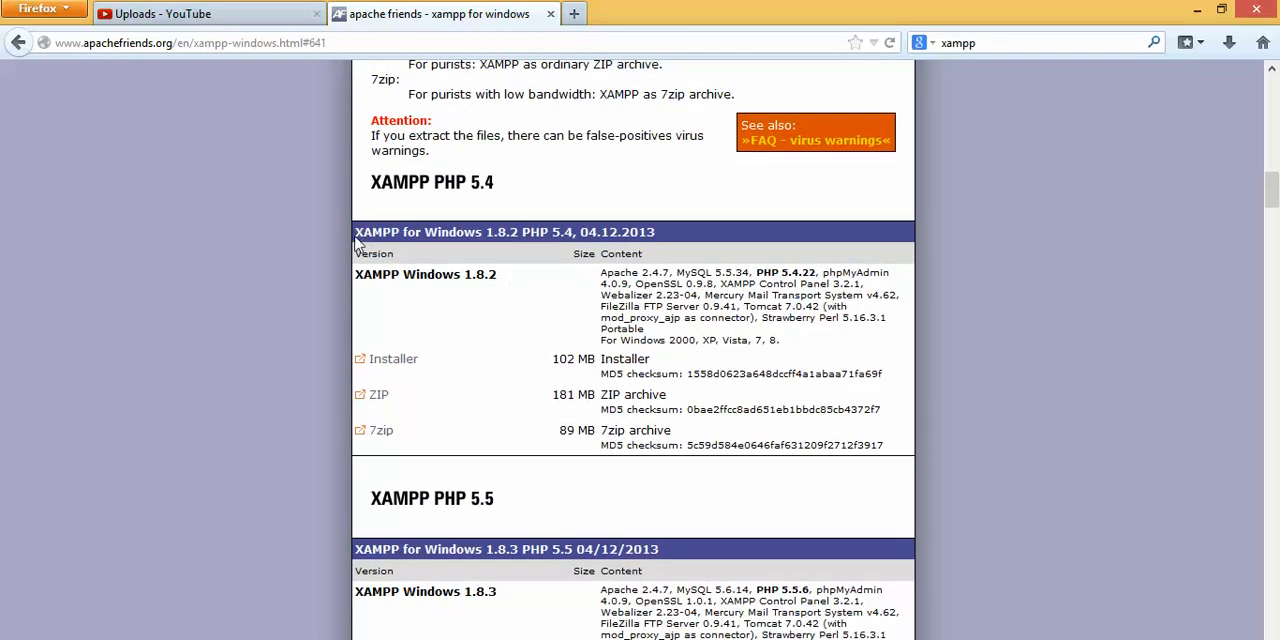
pyautogui.doubleClick(418, 232)
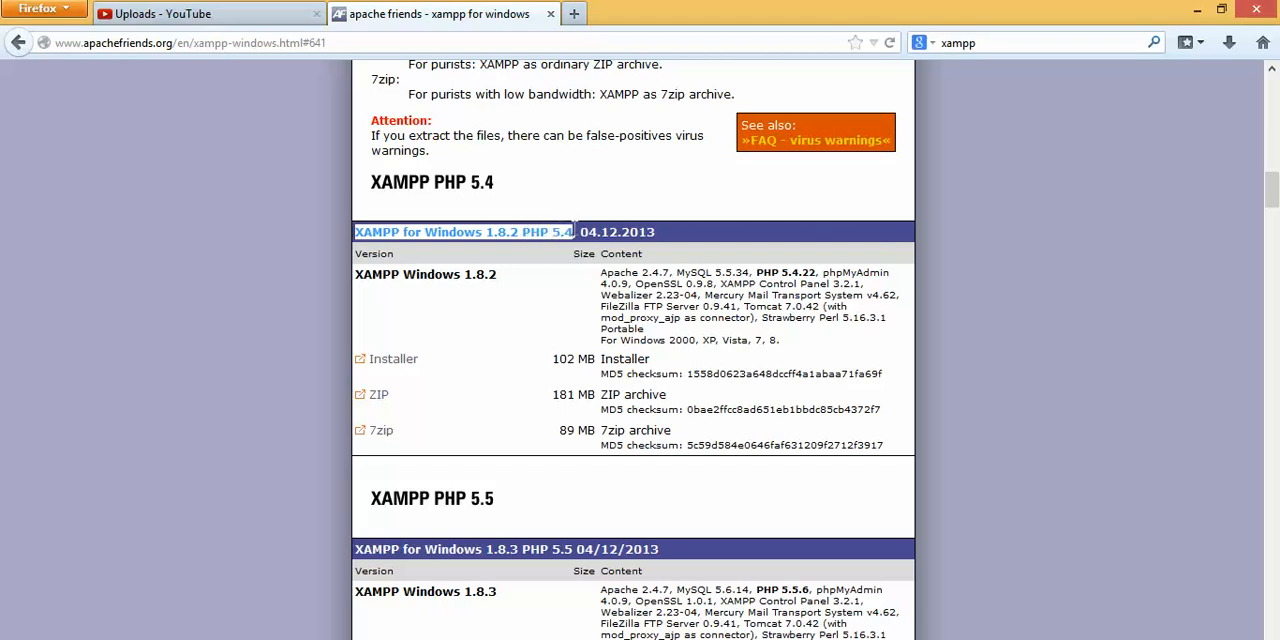
pyautogui.click(580, 232)
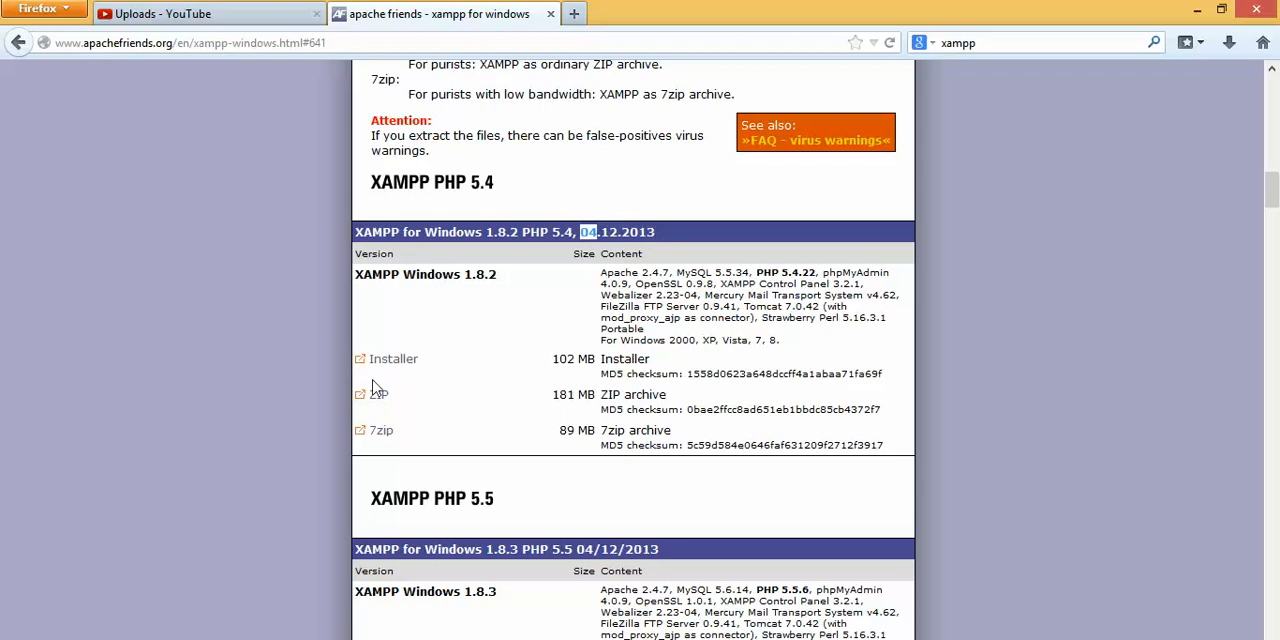
# Step: Highlight the 'XAMPP PHP 5.5' heading and review both download tables
pyautogui.scroll(-3)
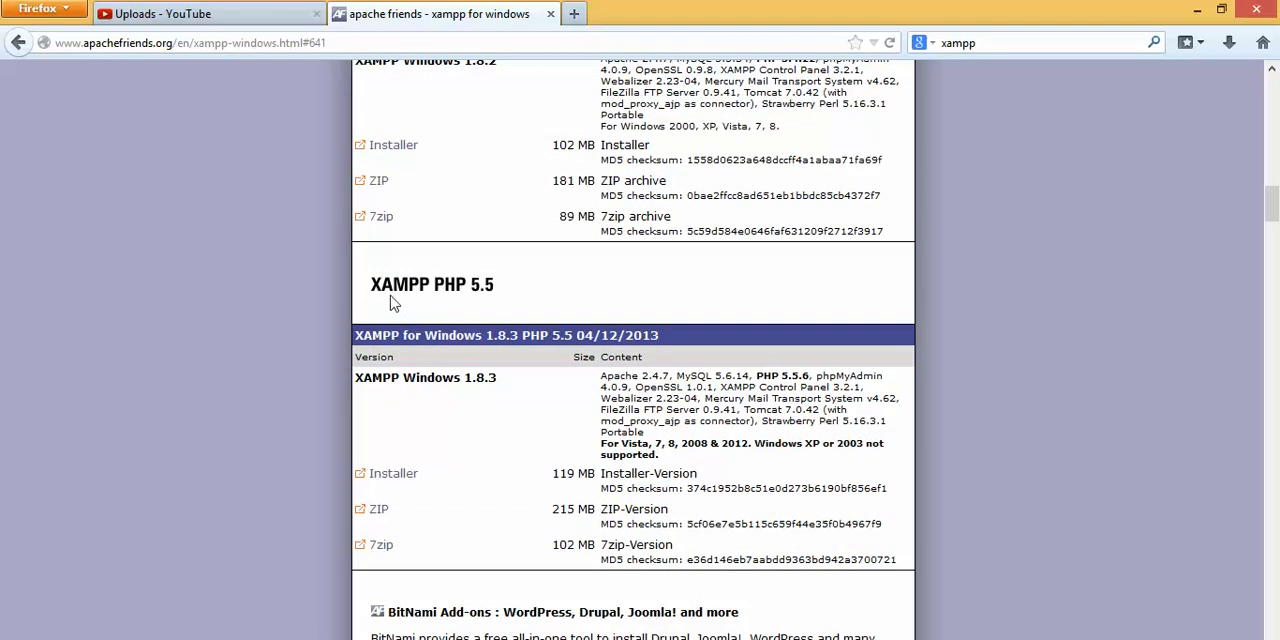
pyautogui.doubleClick(431, 284)
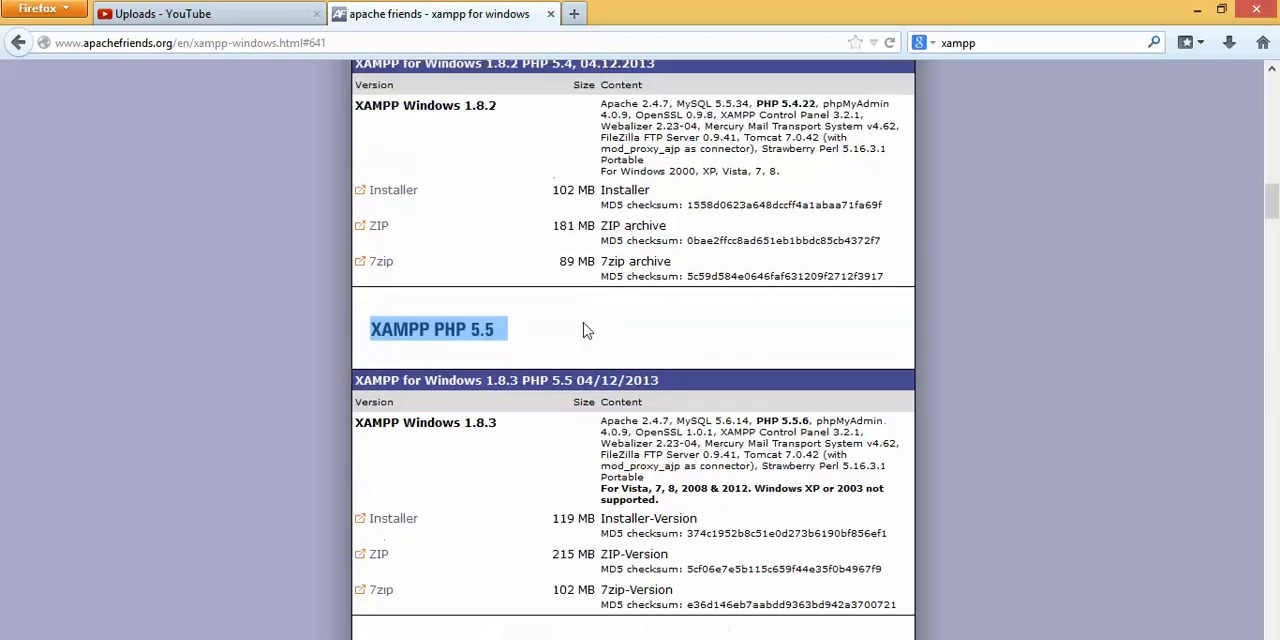
pyautogui.scroll(3)
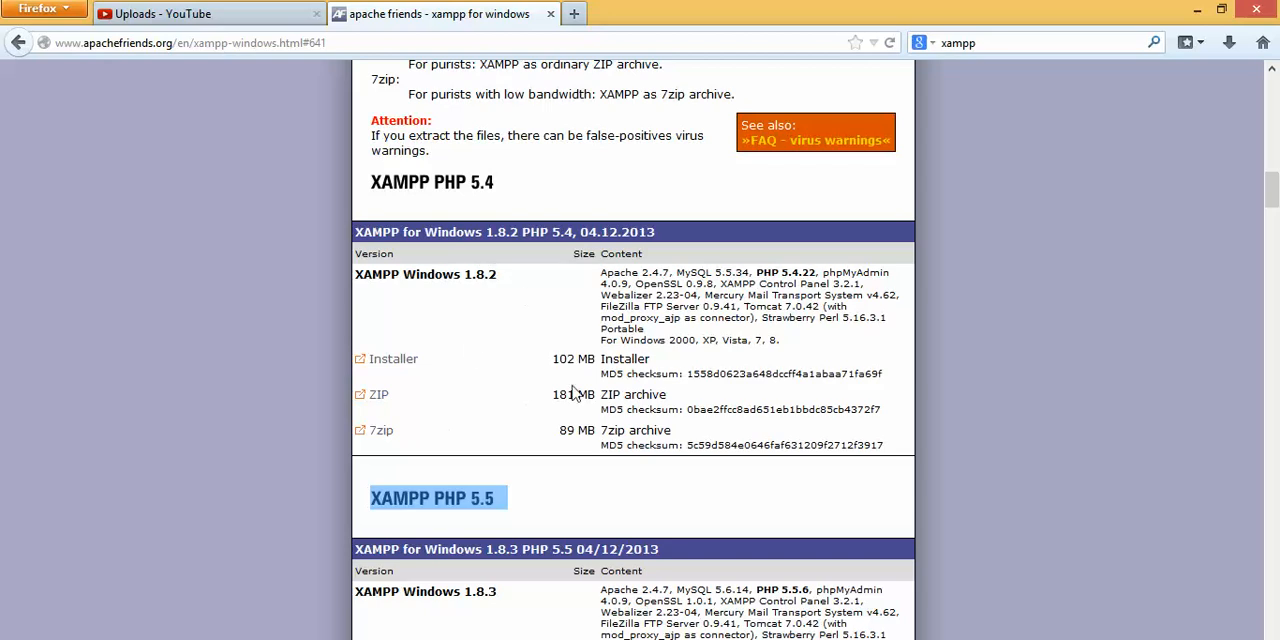
pyautogui.scroll(-3)
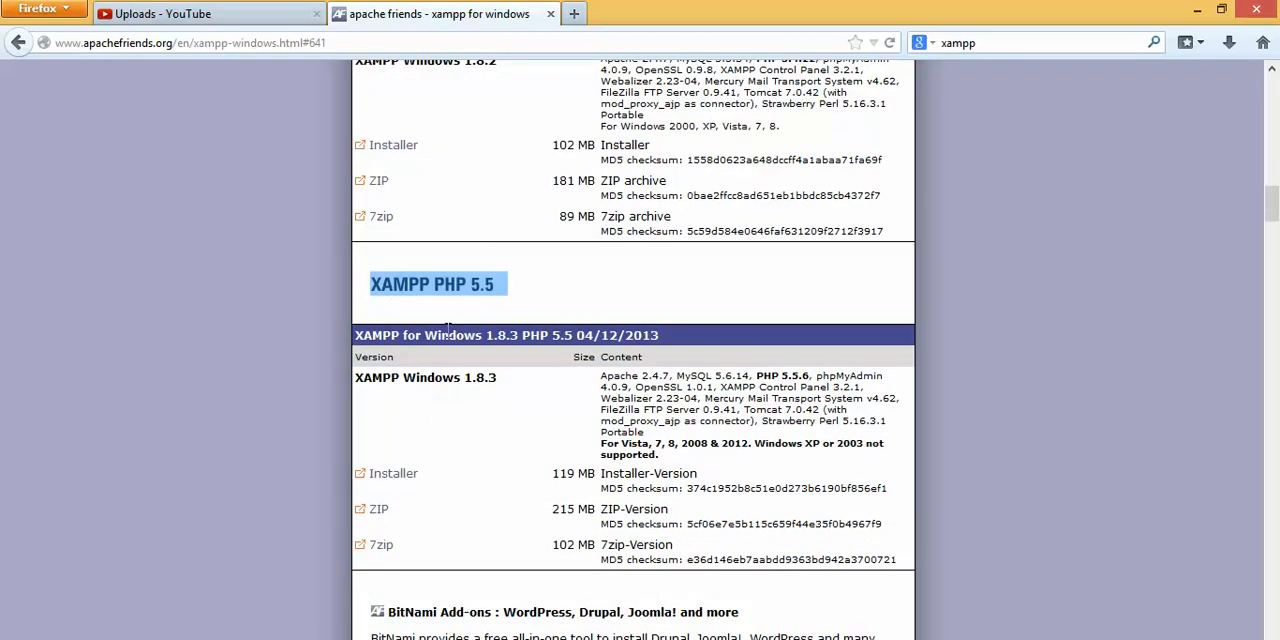
pyautogui.scroll(3)
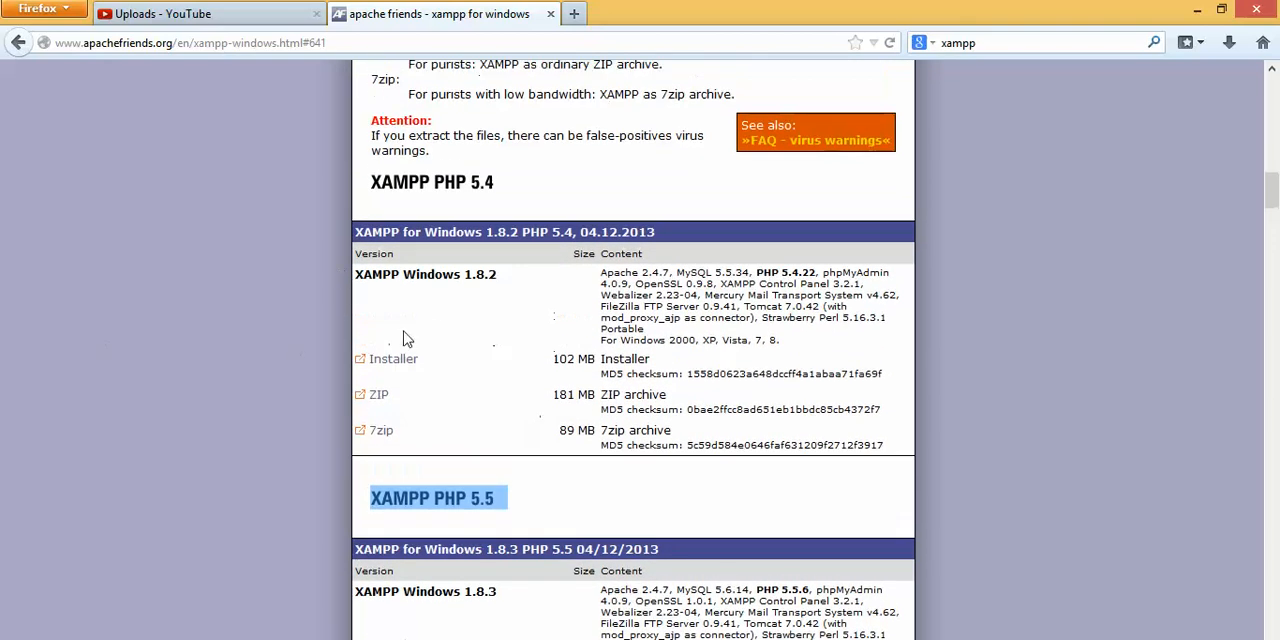
pyautogui.moveTo(390, 365)
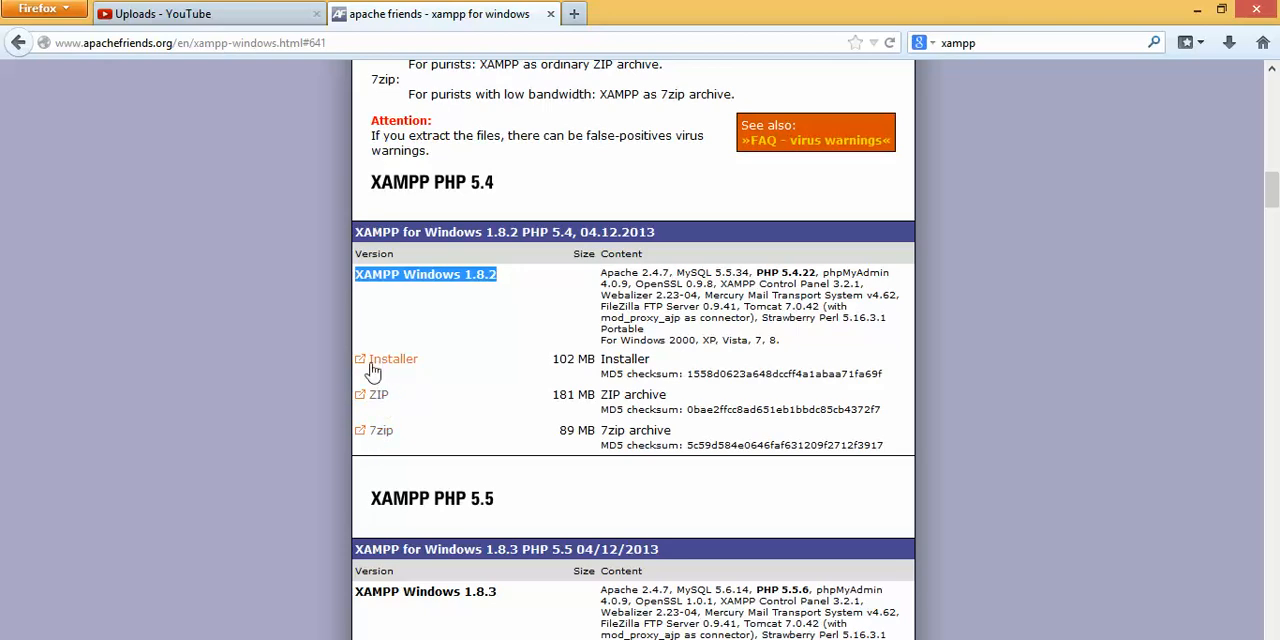
pyautogui.moveTo(448, 378)
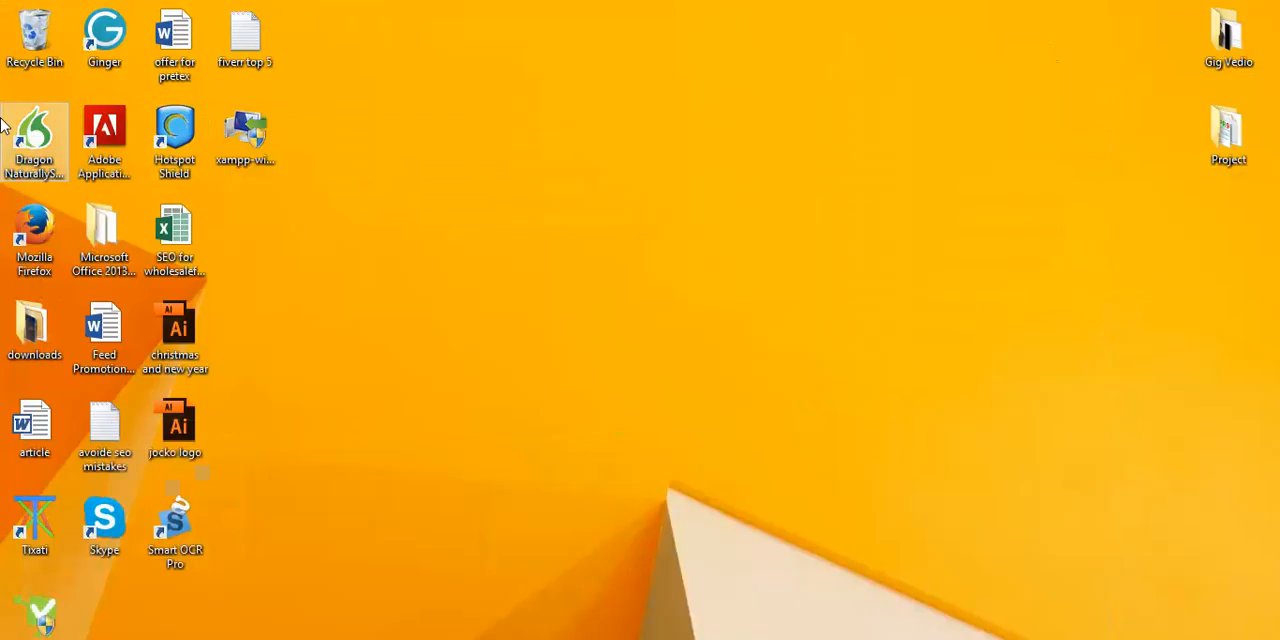
# Step: Locate the XAMPP Windows 1.8.2 PHP 5.4 download table with its Installer, ZIP and 7zip packages
pyautogui.click(245, 140)
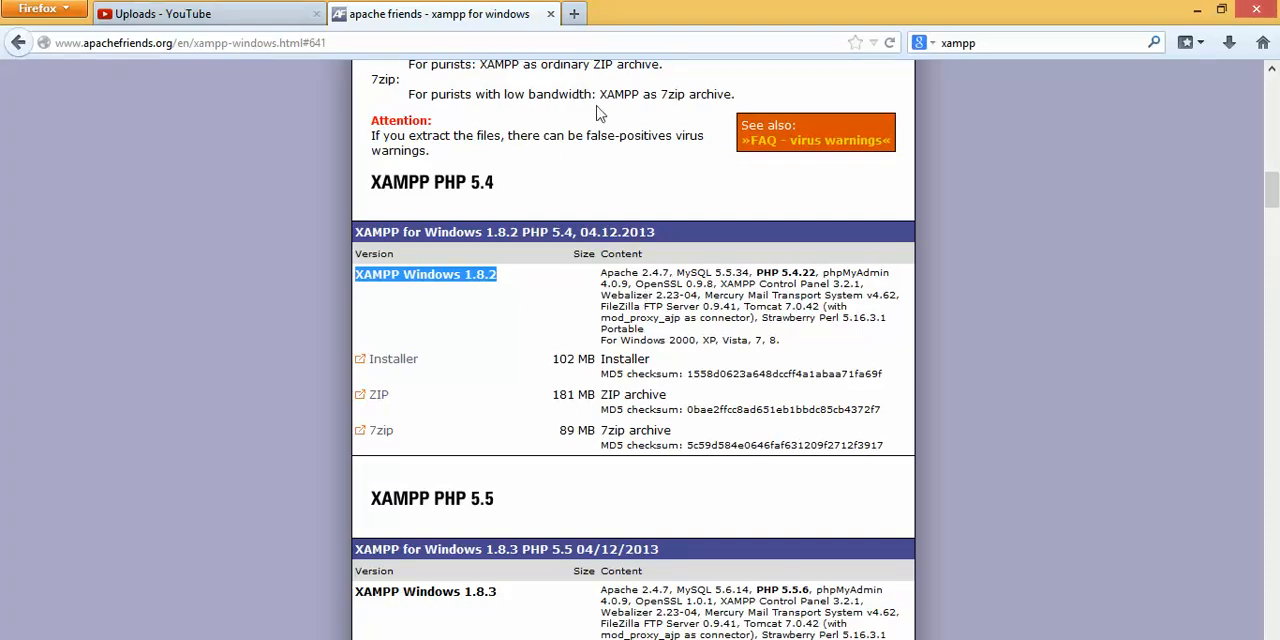
pyautogui.moveTo(379, 394)
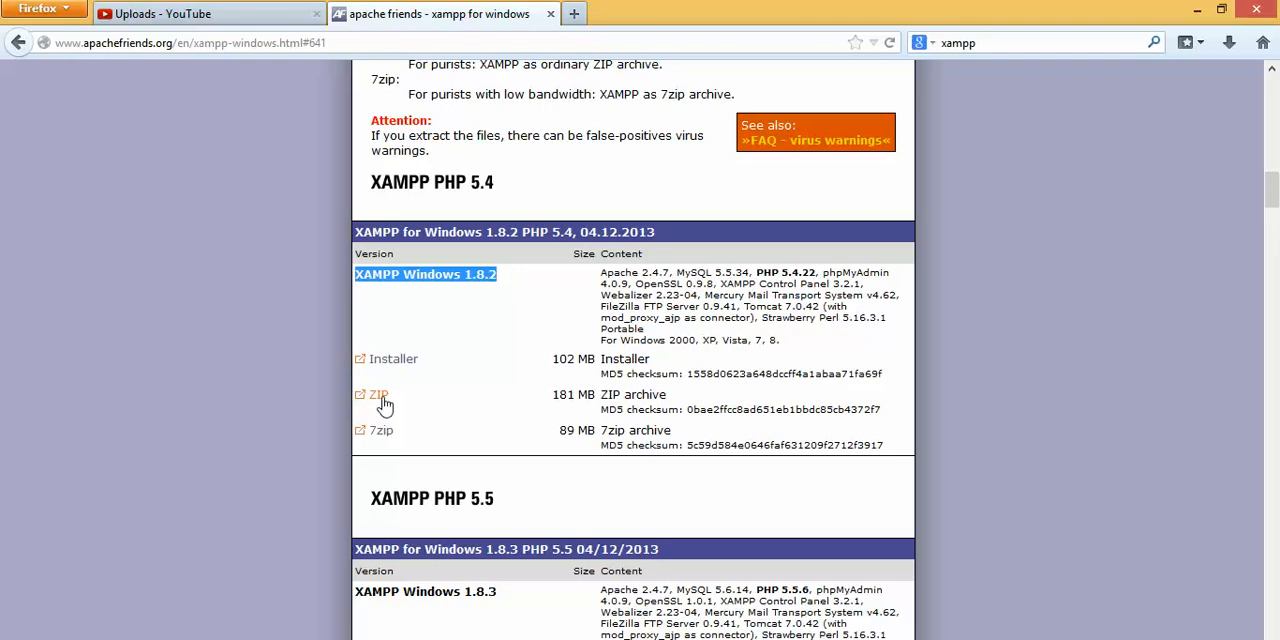
pyautogui.moveTo(383, 437)
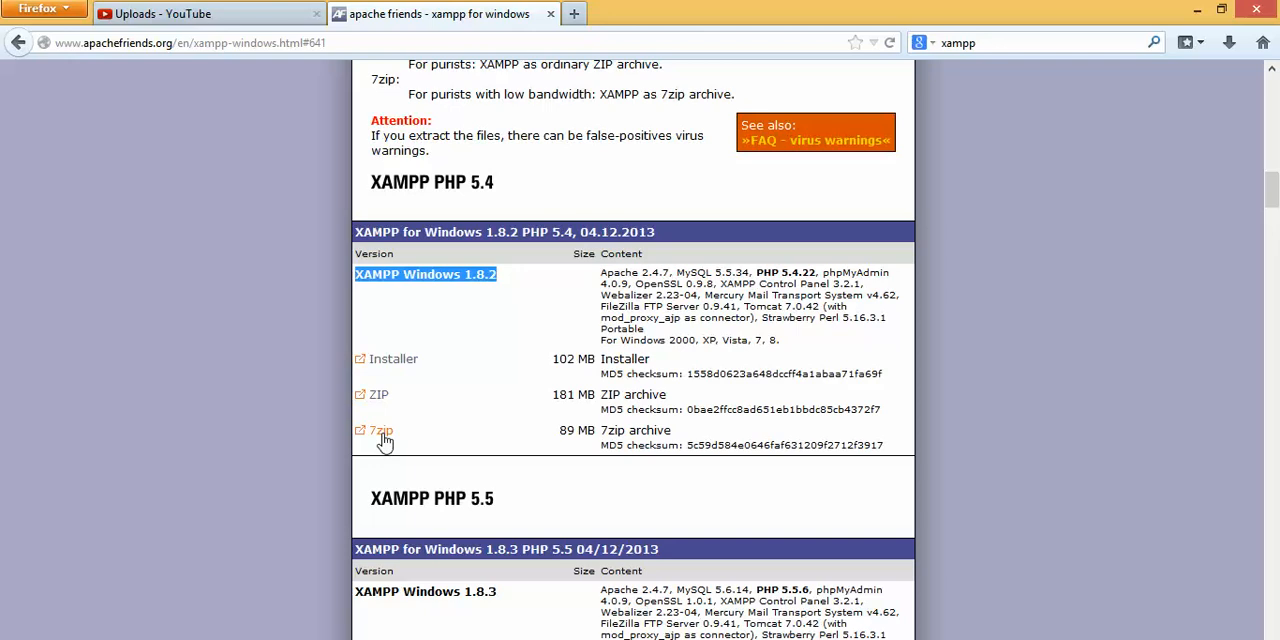
pyautogui.scroll(-3)
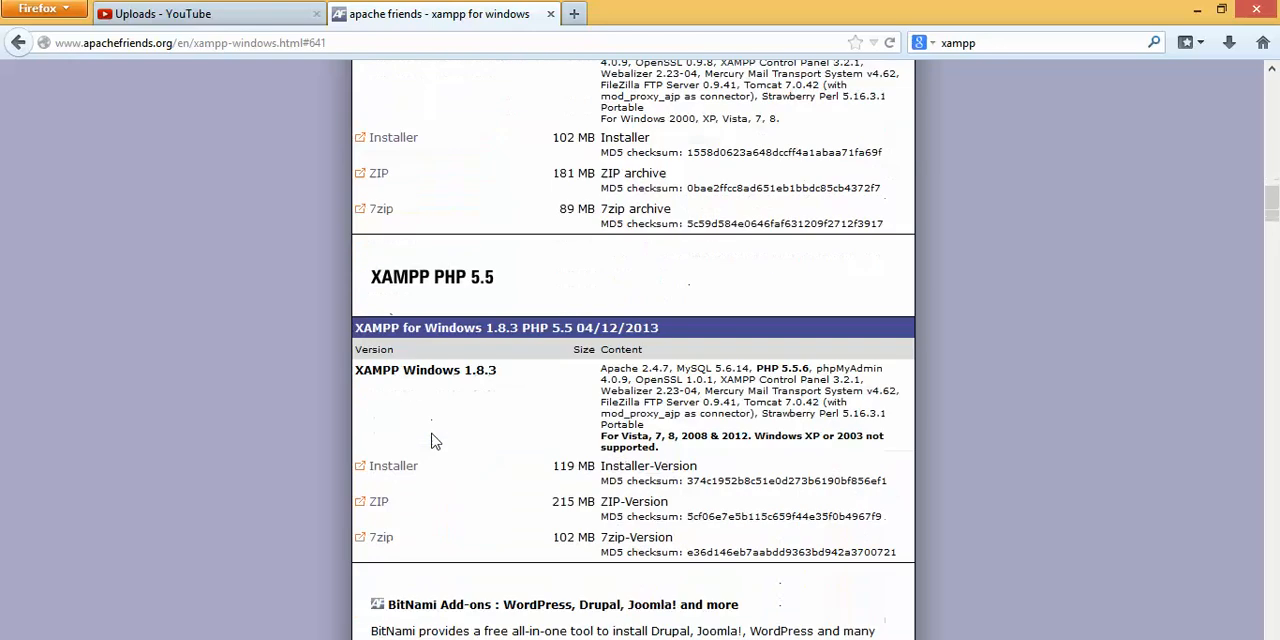
pyautogui.scroll(3)
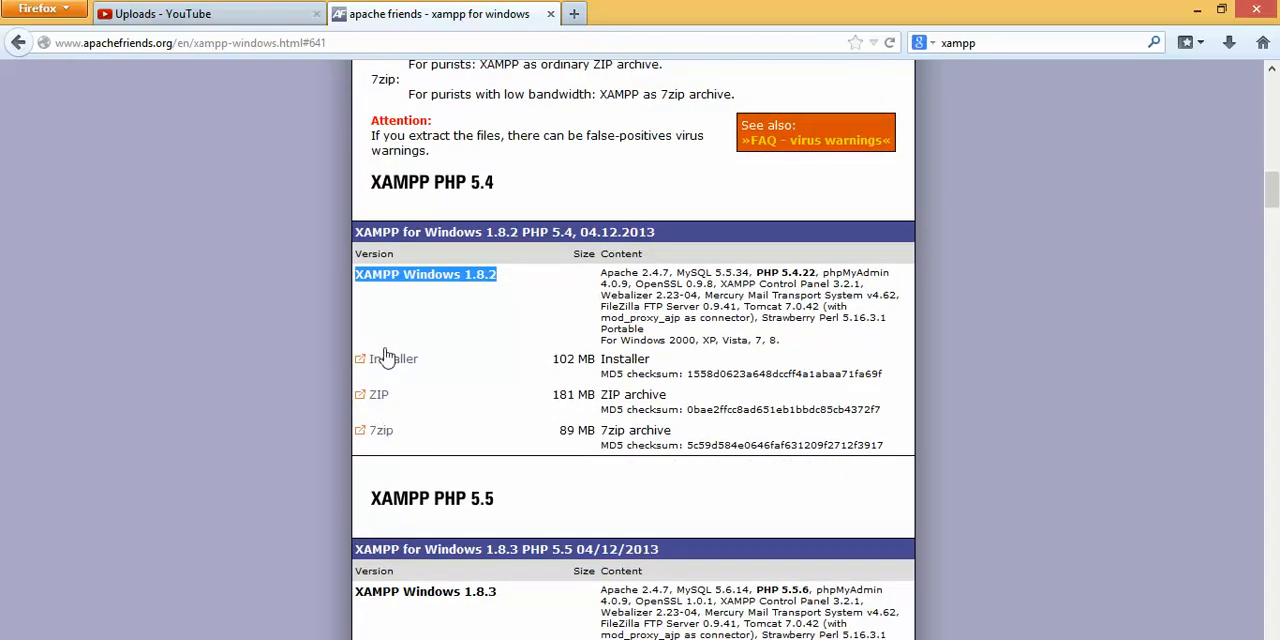
pyautogui.moveTo(393, 358)
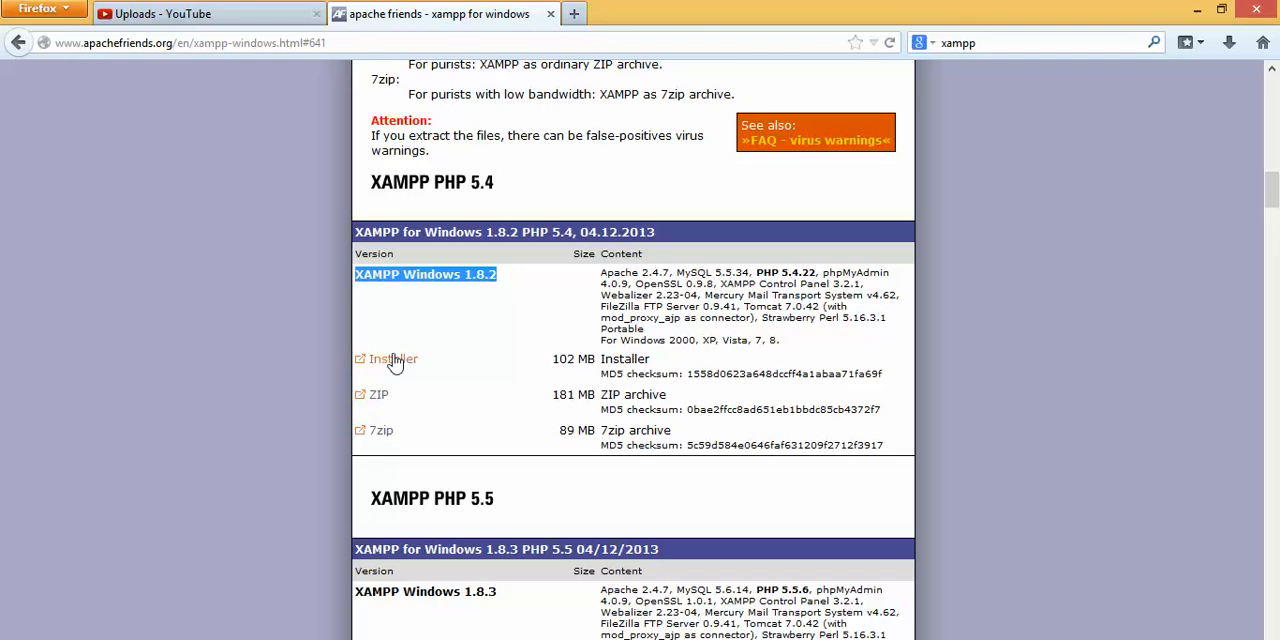
# Step: Start the XAMPP 1.8.2 Installer download on SourceForge, then cancel the file save prompt
pyautogui.click(393, 358)
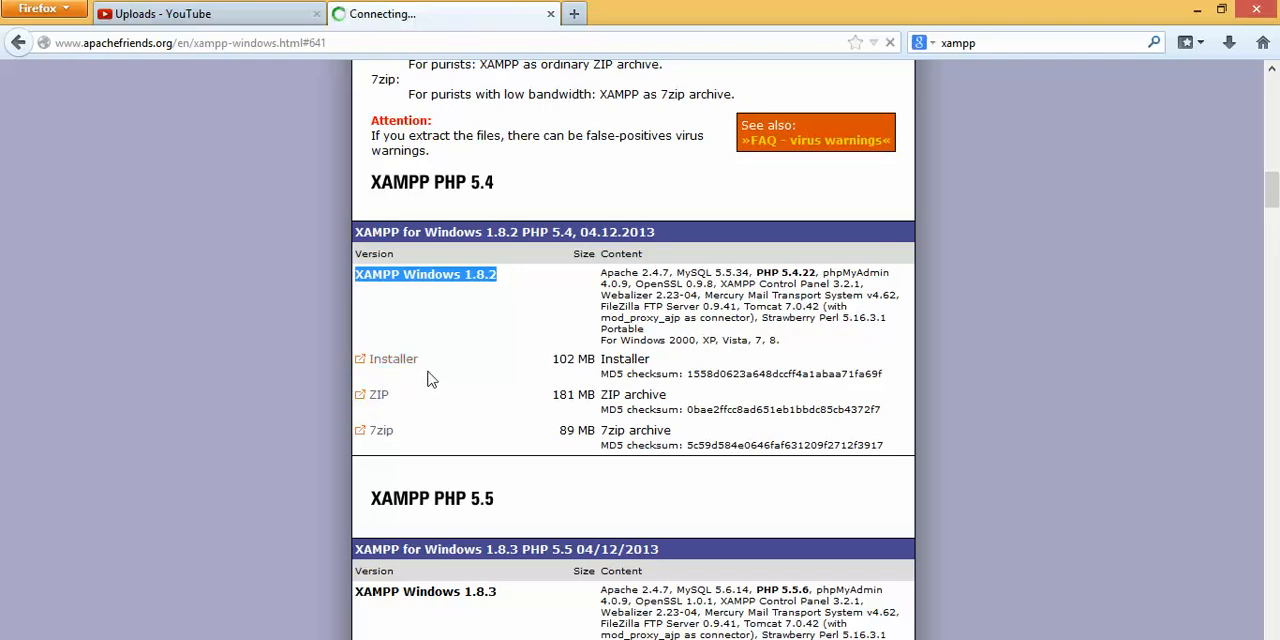
pyautogui.click(393, 358)
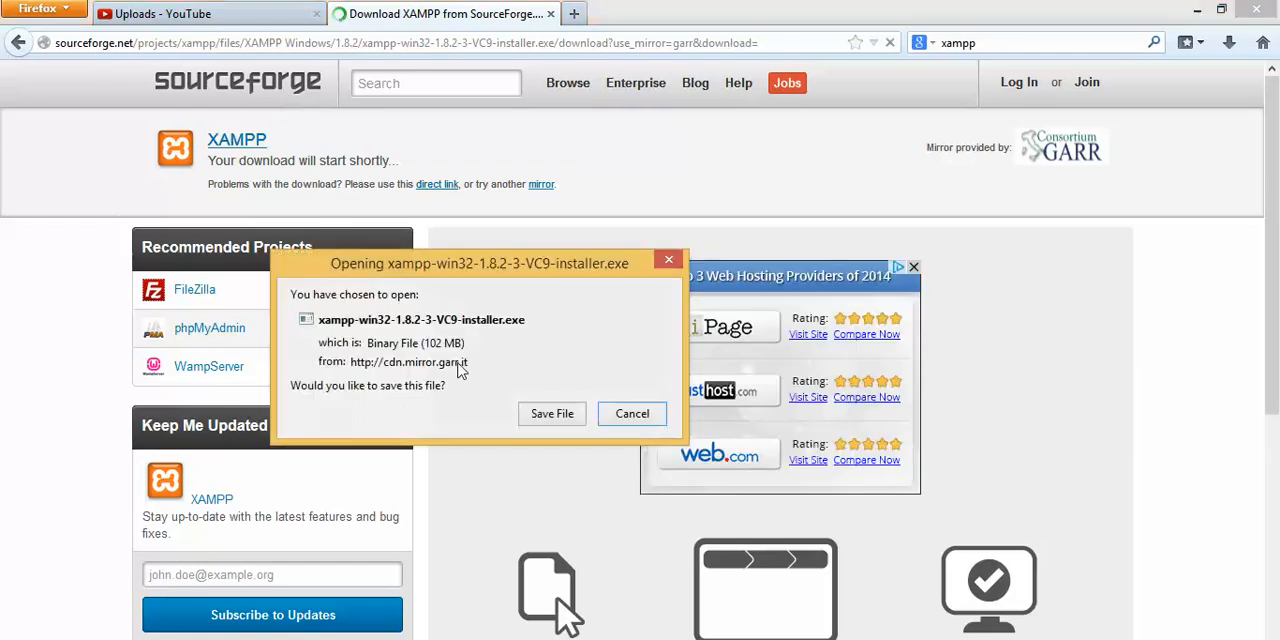
pyautogui.moveTo(472, 410)
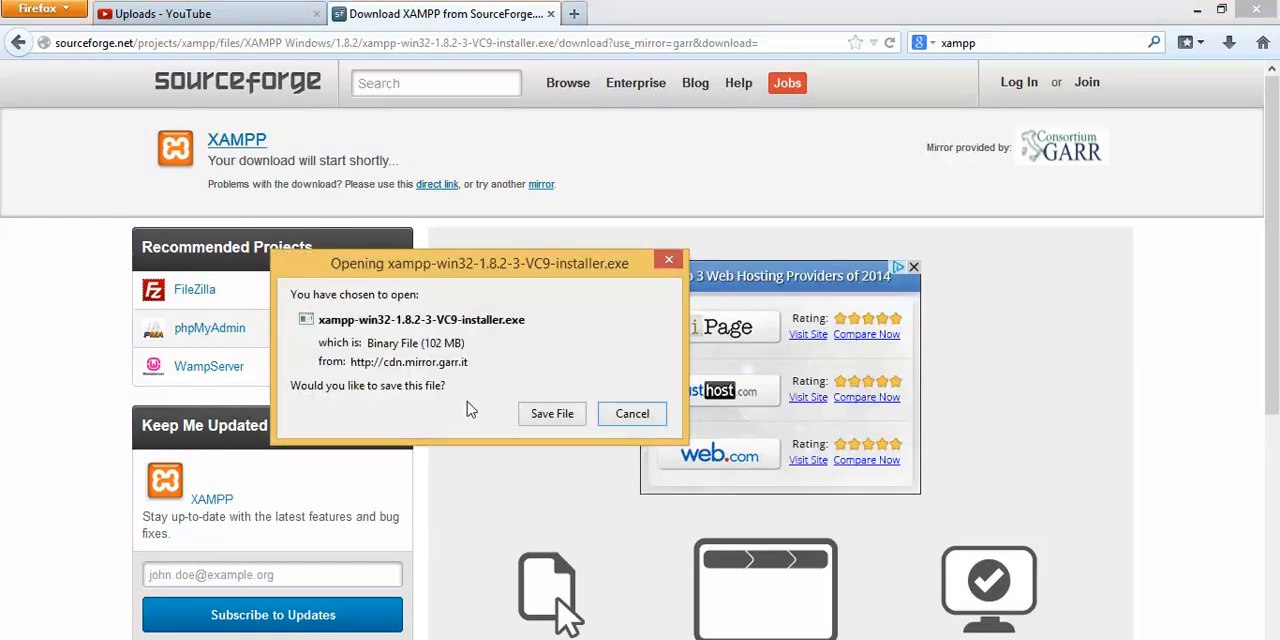
pyautogui.moveTo(435, 410)
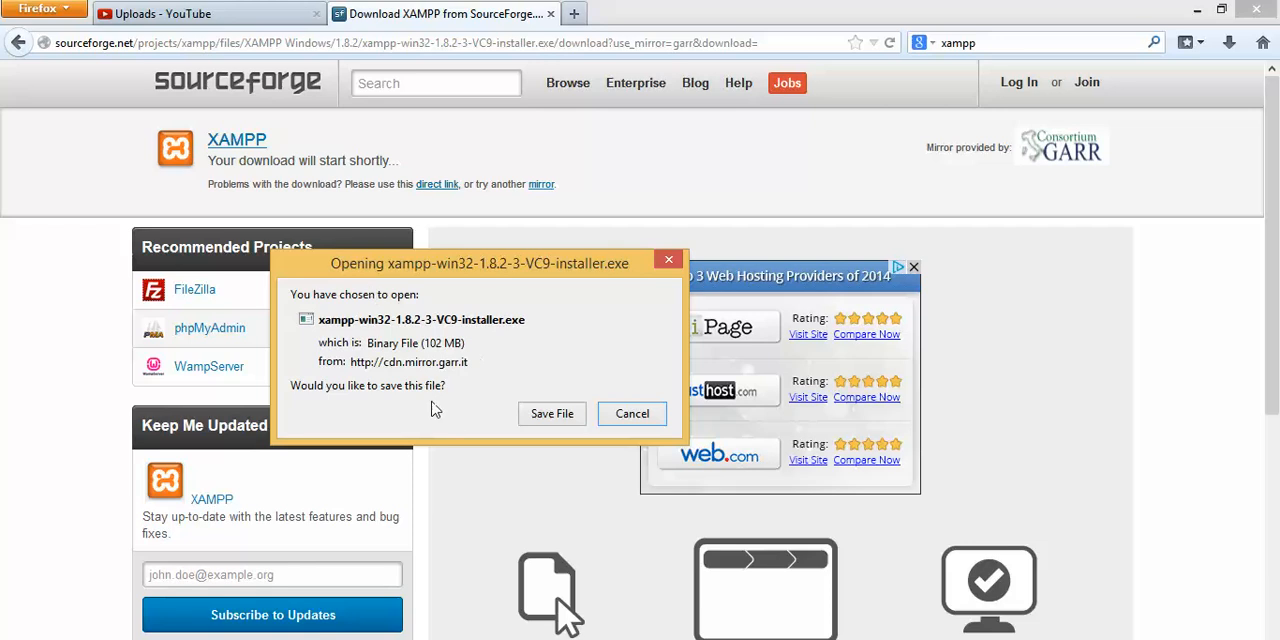
pyautogui.moveTo(480, 263); pyautogui.dragTo(684, 290)
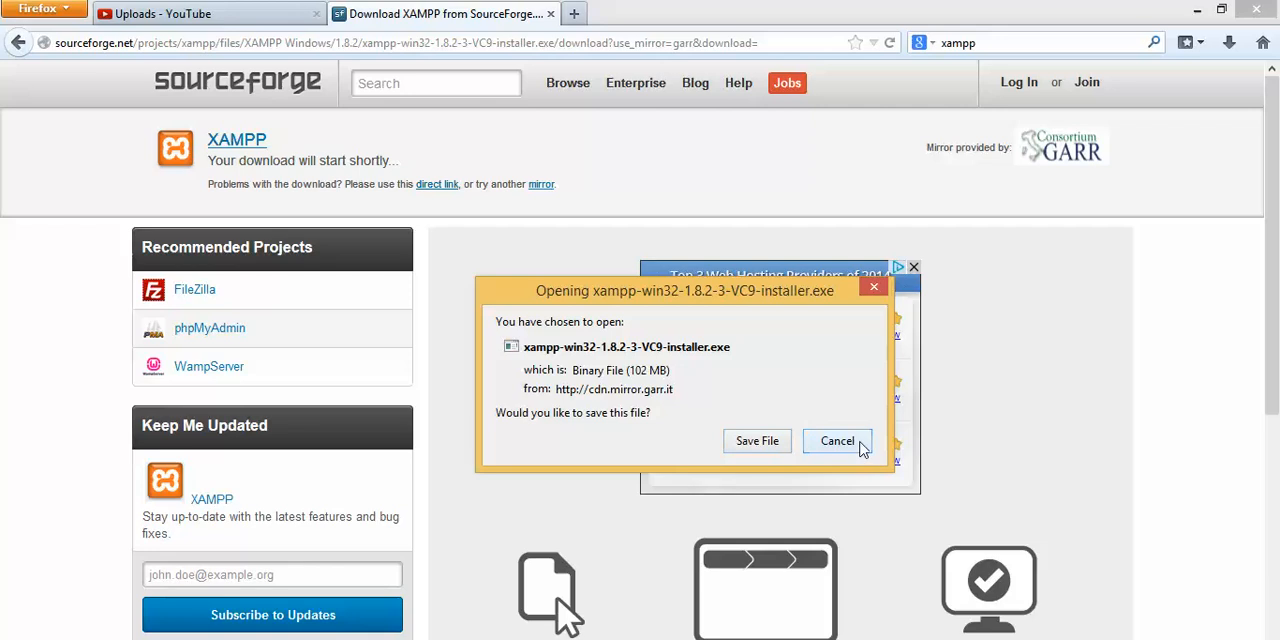
pyautogui.click(837, 441)
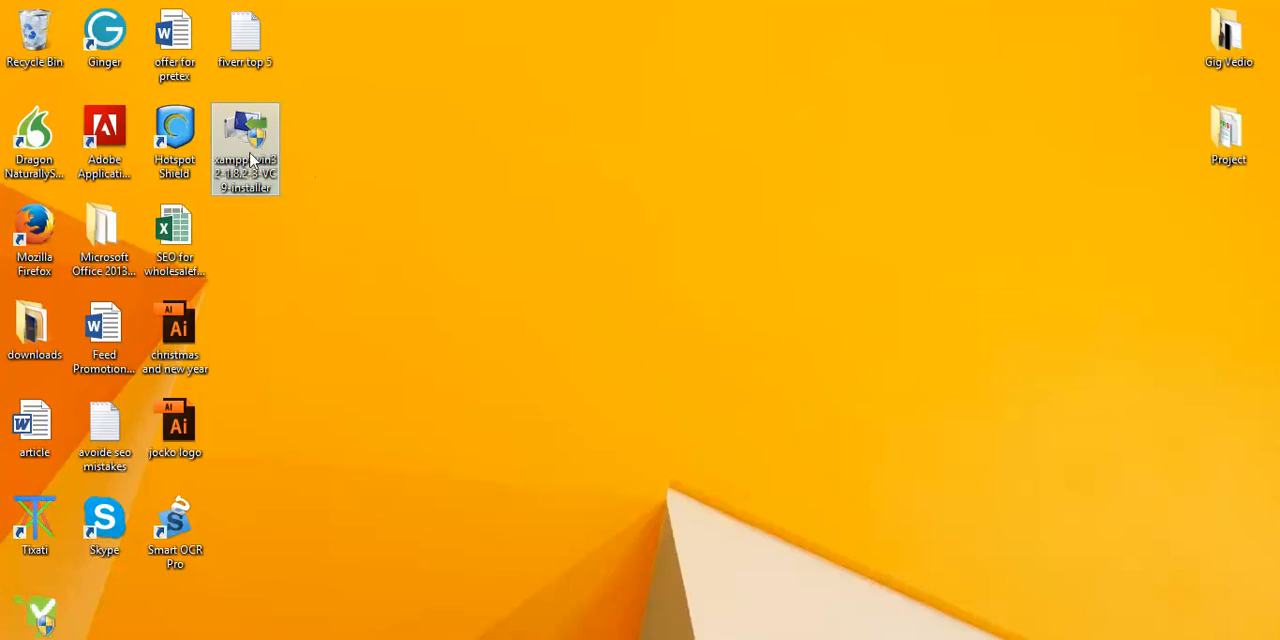
pyautogui.moveTo(250, 160)
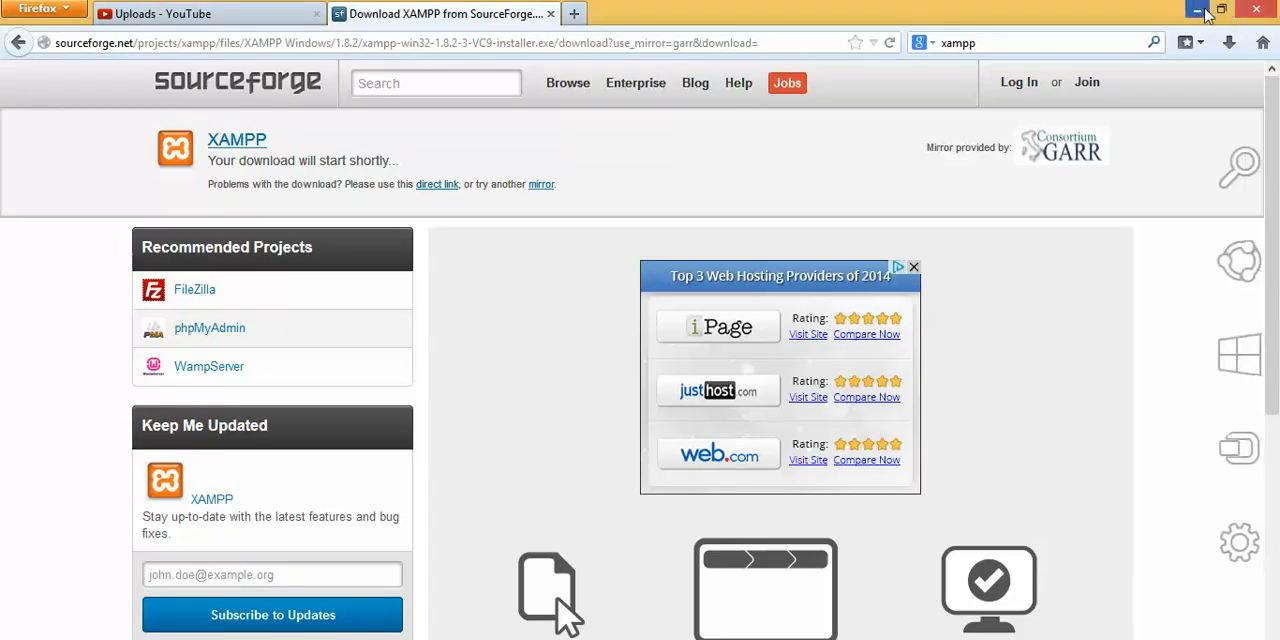
# Step: Minimize Firefox to reach the desktop with the xampp-win32 installer icon
pyautogui.click(1197, 9)
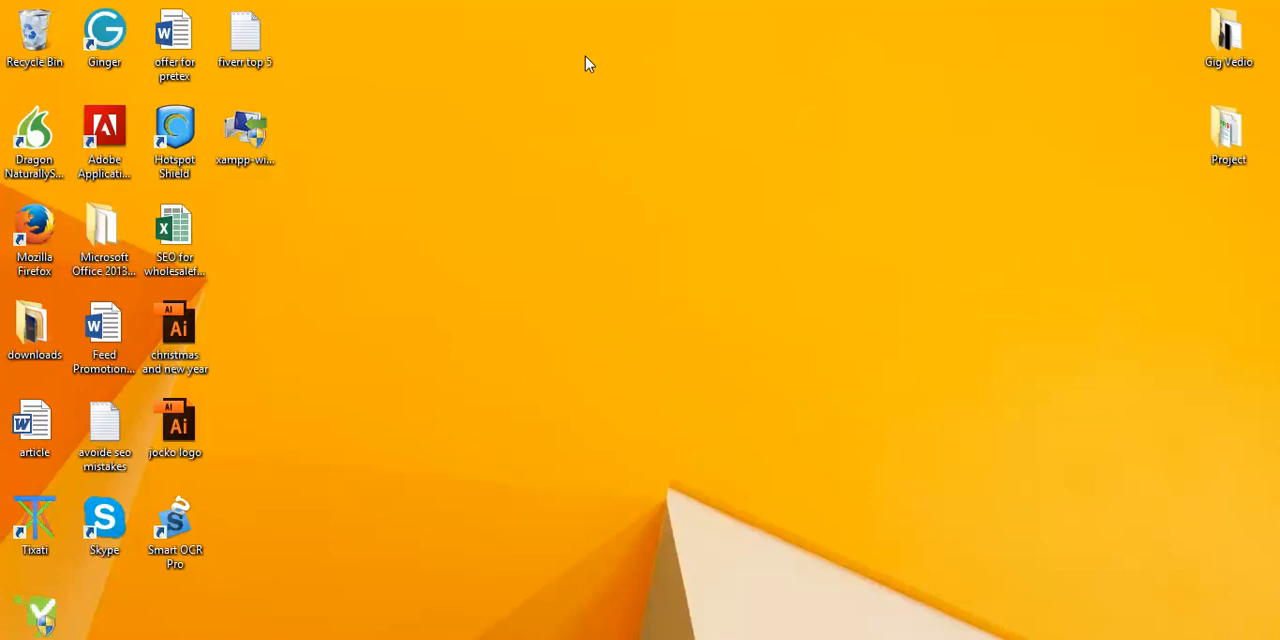
pyautogui.moveTo(432, 48)
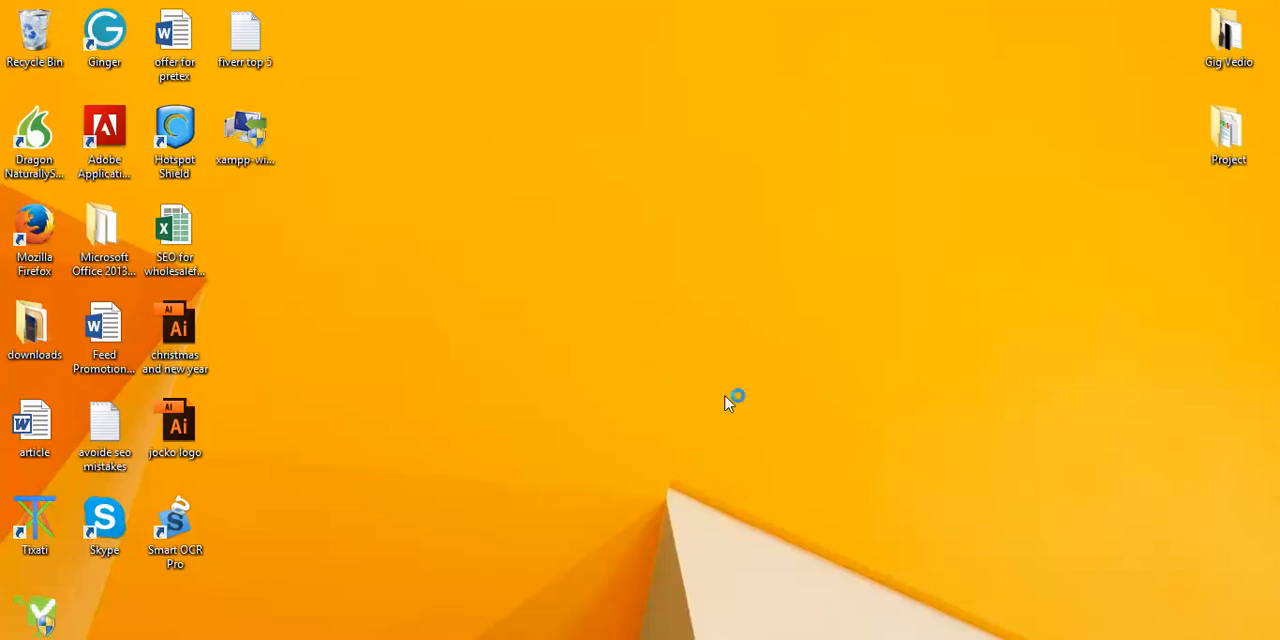
pyautogui.moveTo(707, 383)
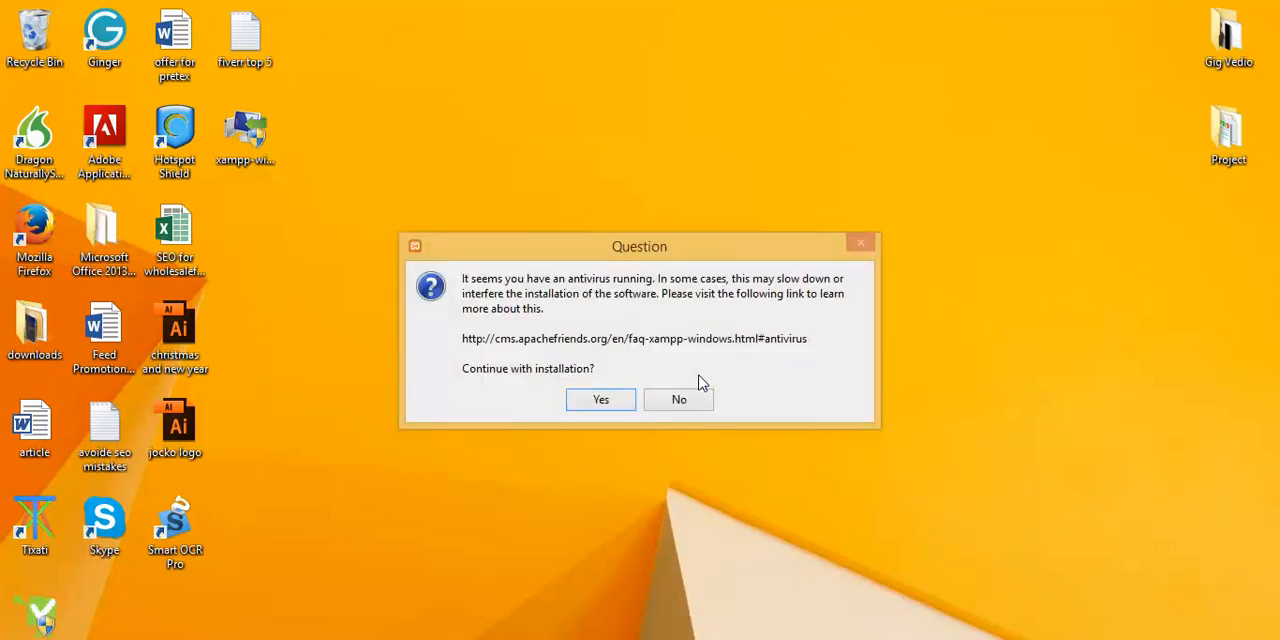
pyautogui.moveTo(513, 376)
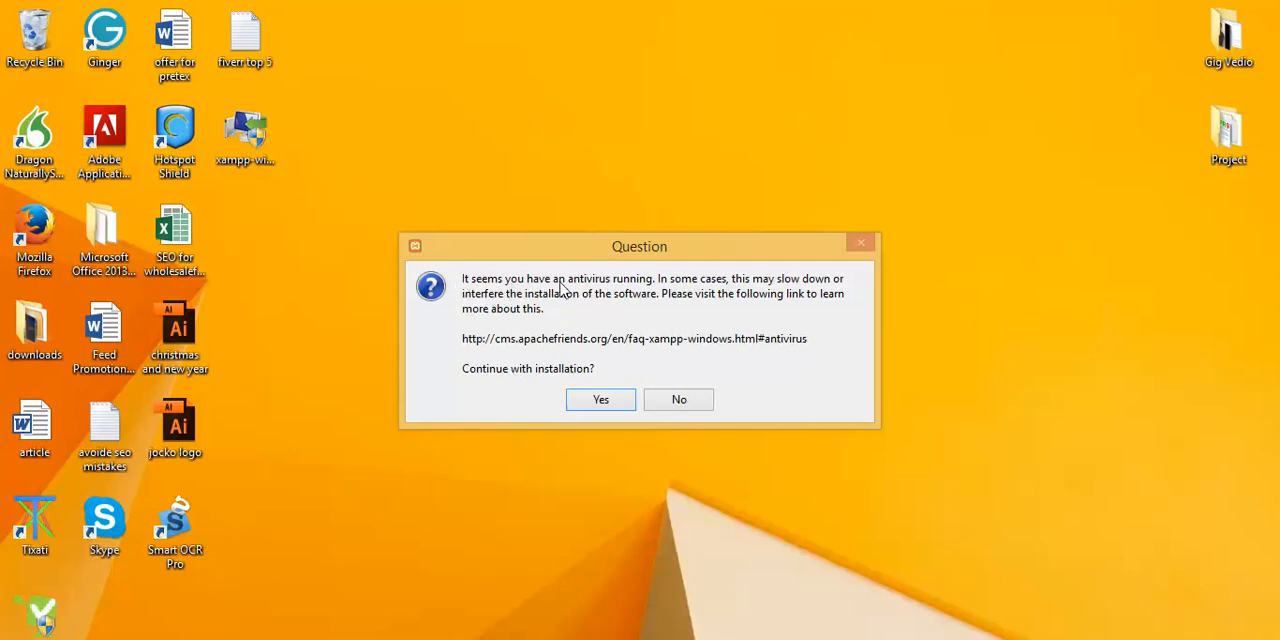
pyautogui.moveTo(780, 290)
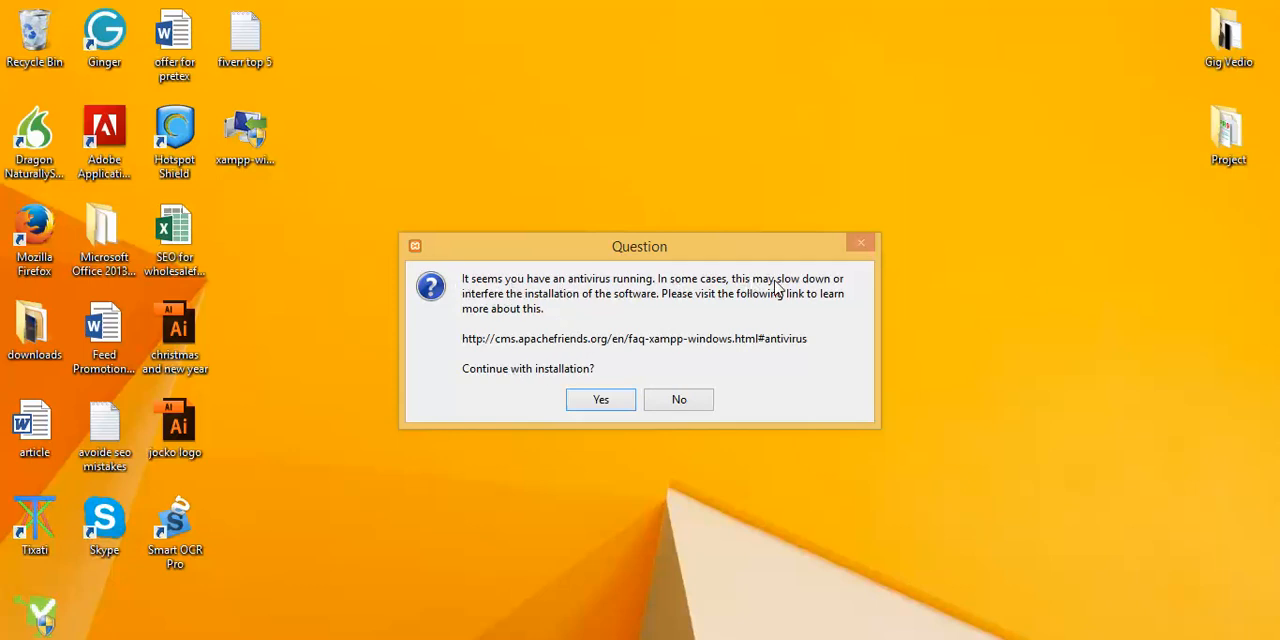
pyautogui.moveTo(464, 308)
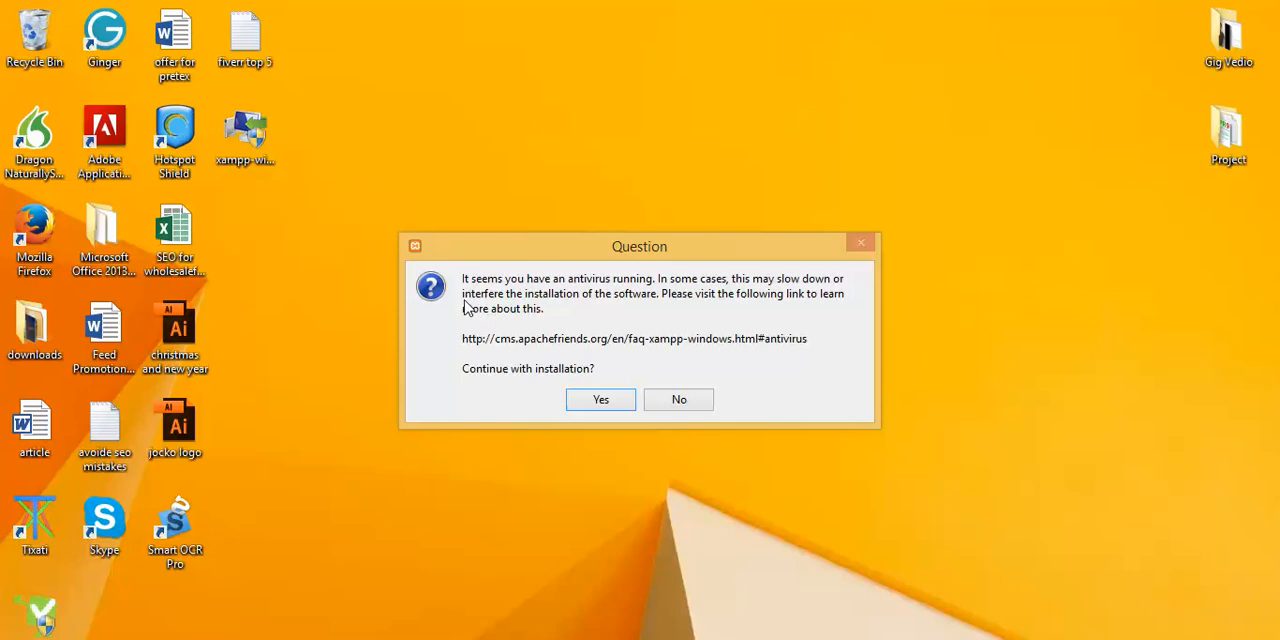
pyautogui.moveTo(580, 300)
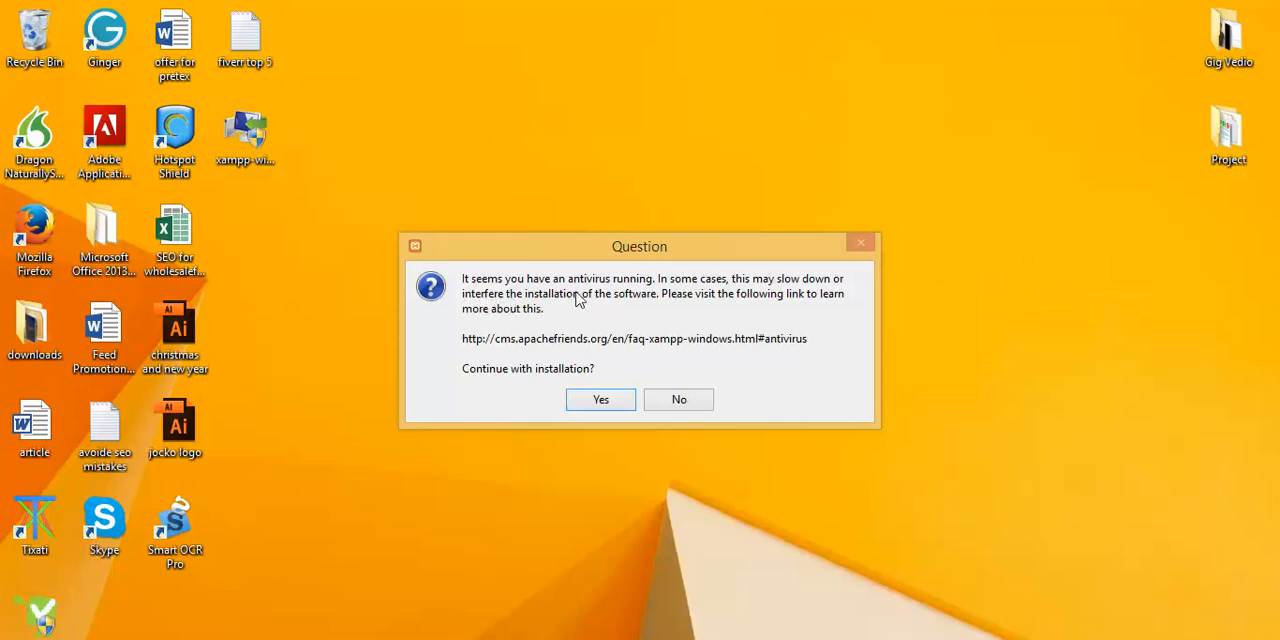
pyautogui.moveTo(797, 302)
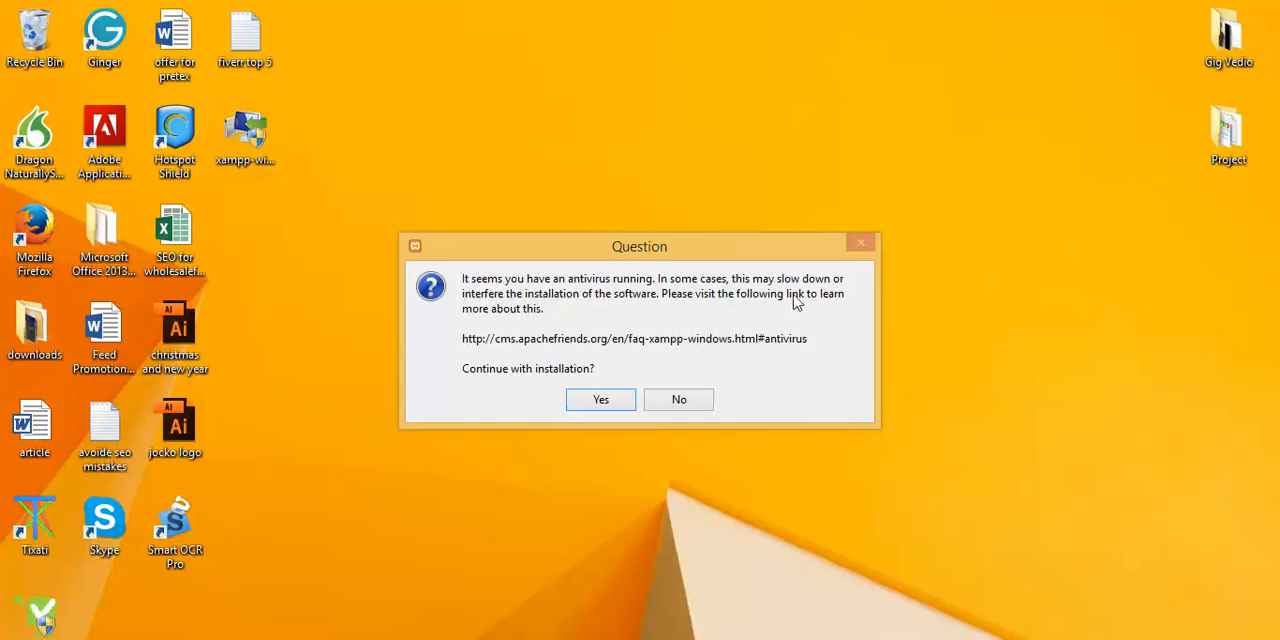
pyautogui.moveTo(478, 383)
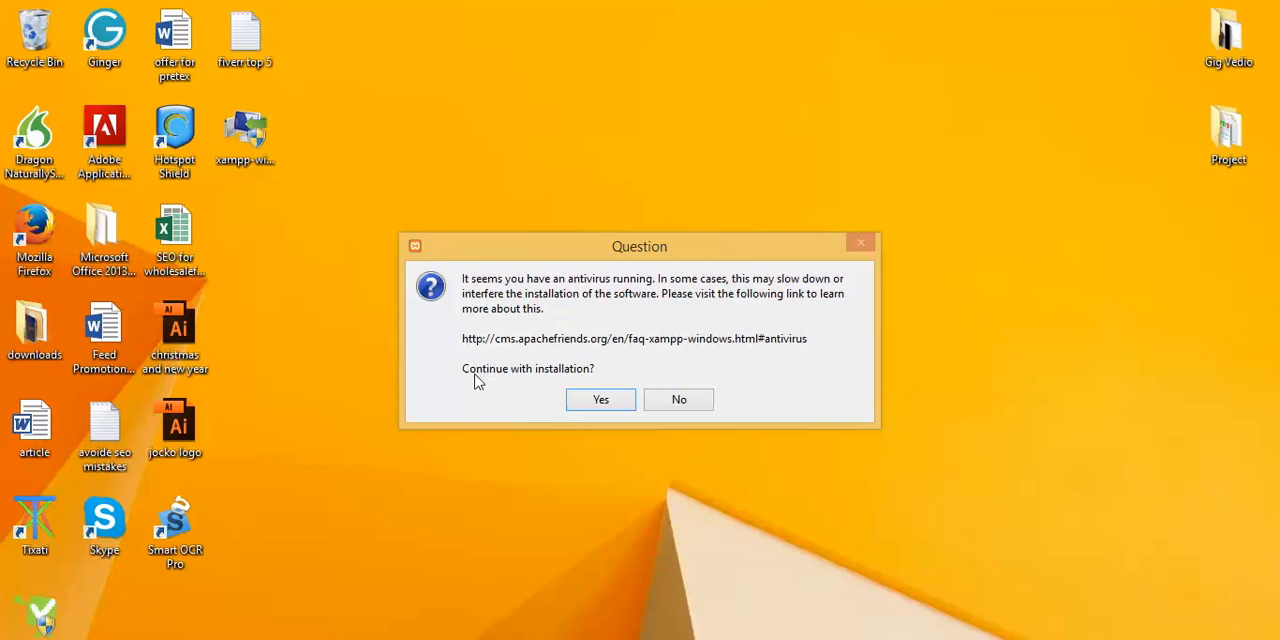
# Step: Confirm the antivirus and UAC warnings, pass the welcome screen and keep all components
pyautogui.click(600, 399)
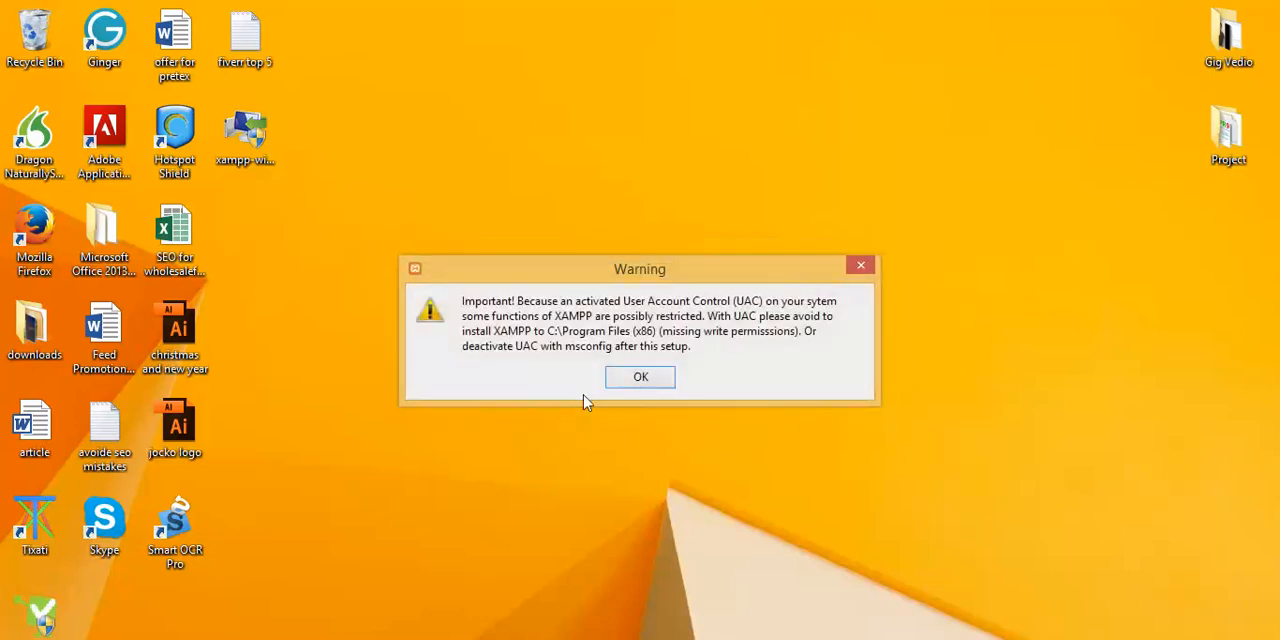
pyautogui.moveTo(500, 367)
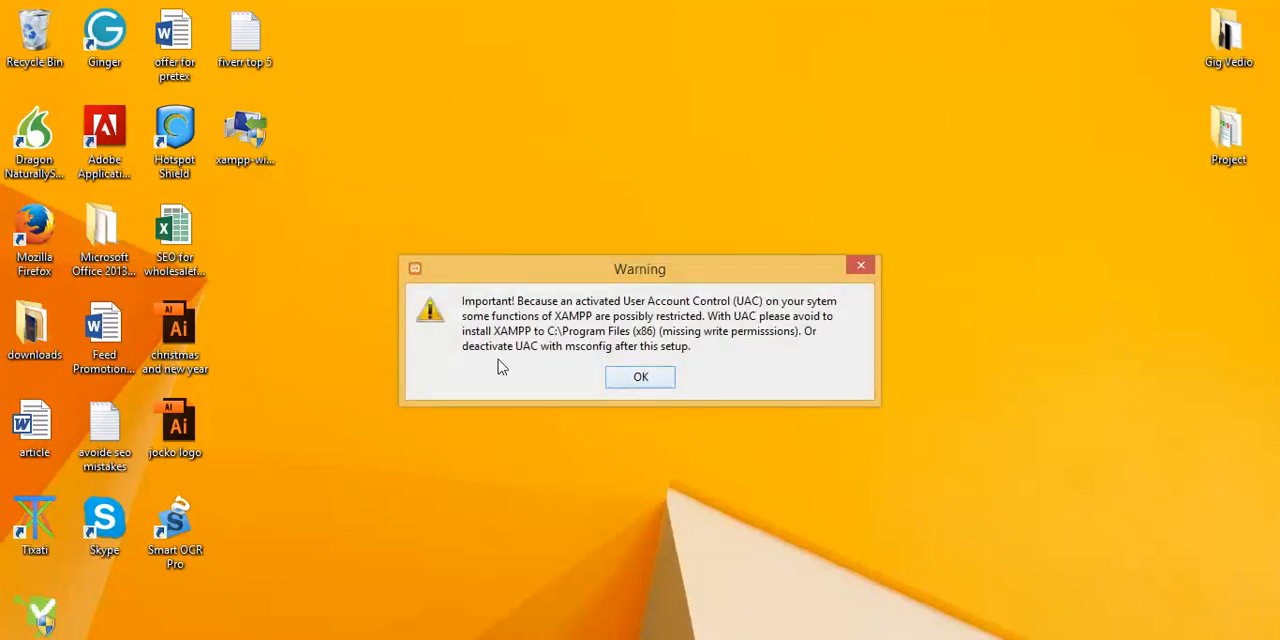
pyautogui.moveTo(590, 337)
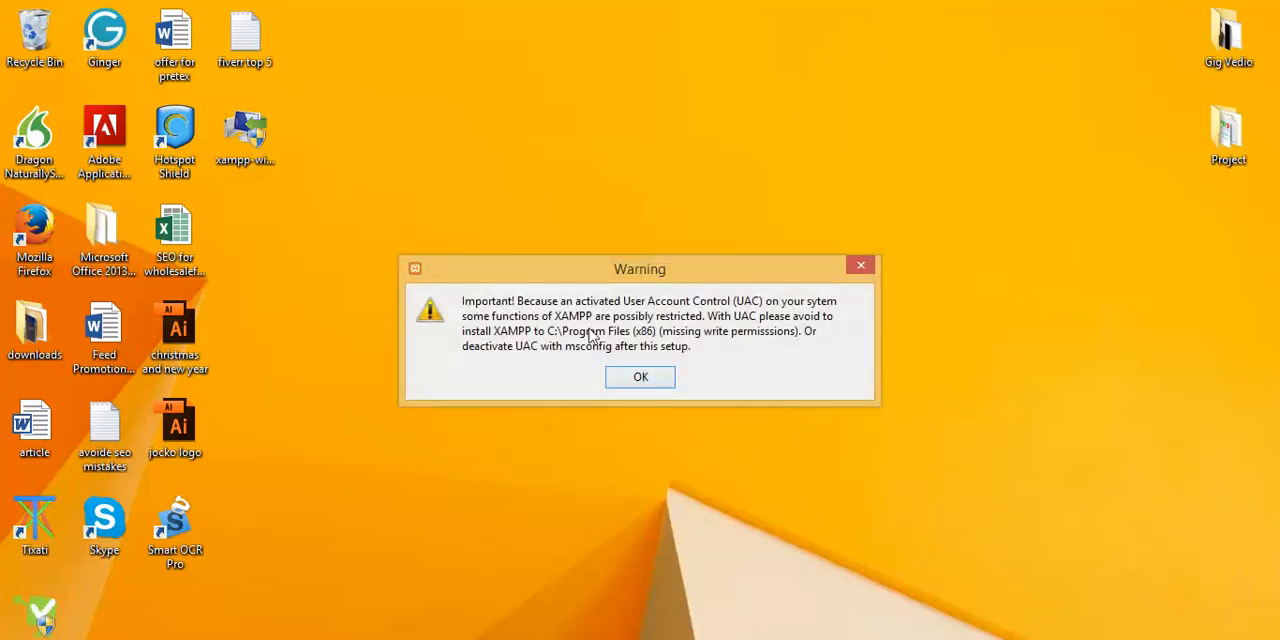
pyautogui.click(640, 377)
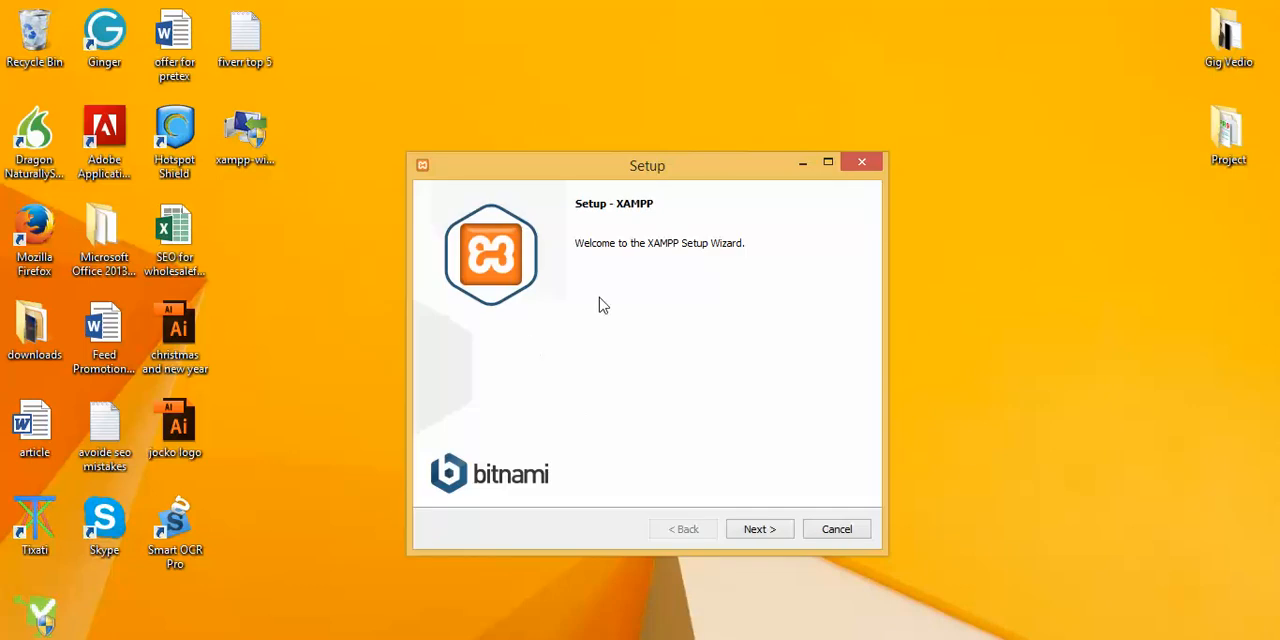
pyautogui.click(759, 528)
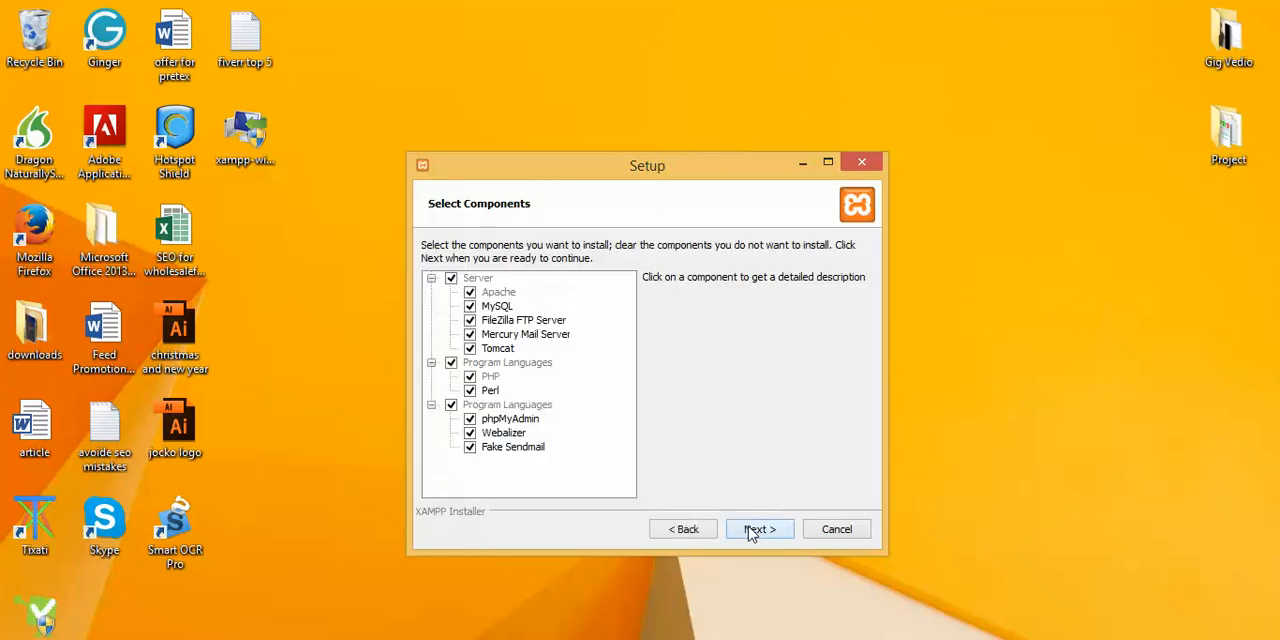
pyautogui.click(758, 528)
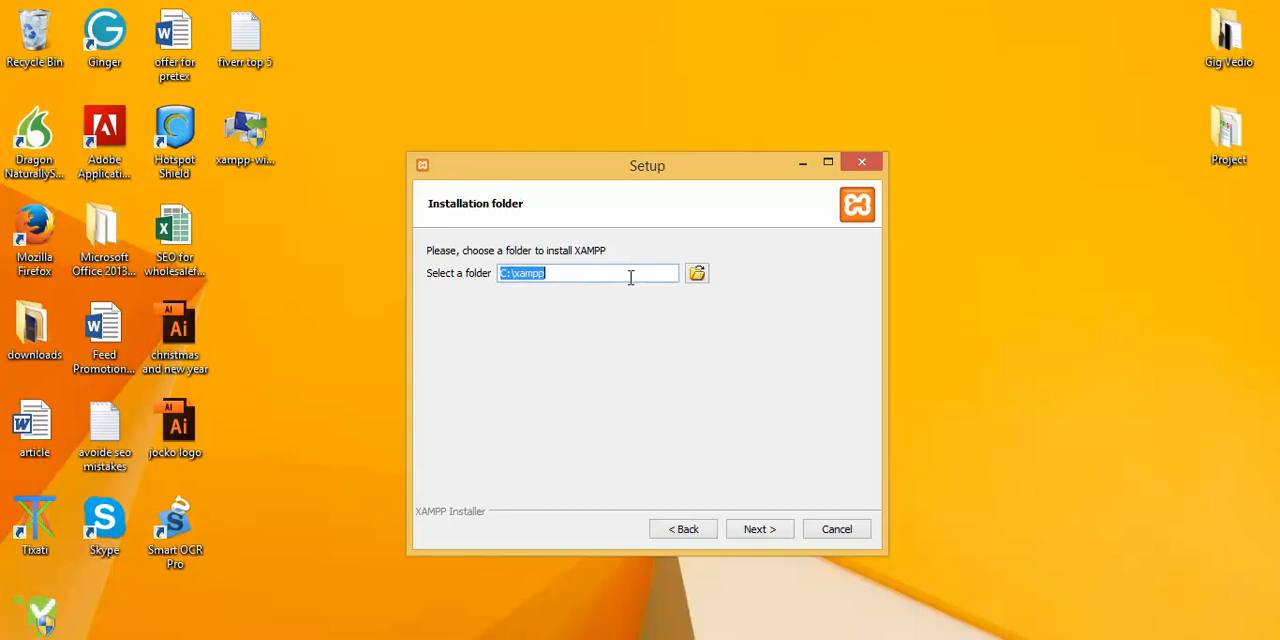
pyautogui.moveTo(158, 185)
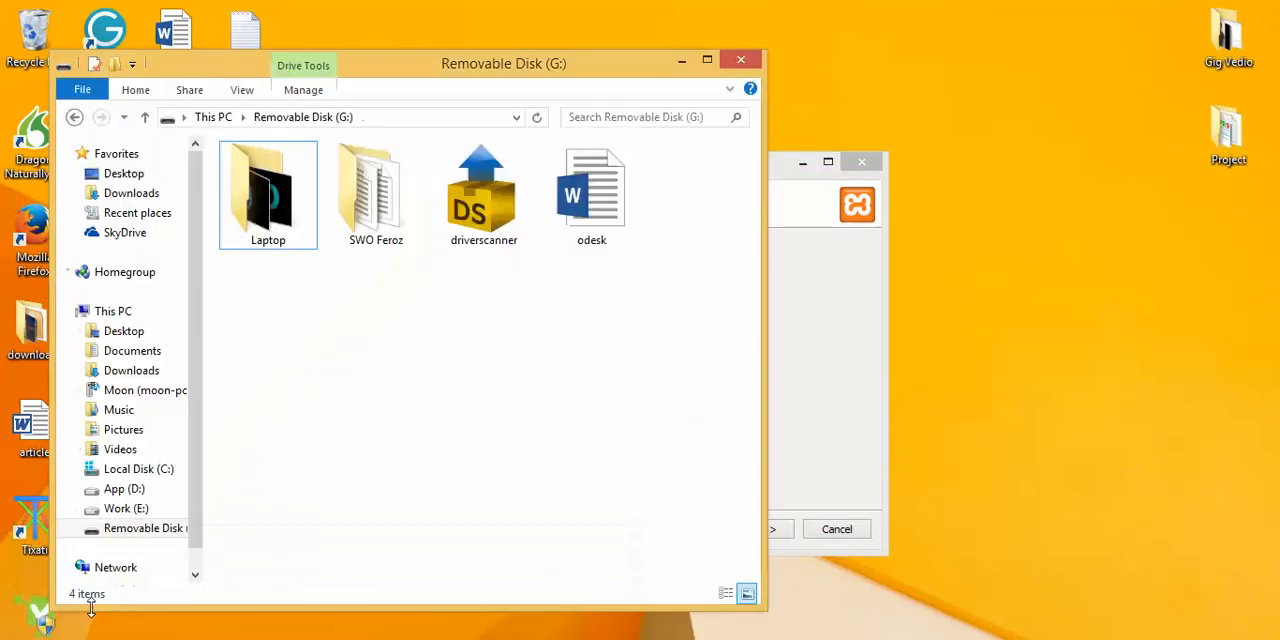
# Step: Check the existing xampp folder on C:, continue with C:\xampp and dismiss the folder-not-empty warning
pyautogui.click(138, 468)
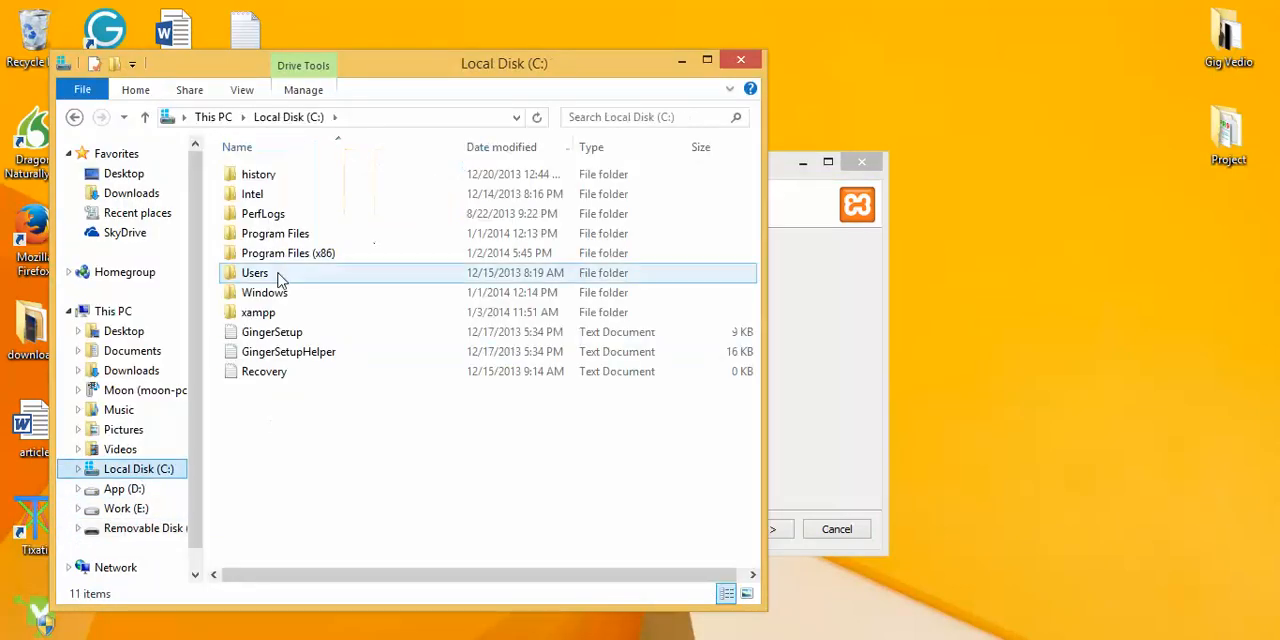
pyautogui.click(258, 312)
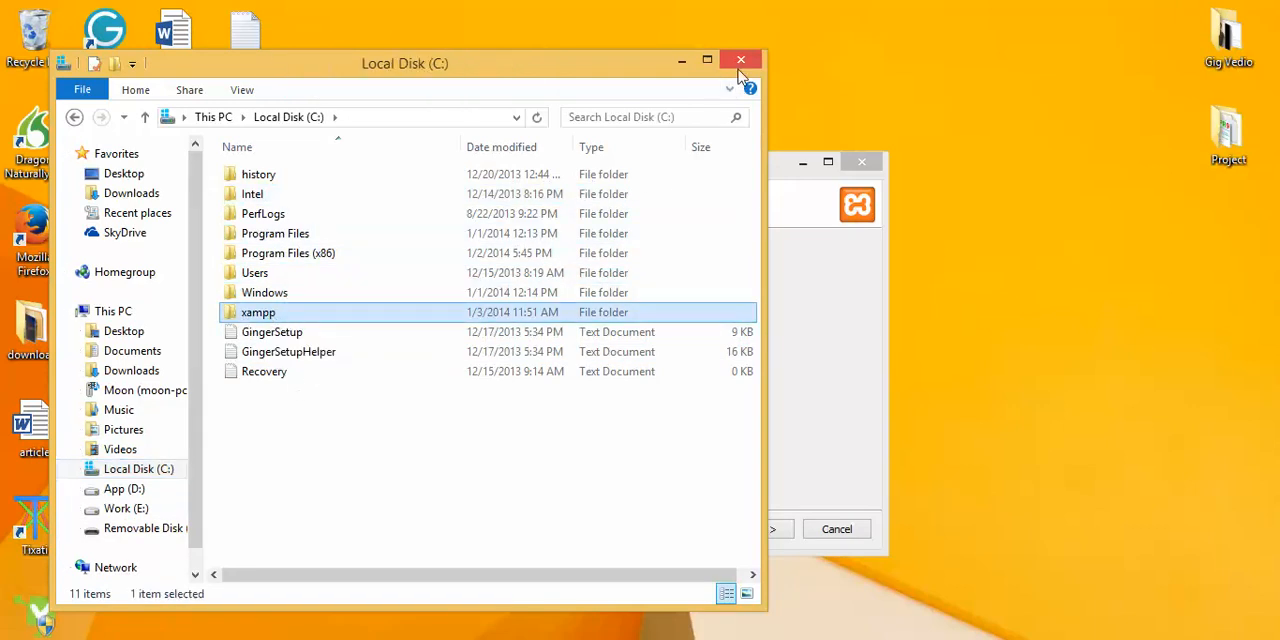
pyautogui.click(740, 60)
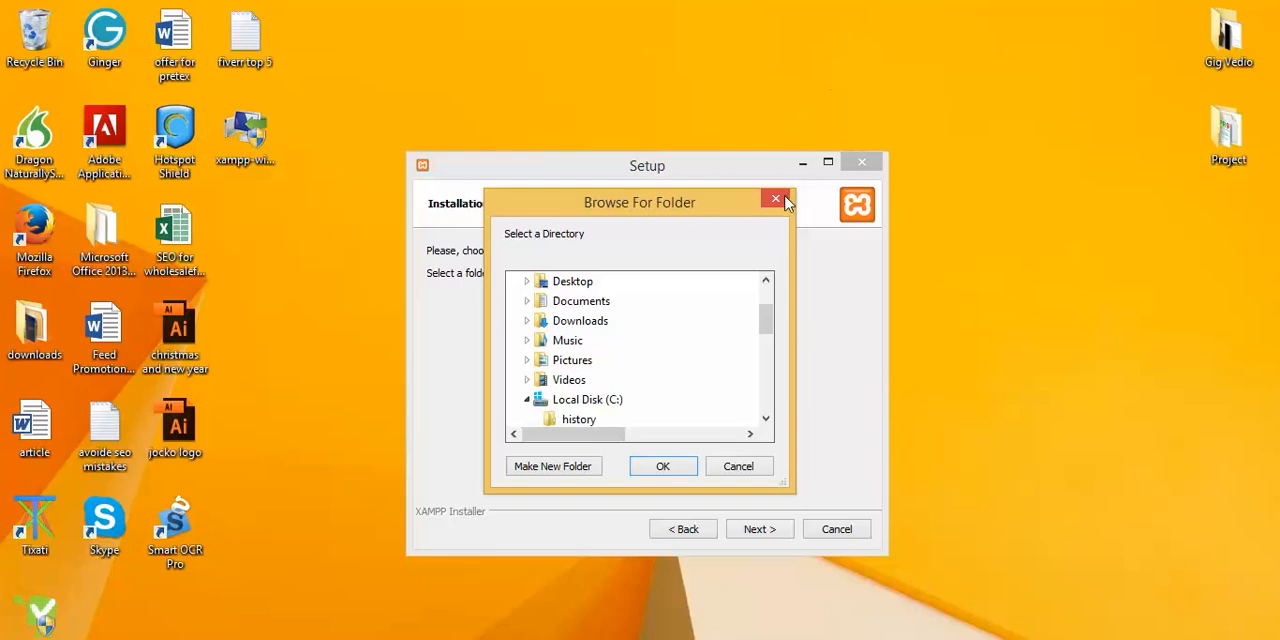
pyautogui.click(662, 466)
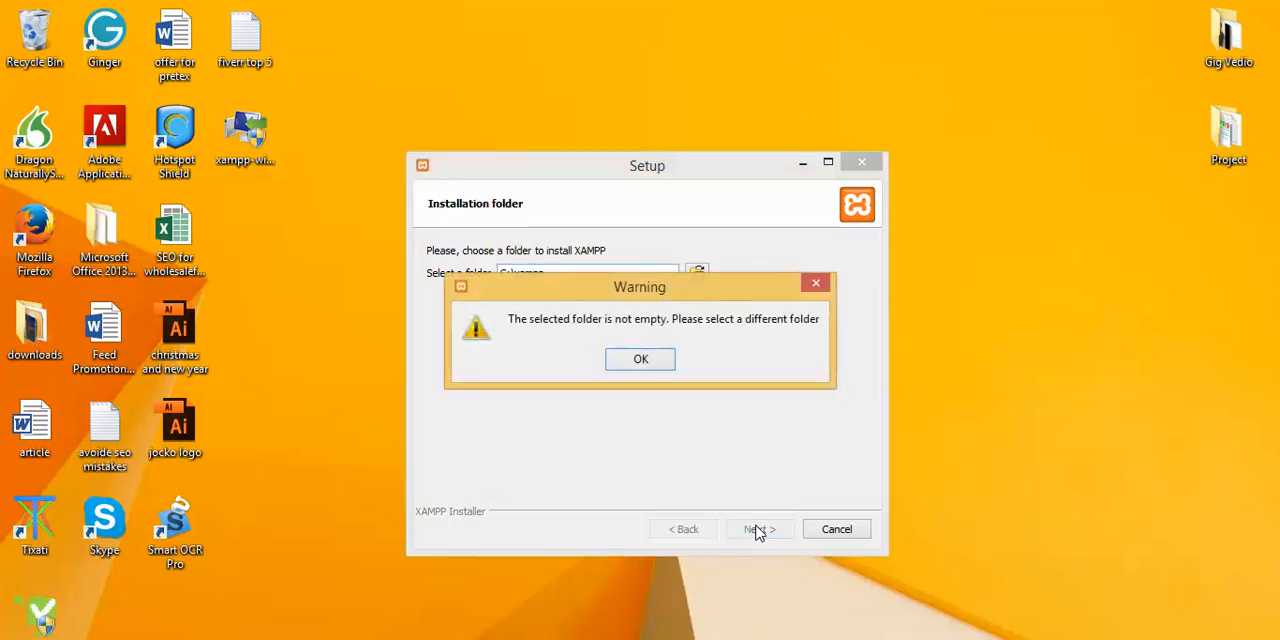
pyautogui.moveTo(640, 370)
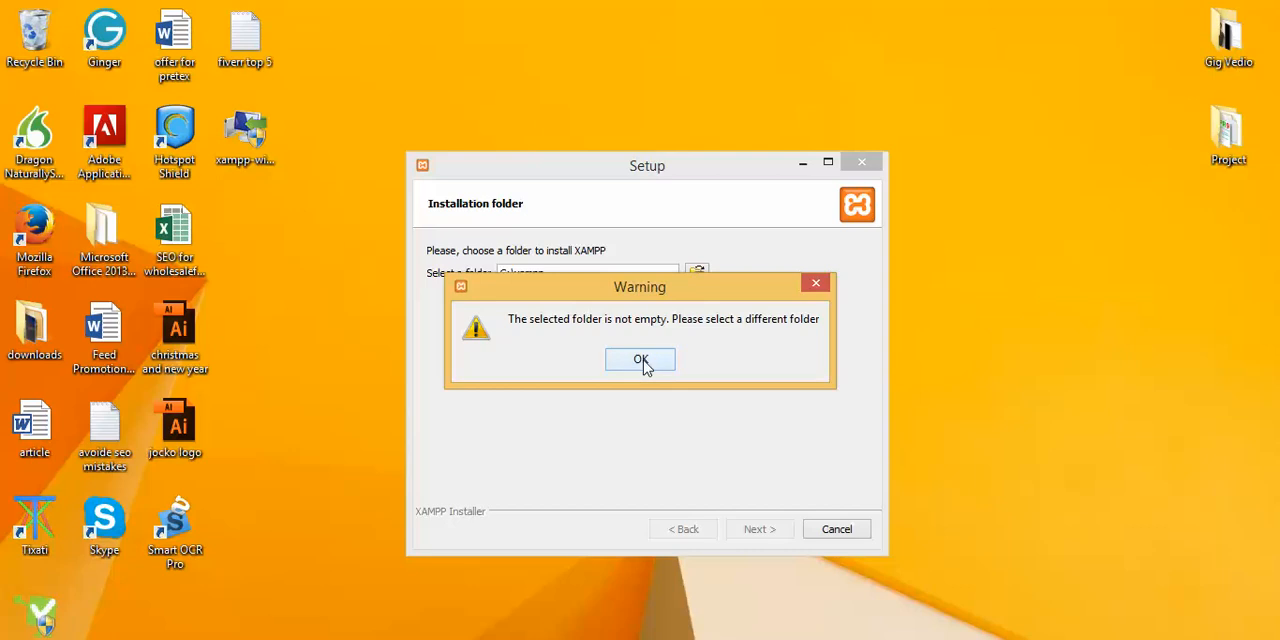
pyautogui.click(640, 359)
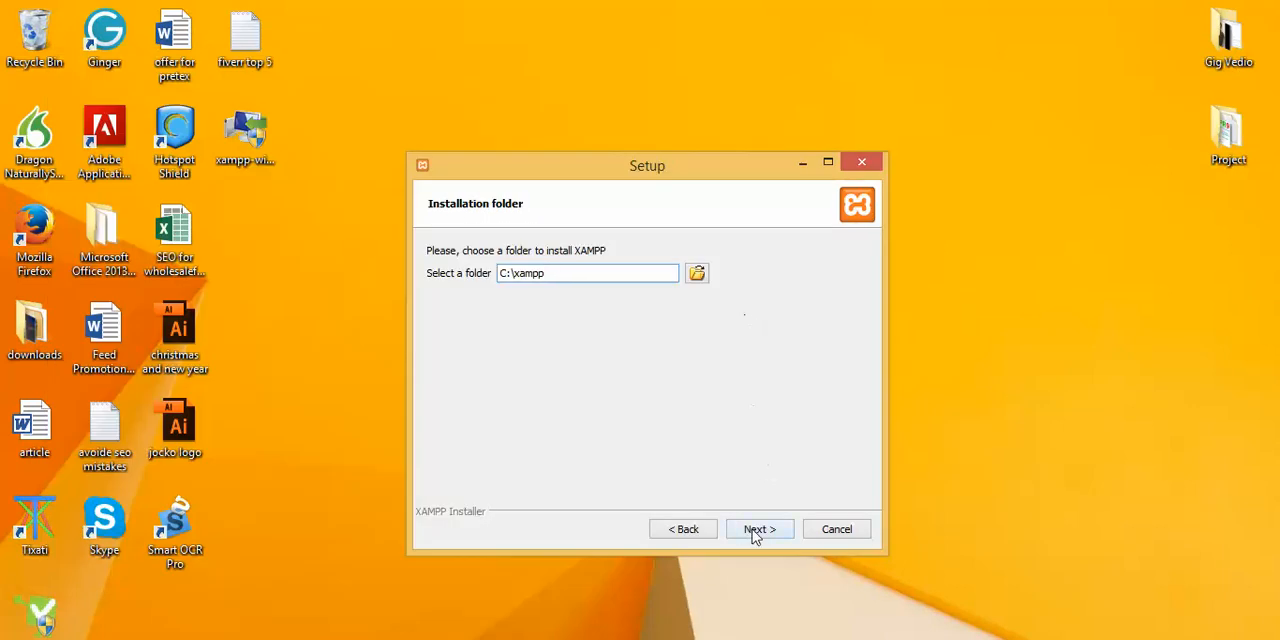
# Step: Accept the install folder, uncheck 'Learn more about BitNami for XAMPP' and reach Ready to Install
pyautogui.click(759, 528)
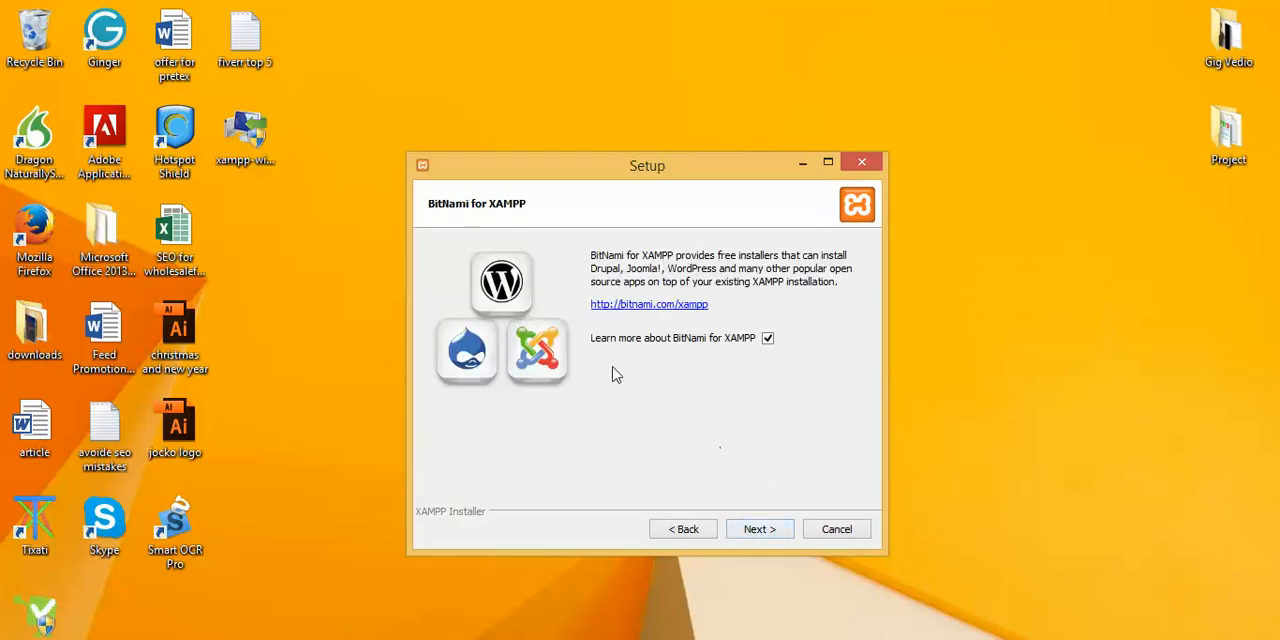
pyautogui.moveTo(575, 265)
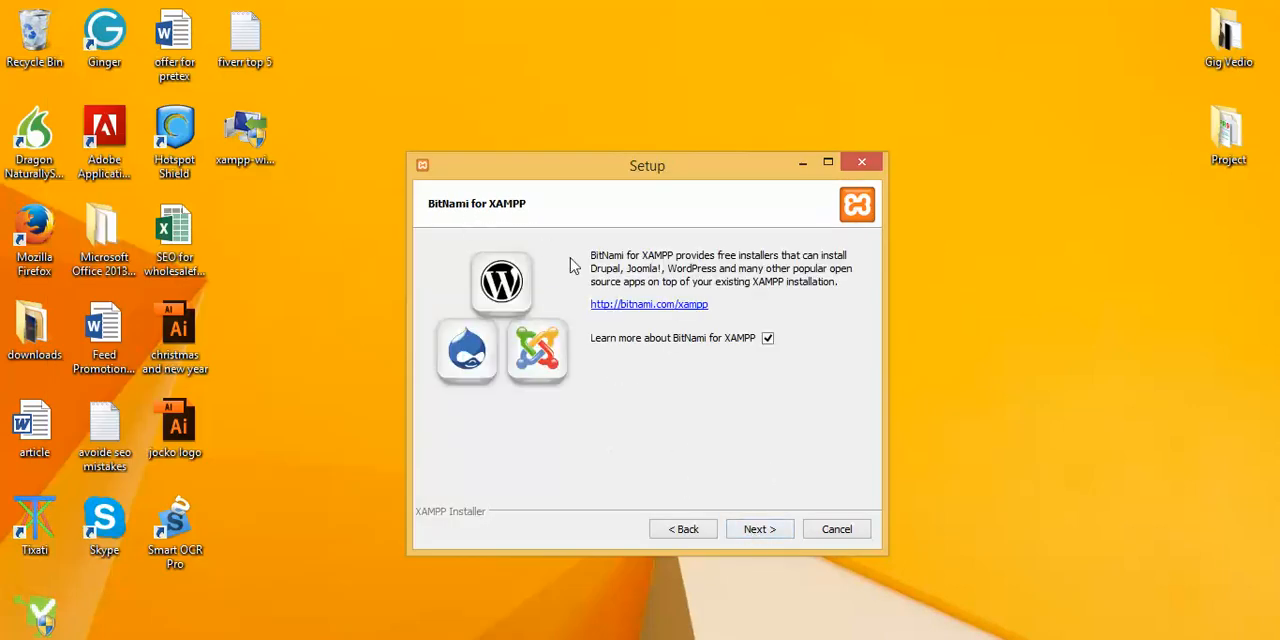
pyautogui.moveTo(437, 224)
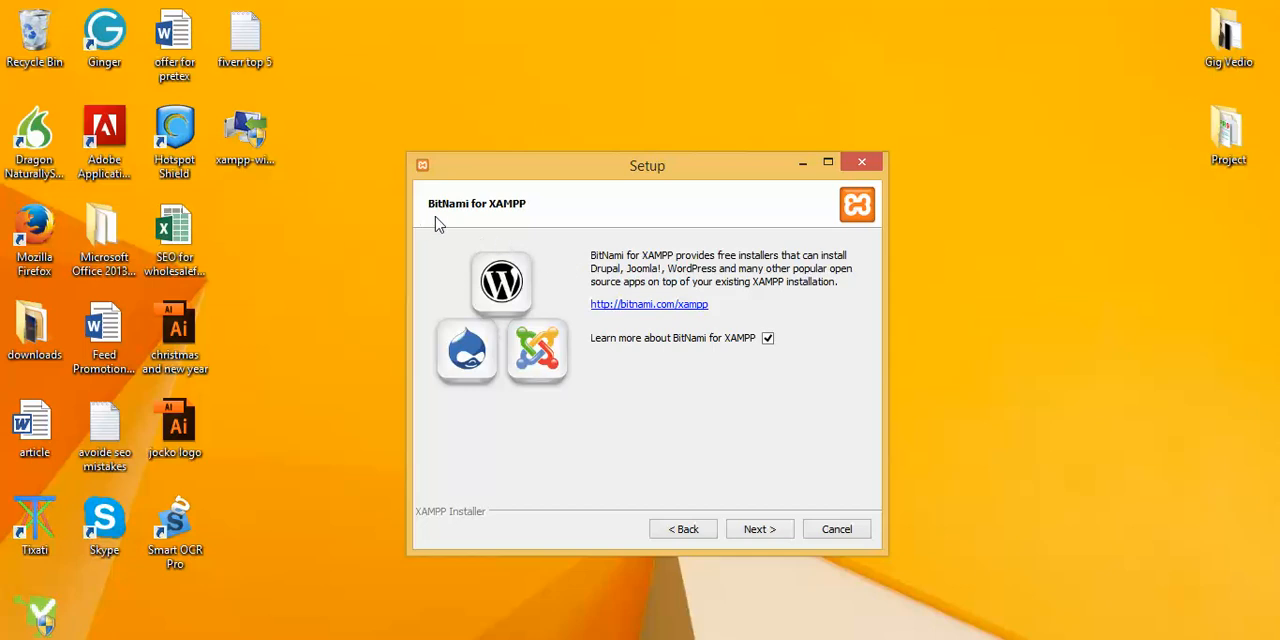
pyautogui.moveTo(615, 380)
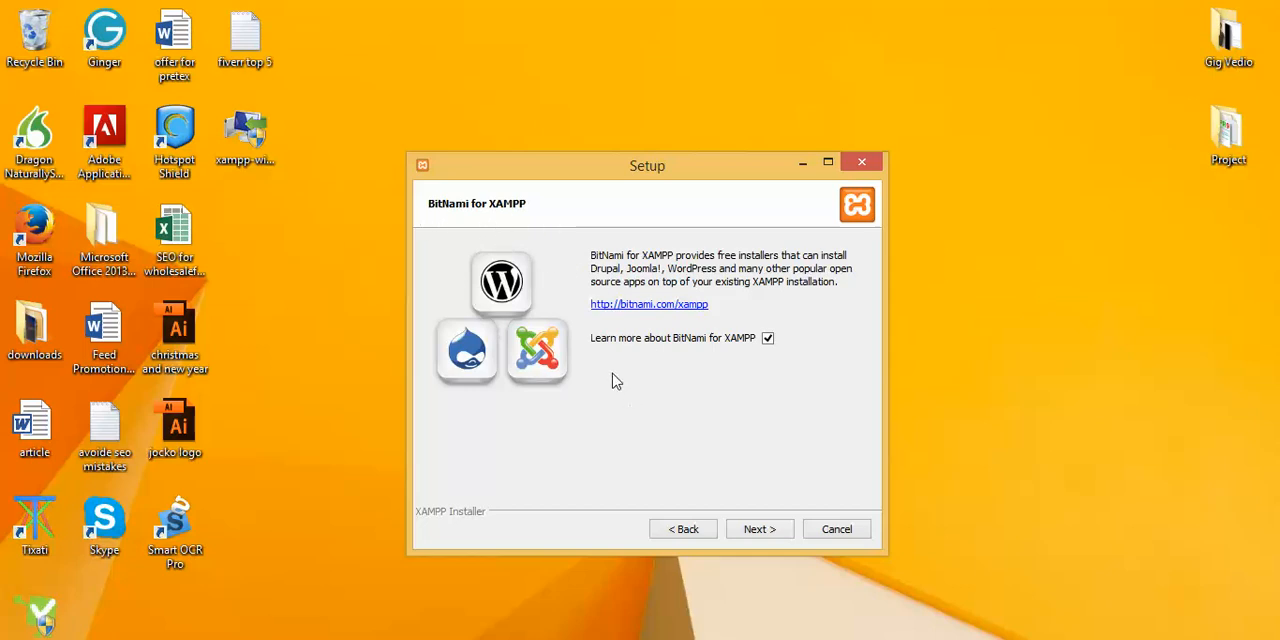
pyautogui.moveTo(788, 268)
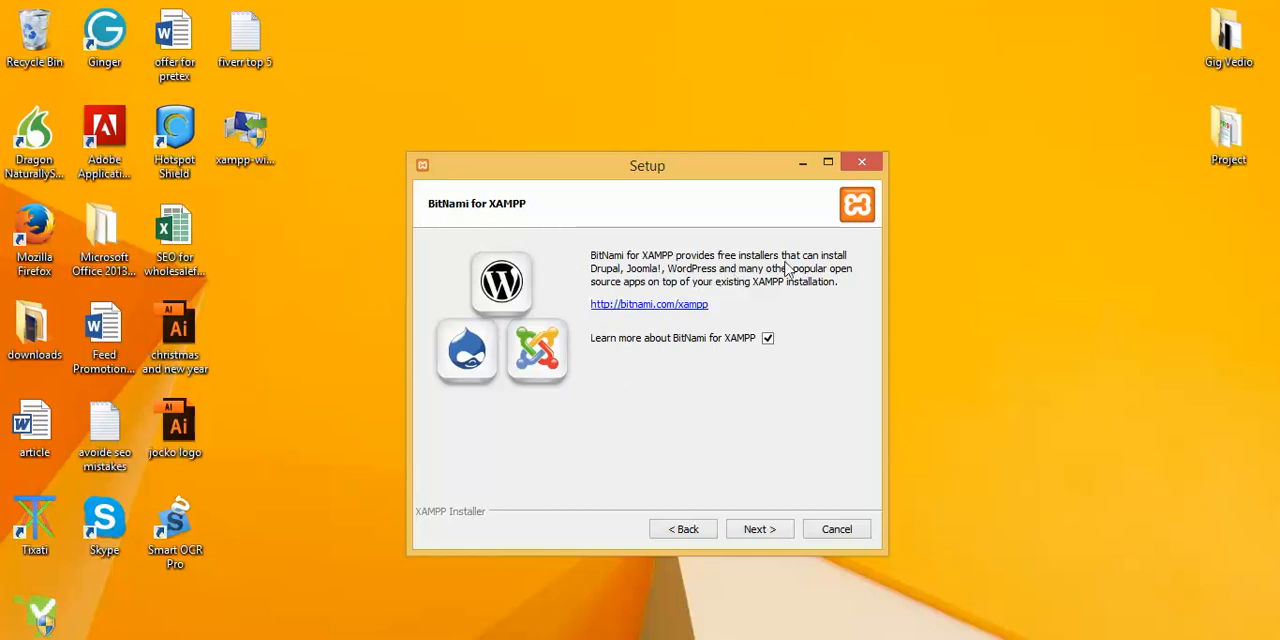
pyautogui.moveTo(708, 278)
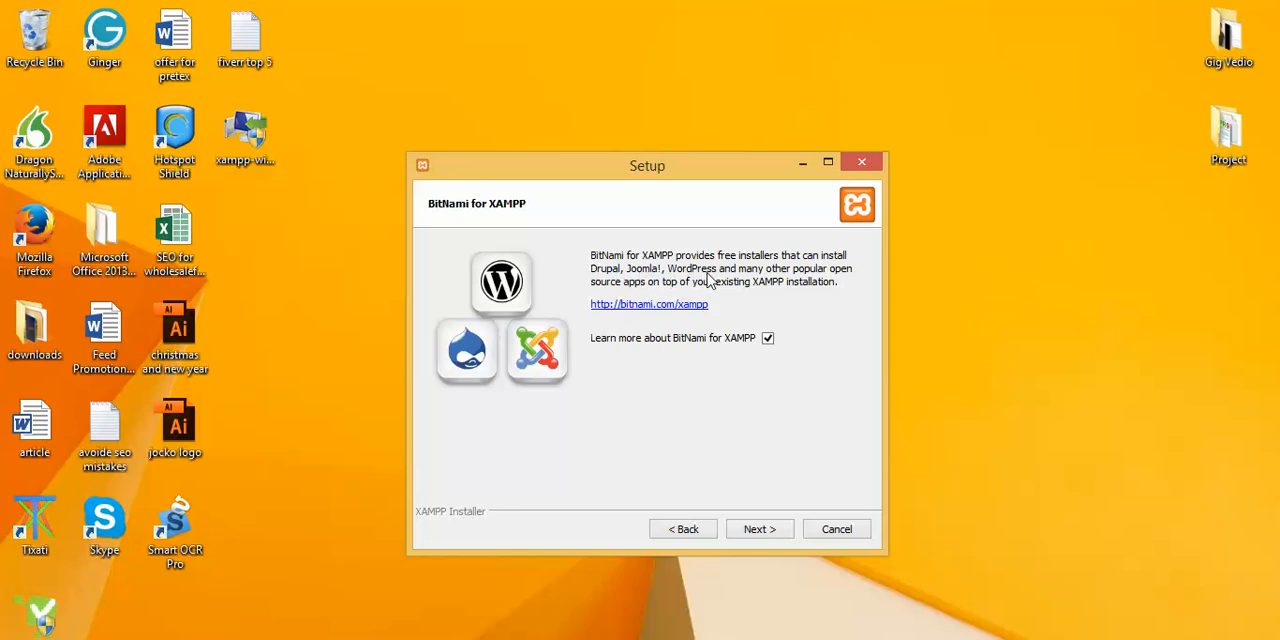
pyautogui.moveTo(648, 297)
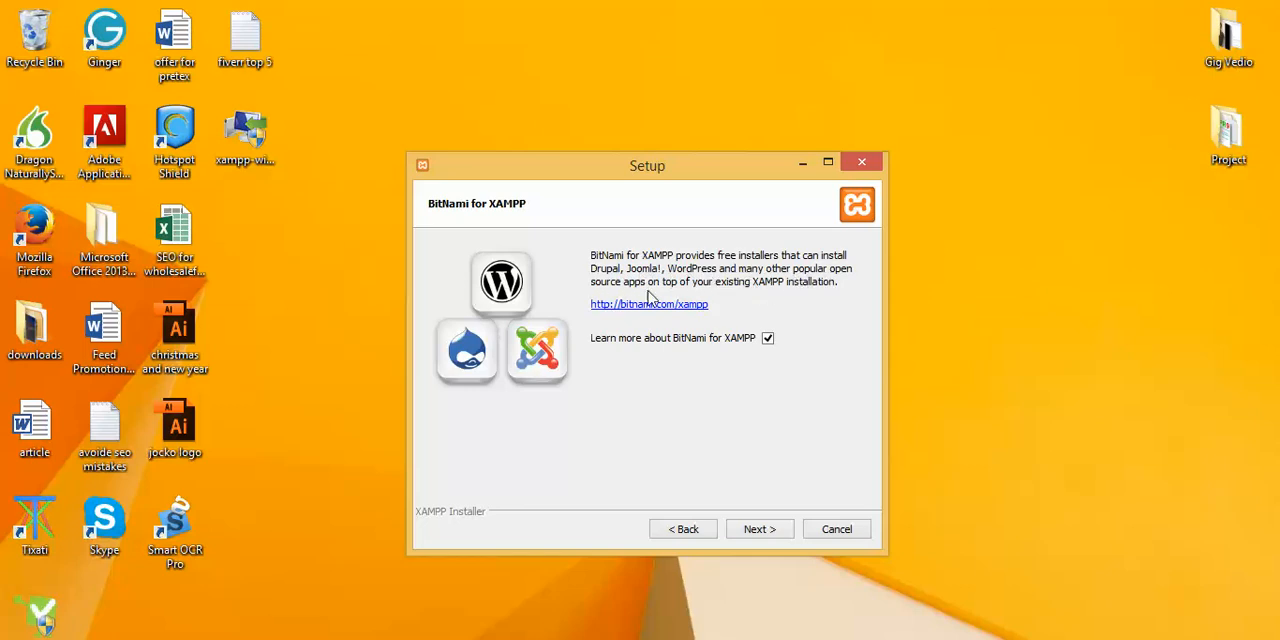
pyautogui.moveTo(685, 298)
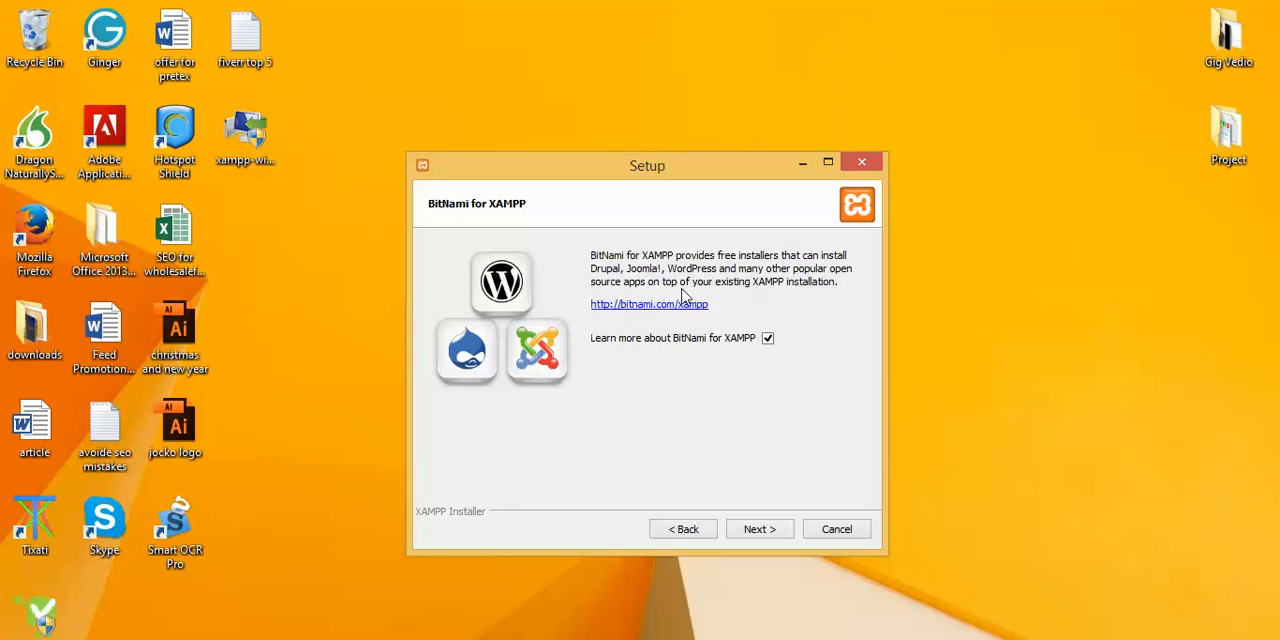
pyautogui.moveTo(785, 299)
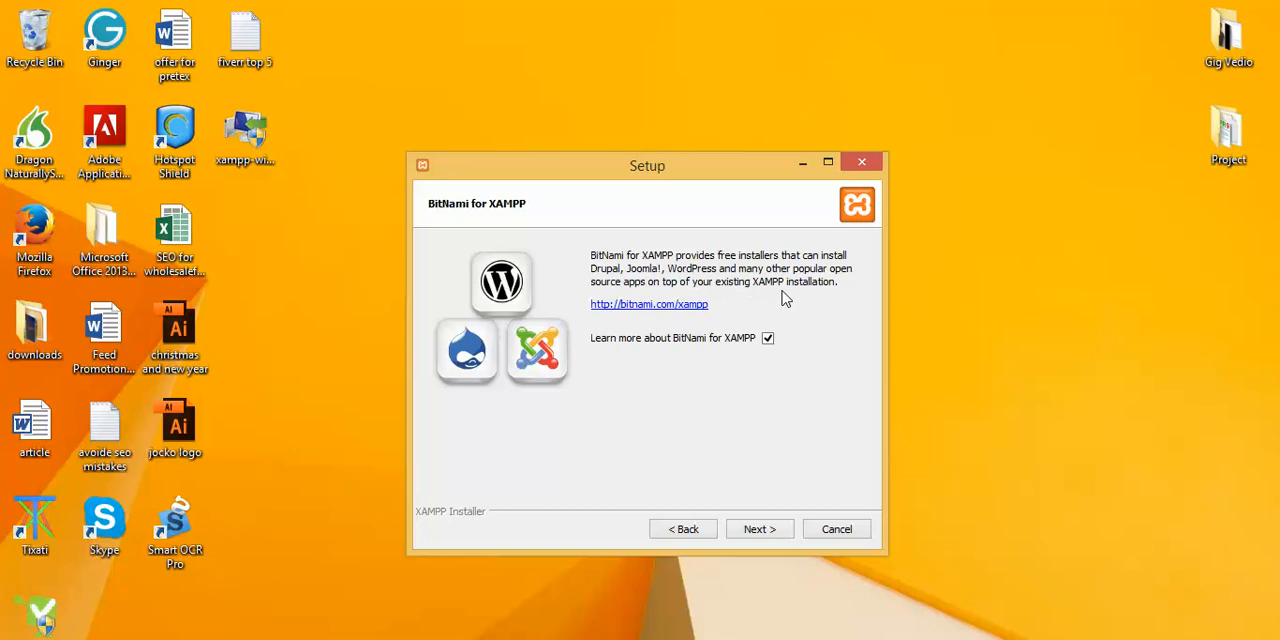
pyautogui.moveTo(851, 297)
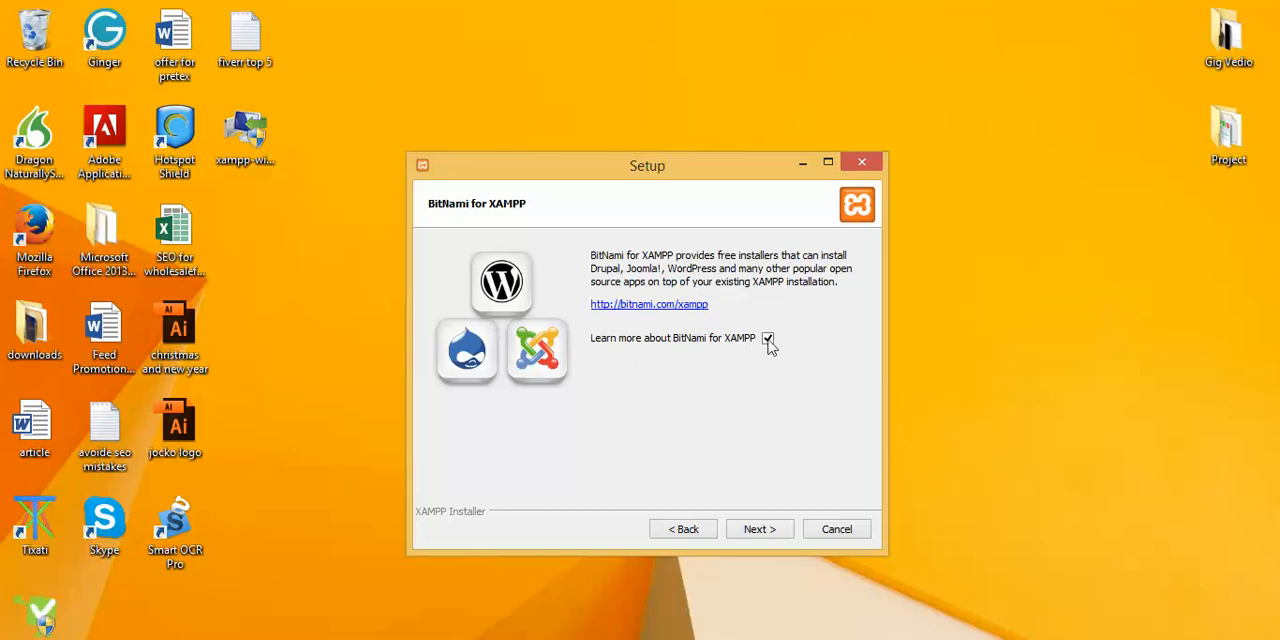
pyautogui.click(768, 339)
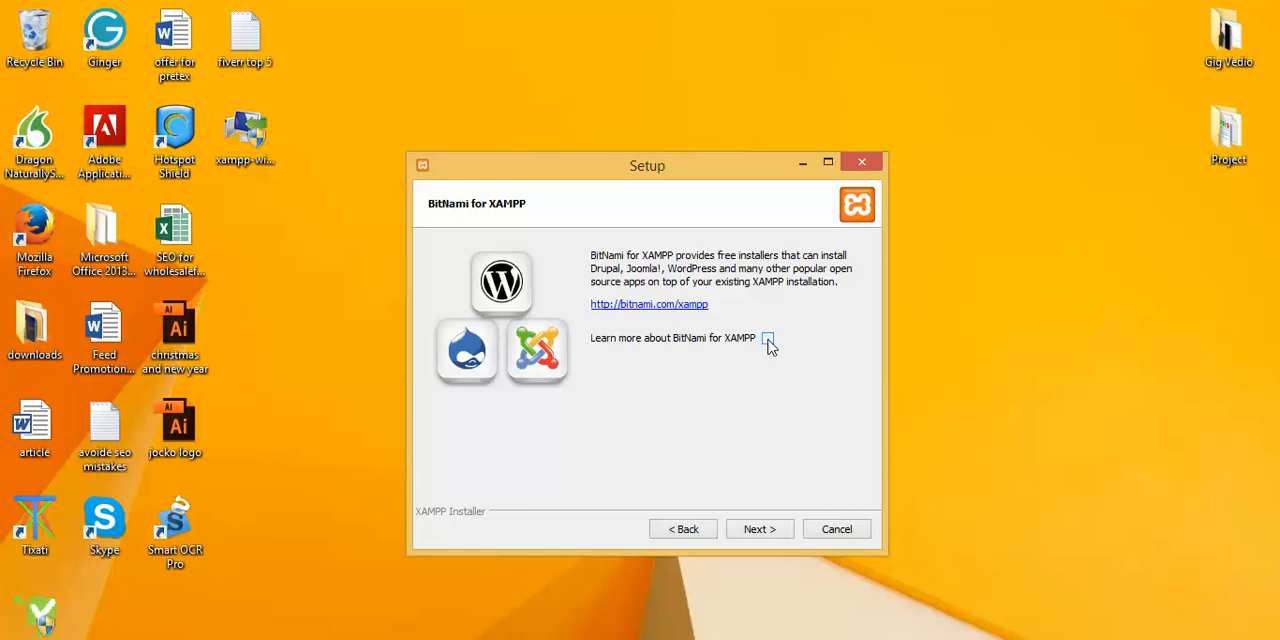
pyautogui.click(759, 528)
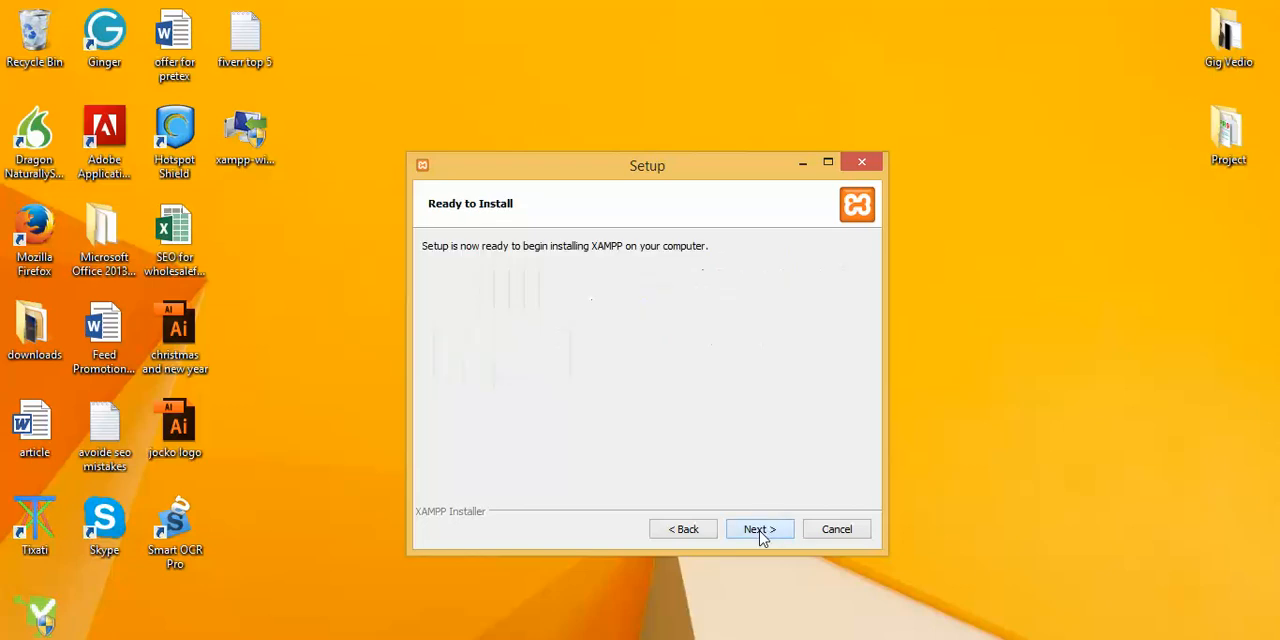
# Step: Confirm Ready to Install so unpacking begins, nudging the Setup window higher on screen
pyautogui.click(759, 528)
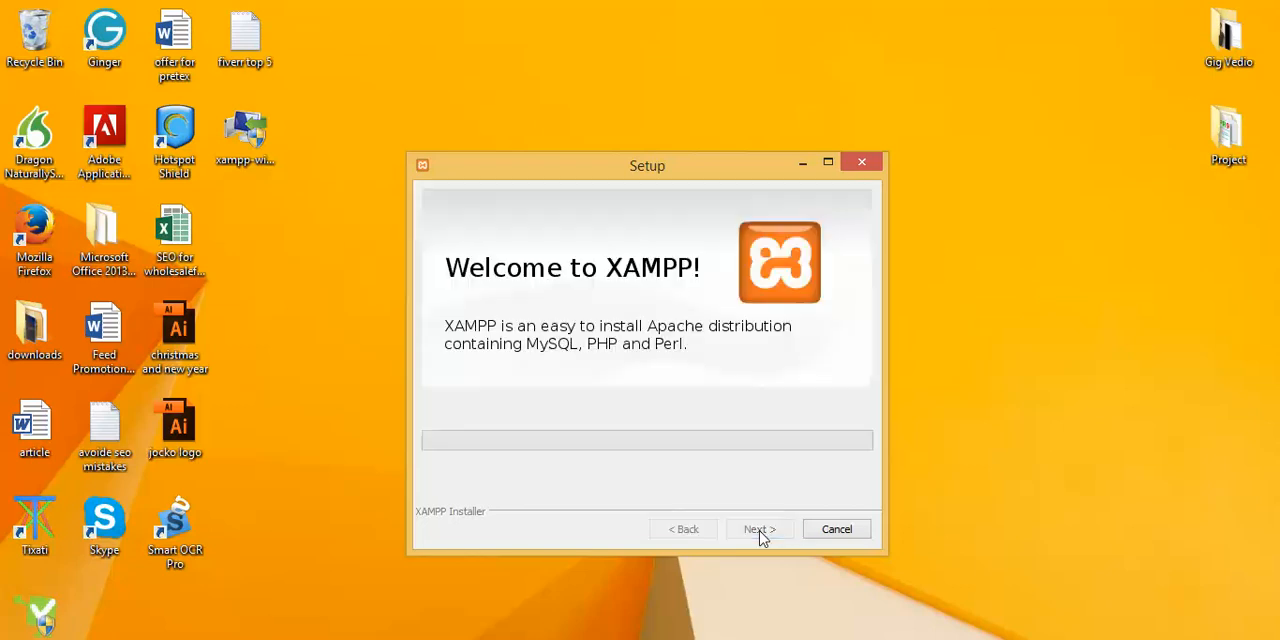
pyautogui.click(758, 528)
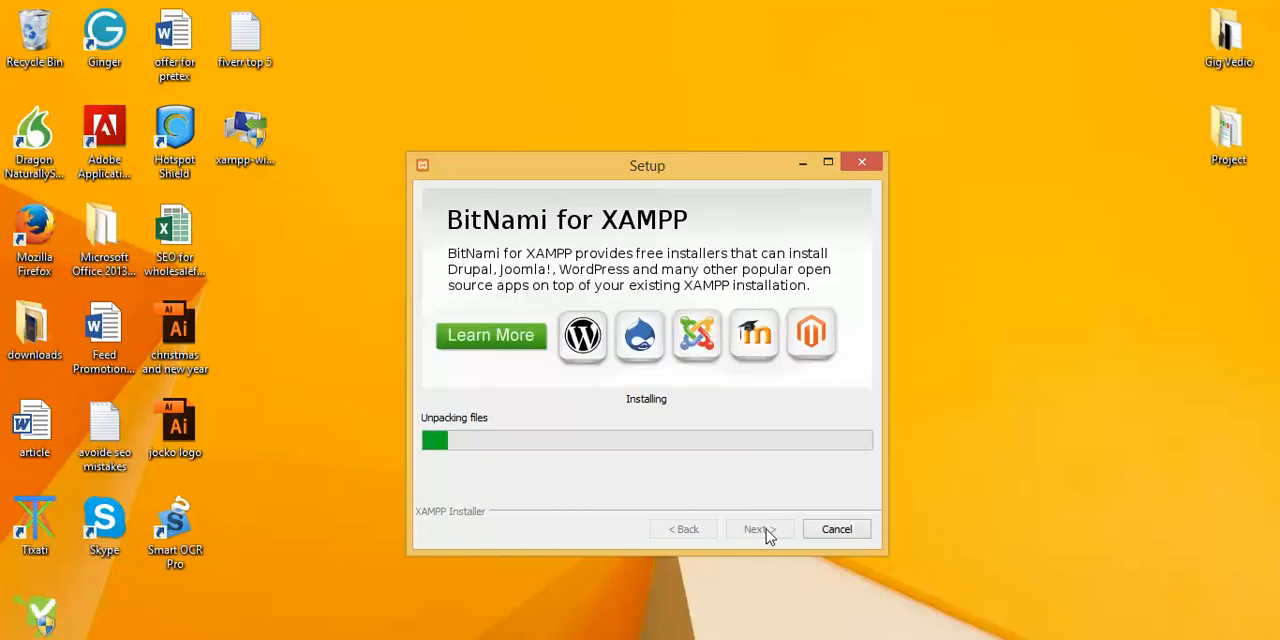
pyautogui.moveTo(1010, 398)
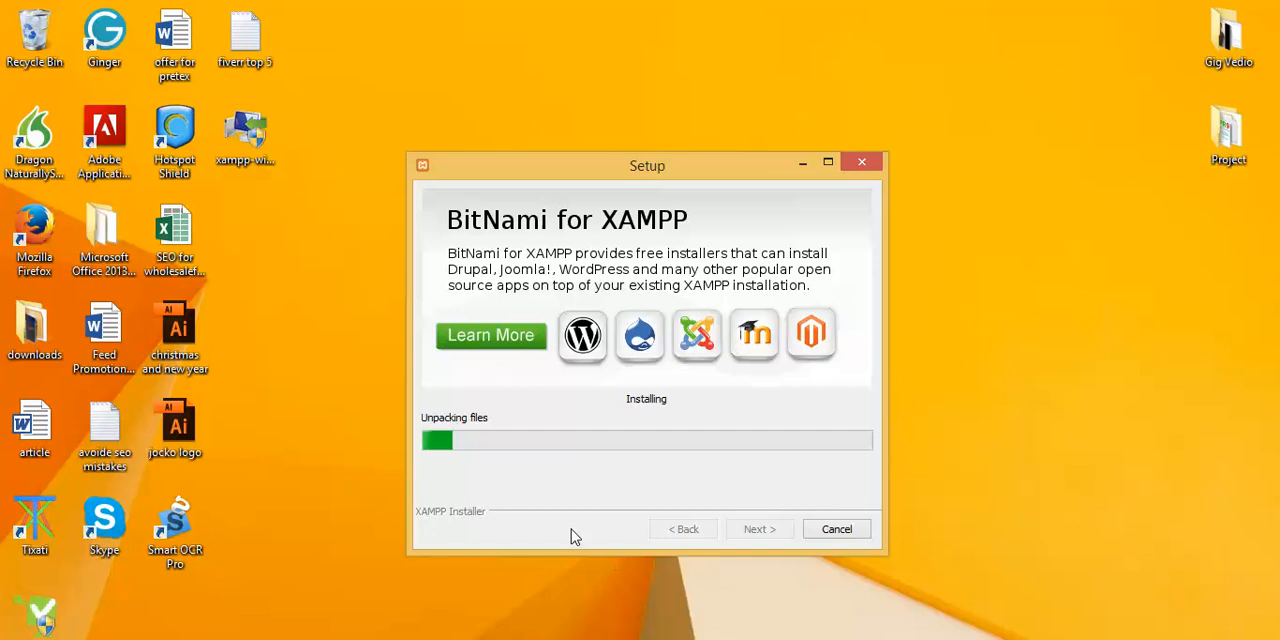
pyautogui.moveTo(600, 393)
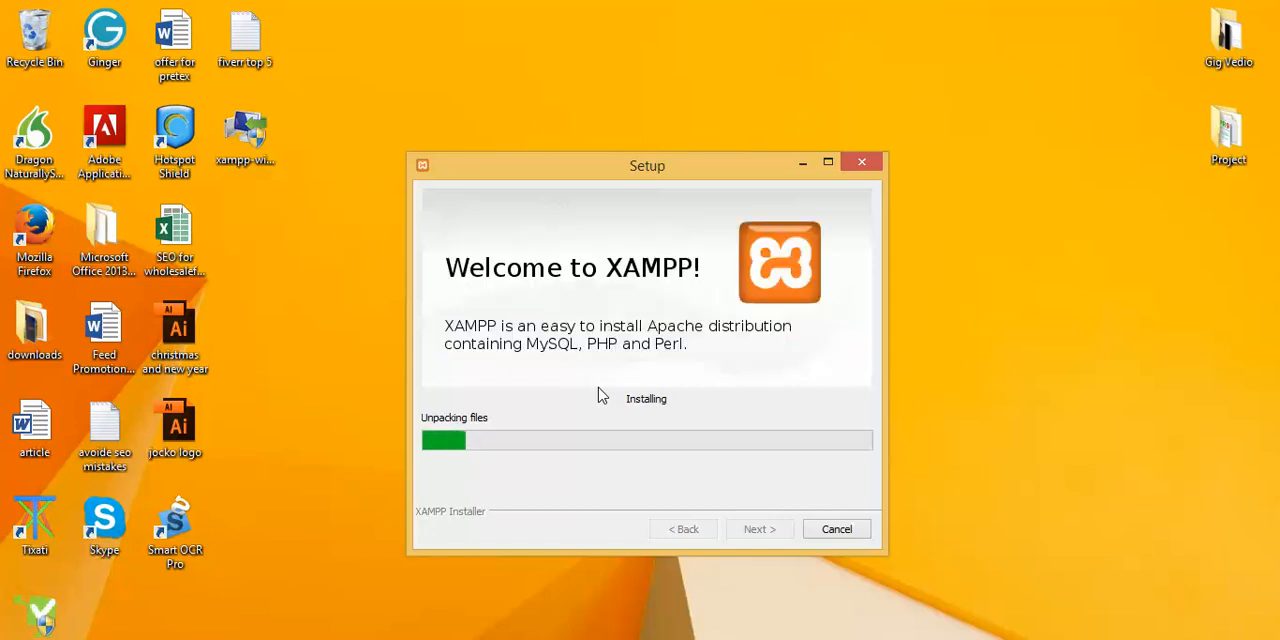
pyautogui.moveTo(641, 175)
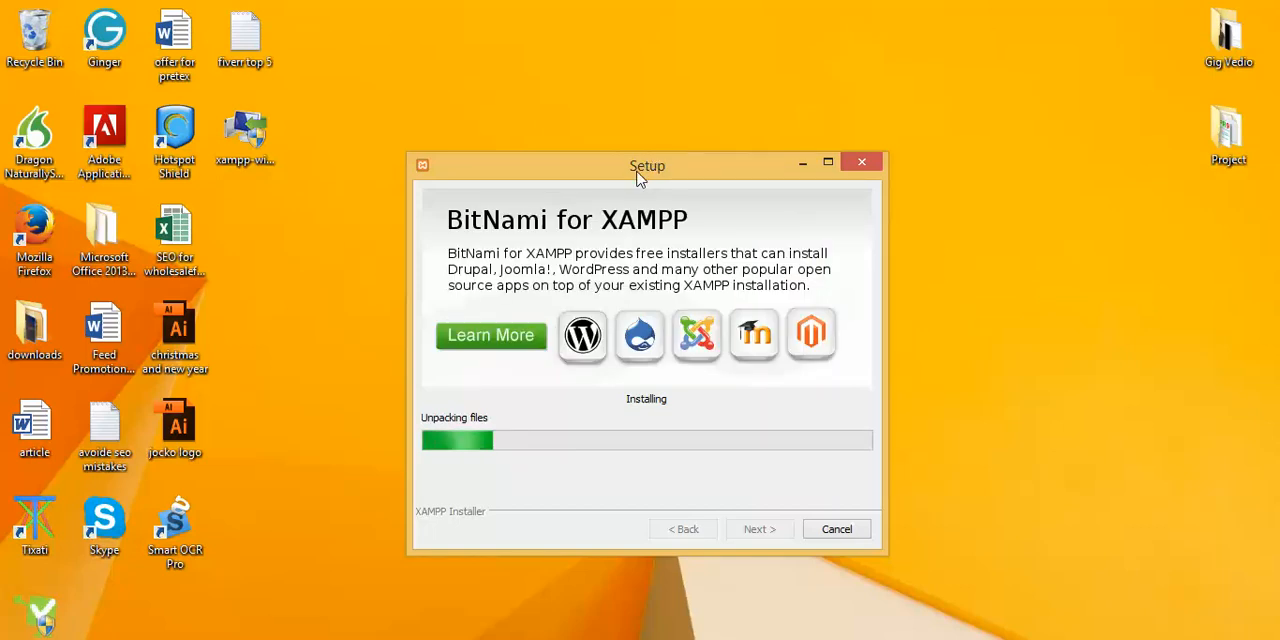
pyautogui.moveTo(647, 165); pyautogui.dragTo(614, 67)
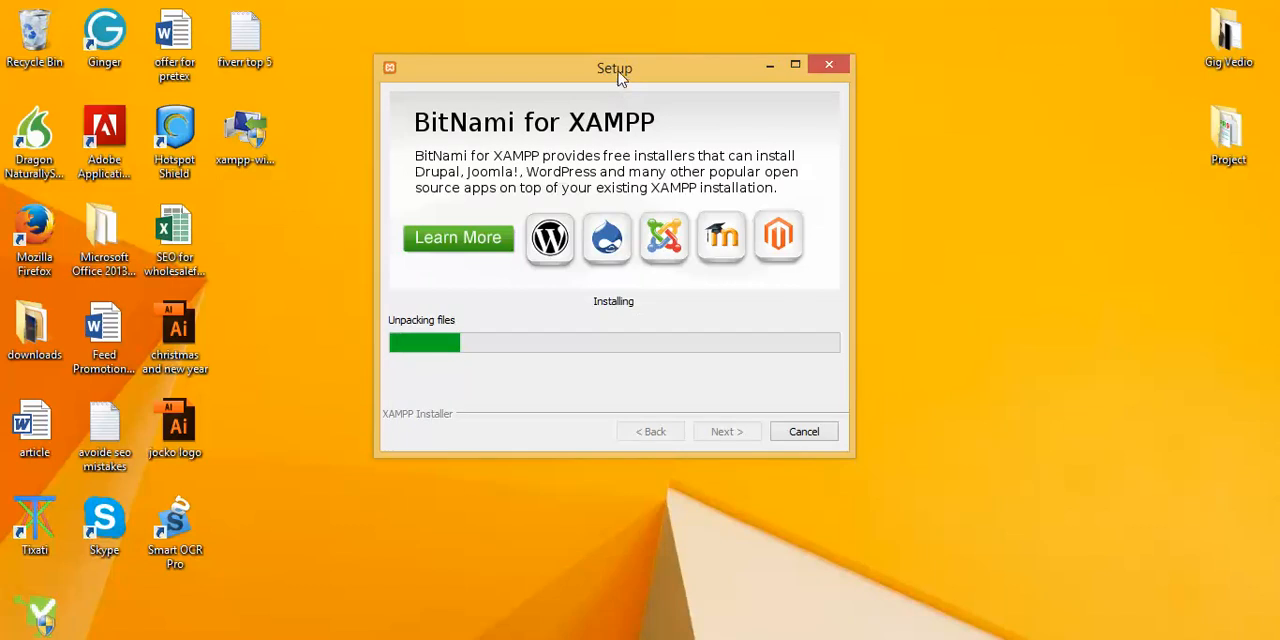
pyautogui.moveTo(614, 68); pyautogui.dragTo(633, 131)
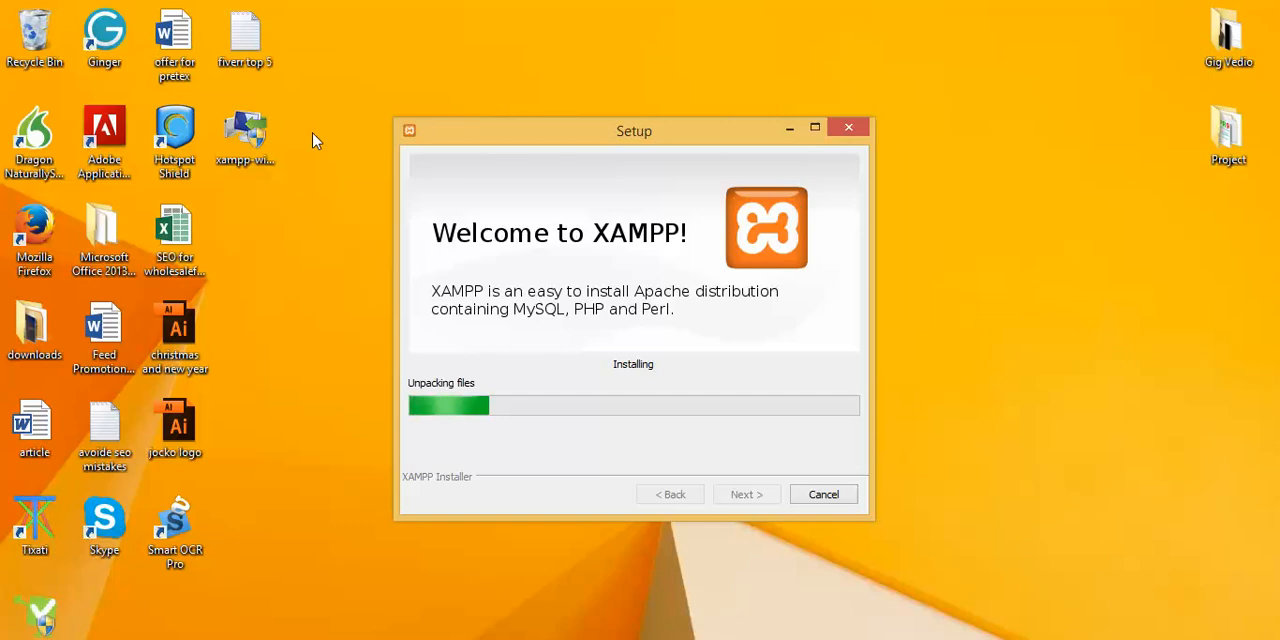
pyautogui.moveTo(605, 120)
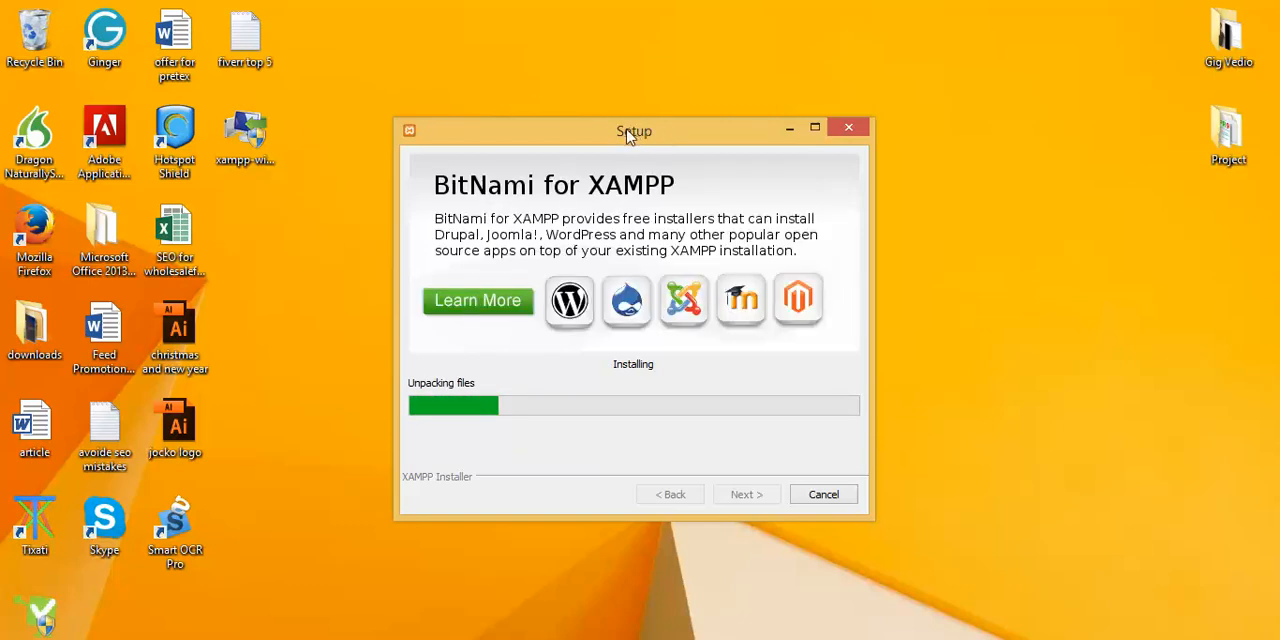
pyautogui.moveTo(633, 131); pyautogui.dragTo(631, 50)
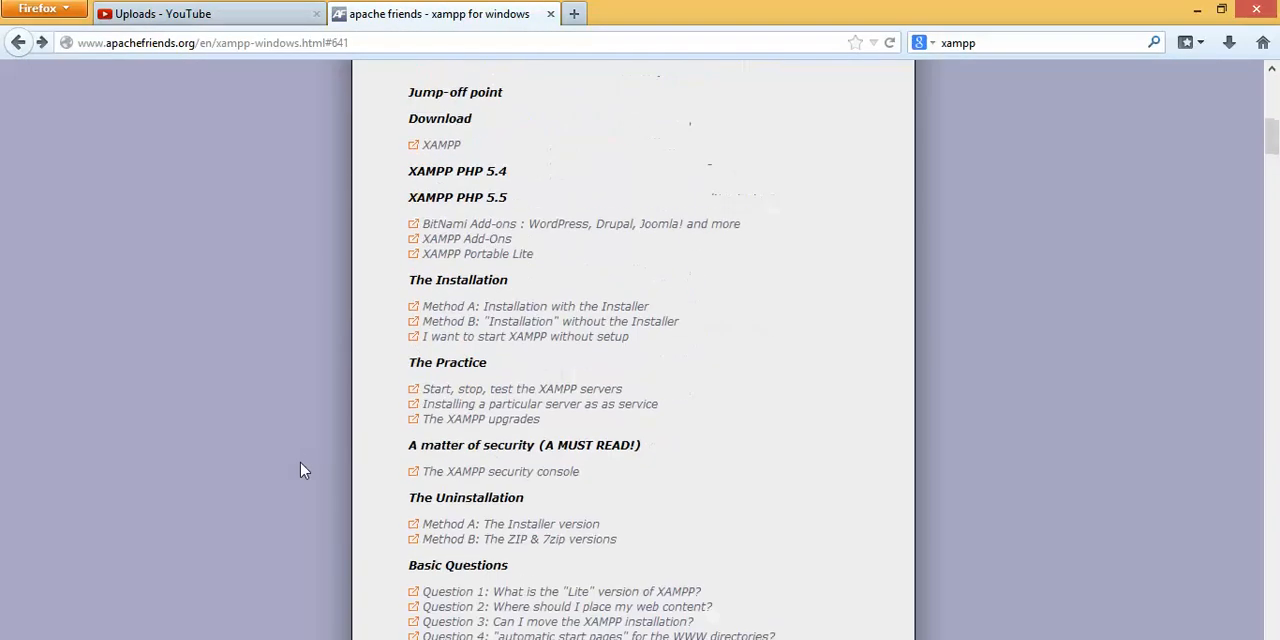
# Step: Scroll the apachefriends XAMPP for Windows page down to the download tables
pyautogui.scroll(3)
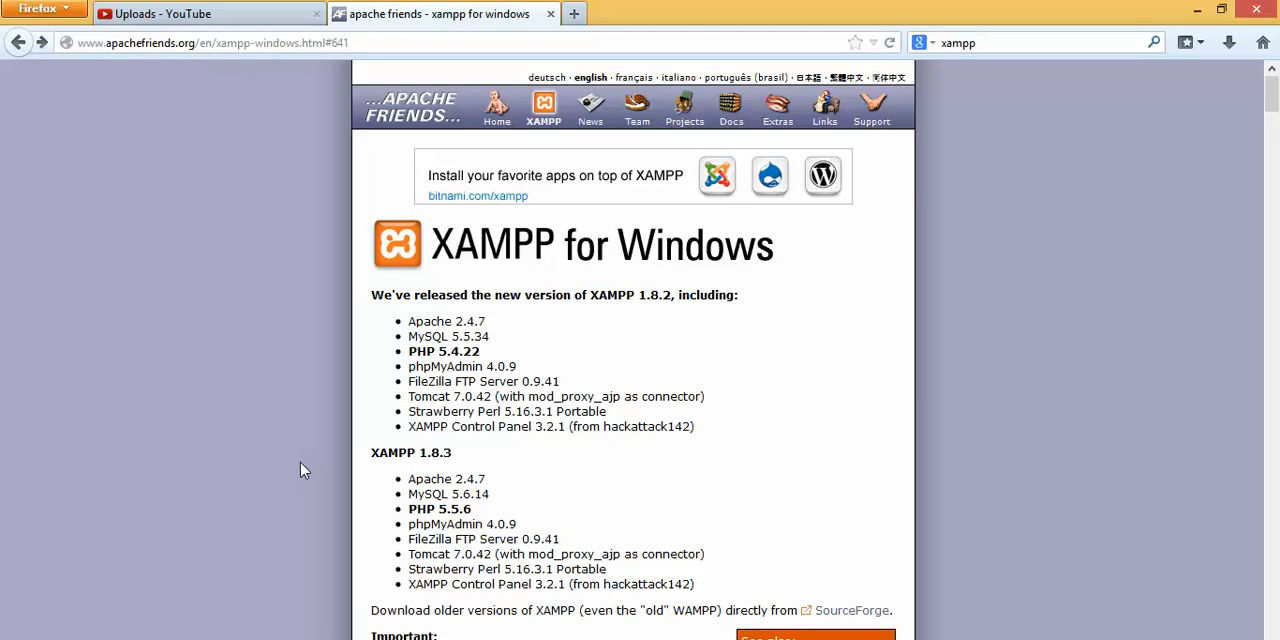
pyautogui.moveTo(201, 431)
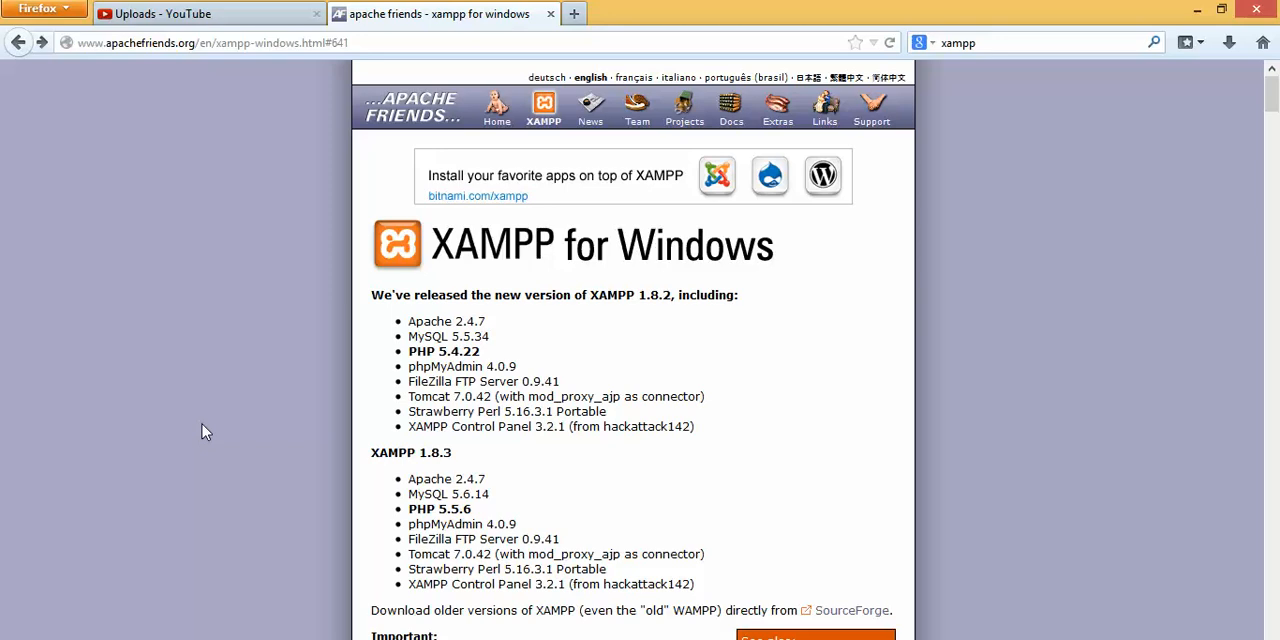
pyautogui.scroll(-3)
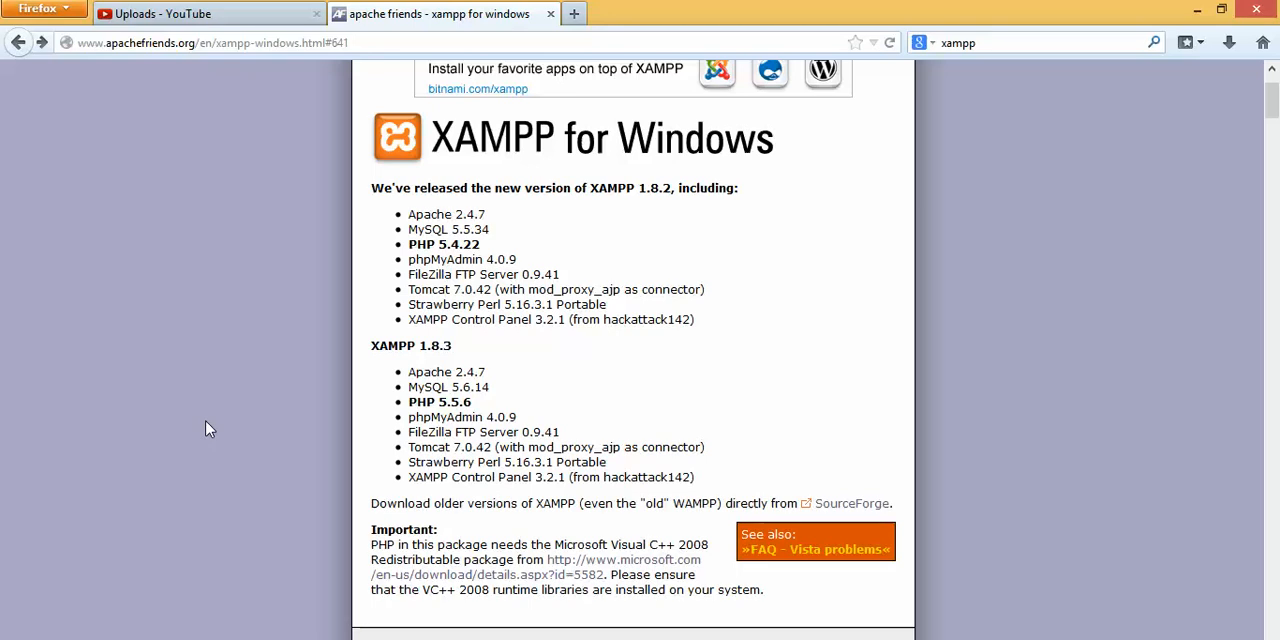
pyautogui.moveTo(248, 418)
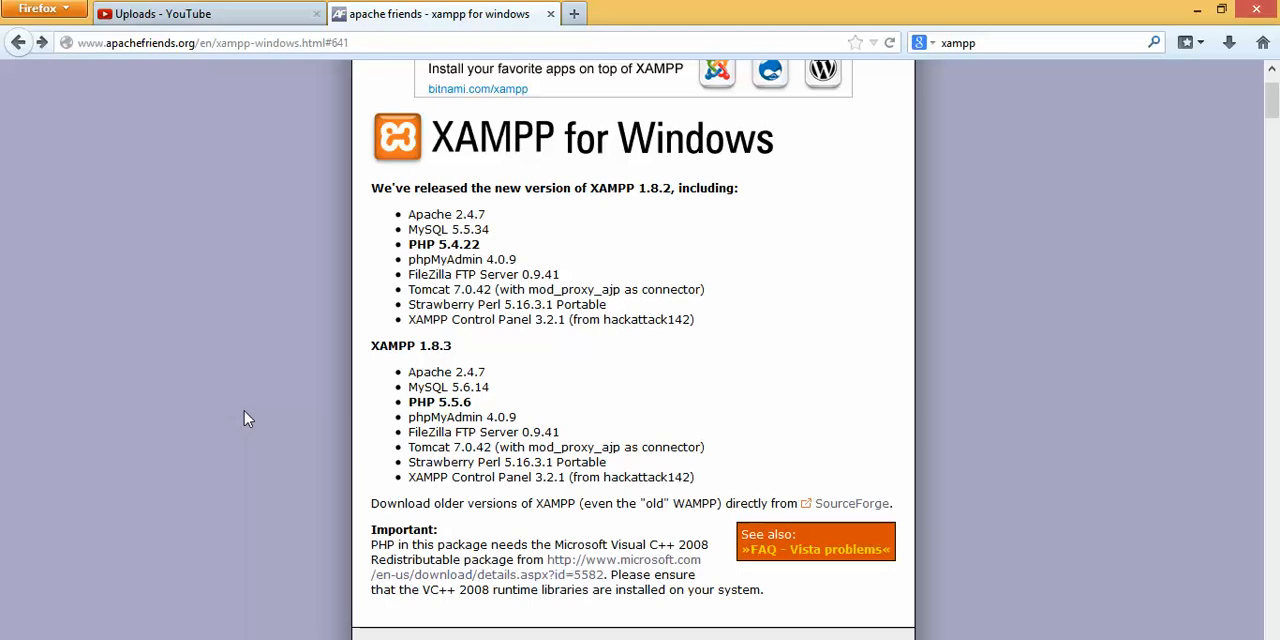
pyautogui.scroll(-3)
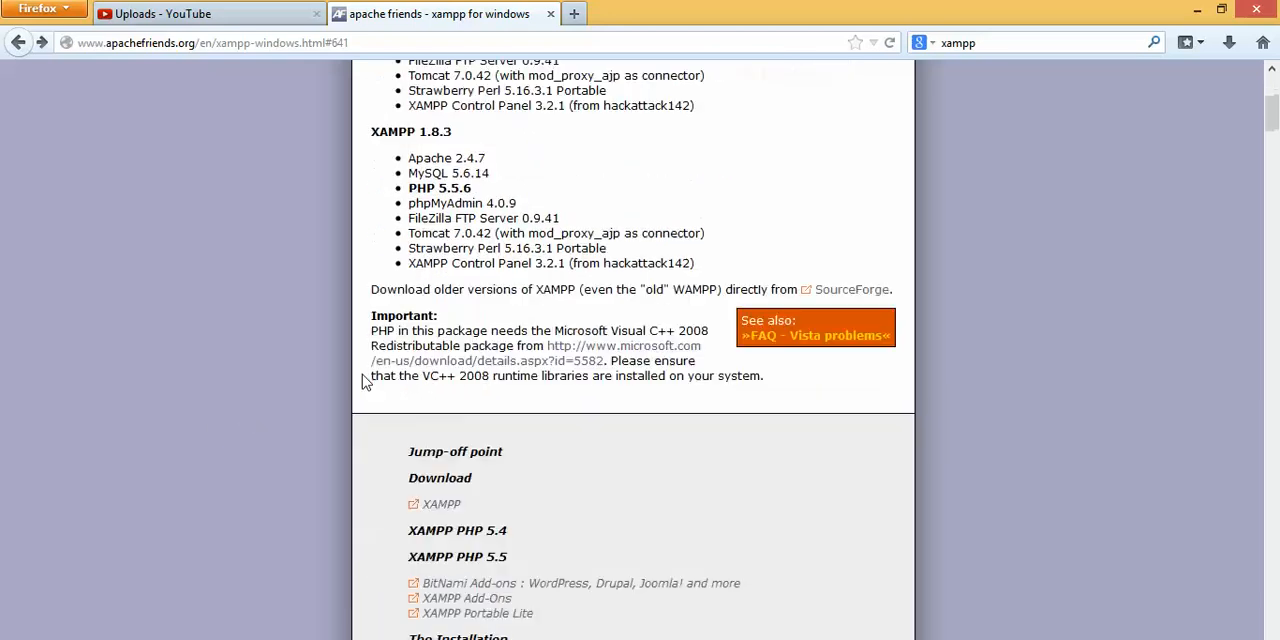
pyautogui.scroll(-3)
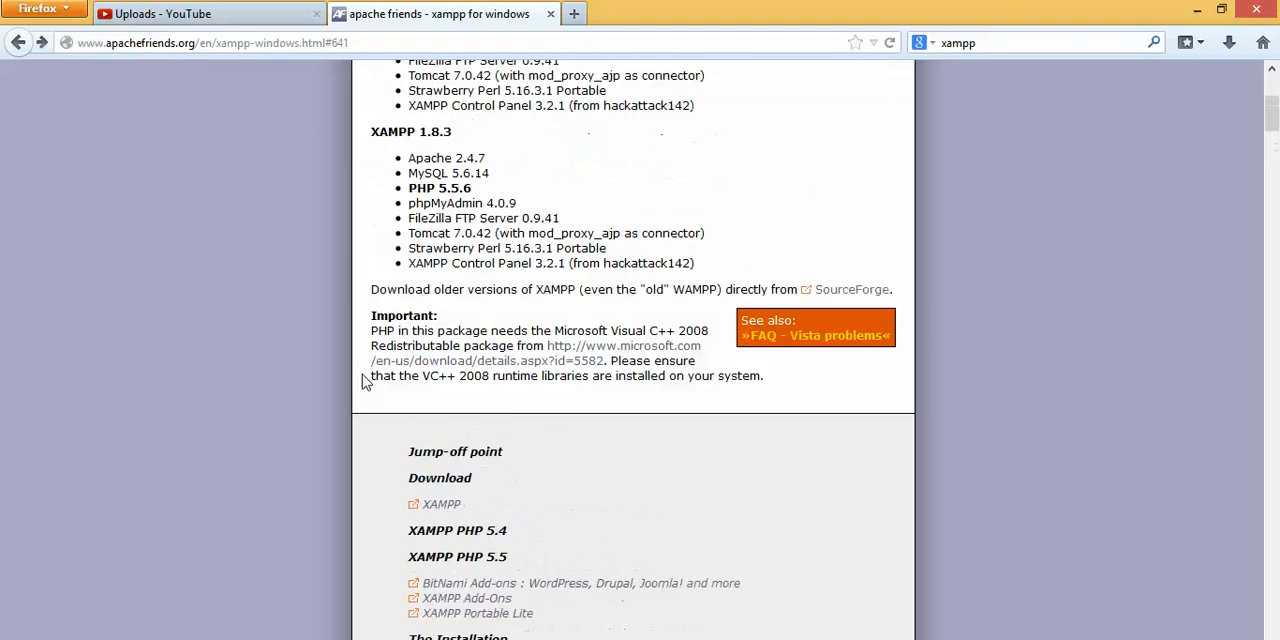
pyautogui.scroll(-3)
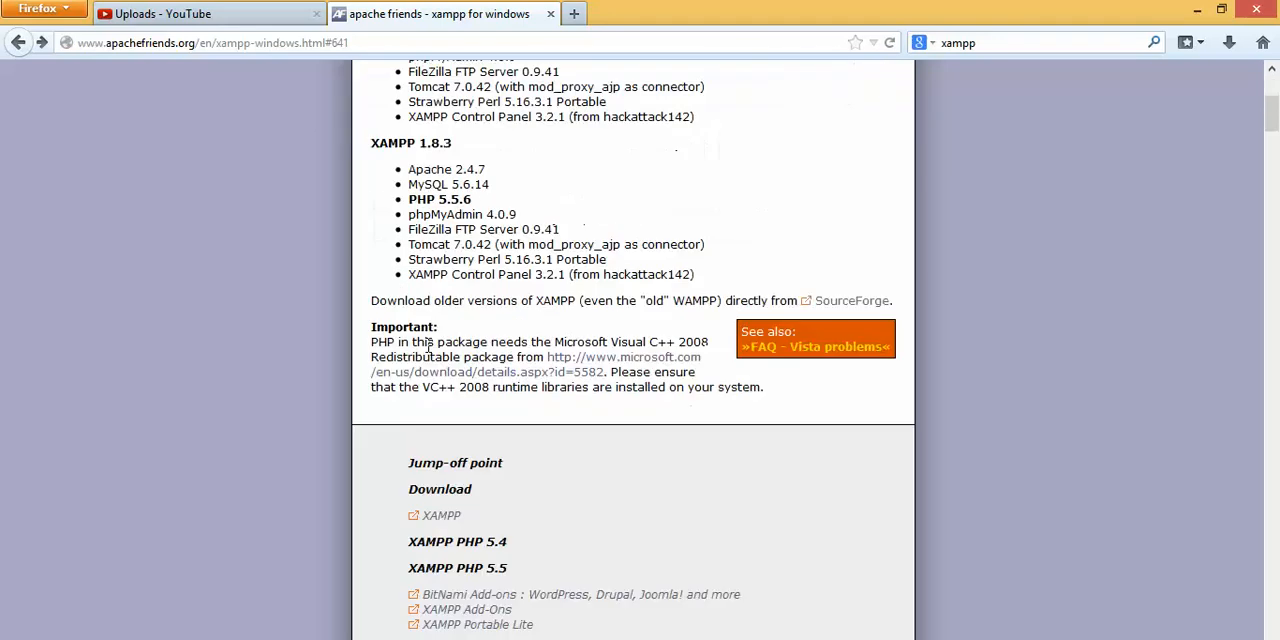
pyautogui.scroll(-3)
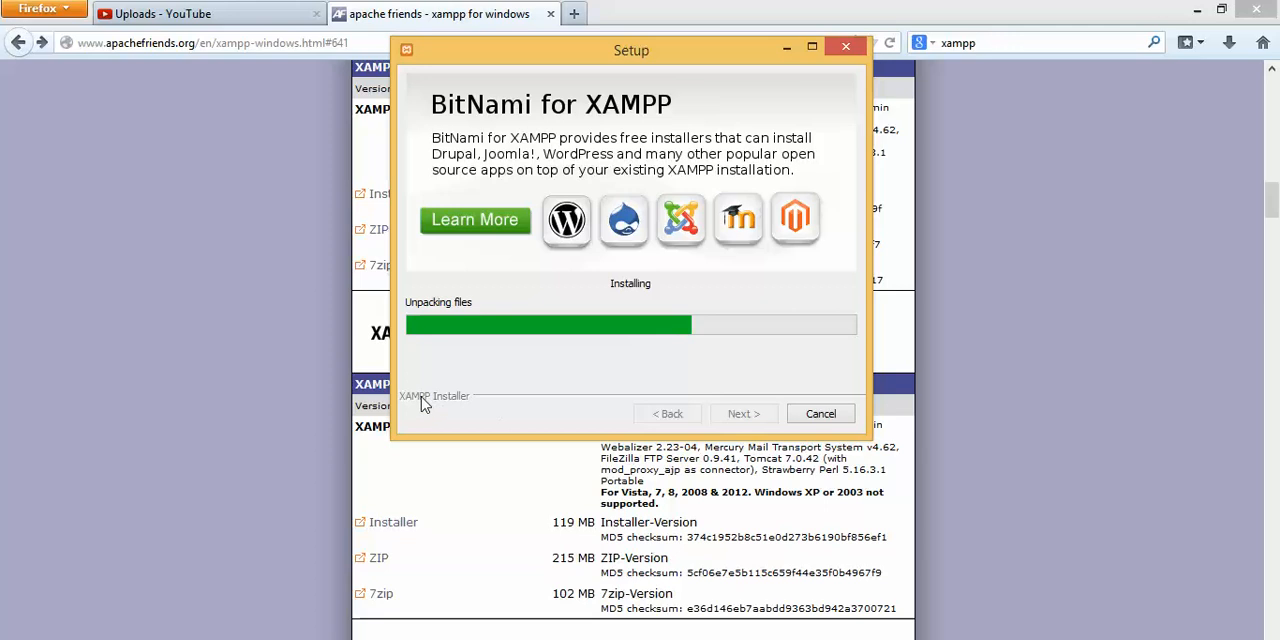
pyautogui.moveTo(308, 270)
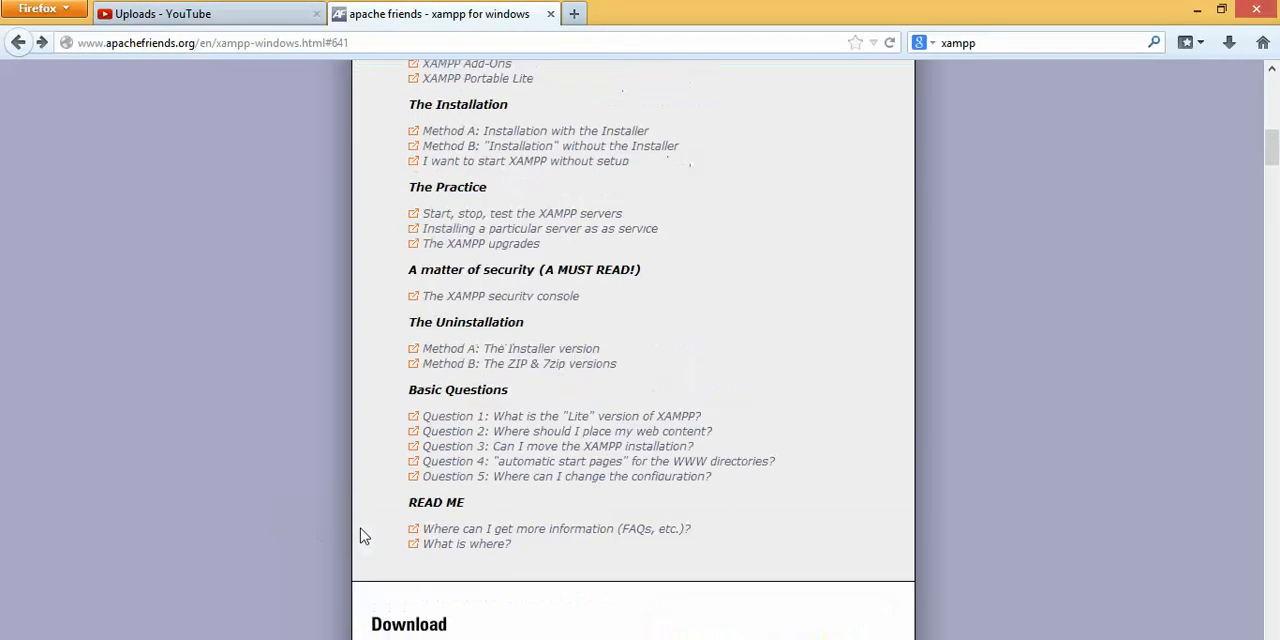
pyautogui.scroll(3)
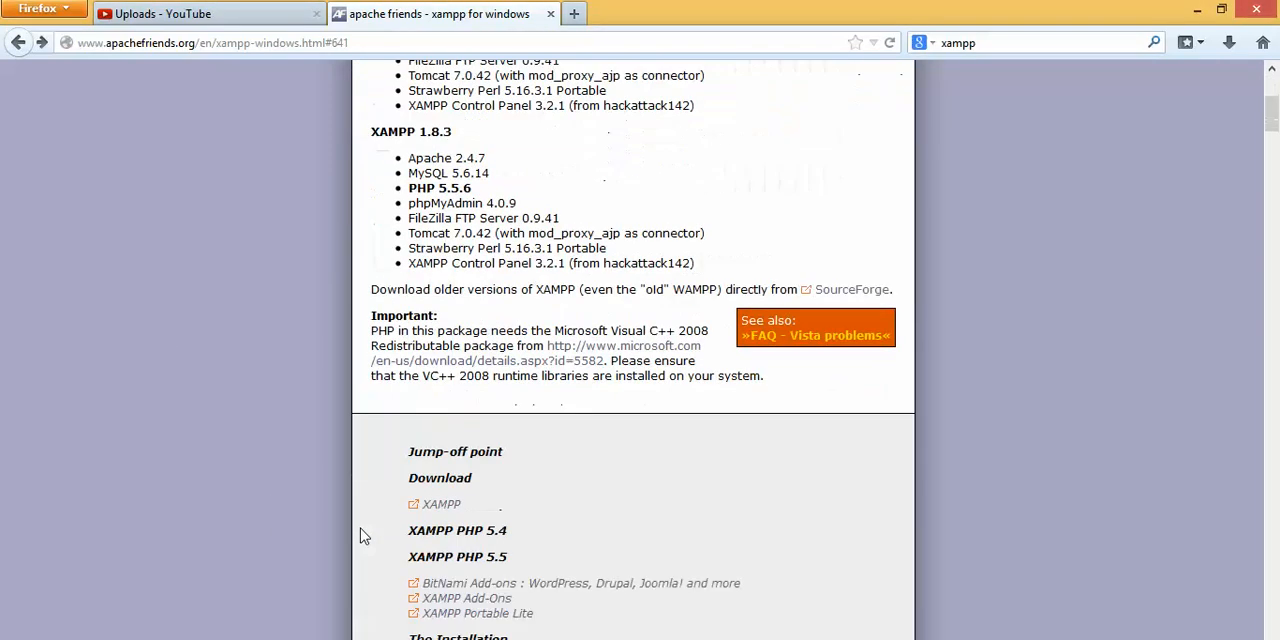
pyautogui.scroll(-3)
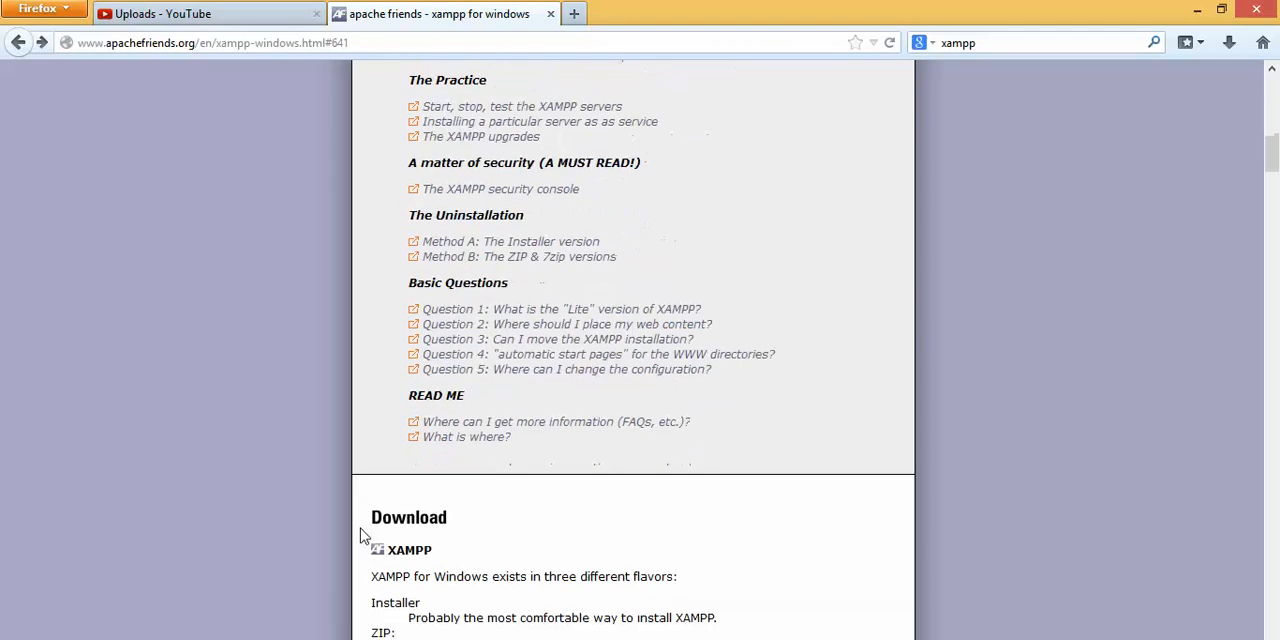
pyautogui.scroll(-3)
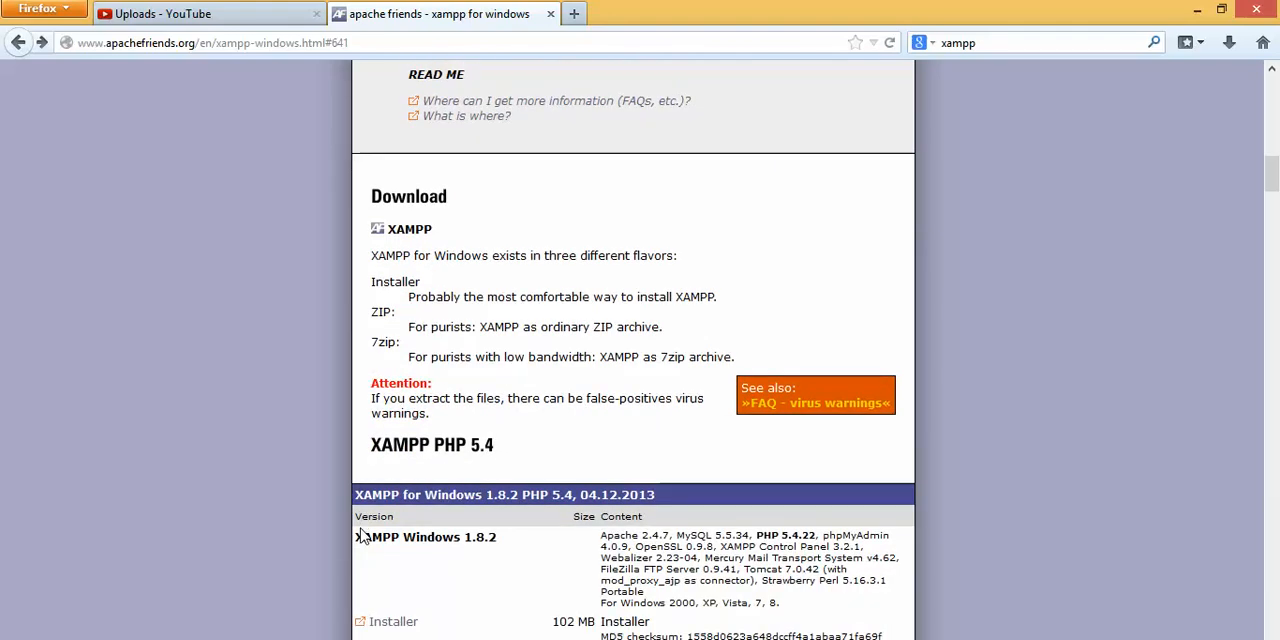
pyautogui.scroll(3)
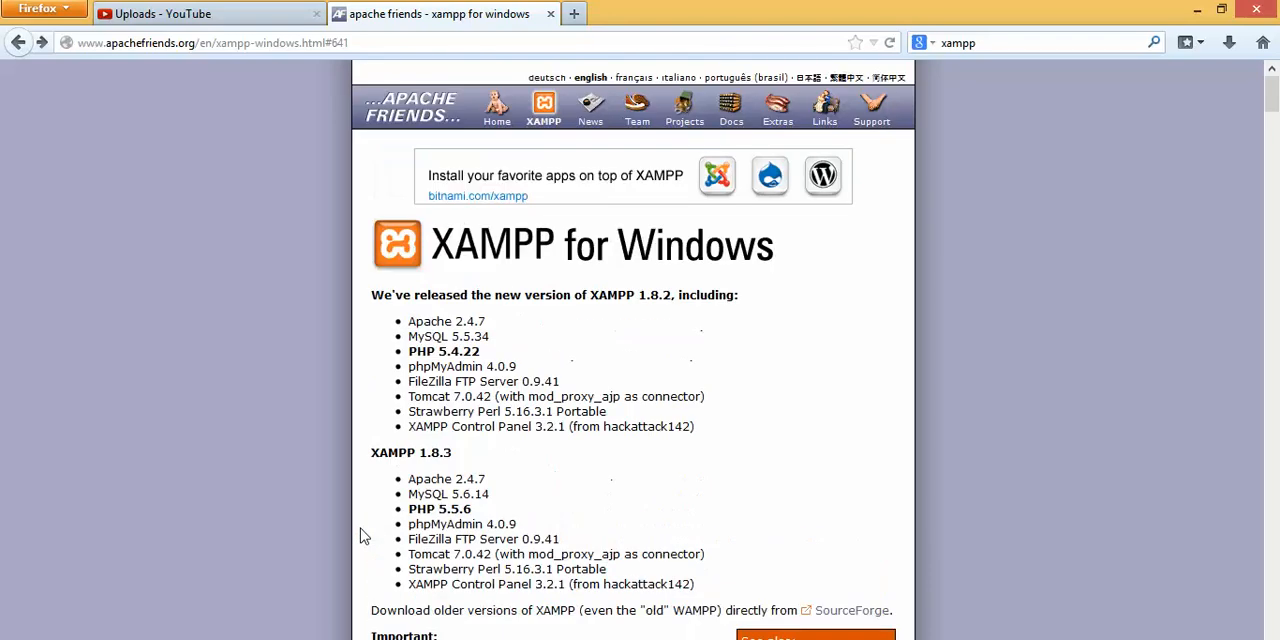
pyautogui.scroll(-3)
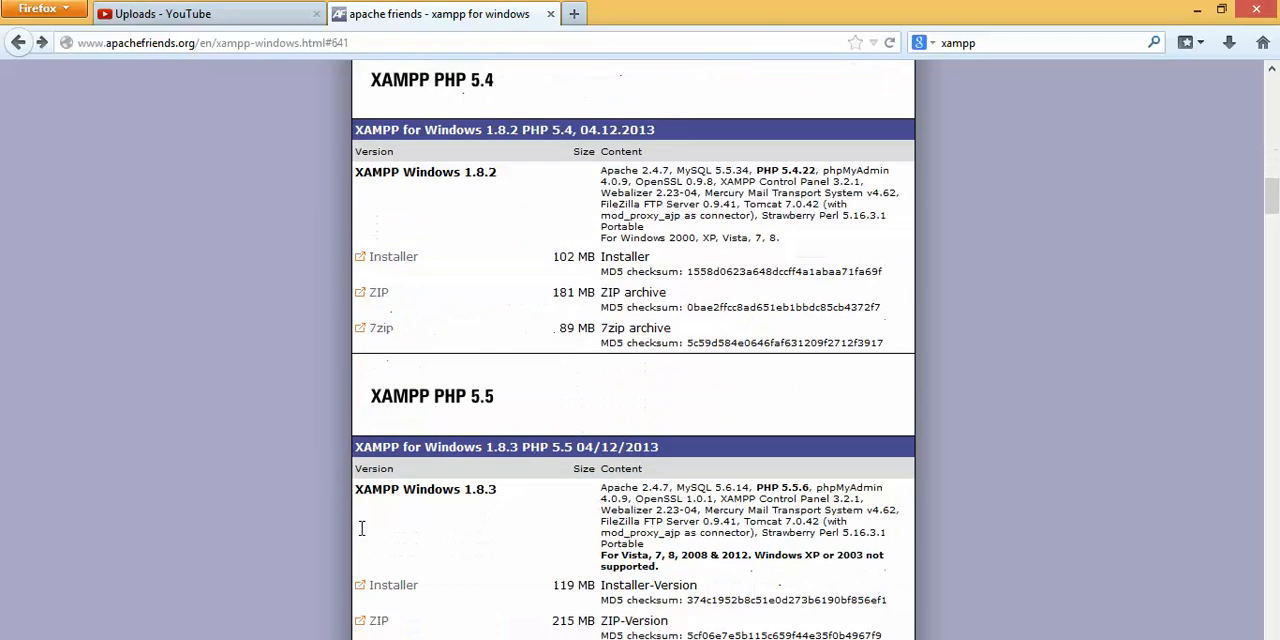
pyautogui.scroll(-3)
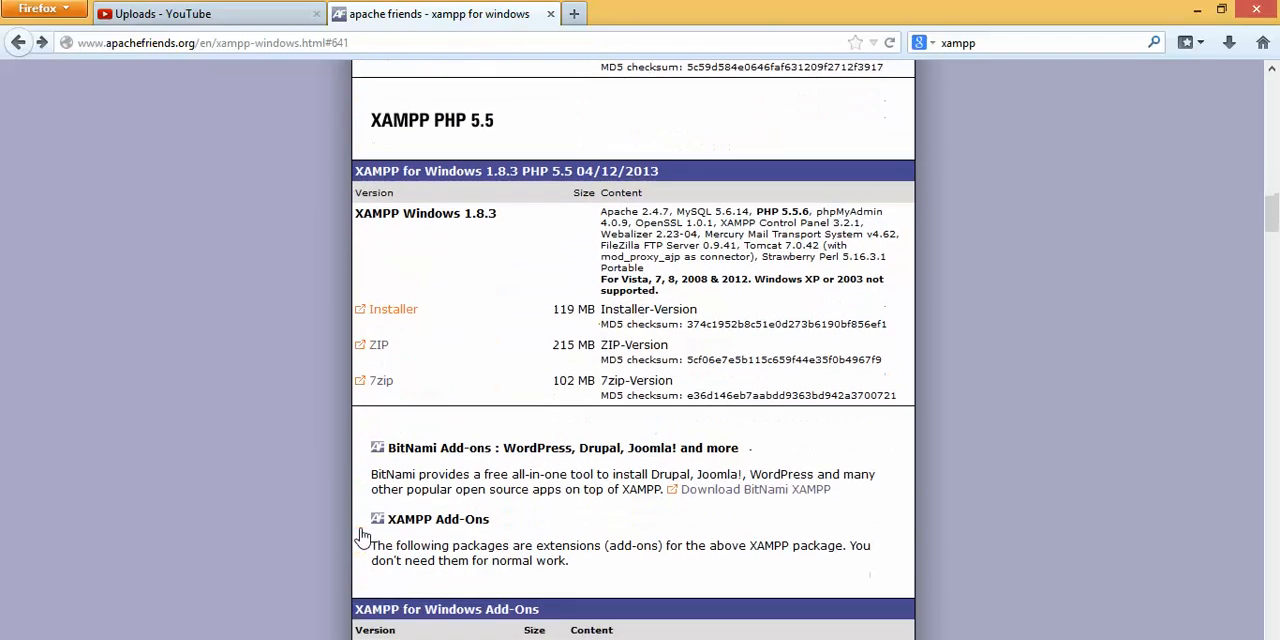
pyautogui.scroll(-3)
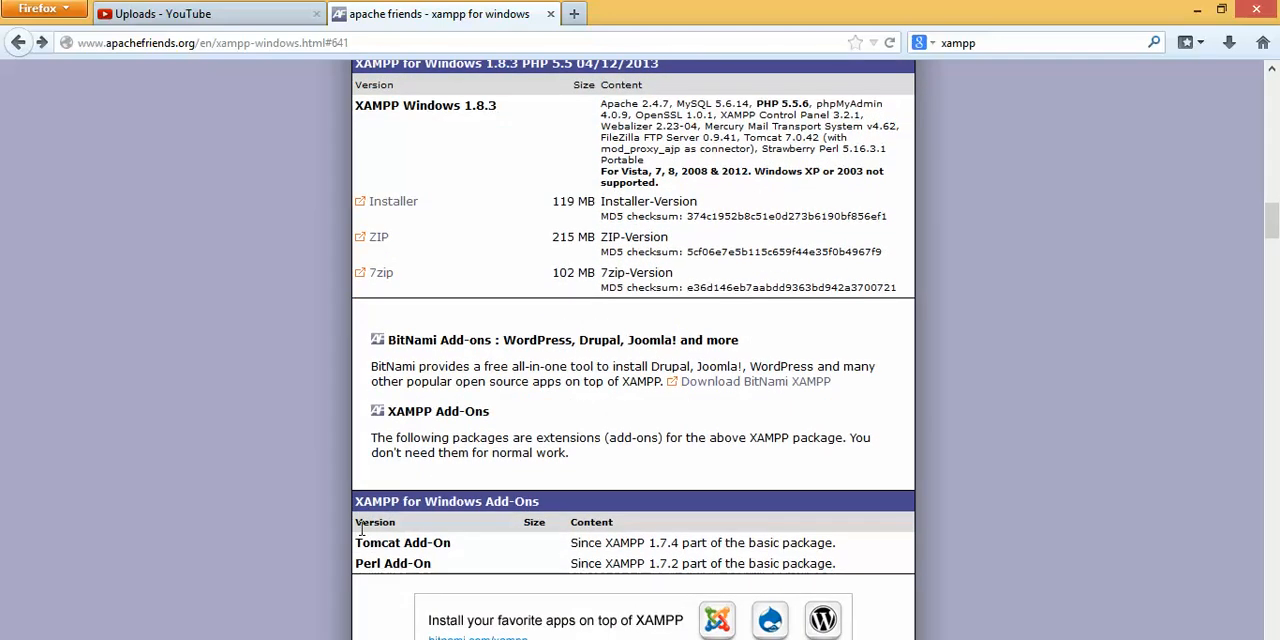
pyautogui.moveTo(362, 352)
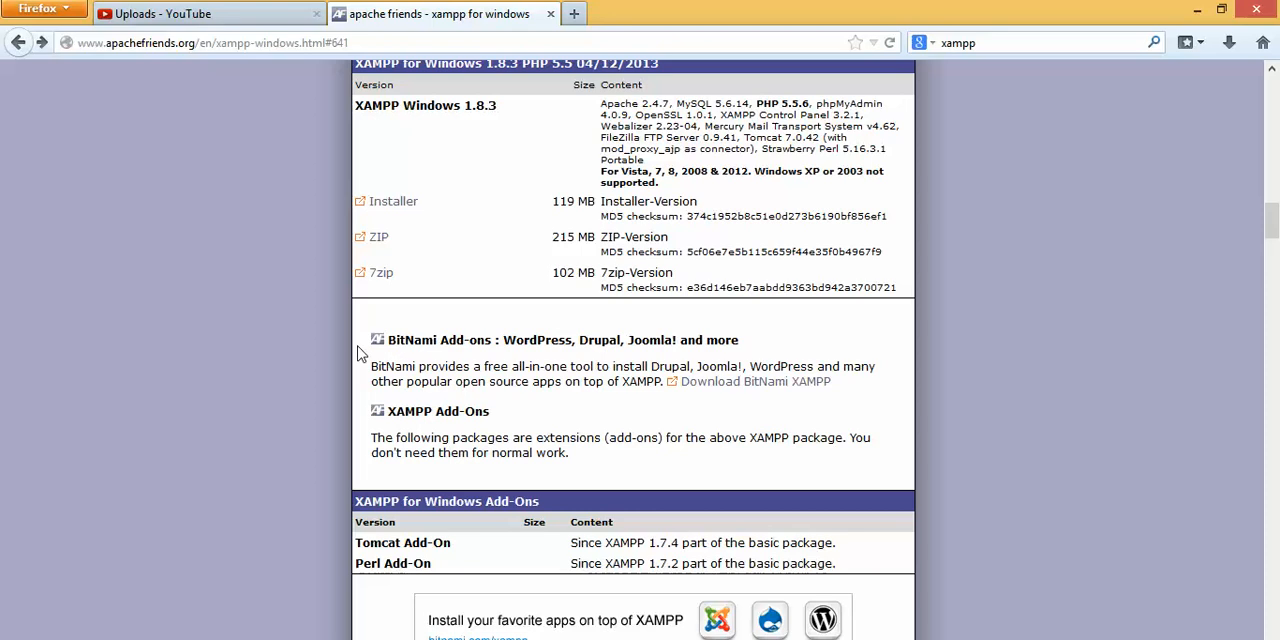
pyautogui.moveTo(420, 340)
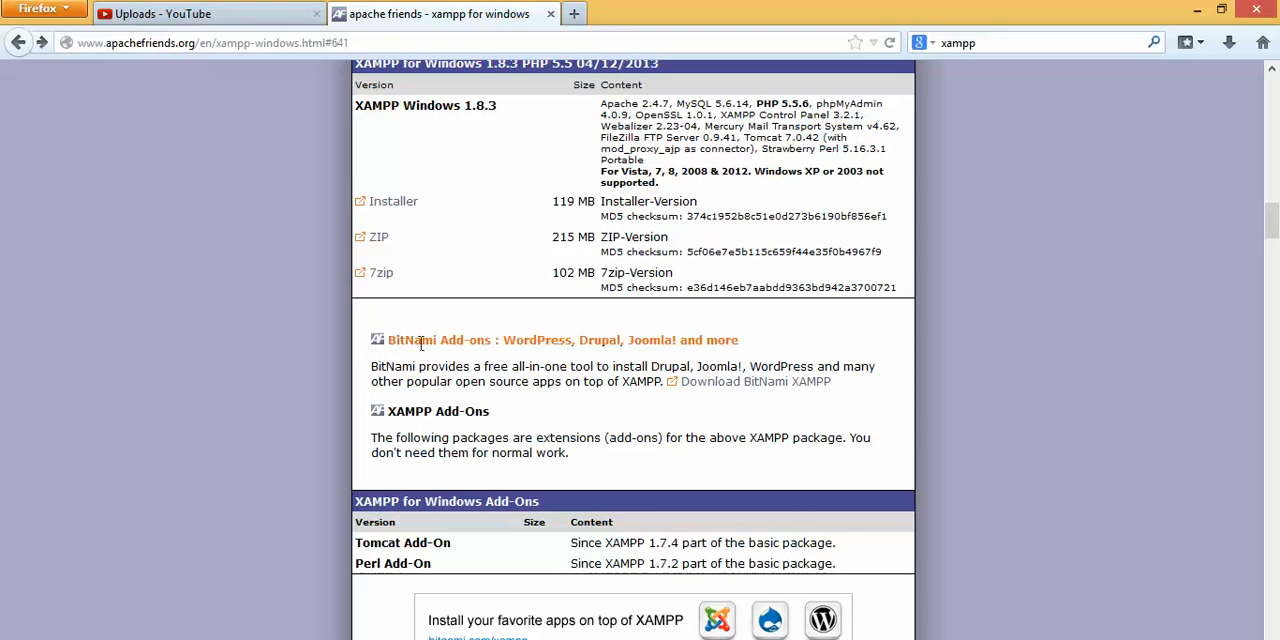
pyautogui.moveTo(342, 388)
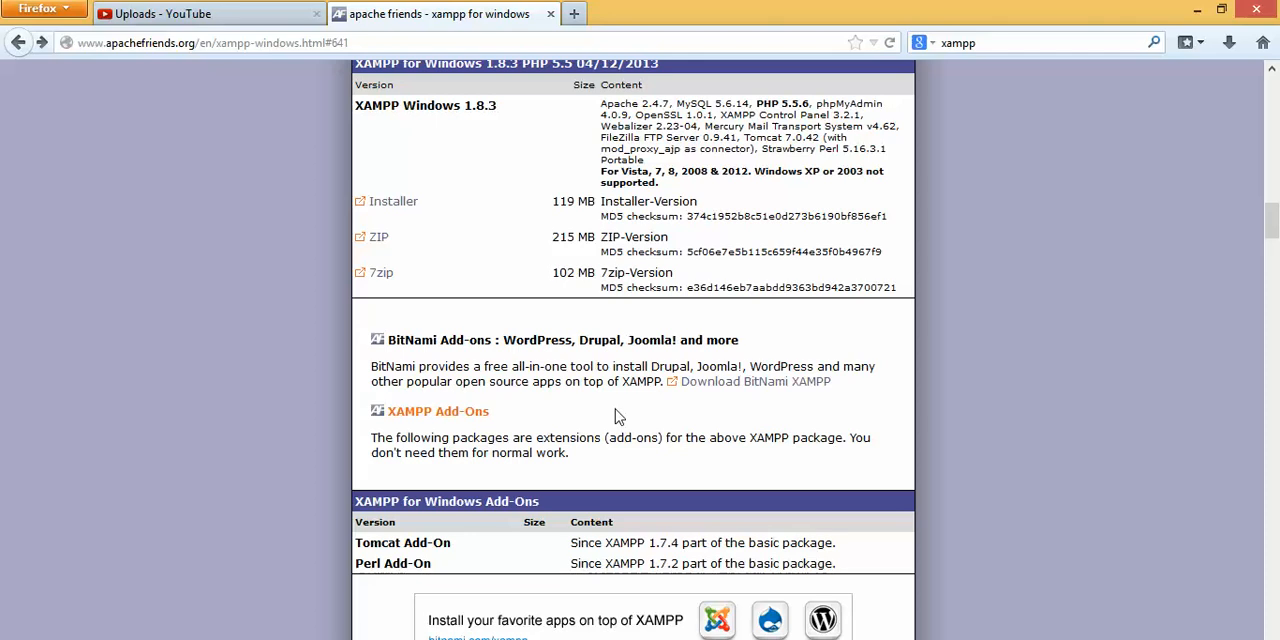
pyautogui.moveTo(686, 400)
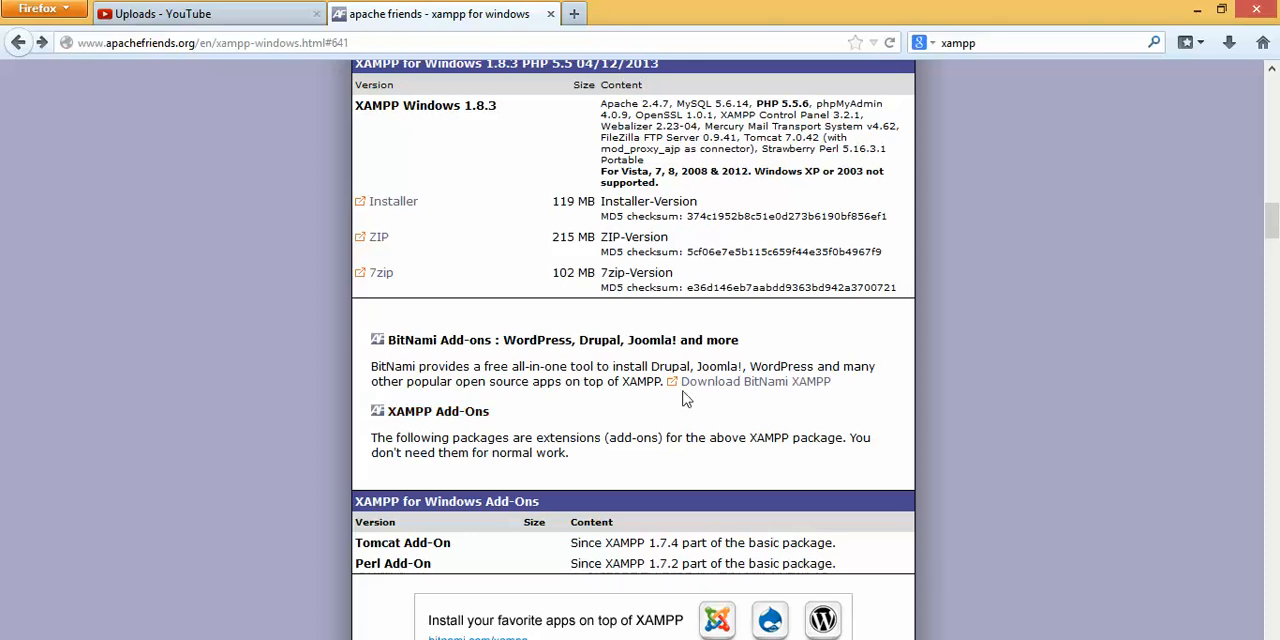
pyautogui.scroll(-3)
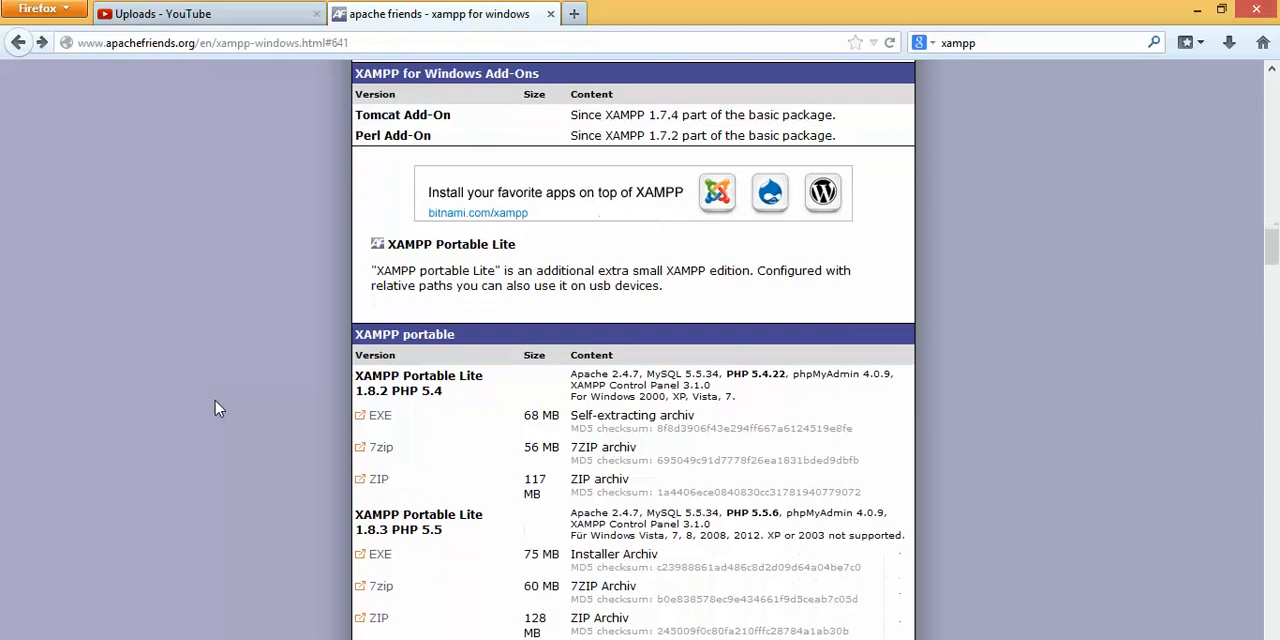
pyautogui.scroll(3)
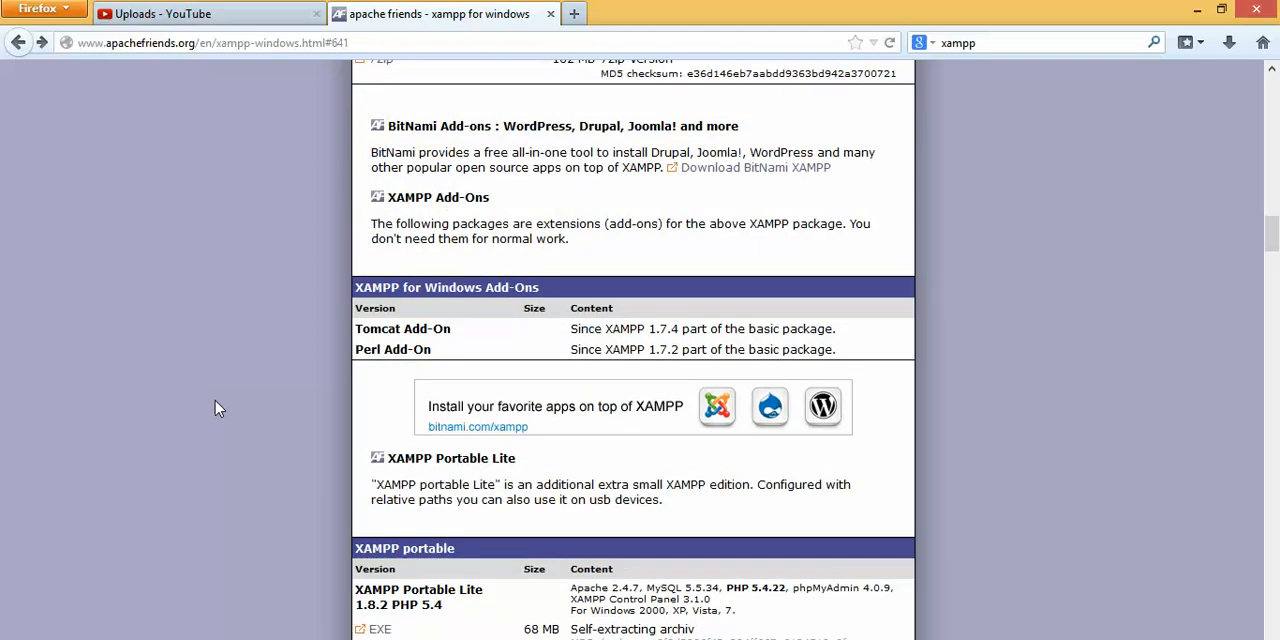
pyautogui.scroll(-3)
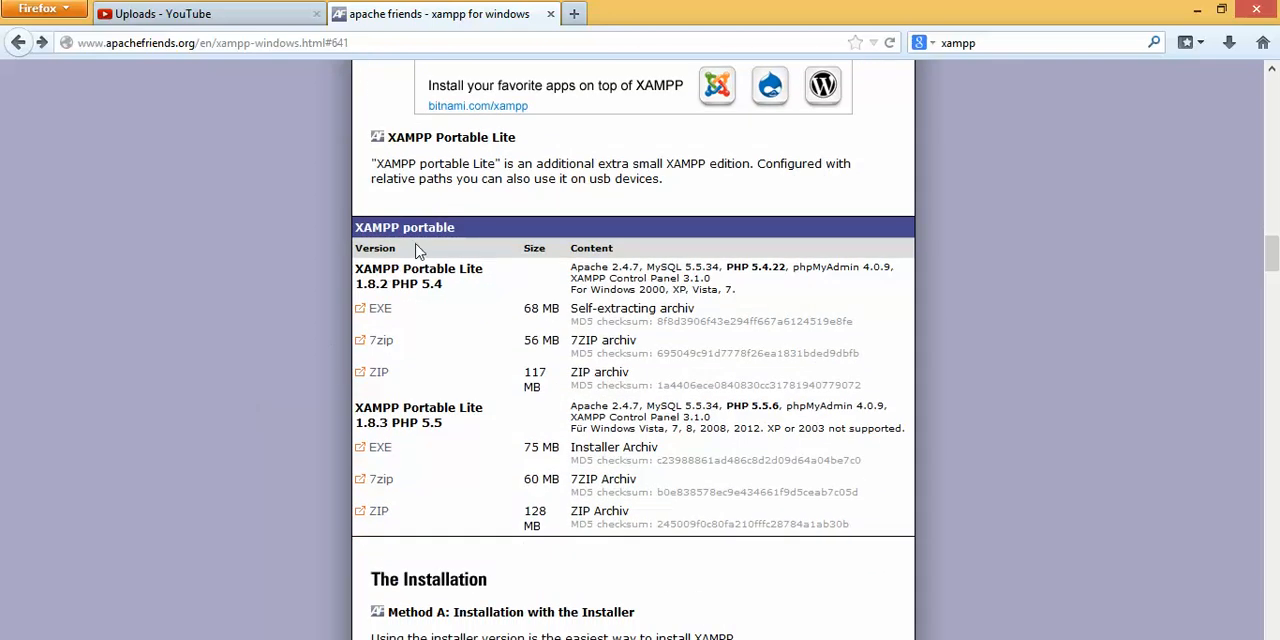
pyautogui.moveTo(424, 288)
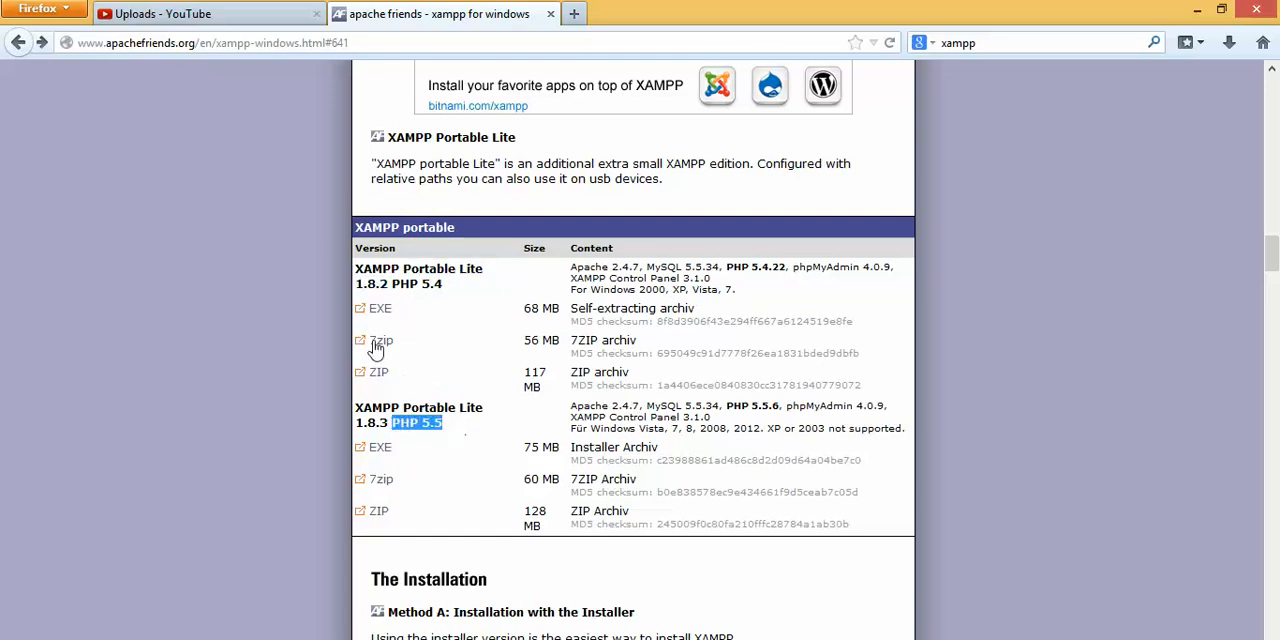
pyautogui.moveTo(378, 320)
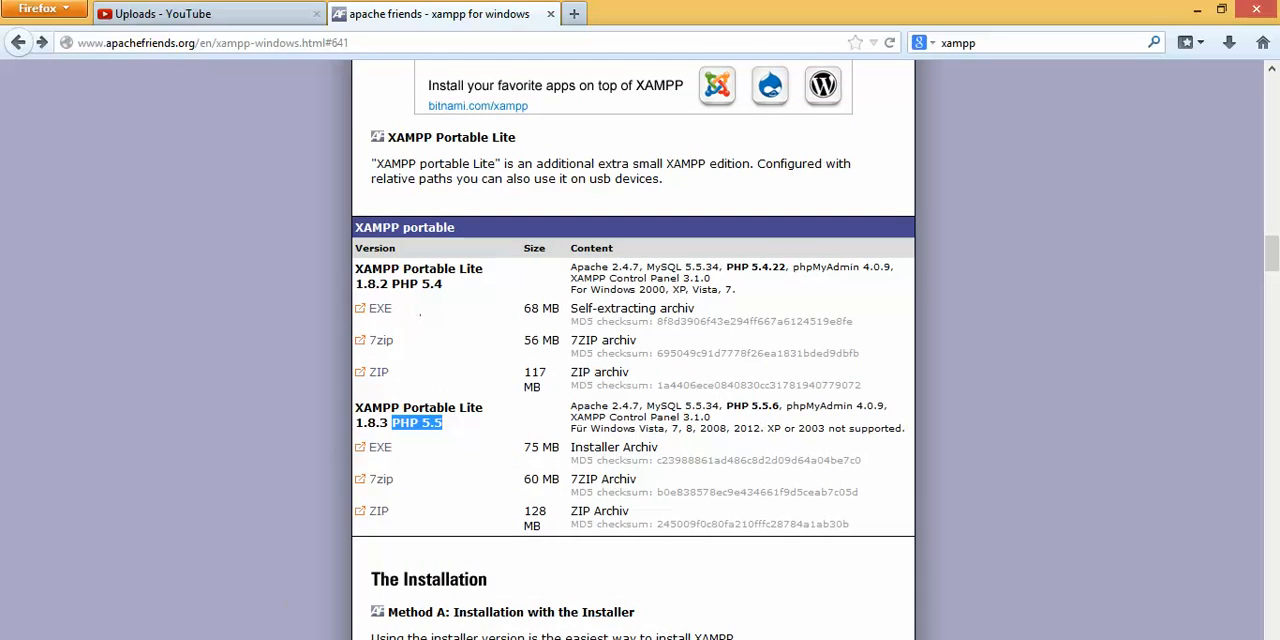
pyautogui.moveTo(415, 383)
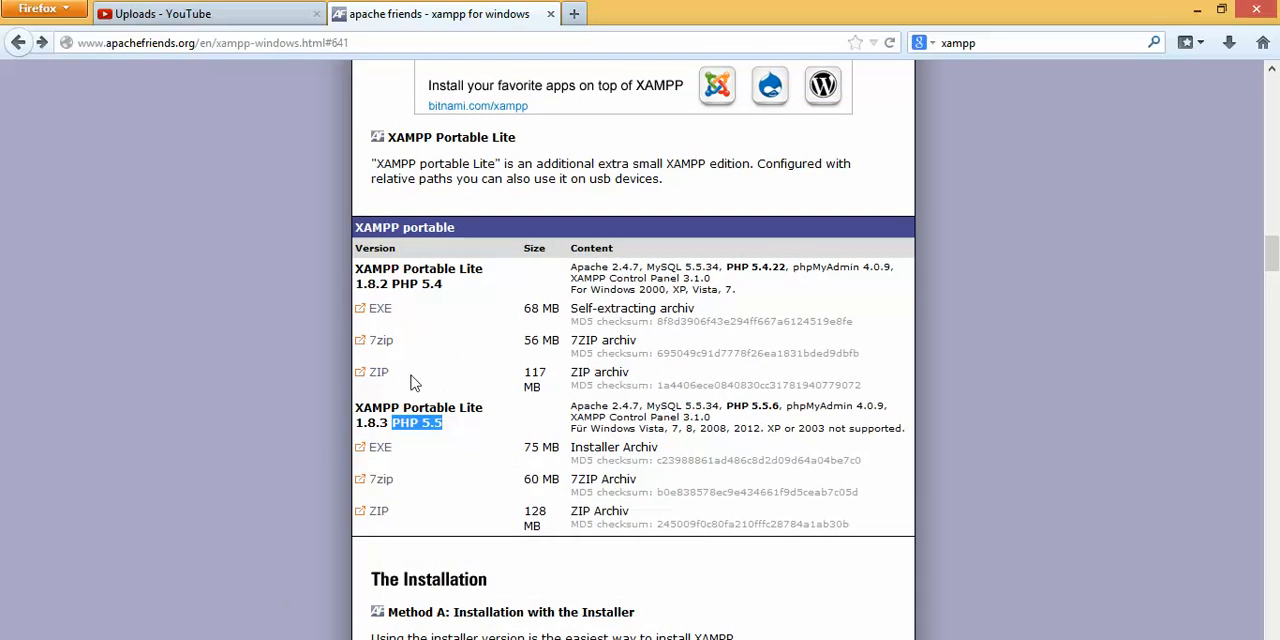
pyautogui.moveTo(369, 370)
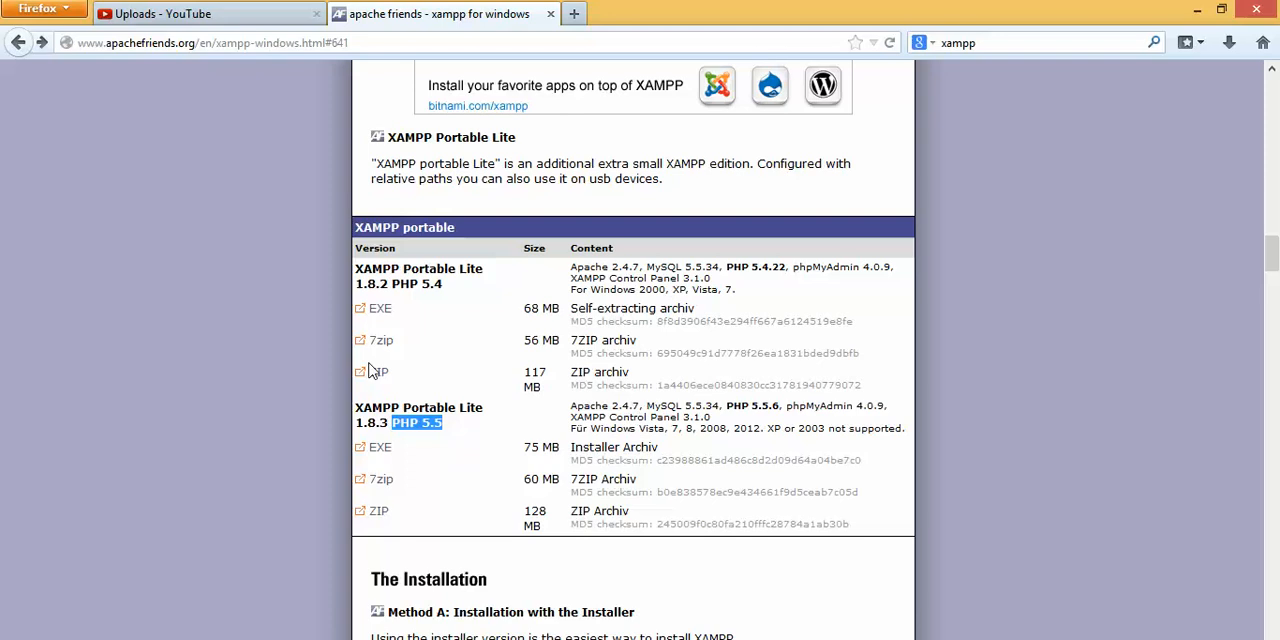
pyautogui.moveTo(388, 365)
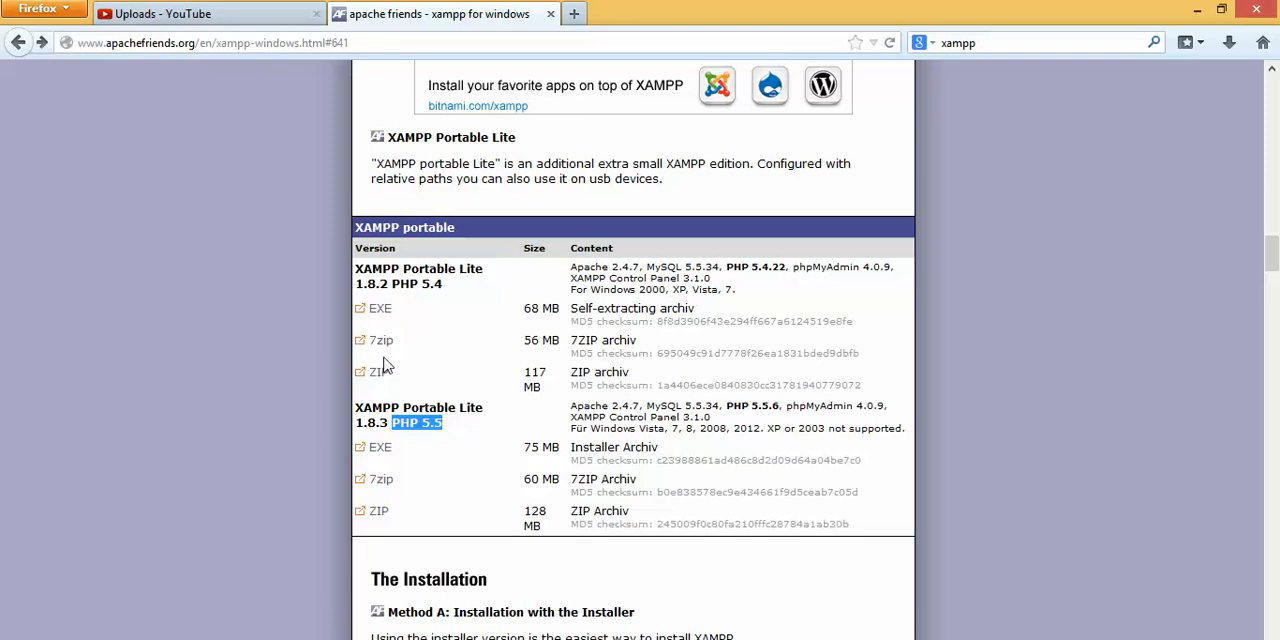
pyautogui.moveTo(395, 363)
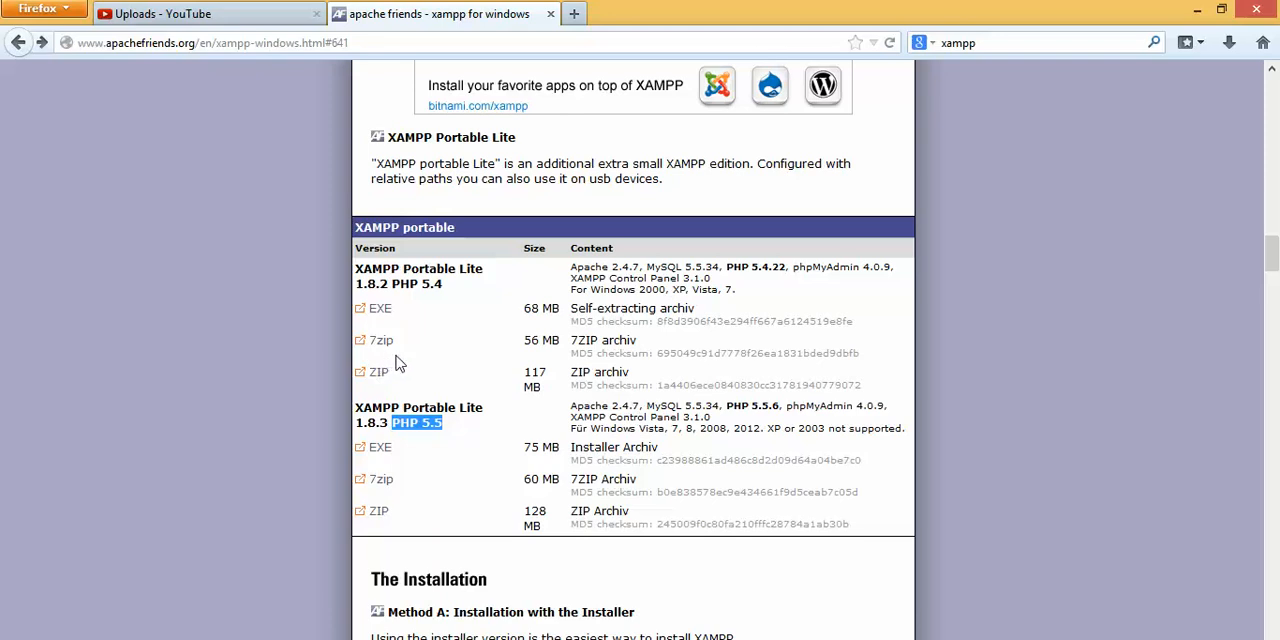
pyautogui.scroll(3)
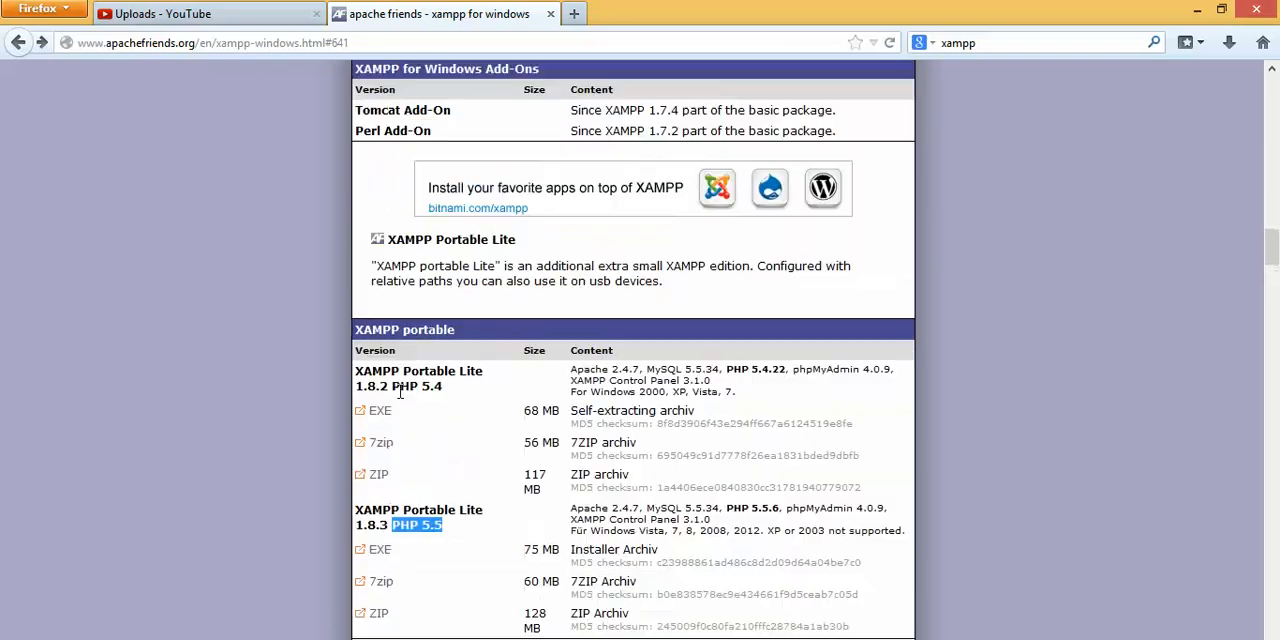
pyautogui.scroll(-3)
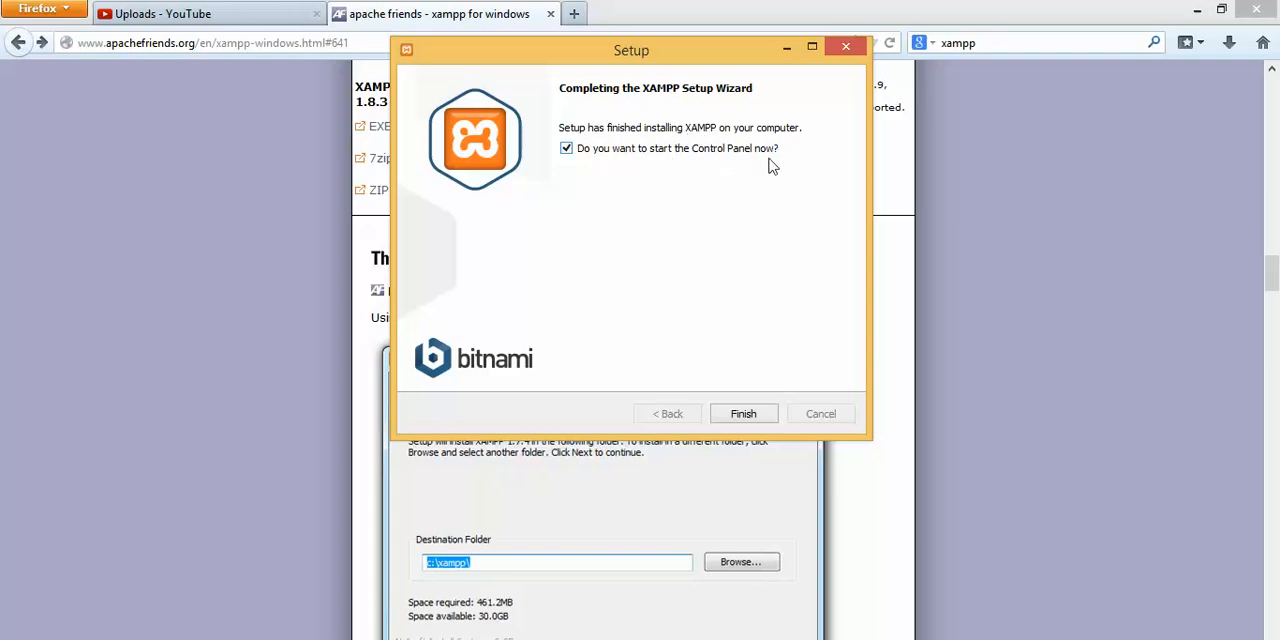
# Step: Finish setup into the Control Panel and start Apache and MySQL
pyautogui.click(743, 413)
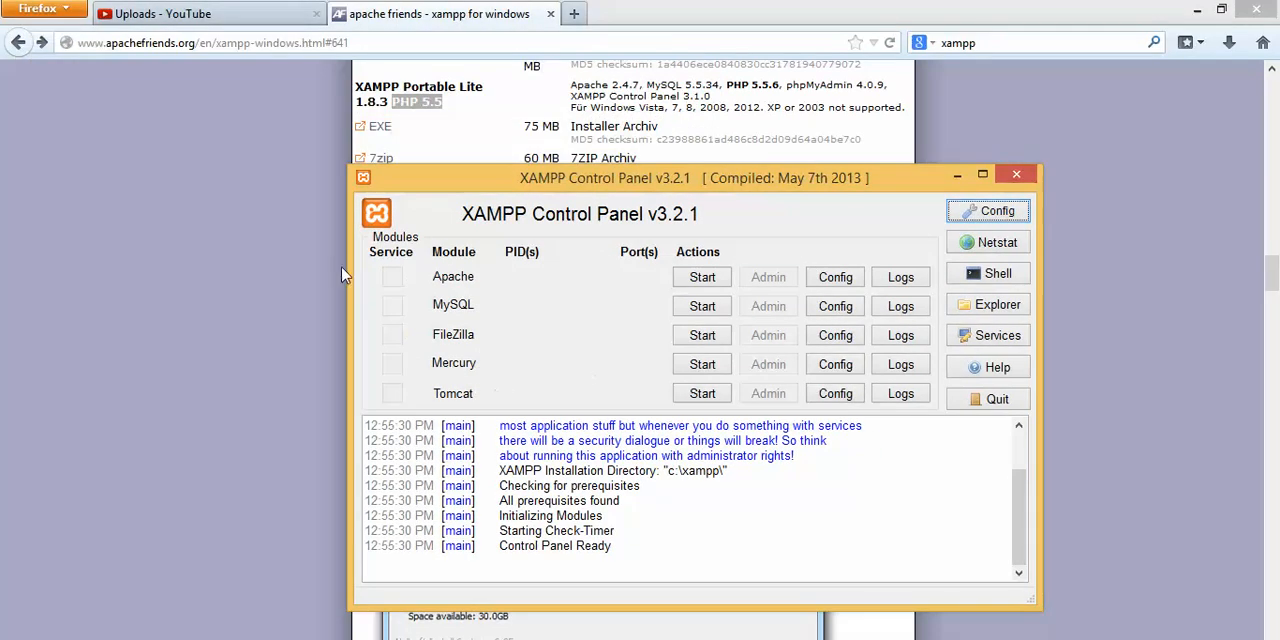
pyautogui.moveTo(527, 422)
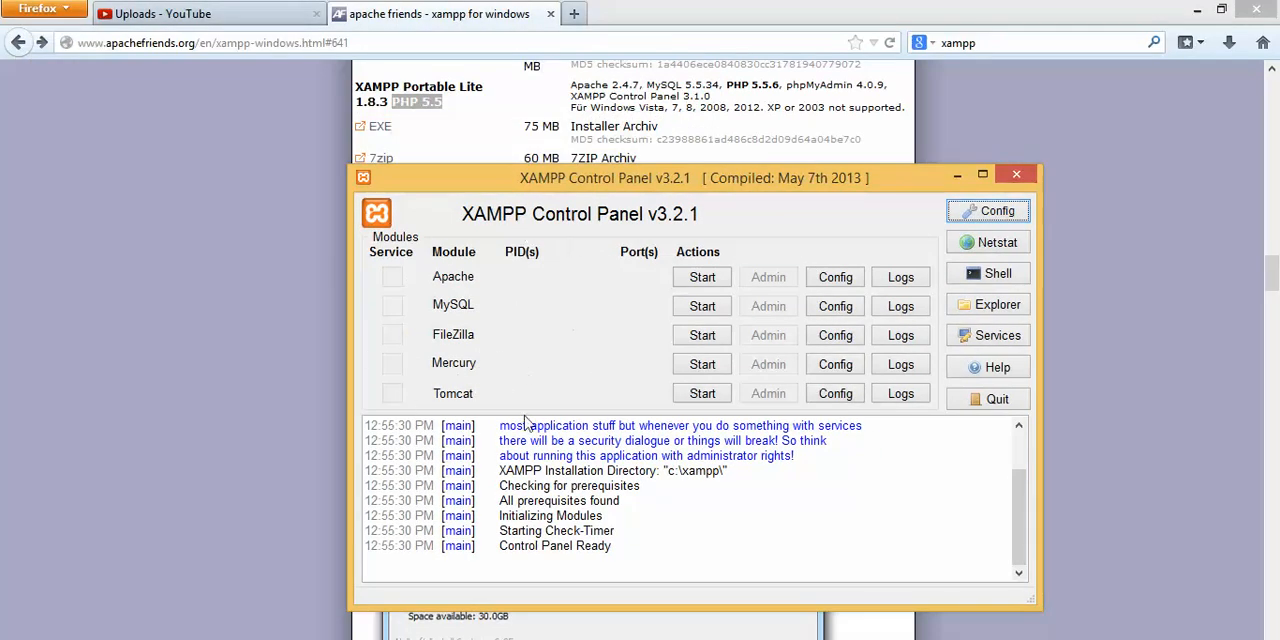
pyautogui.moveTo(335, 343)
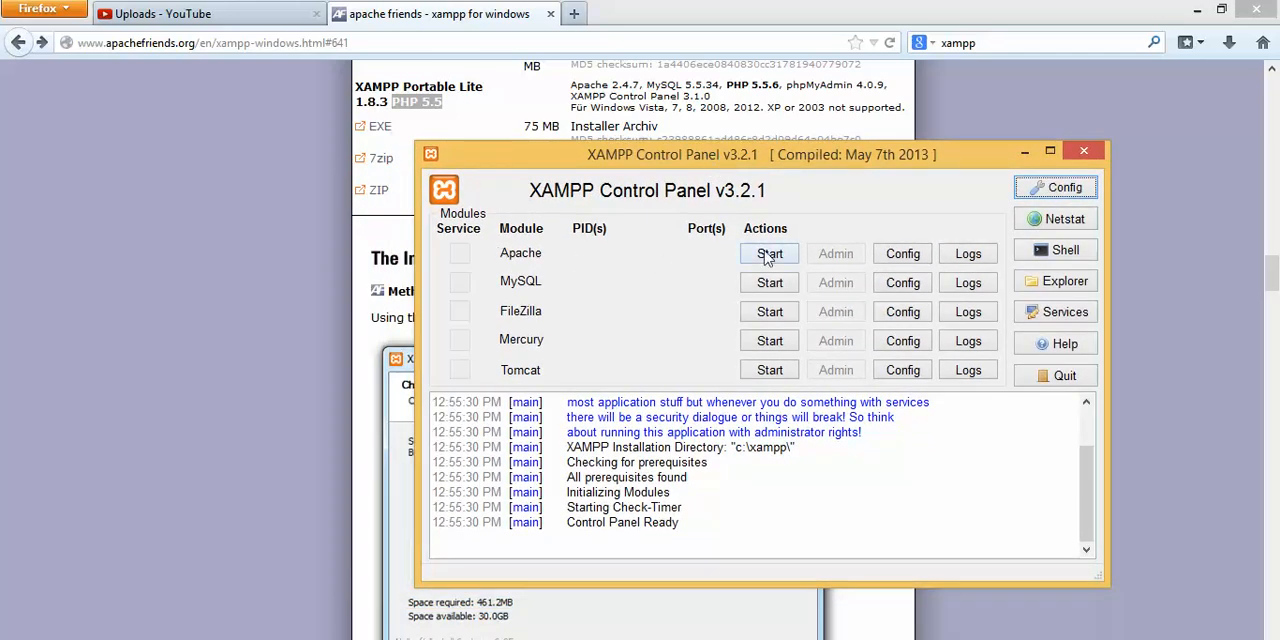
pyautogui.click(769, 253)
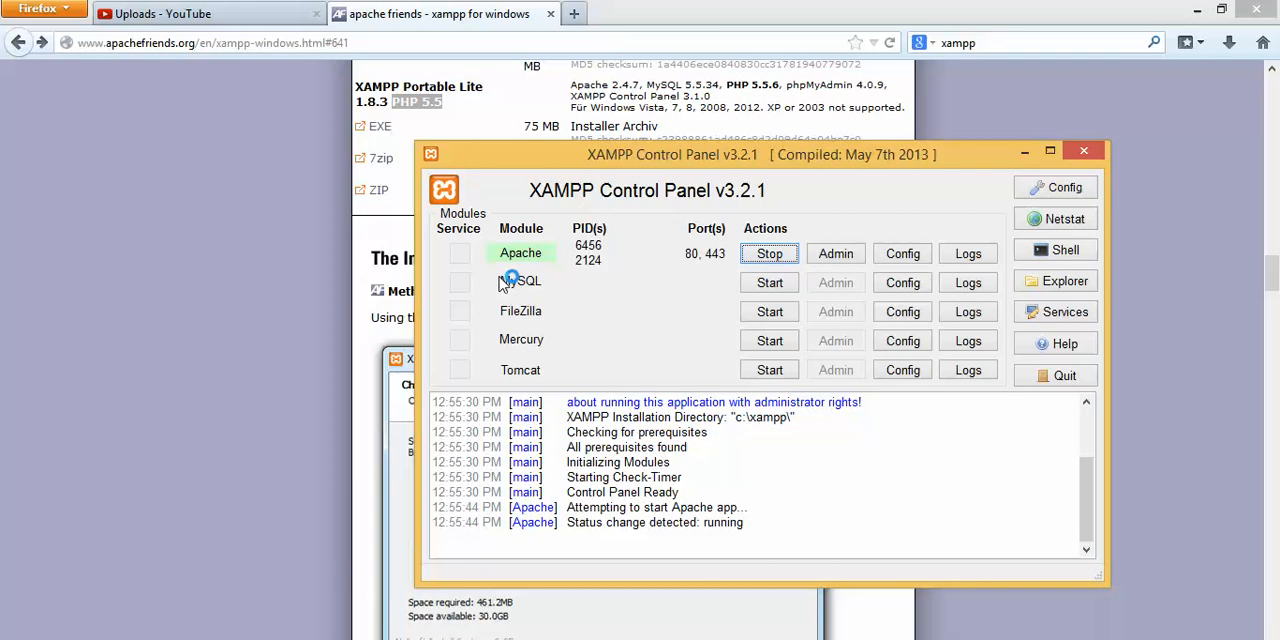
pyautogui.moveTo(770, 305)
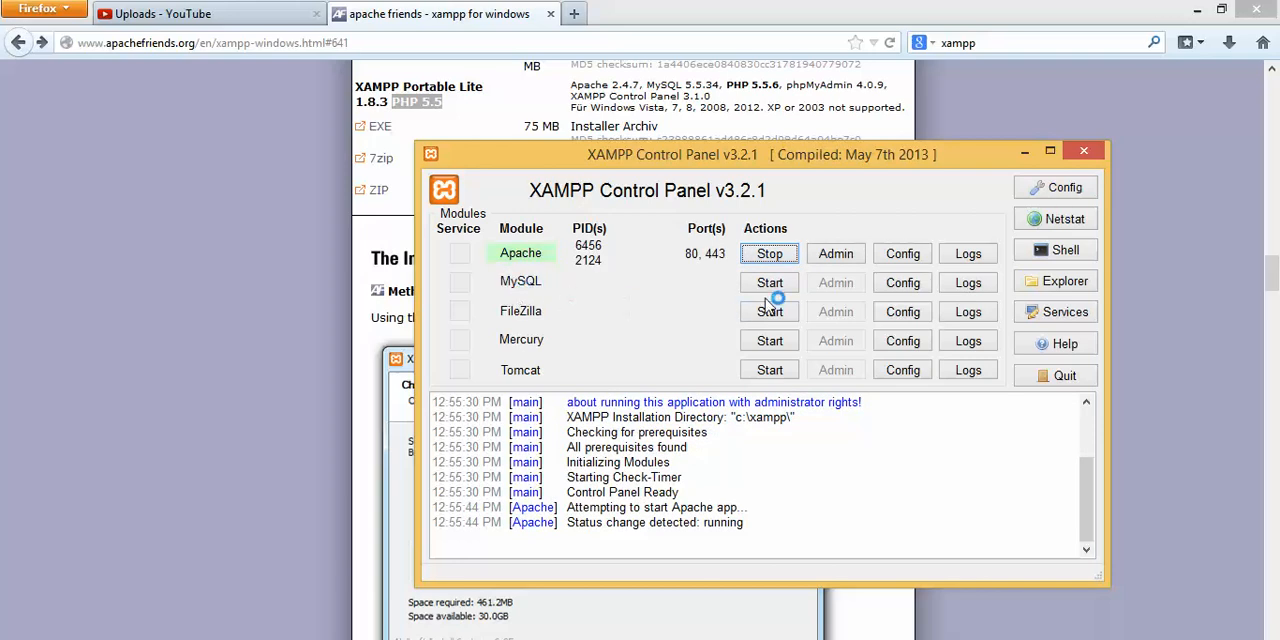
pyautogui.moveTo(769, 282)
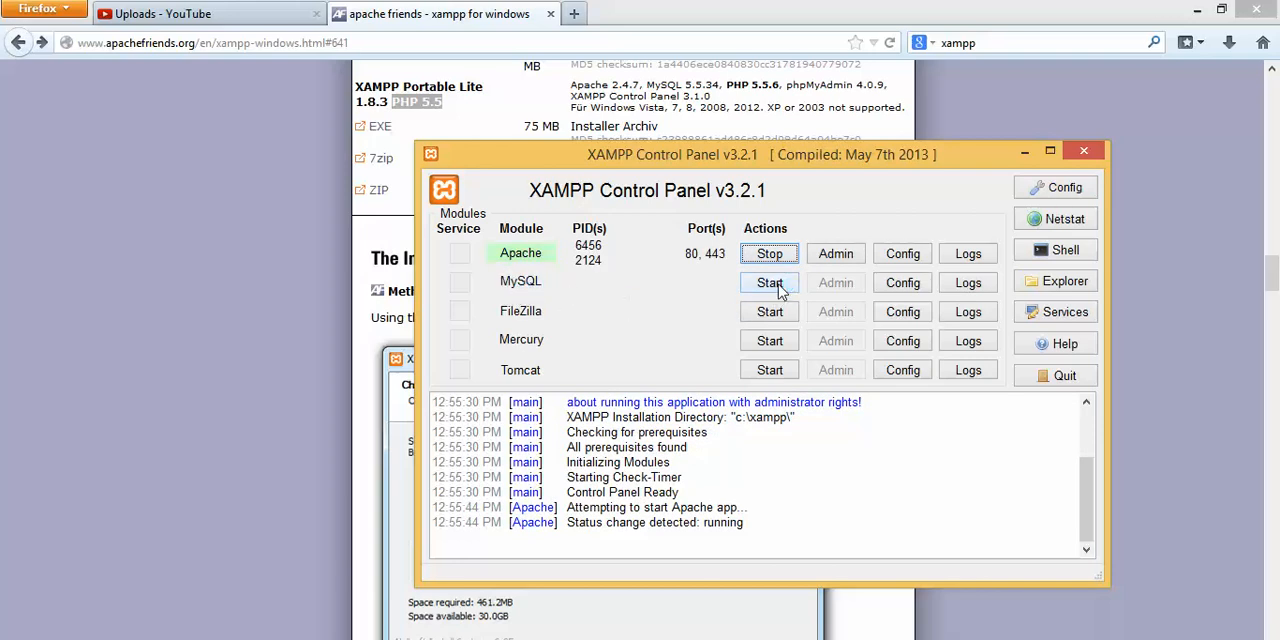
pyautogui.click(769, 282)
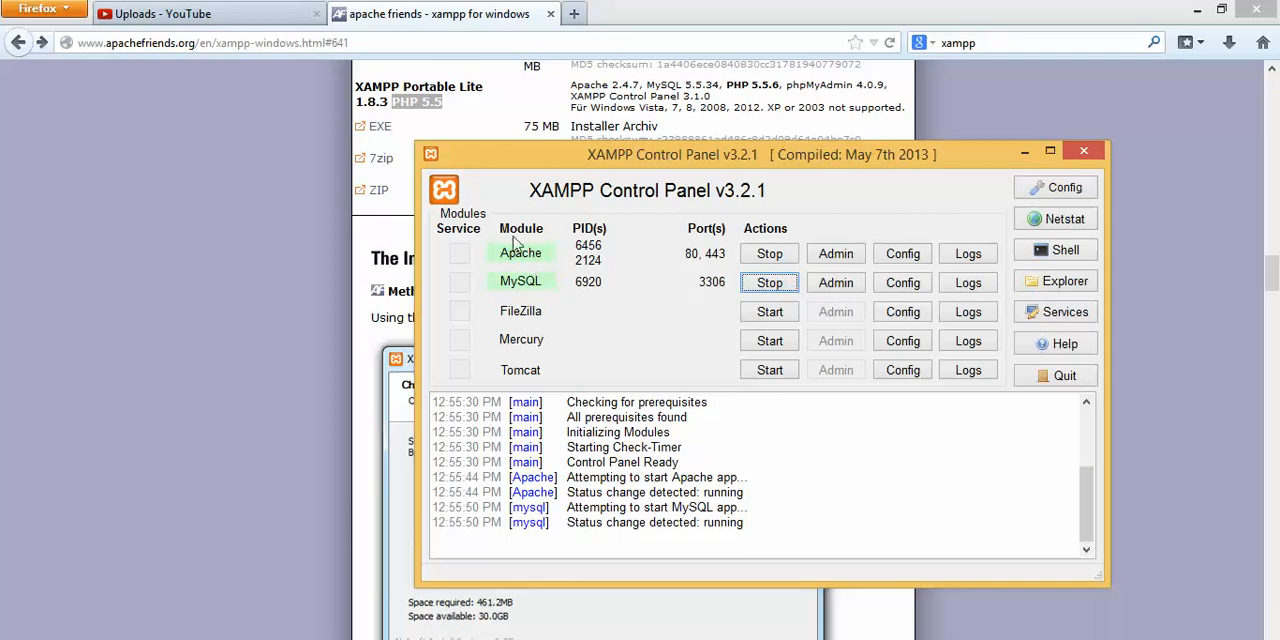
pyautogui.moveTo(553, 250)
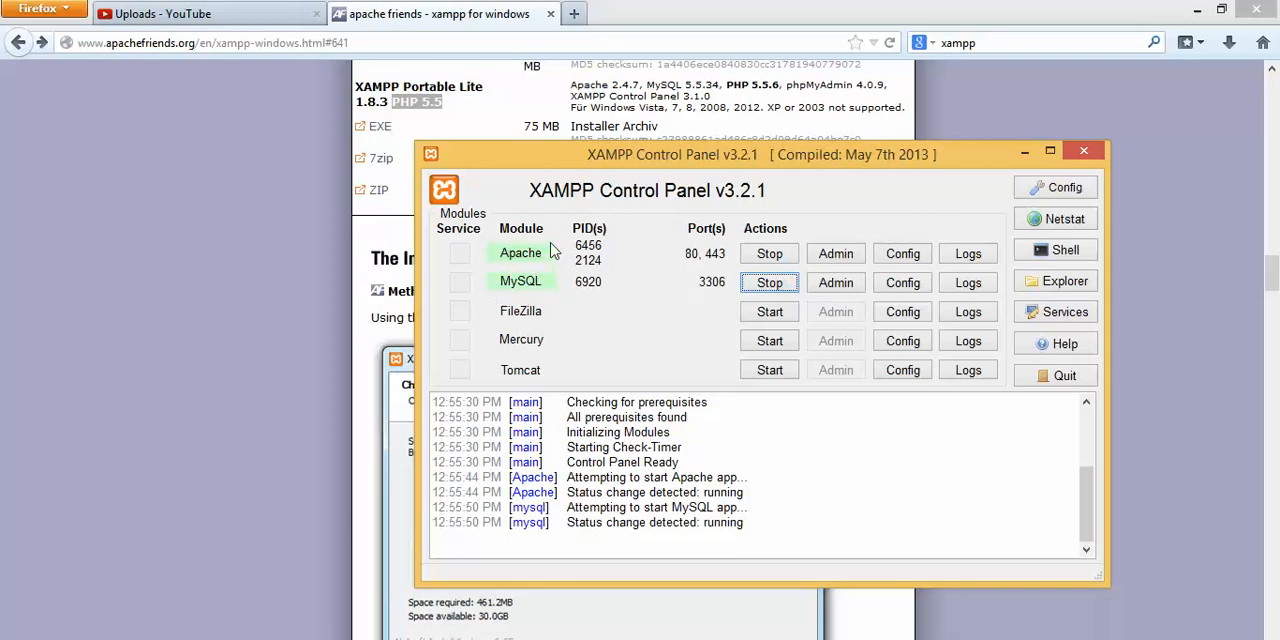
pyautogui.moveTo(528, 268)
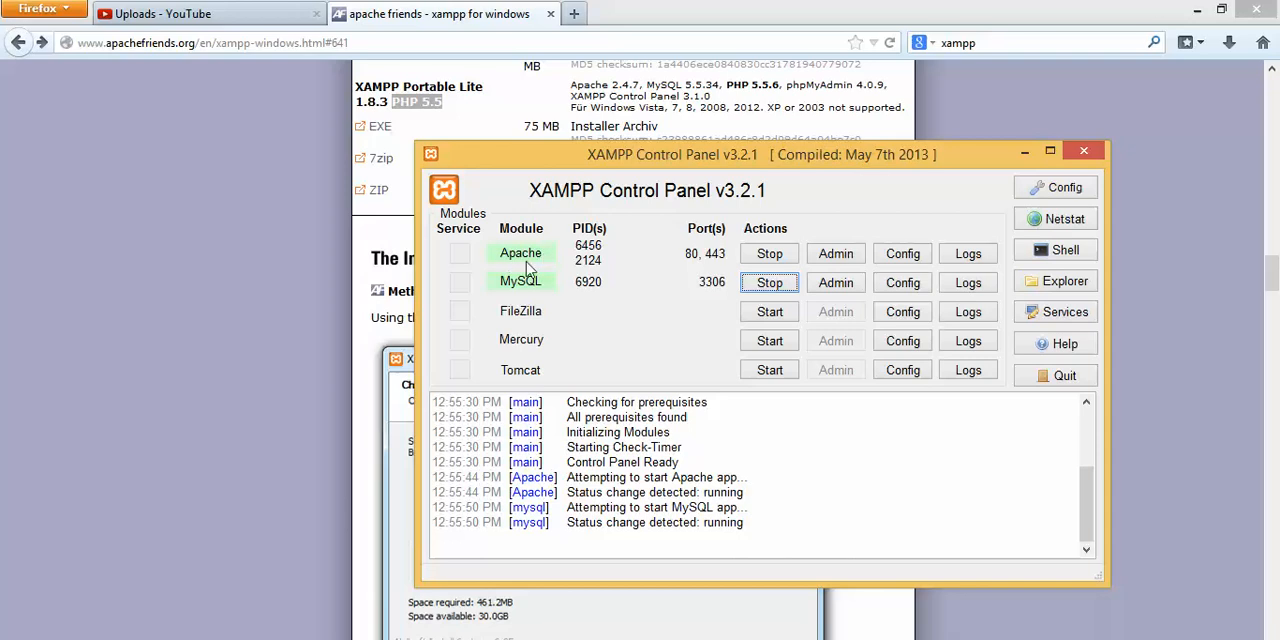
pyautogui.moveTo(518, 300)
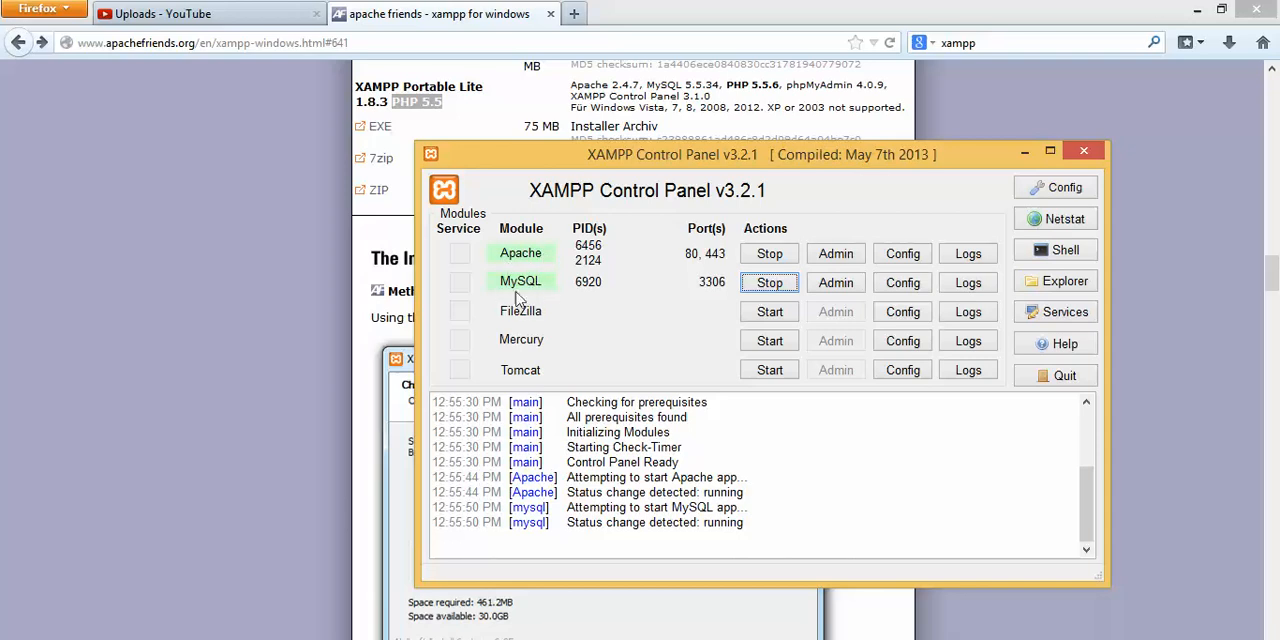
pyautogui.moveTo(938, 211)
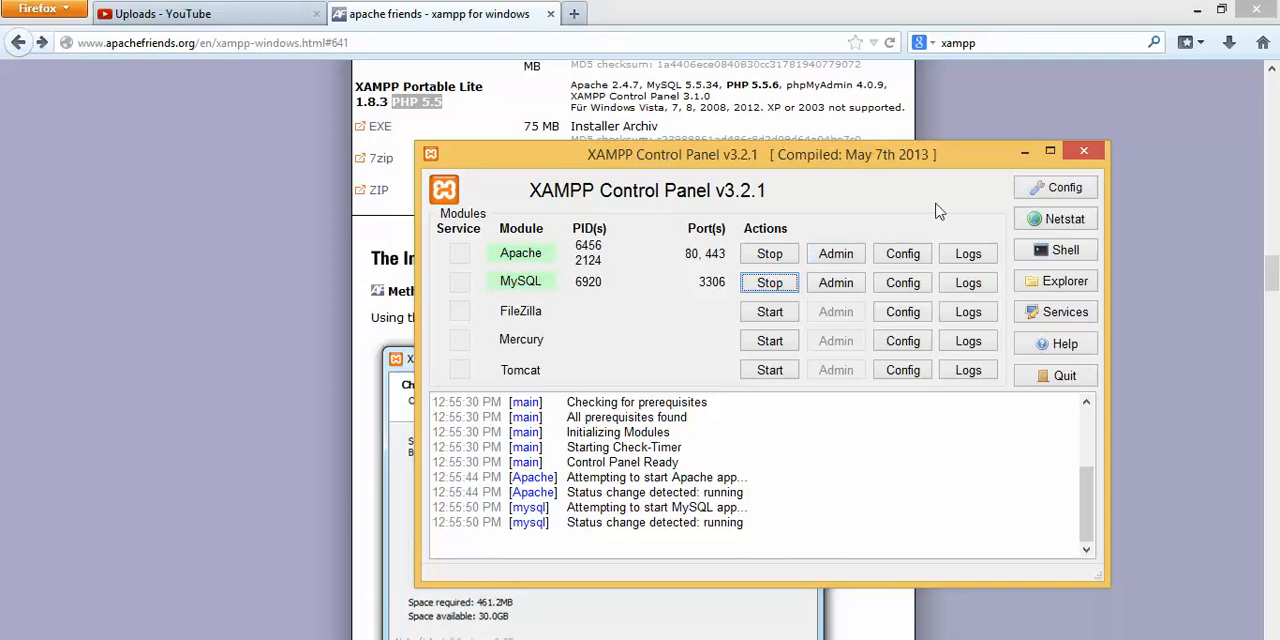
pyautogui.moveTo(1024, 151)
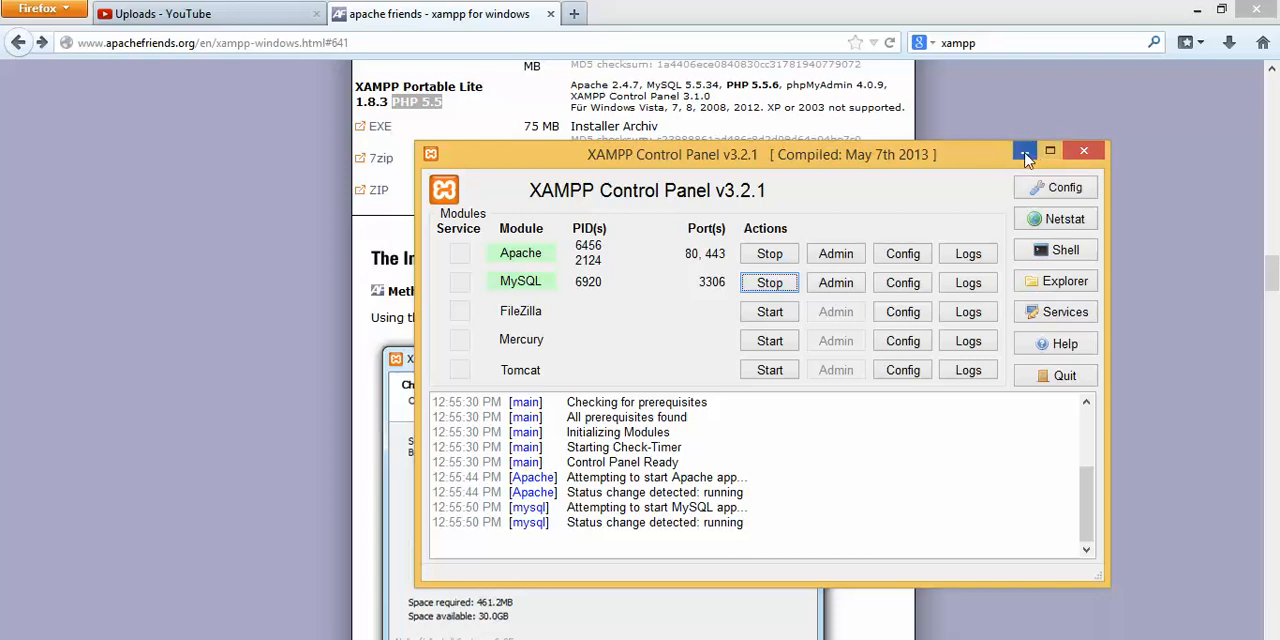
pyautogui.moveTo(1024, 151)
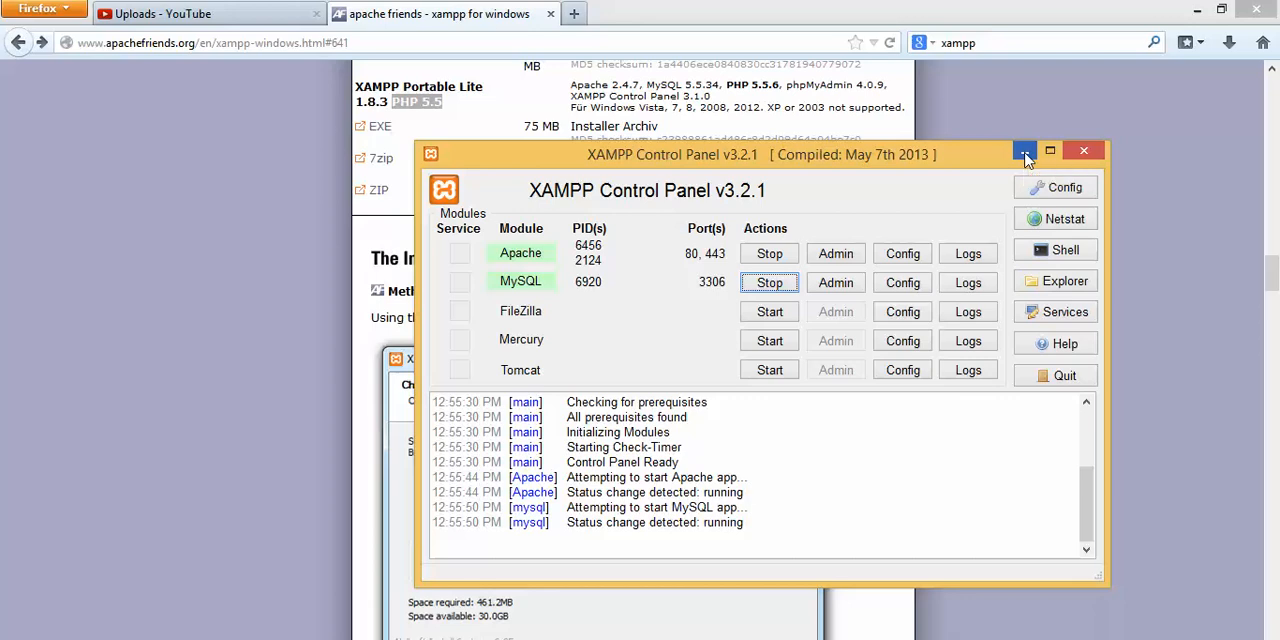
# Step: Load localhost in a new Firefox tab and choose English on the XAMPP splash page
pyautogui.click(1025, 151)
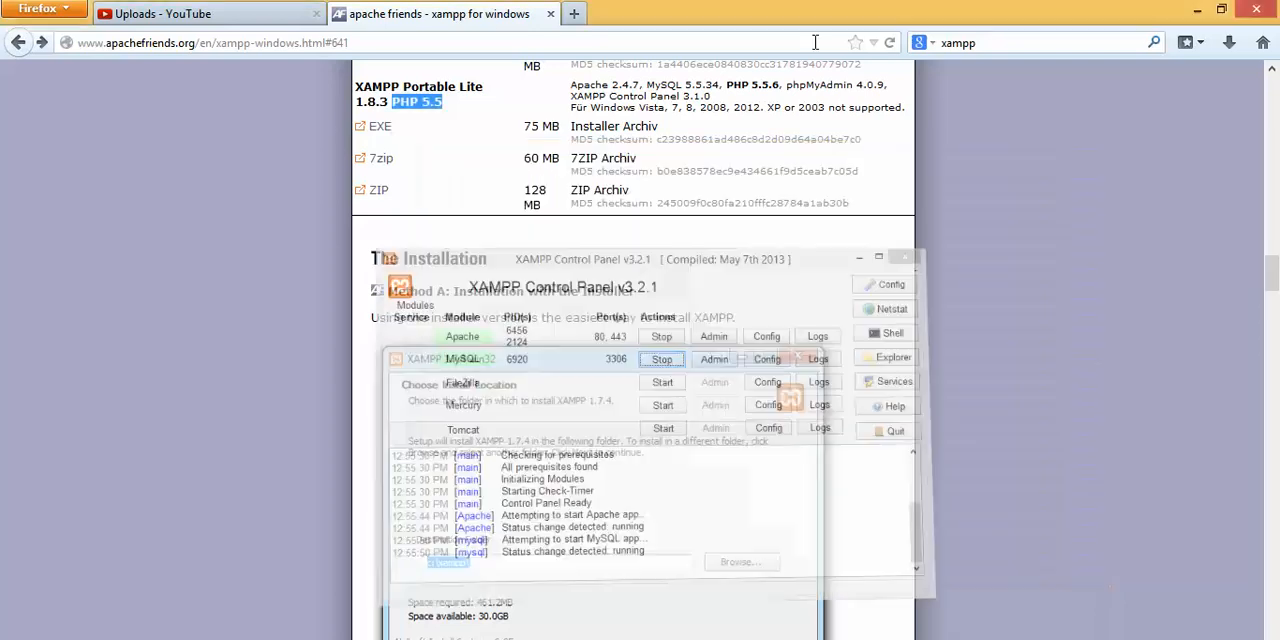
pyautogui.click(573, 13)
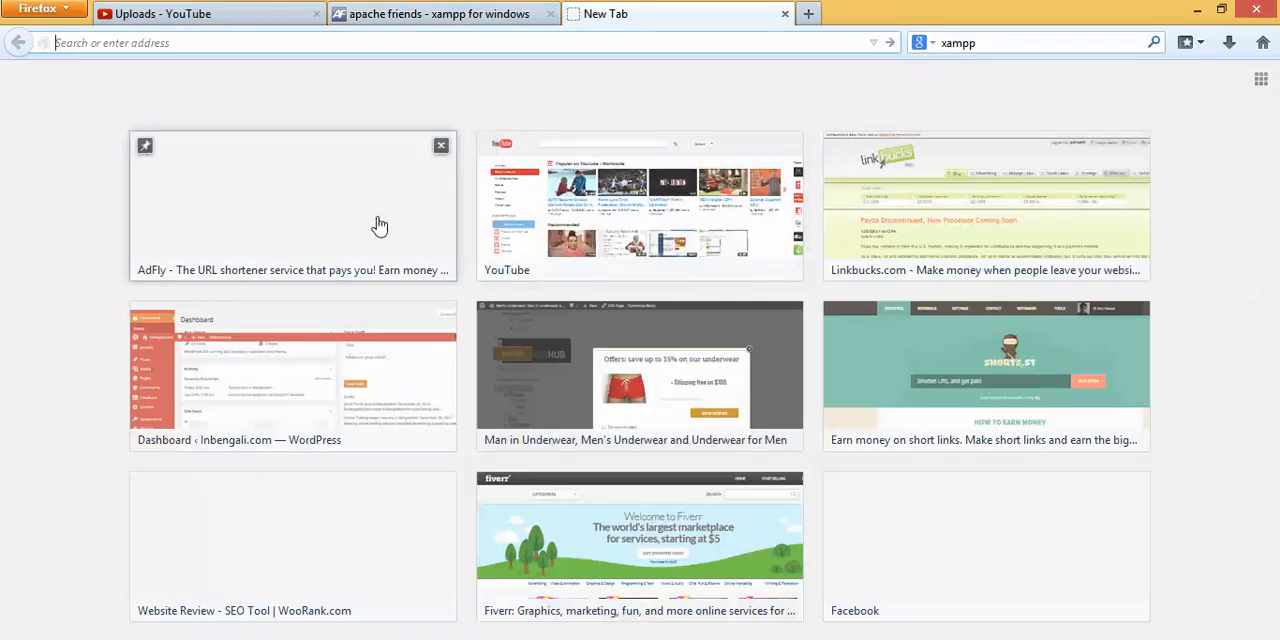
pyautogui.write('localhost/')
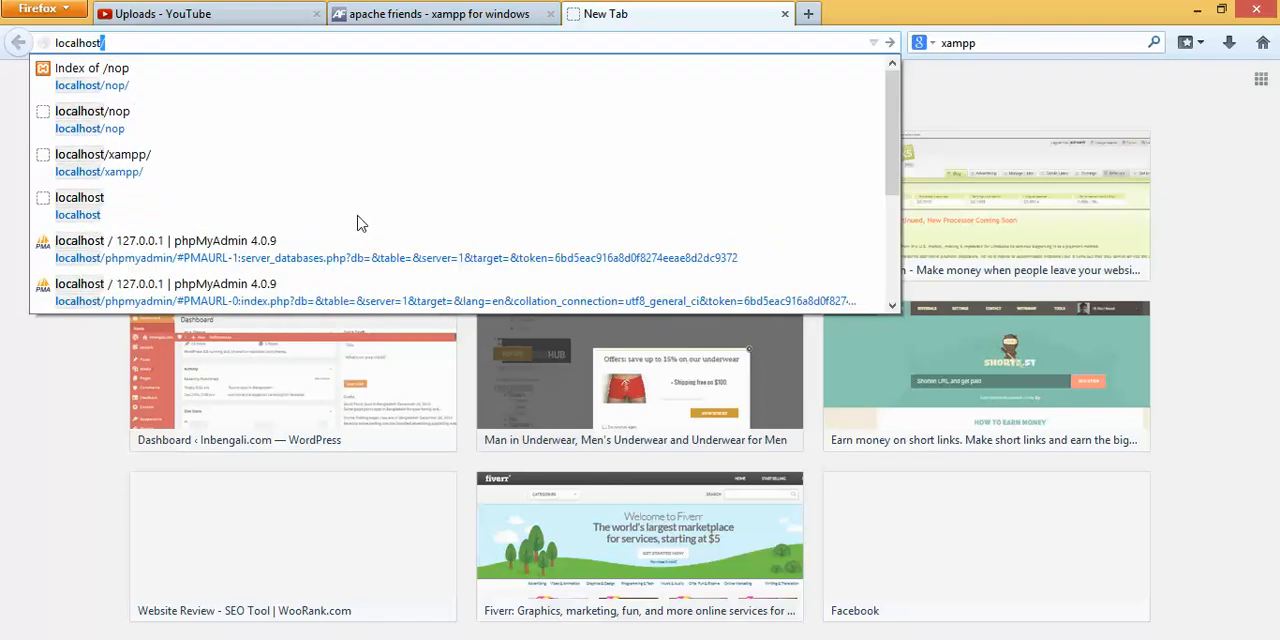
pyautogui.click(101, 160)
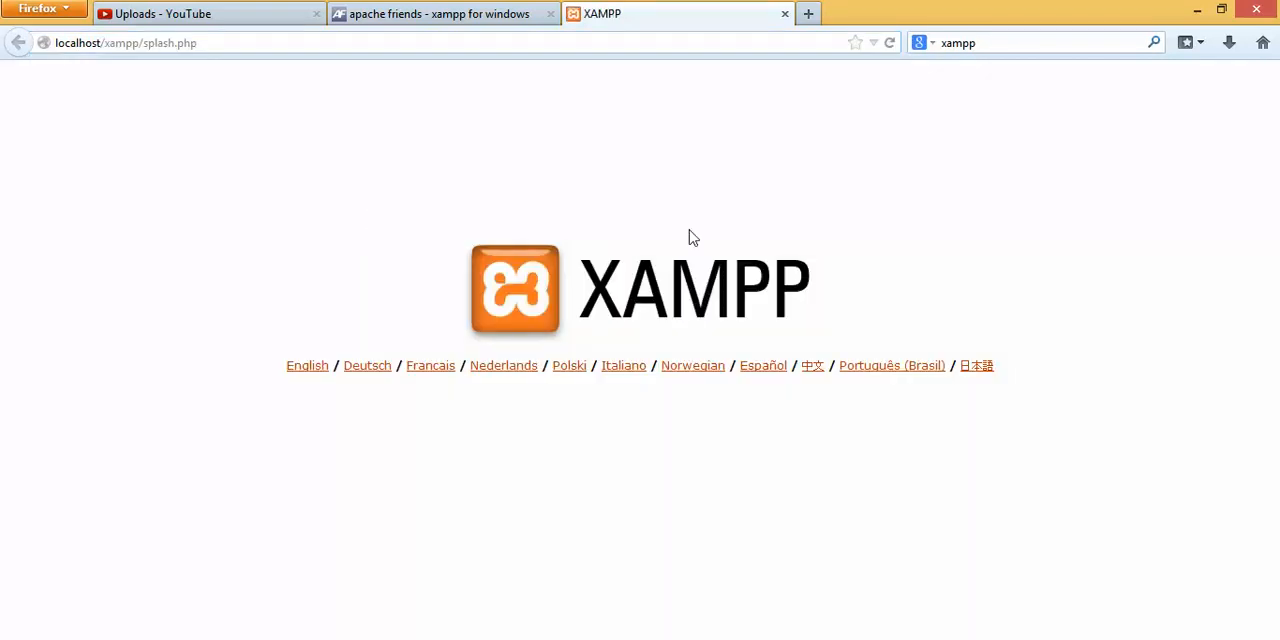
pyautogui.moveTo(325, 324)
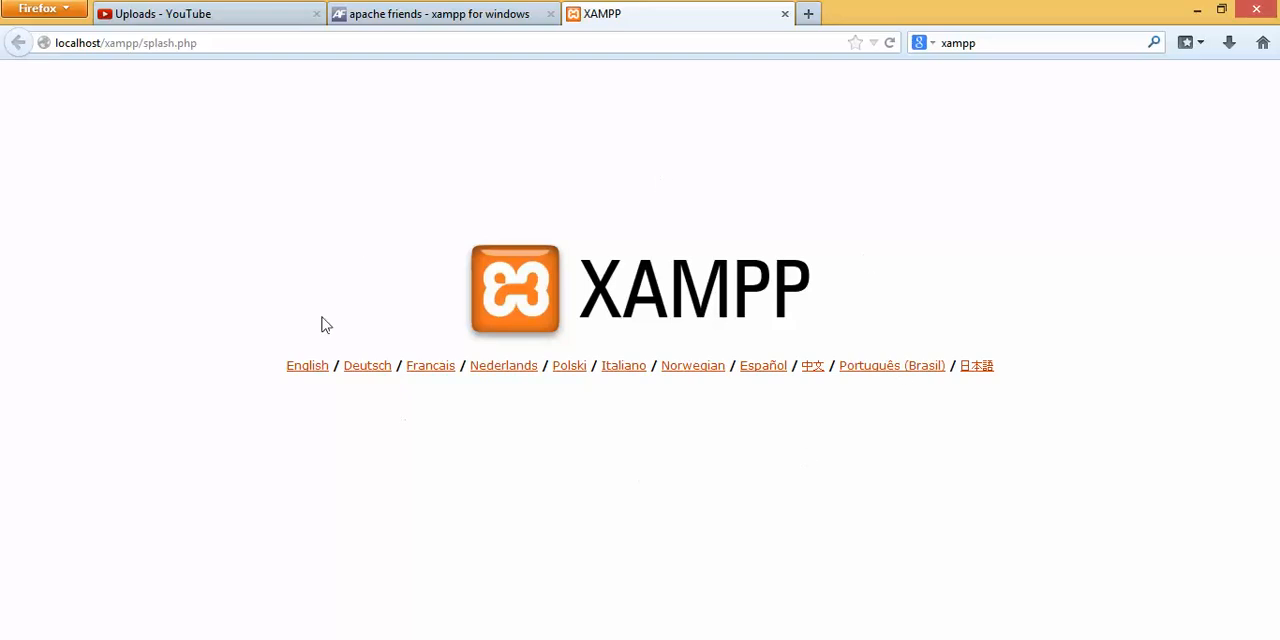
pyautogui.moveTo(349, 252)
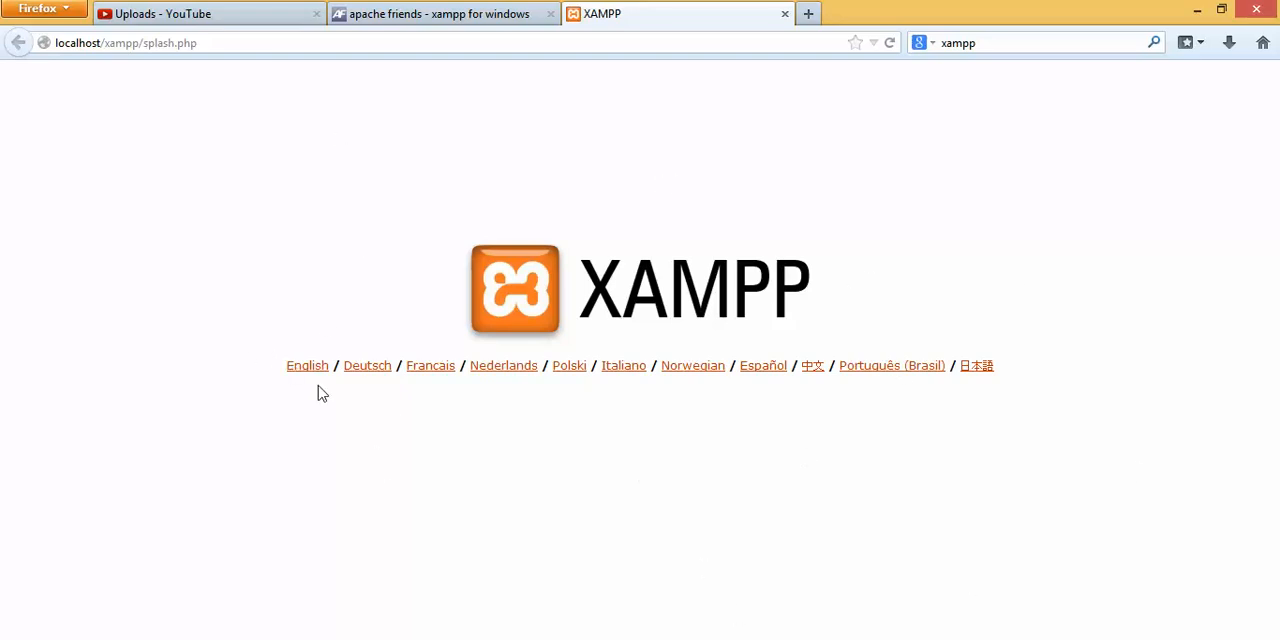
pyautogui.moveTo(930, 375)
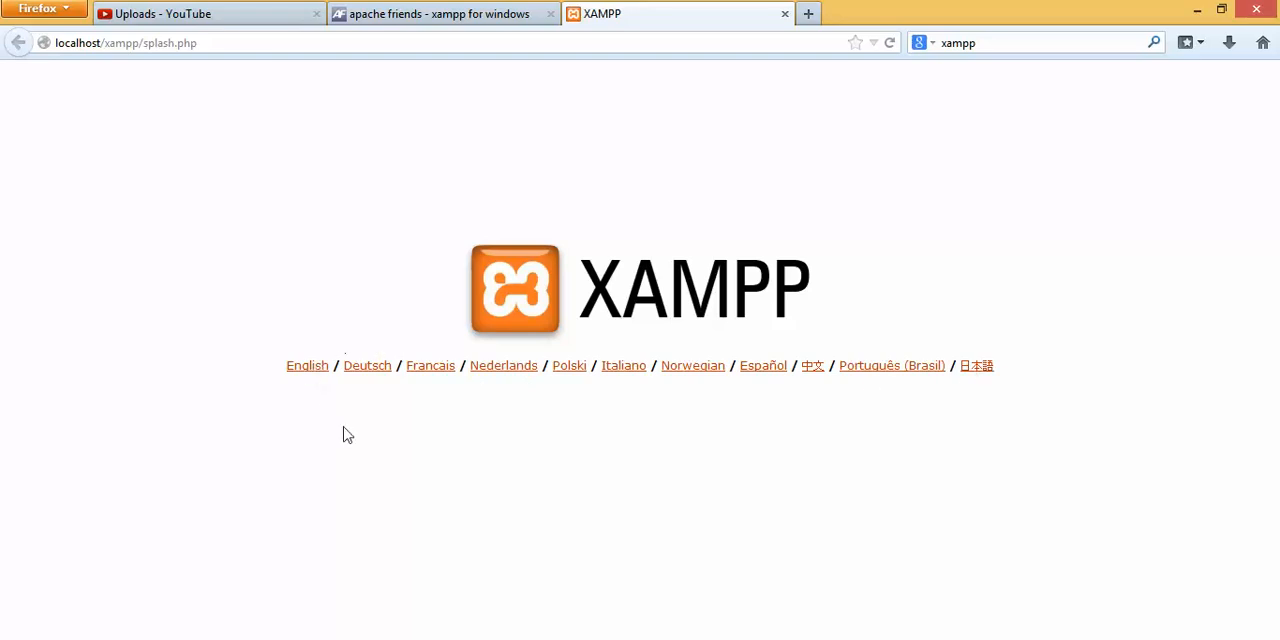
pyautogui.moveTo(310, 372)
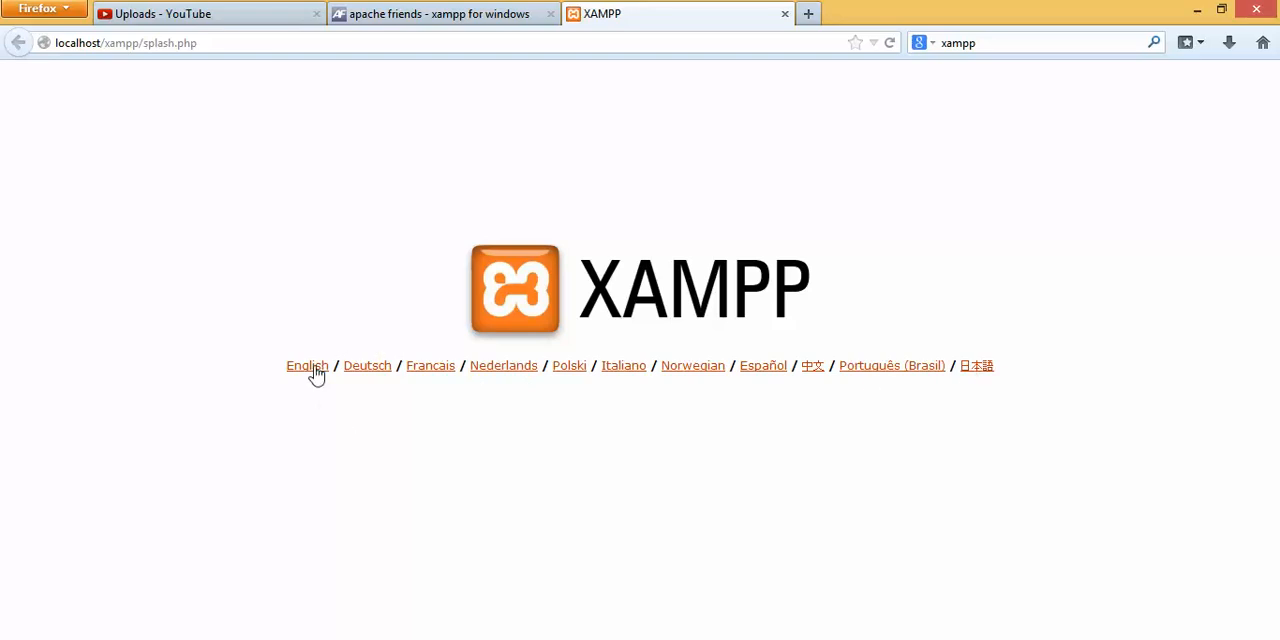
pyautogui.click(307, 365)
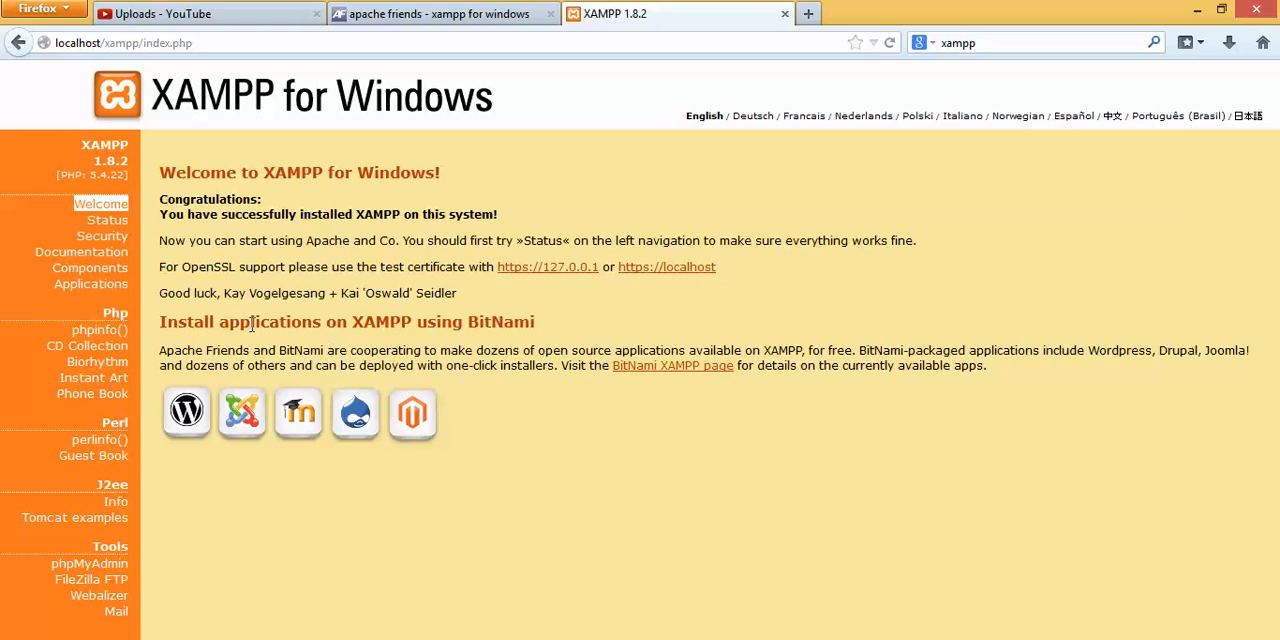
pyautogui.moveTo(611, 463)
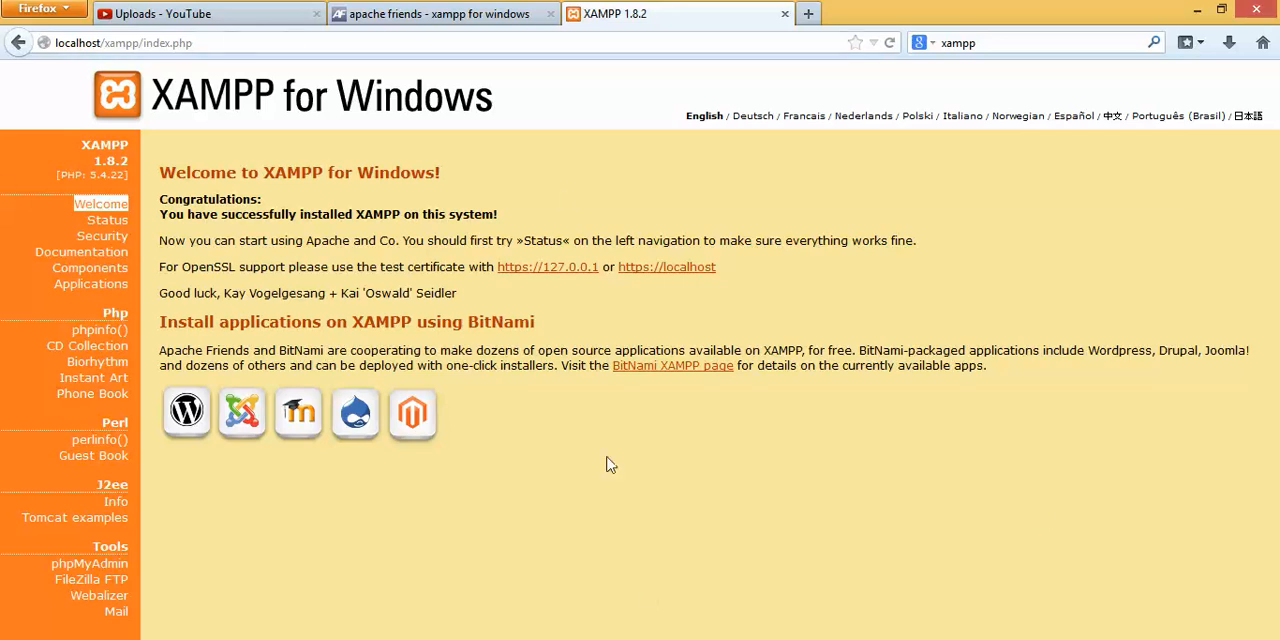
pyautogui.moveTo(91, 579)
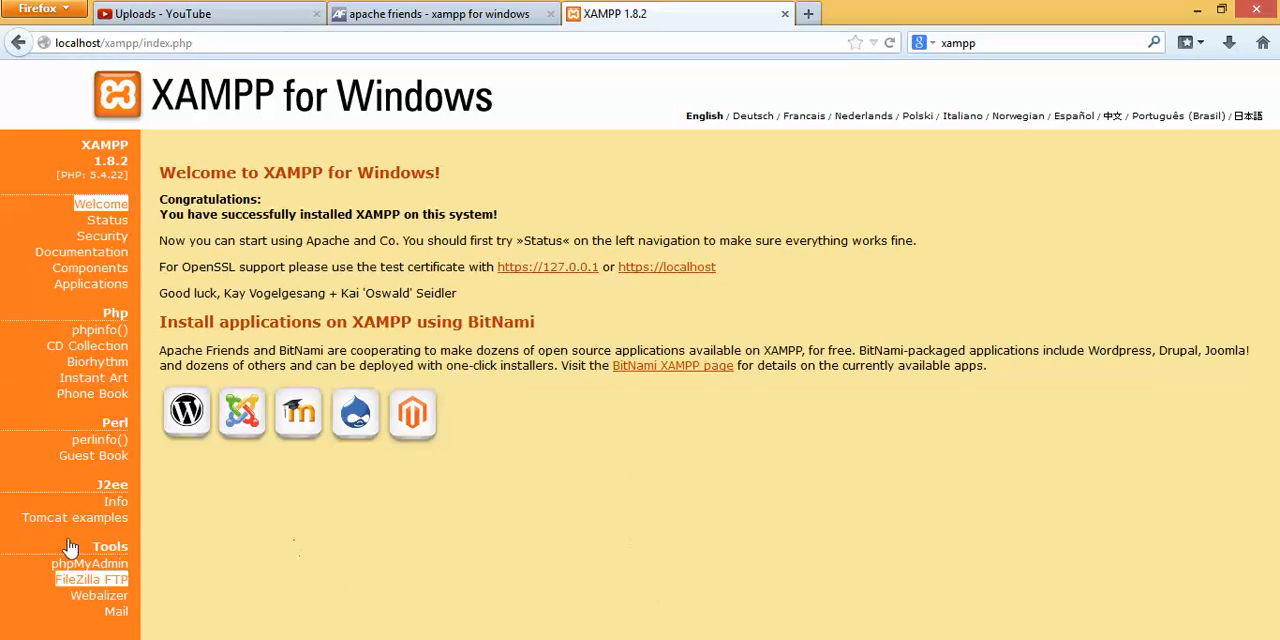
pyautogui.moveTo(313, 485)
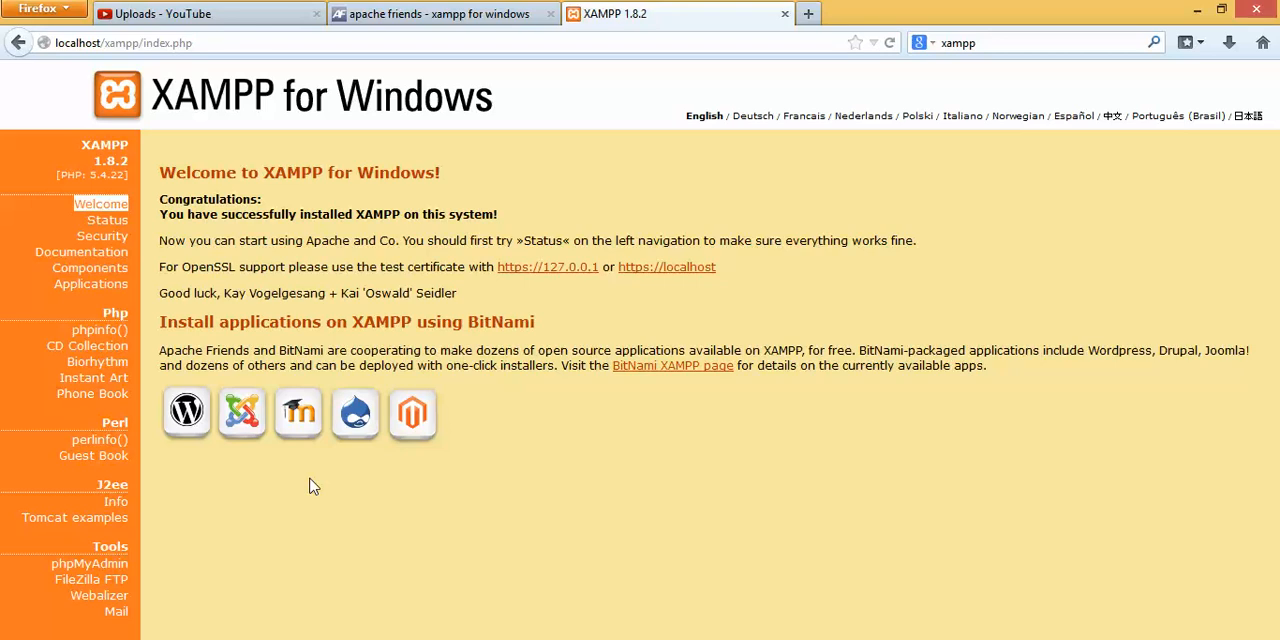
pyautogui.moveTo(519, 159)
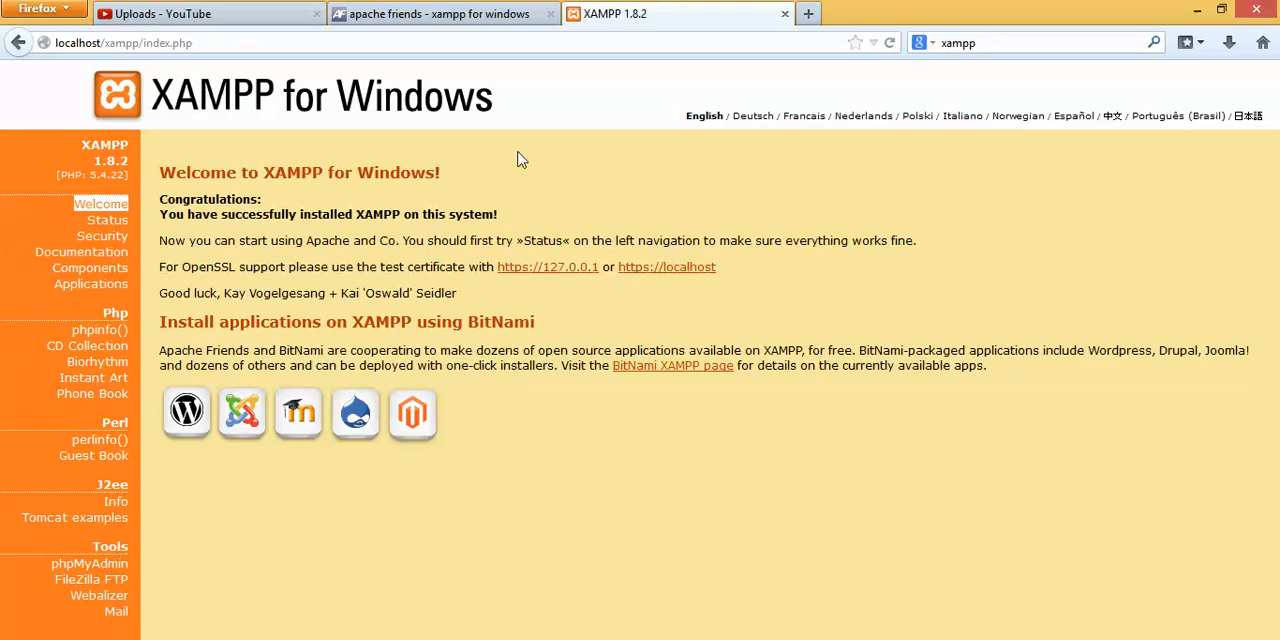
pyautogui.moveTo(328, 361)
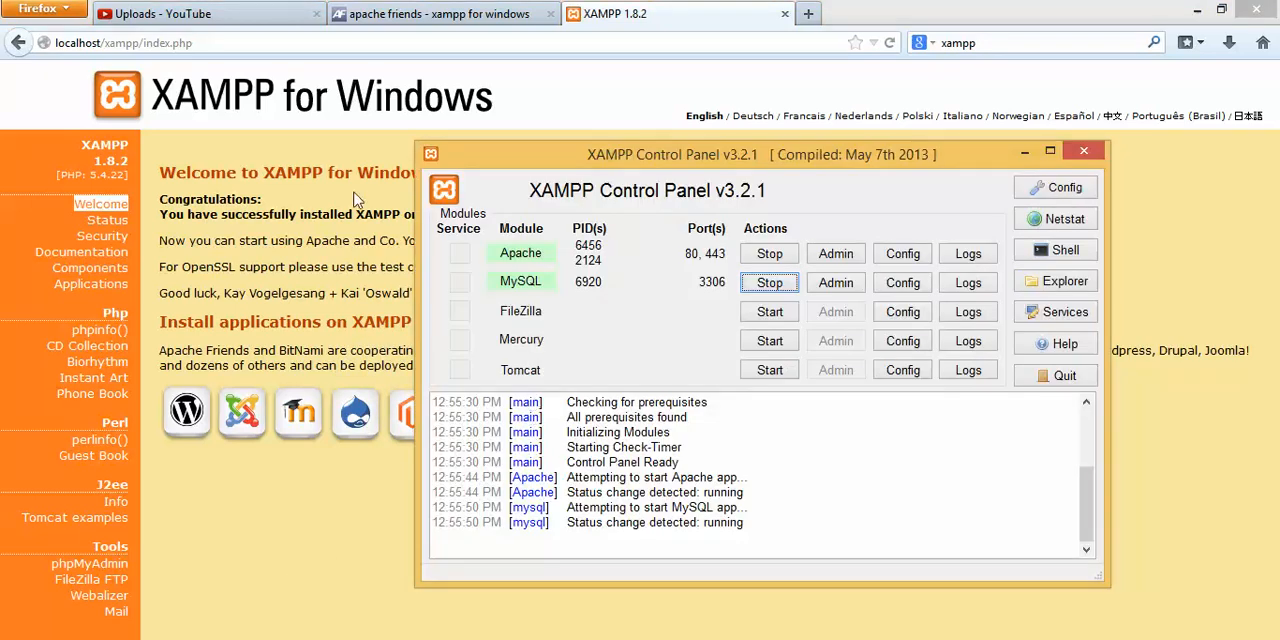
pyautogui.moveTo(769, 253)
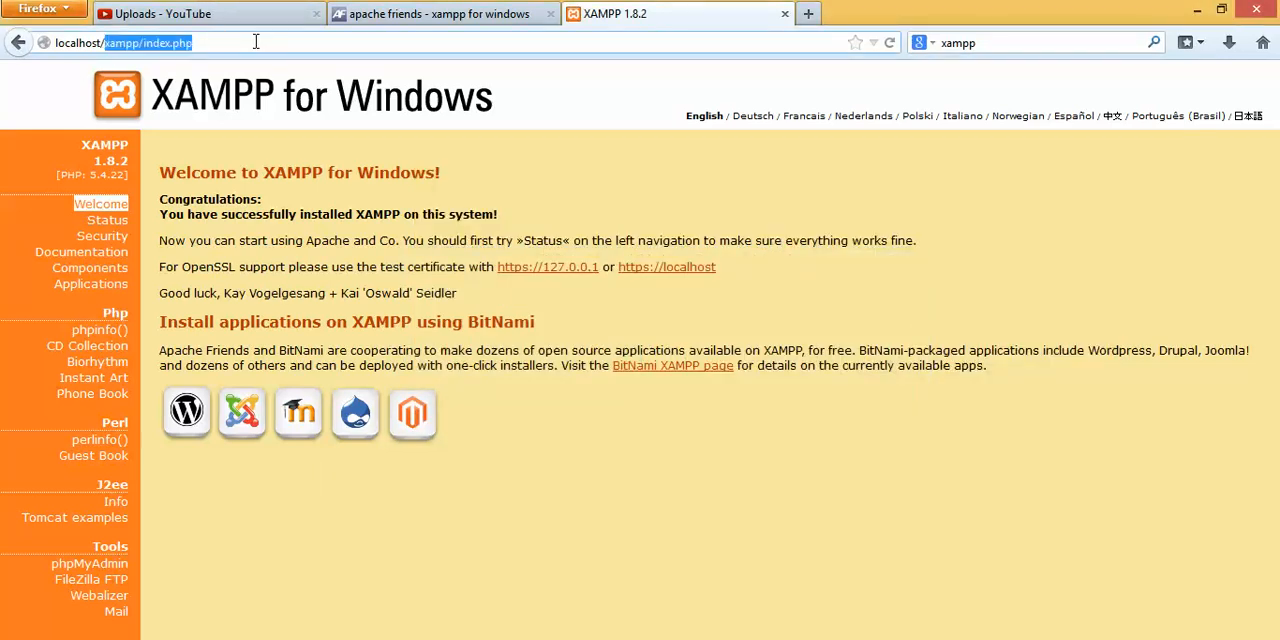
# Step: Reload plain localhost, hit Unable to connect, and bring the Control Panel back up
pyautogui.write('localhost')
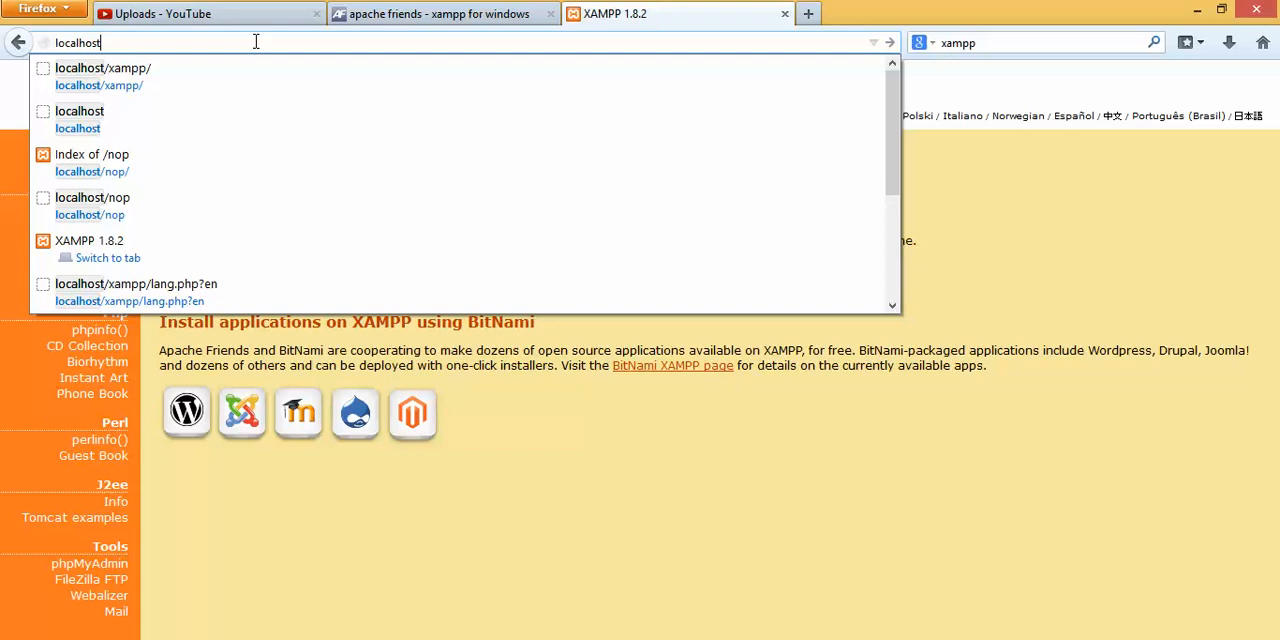
pyautogui.press('Return')
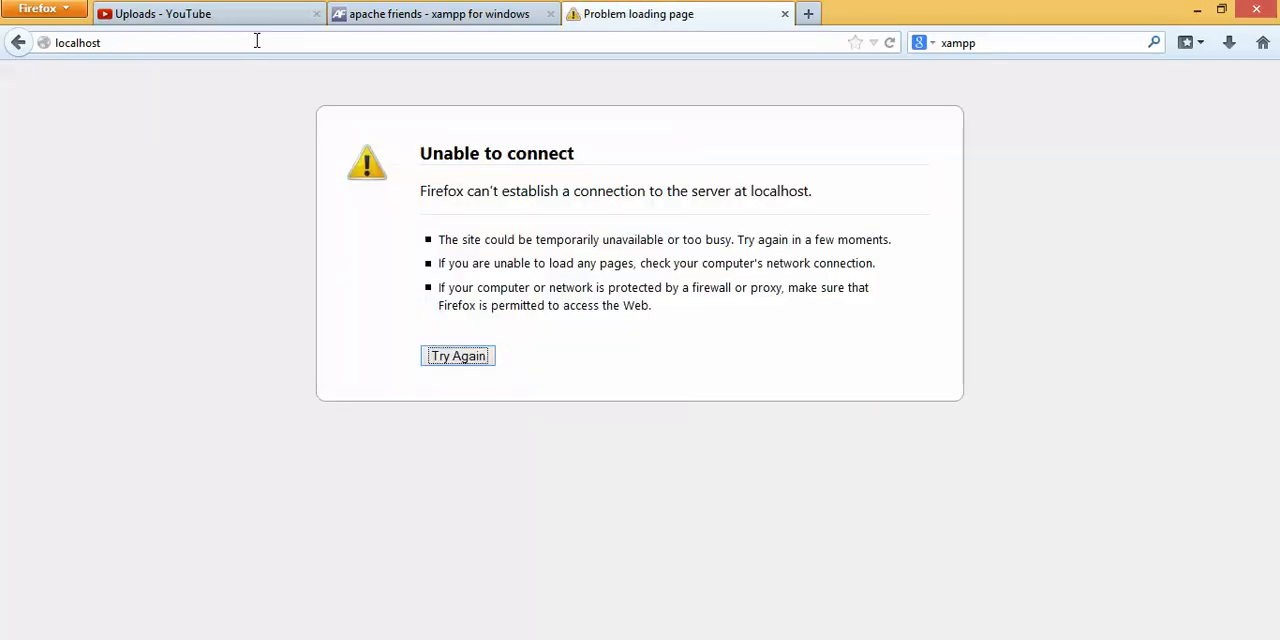
pyautogui.doubleClick(448, 152)
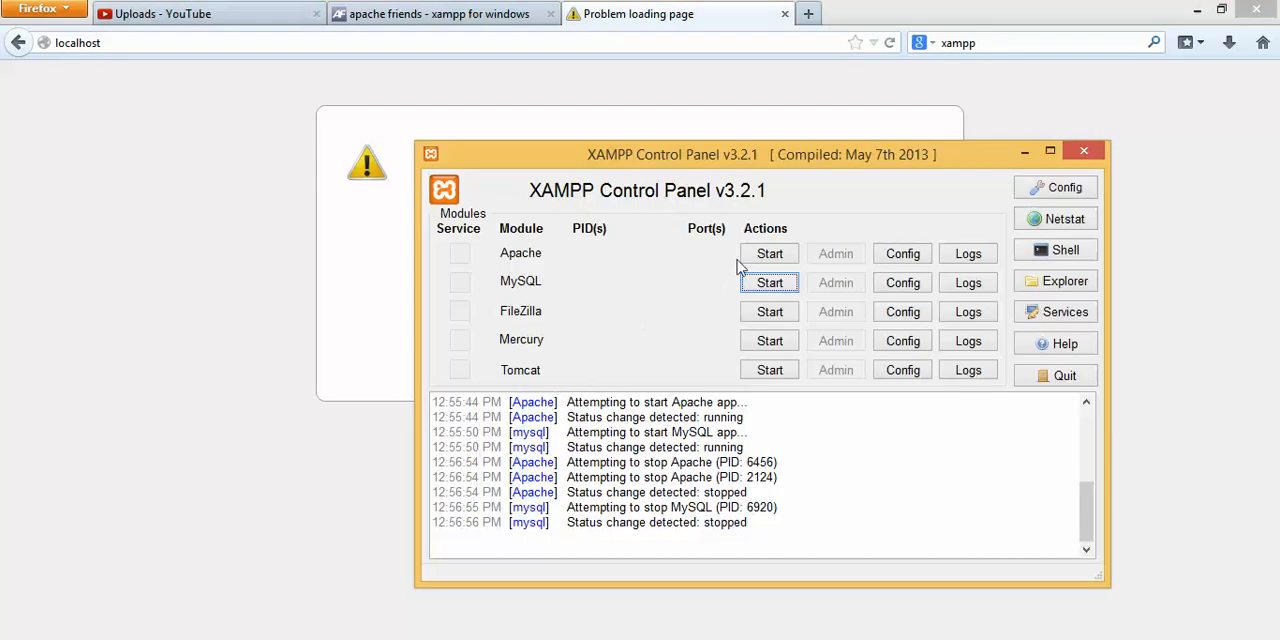
# Step: Start Apache and MySQL again, then retry localhost to get the welcome page
pyautogui.click(769, 253)
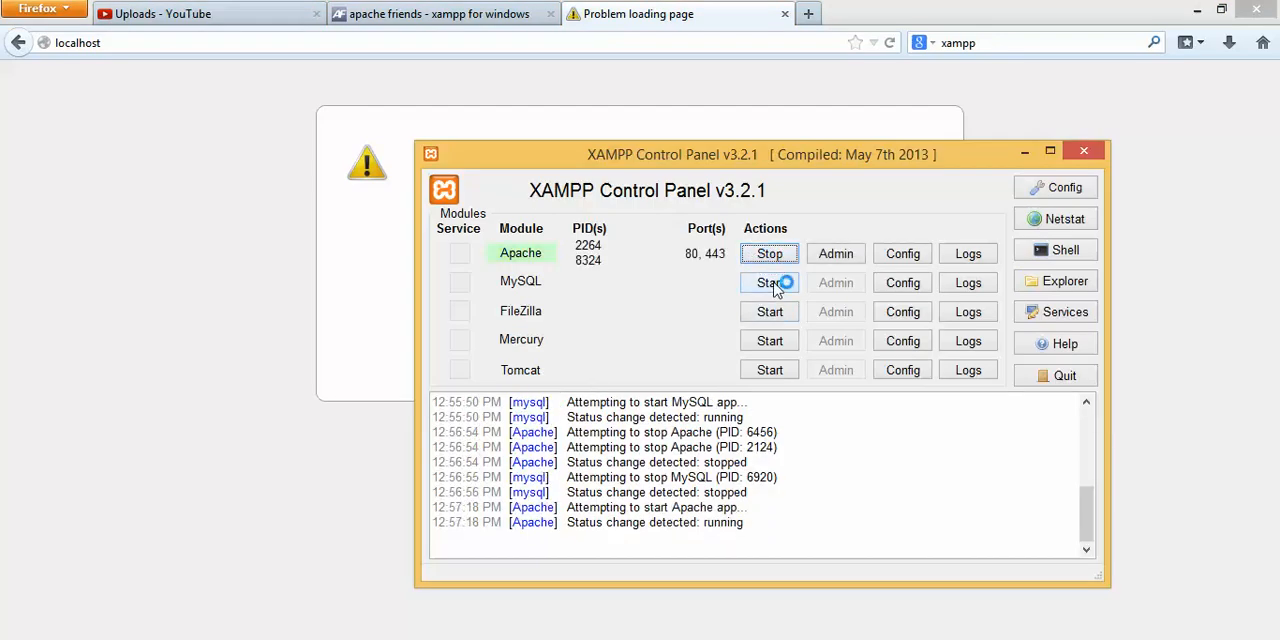
pyautogui.click(769, 282)
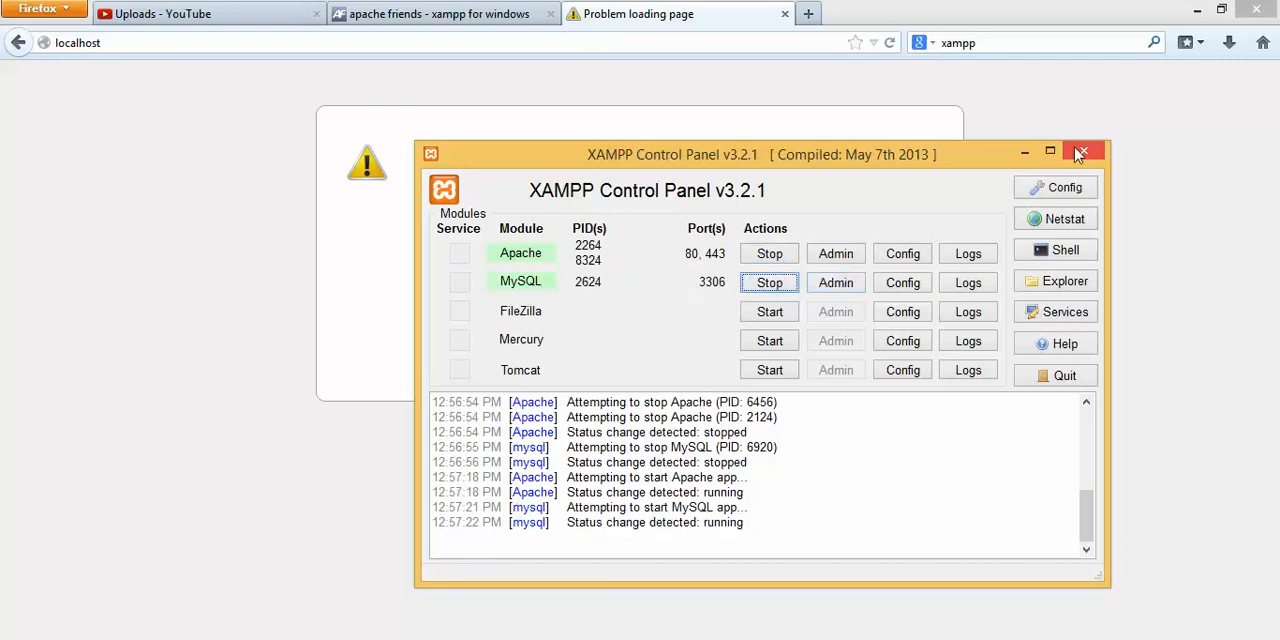
pyautogui.click(1081, 153)
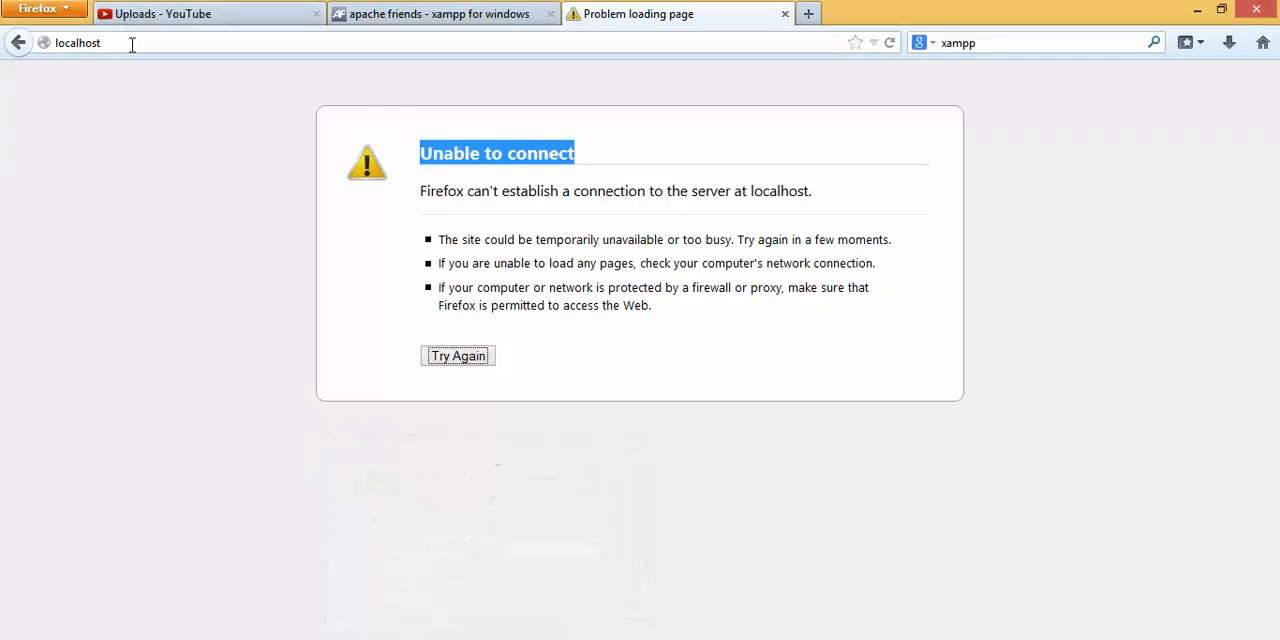
pyautogui.click(457, 355)
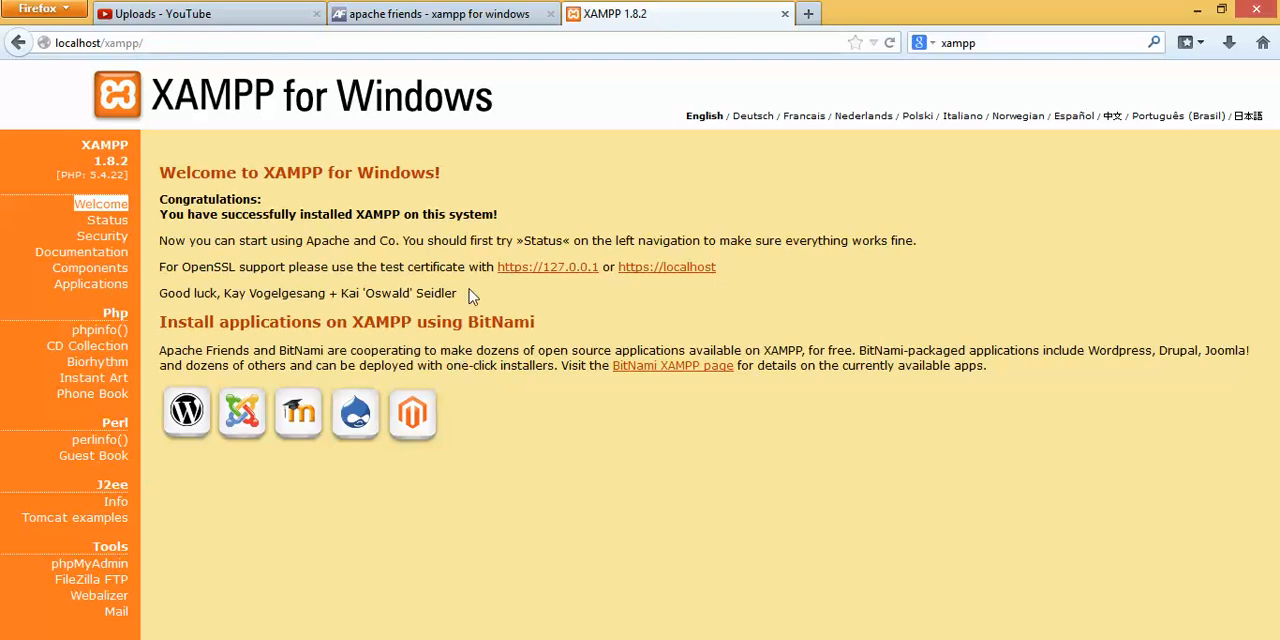
pyautogui.moveTo(263, 572)
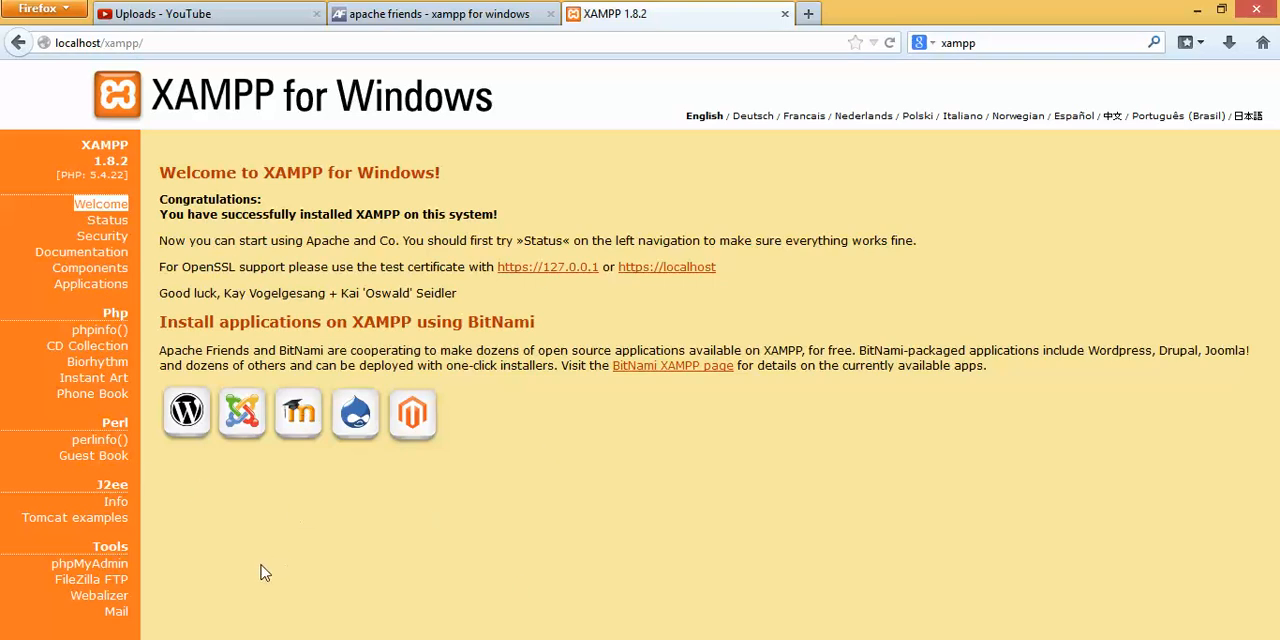
pyautogui.moveTo(90, 563)
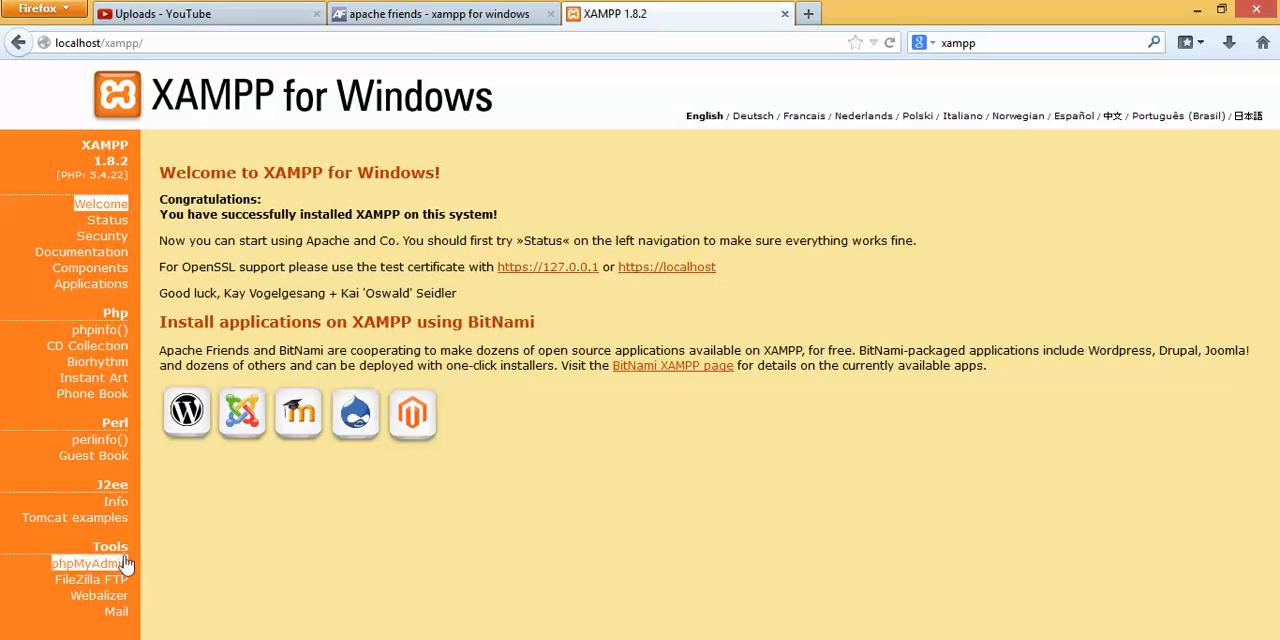